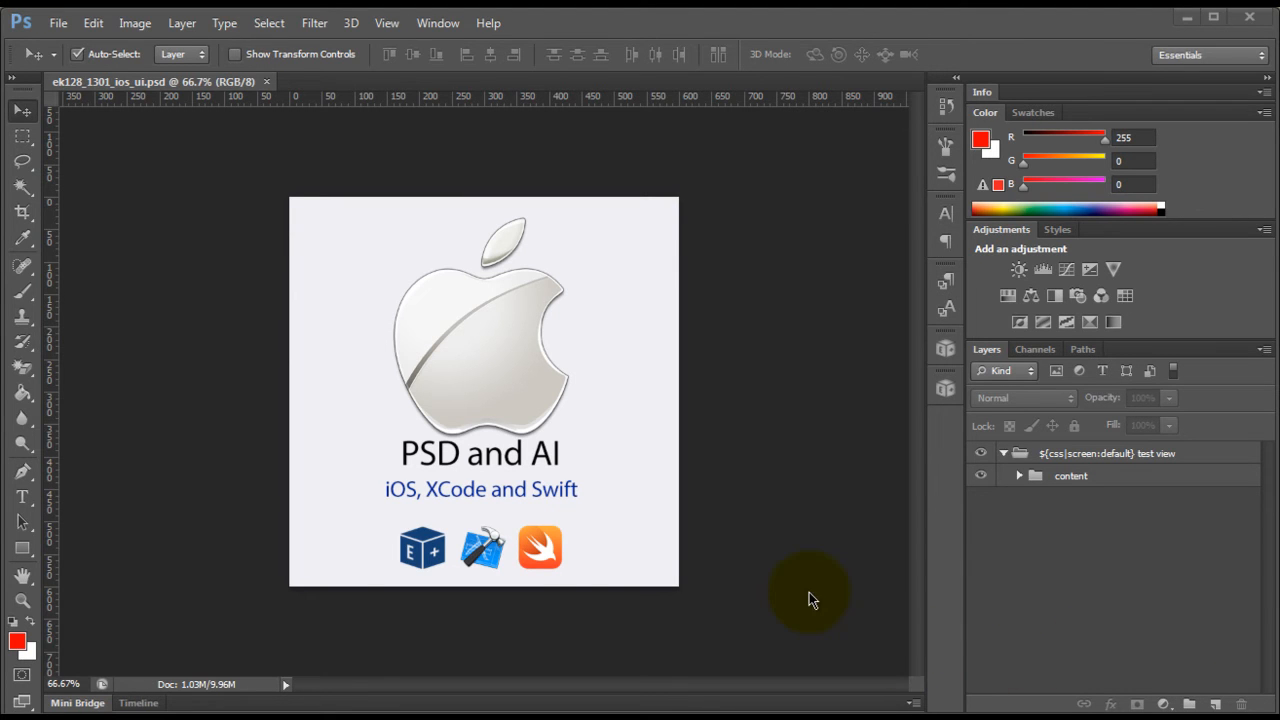
mouse_move(780, 492)
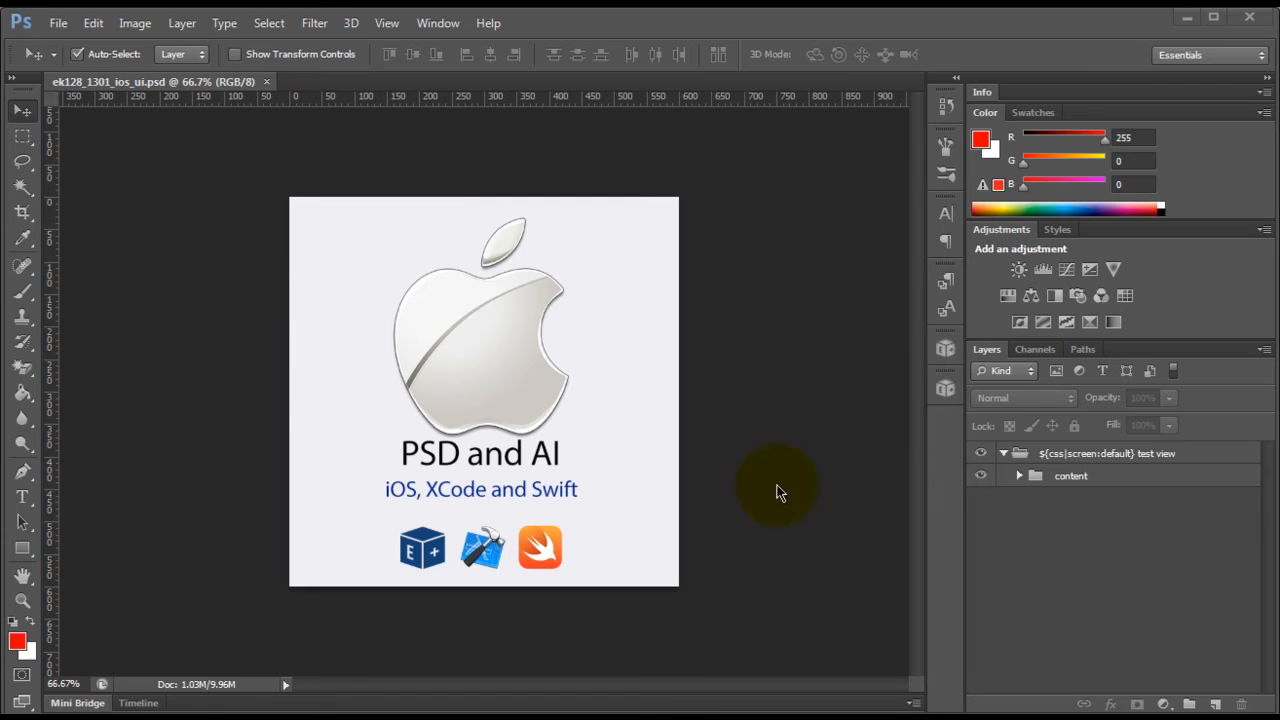
mouse_move(808, 420)
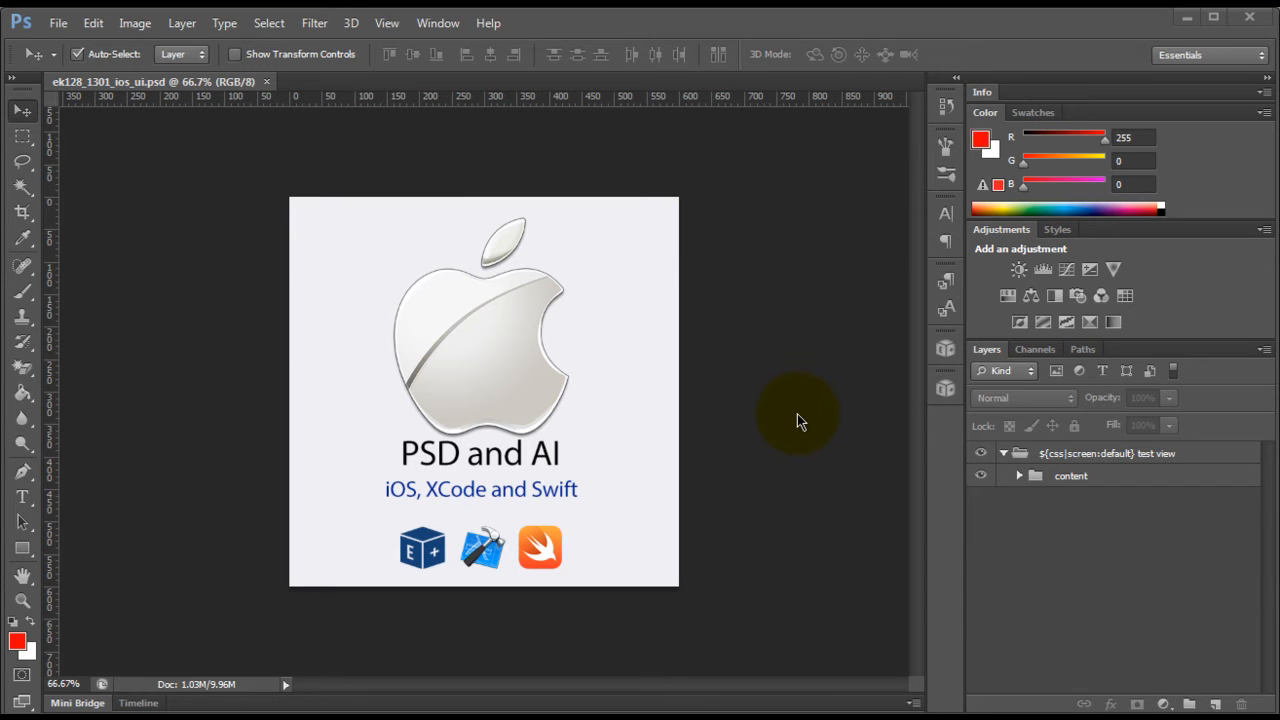
mouse_move(780, 420)
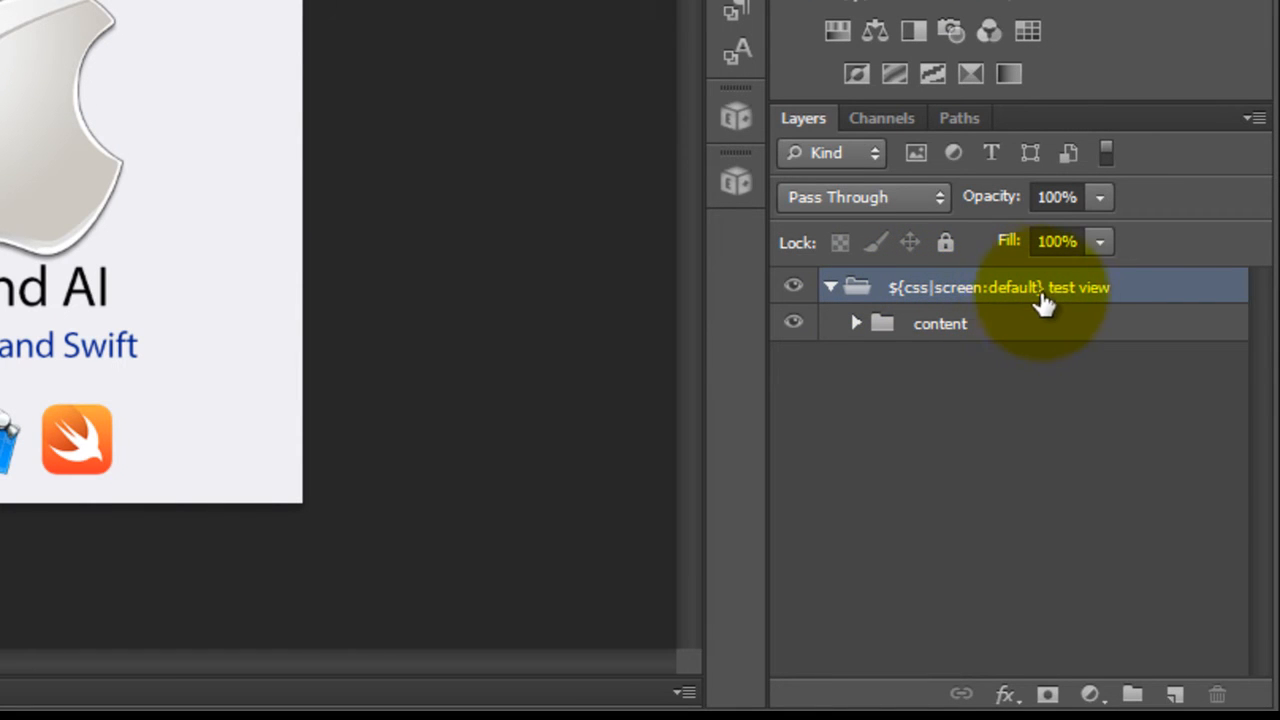
mouse_move(1040, 322)
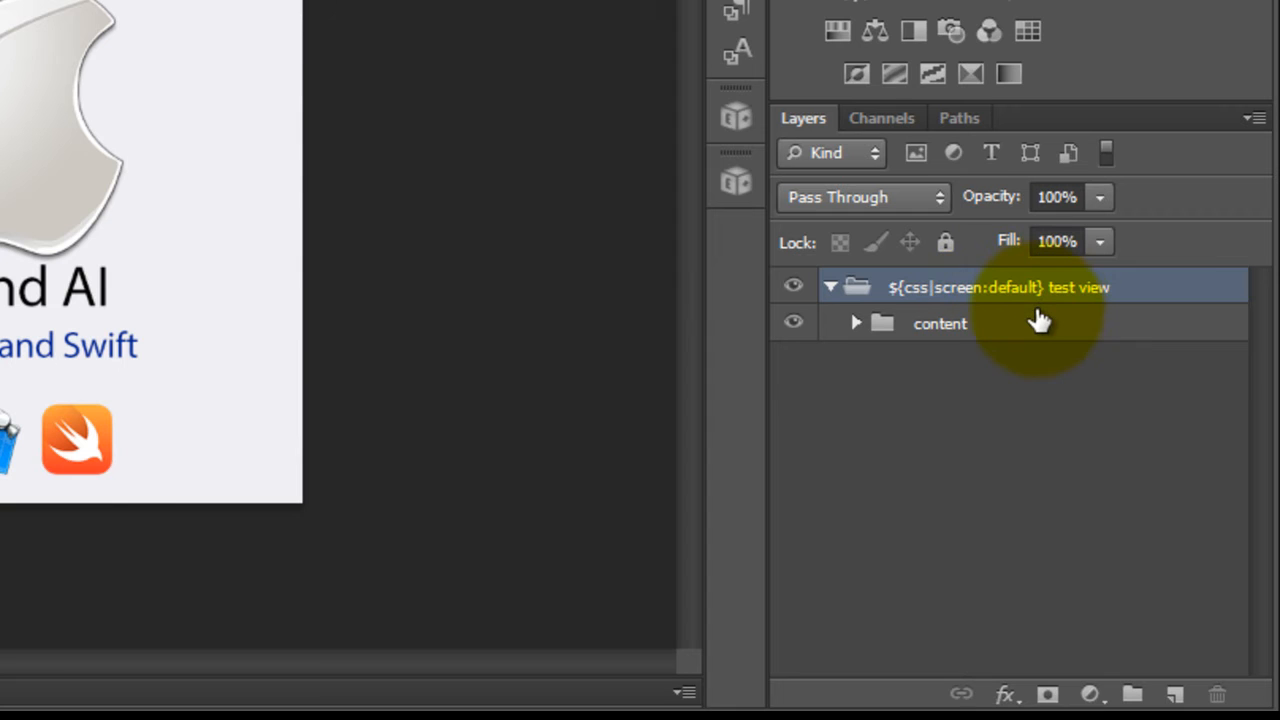
mouse_move(1028, 322)
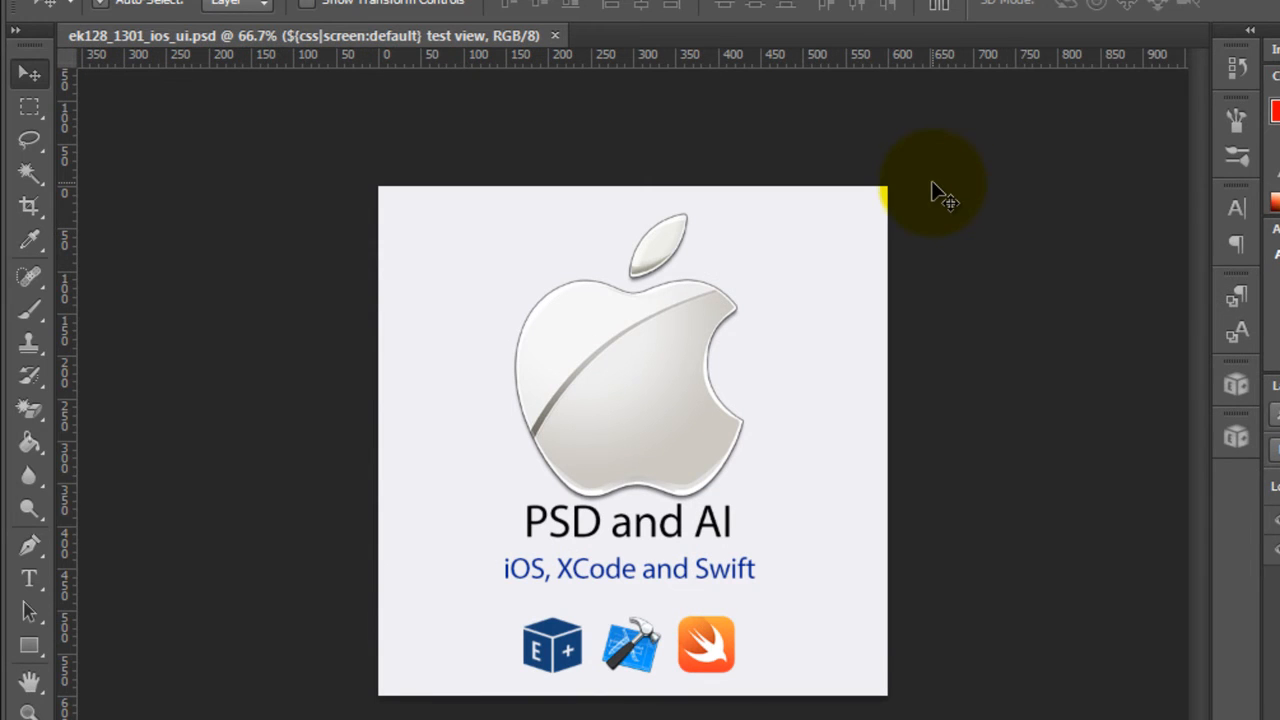
mouse_move(992, 360)
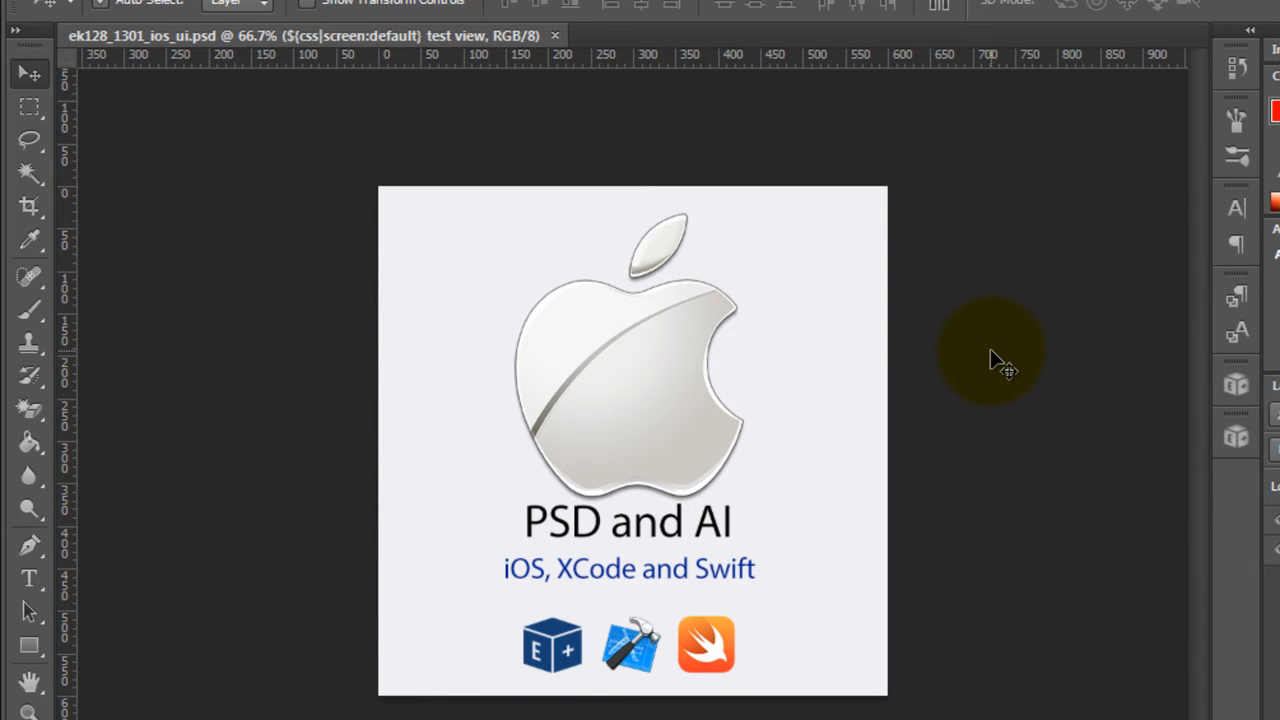
mouse_move(992, 338)
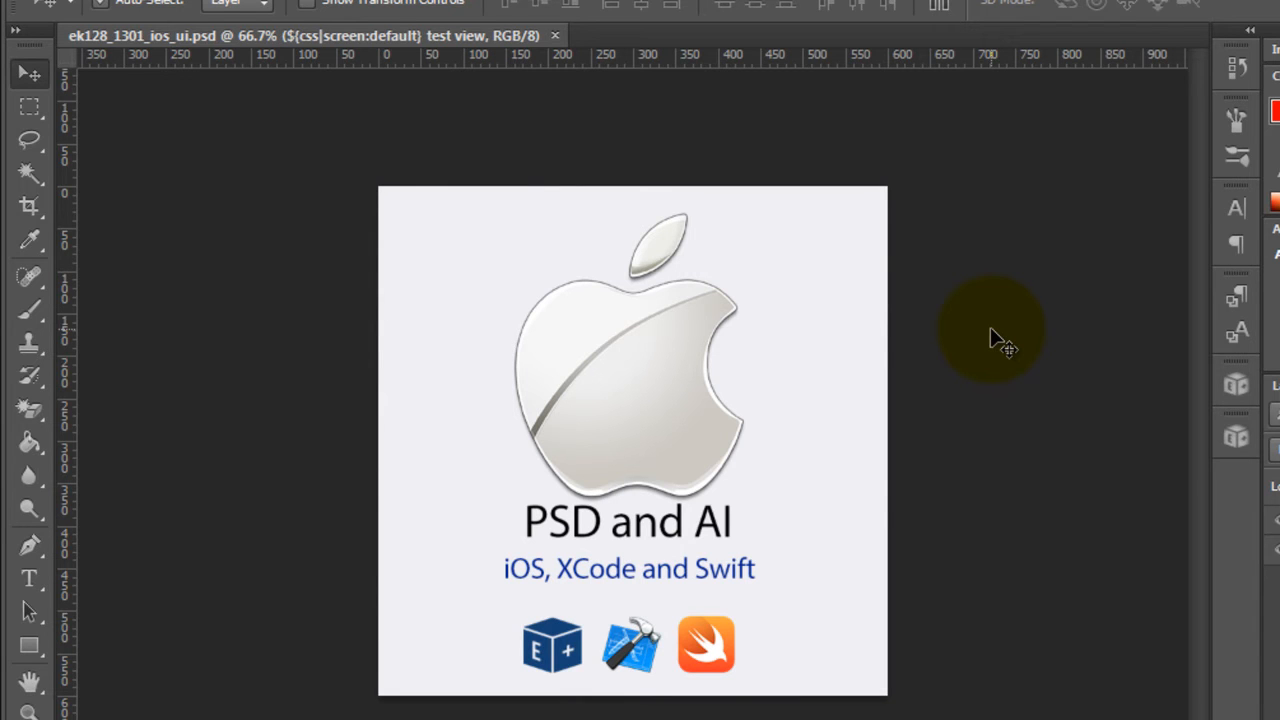
mouse_move(844, 142)
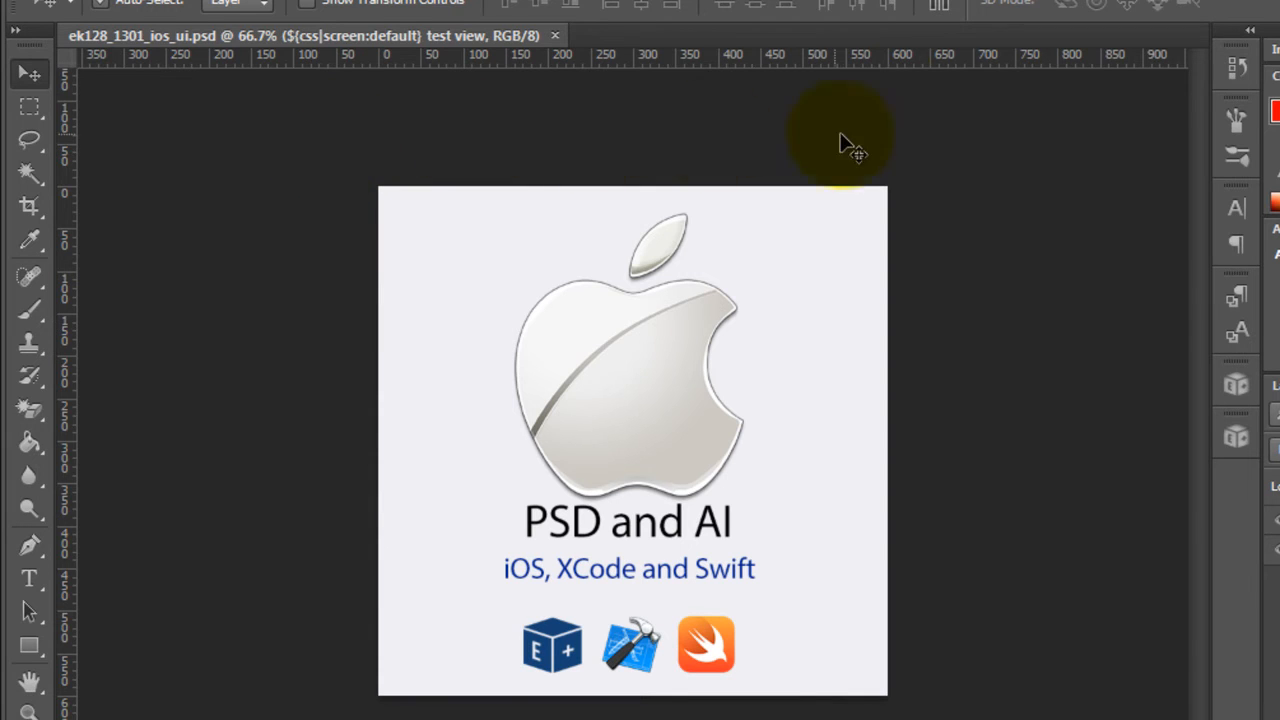
mouse_move(428, 636)
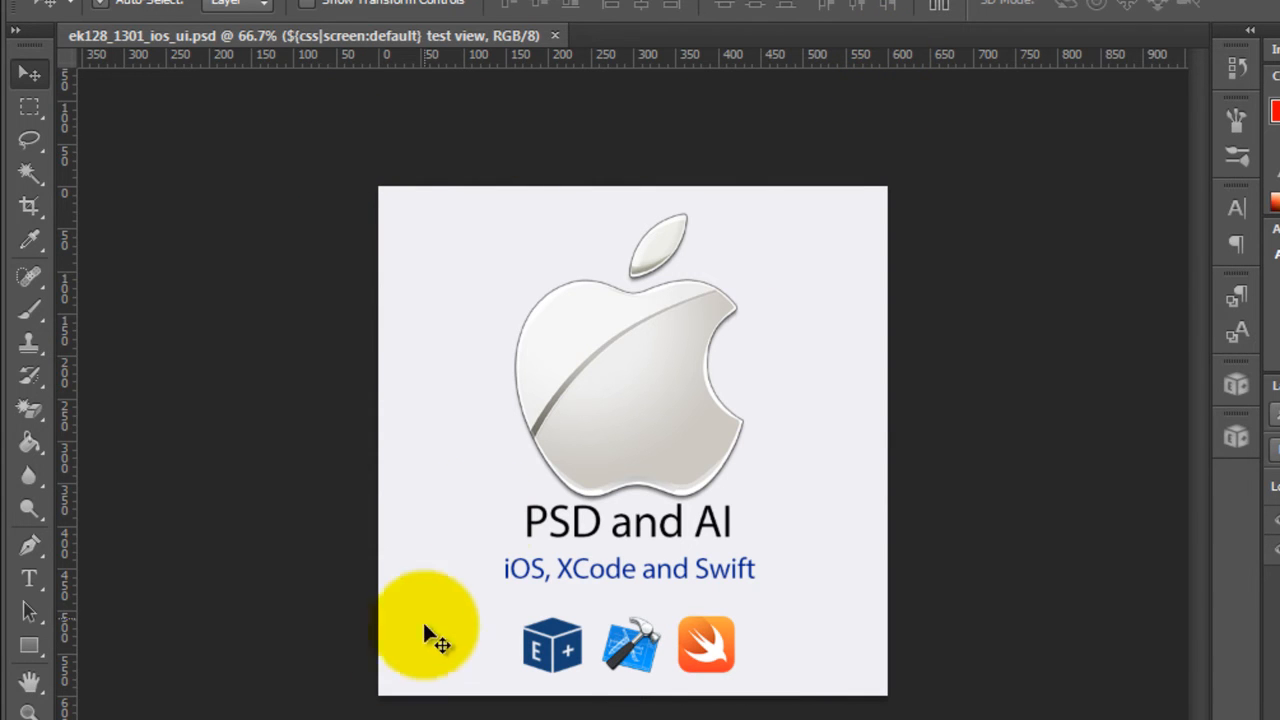
mouse_move(376, 704)
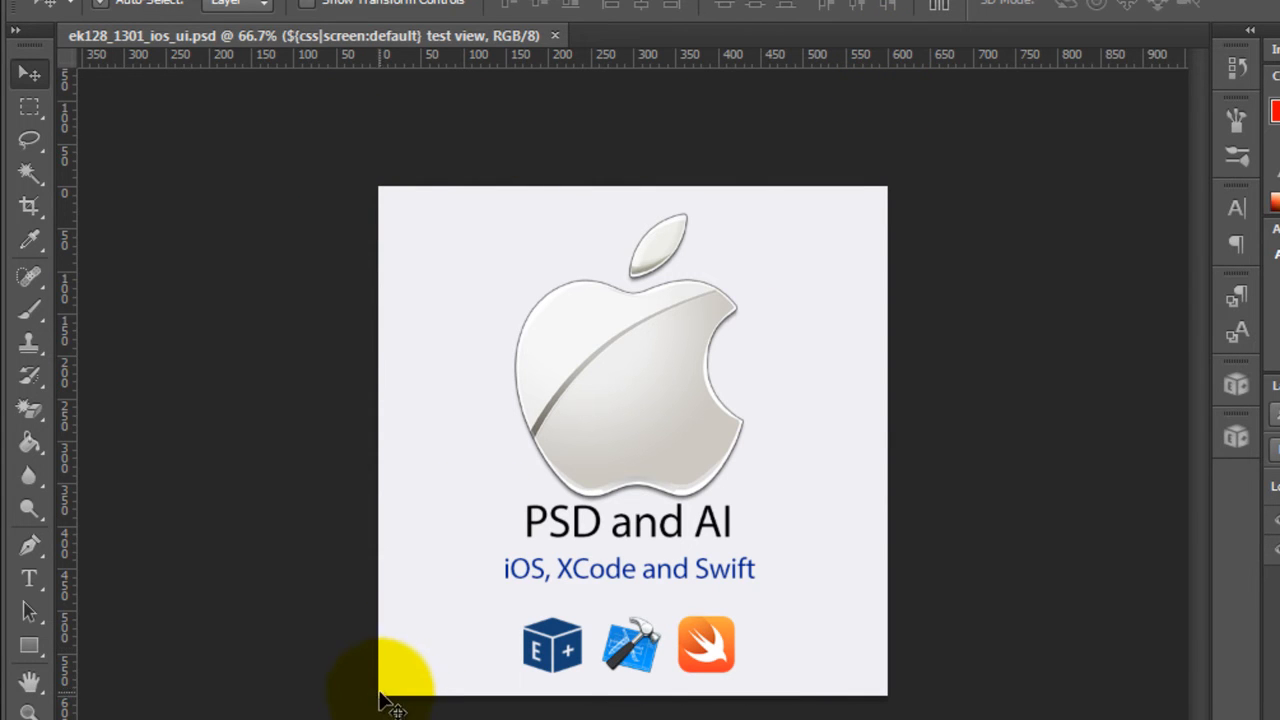
mouse_move(1038, 376)
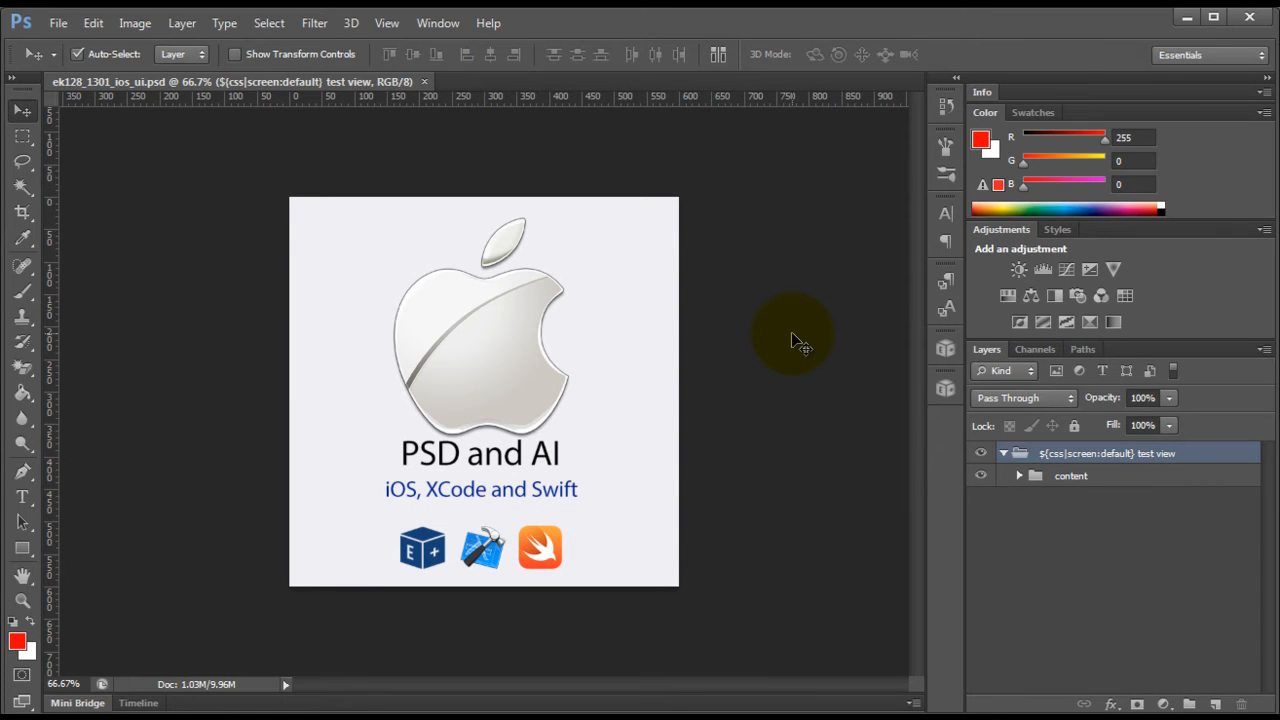
mouse_move(690, 184)
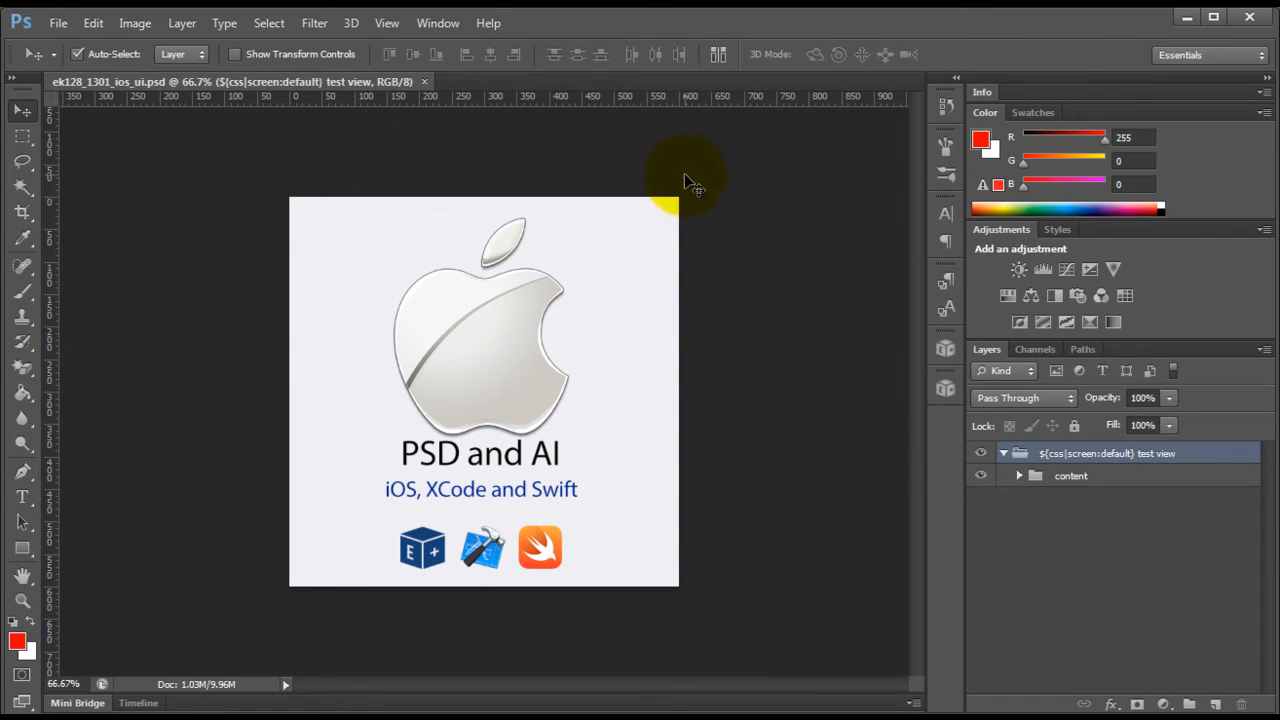
mouse_move(688, 636)
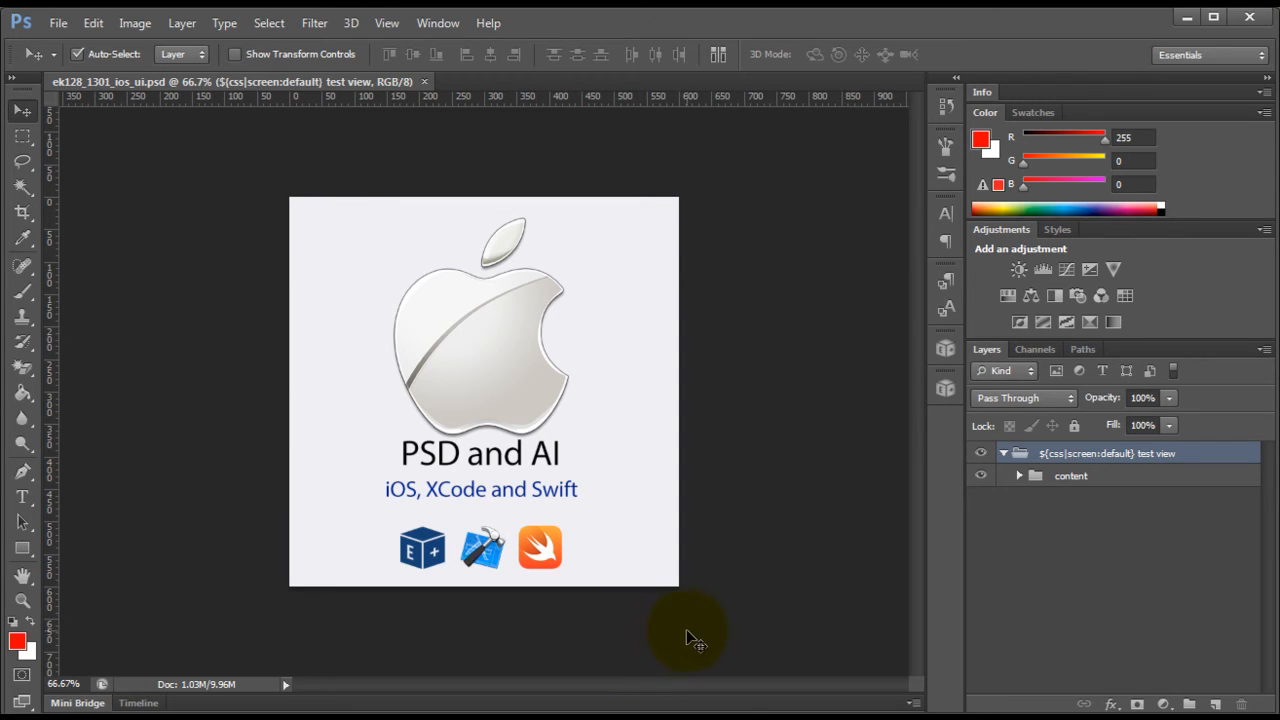
mouse_move(704, 642)
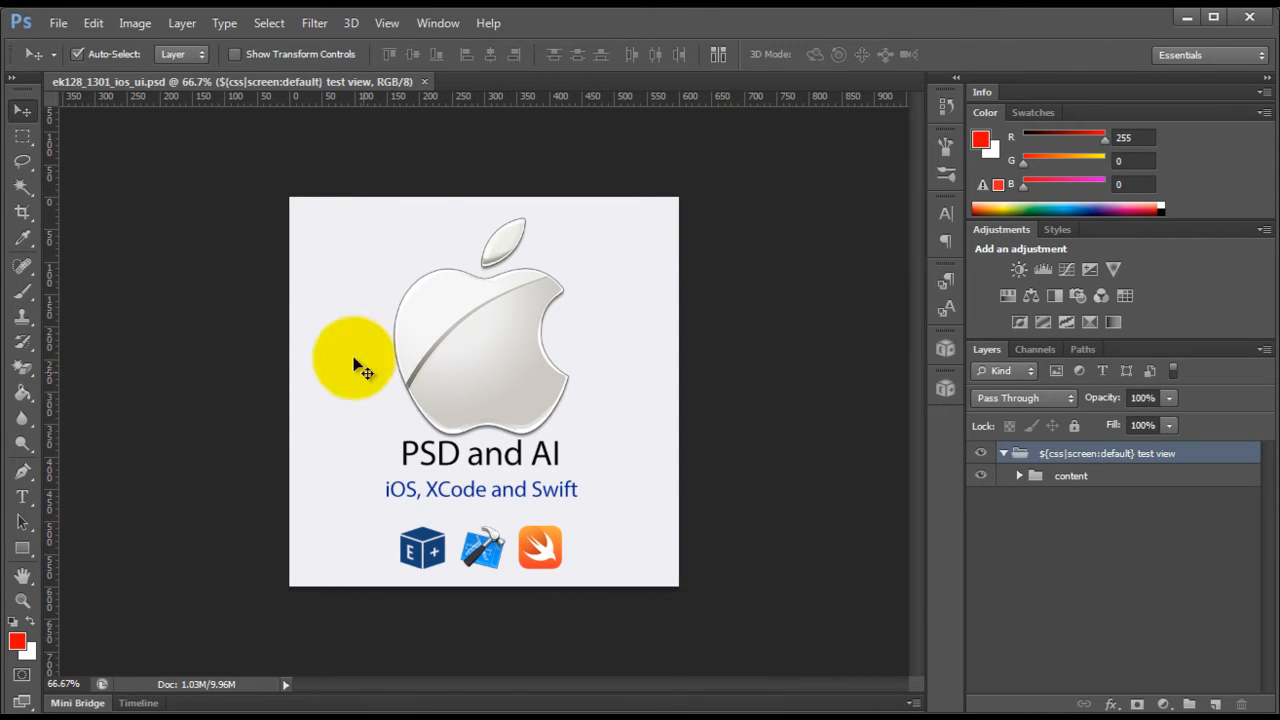
Step: Expand the content group and rename its apple logo layer to apple_logo
drag(364, 374, 436, 318)
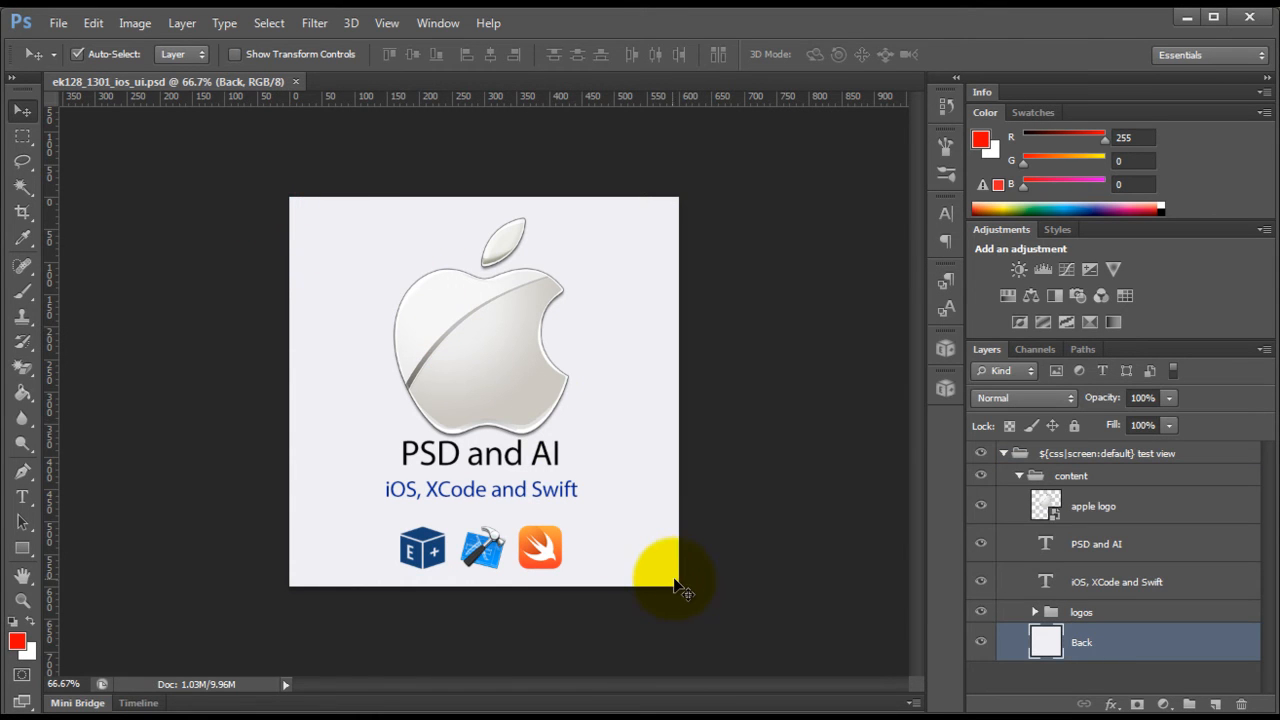
mouse_move(680, 588)
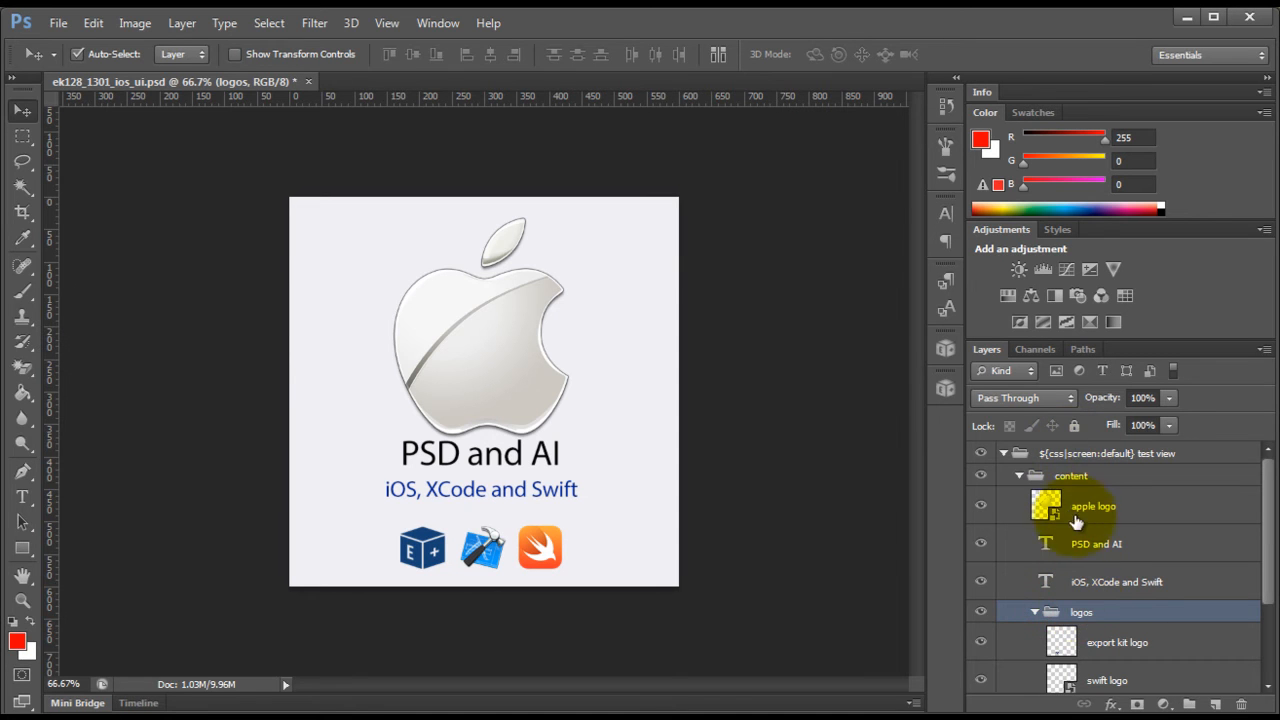
click(1070, 476)
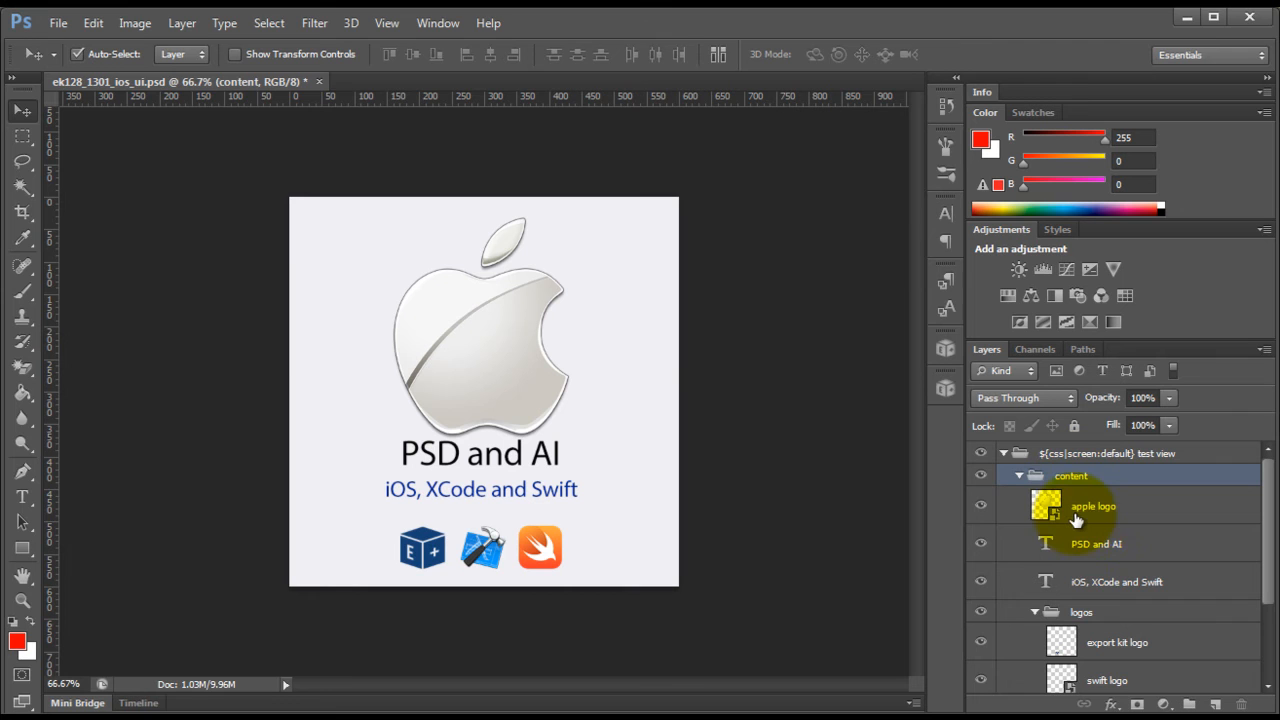
click(1092, 504)
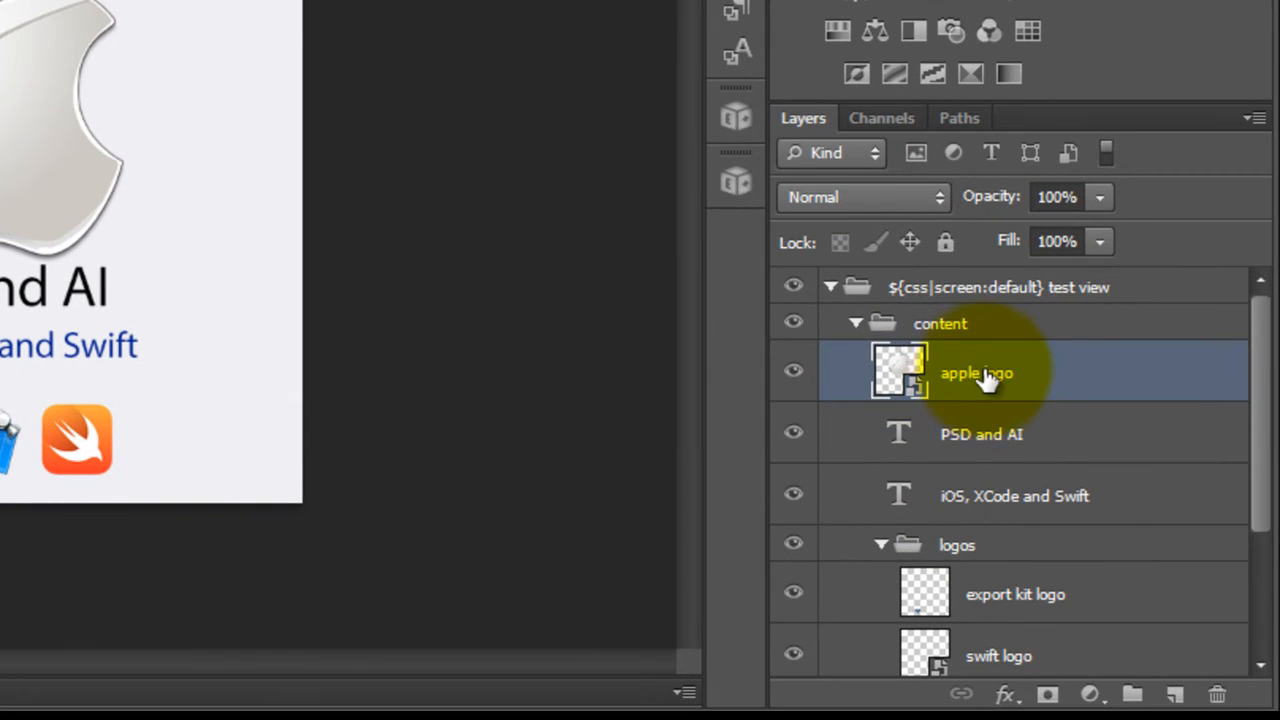
double_click(972, 374)
text(-)
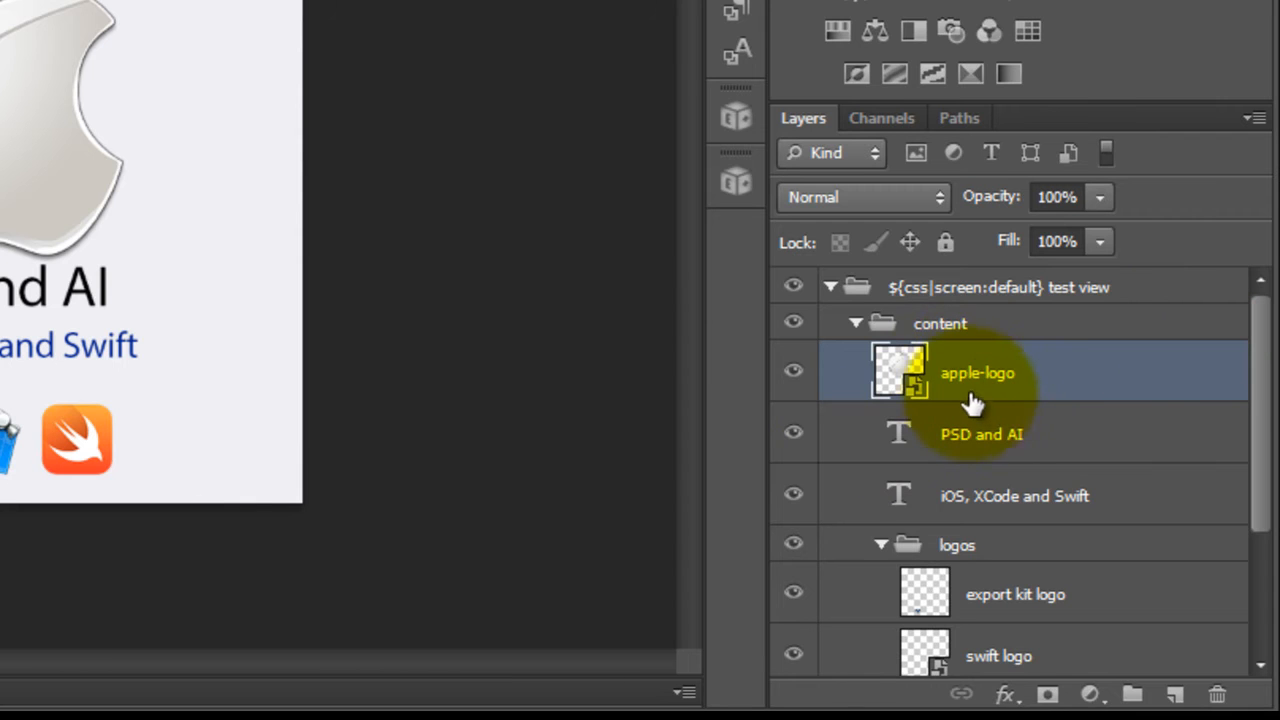
mouse_move(972, 388)
text(_)
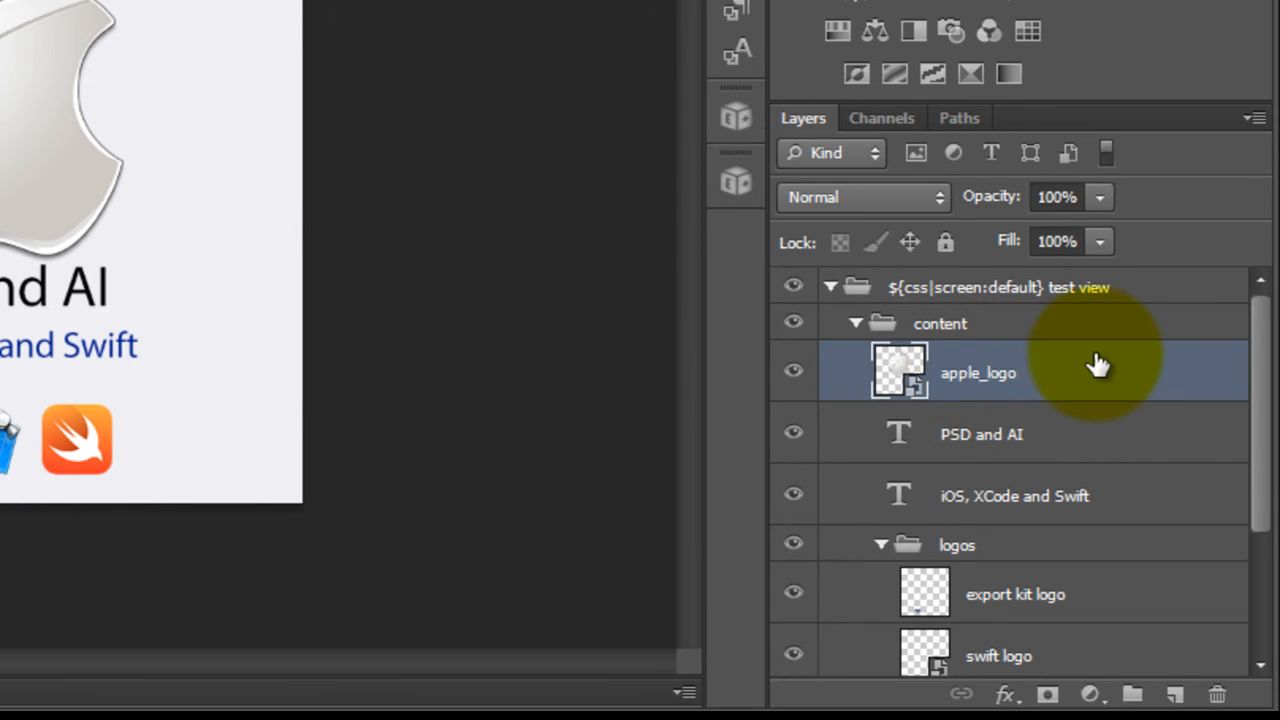
double_click(976, 372)
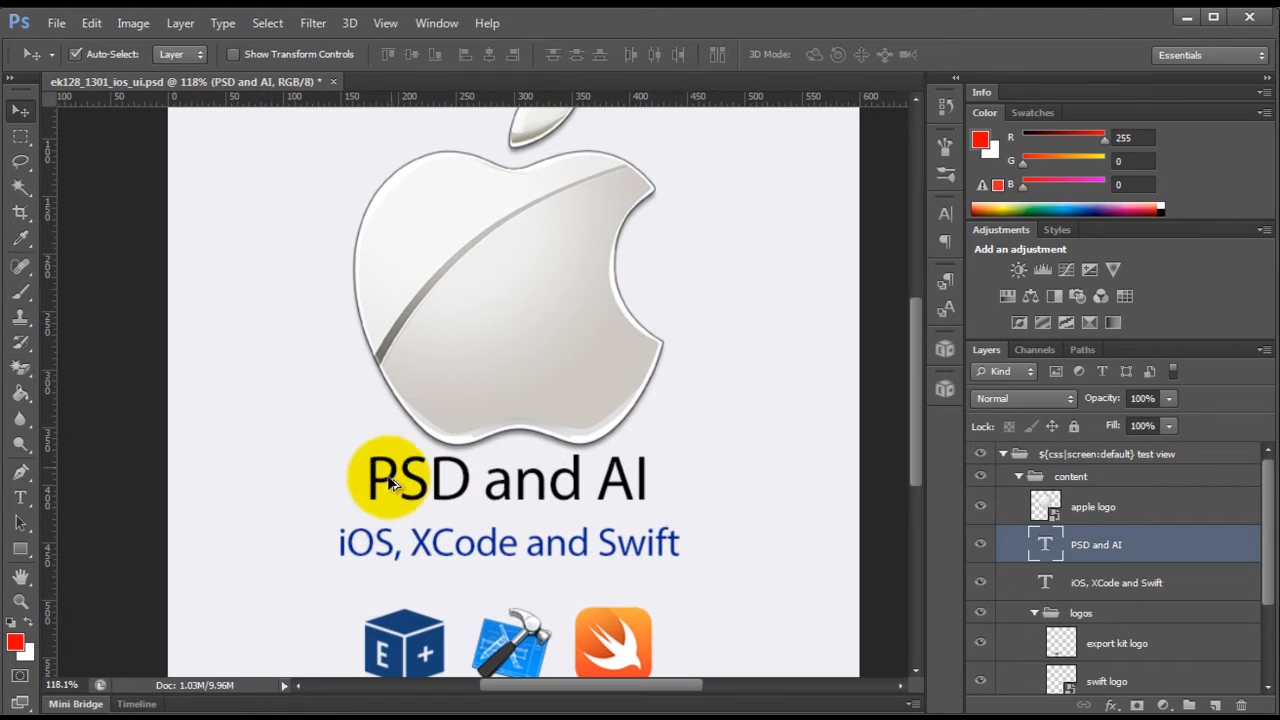
mouse_move(228, 380)
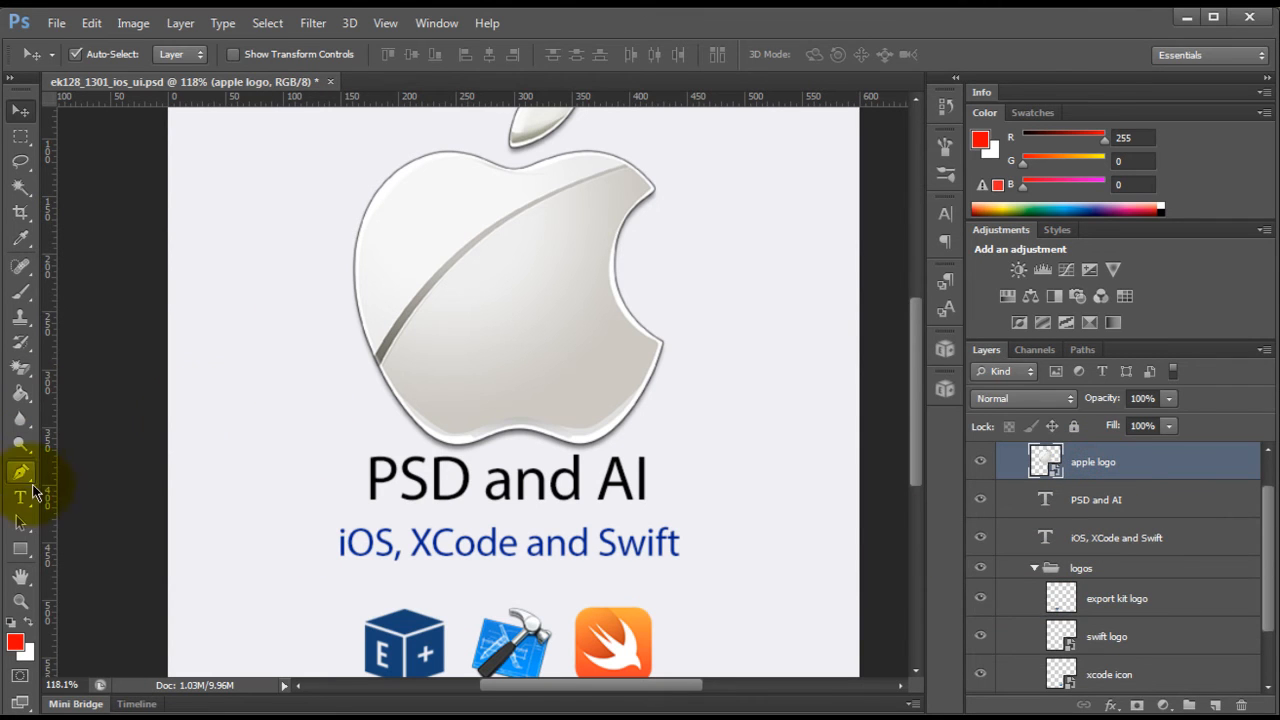
Step: Add a red Arial Black type layer 'my label text', then begin a second one 'my text layer'
click(20, 498)
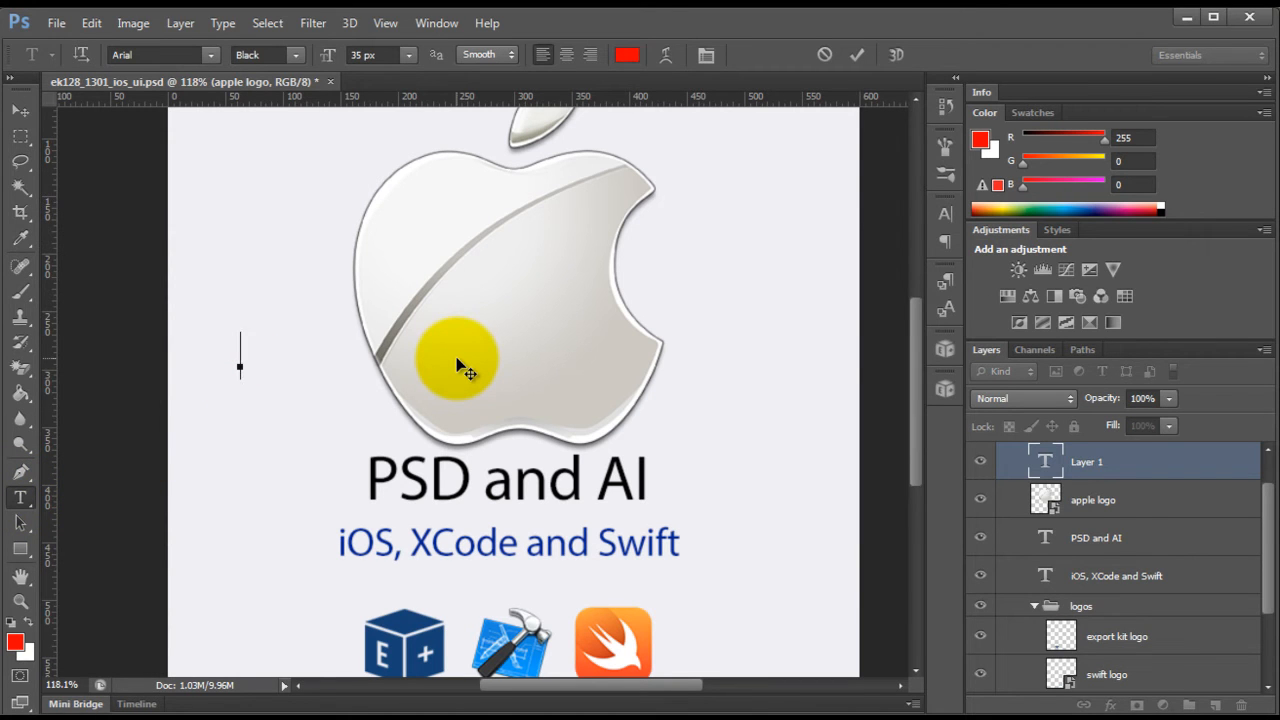
text(my label text)
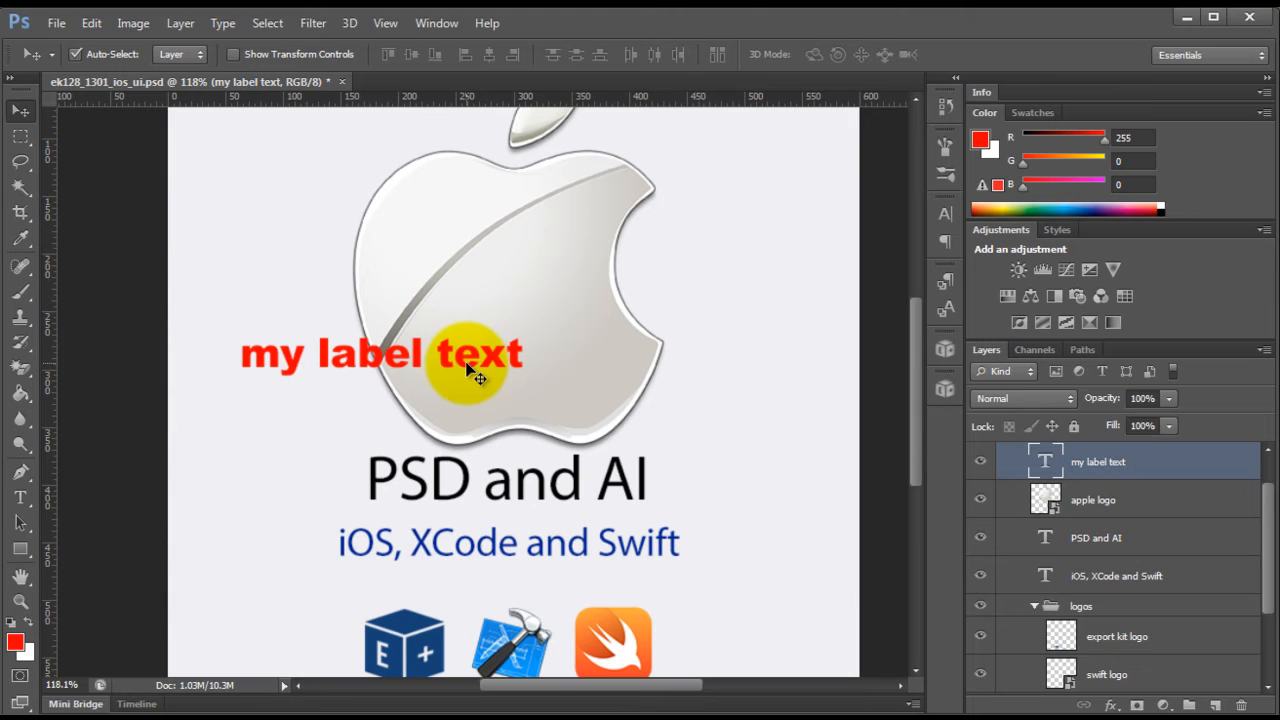
mouse_move(536, 378)
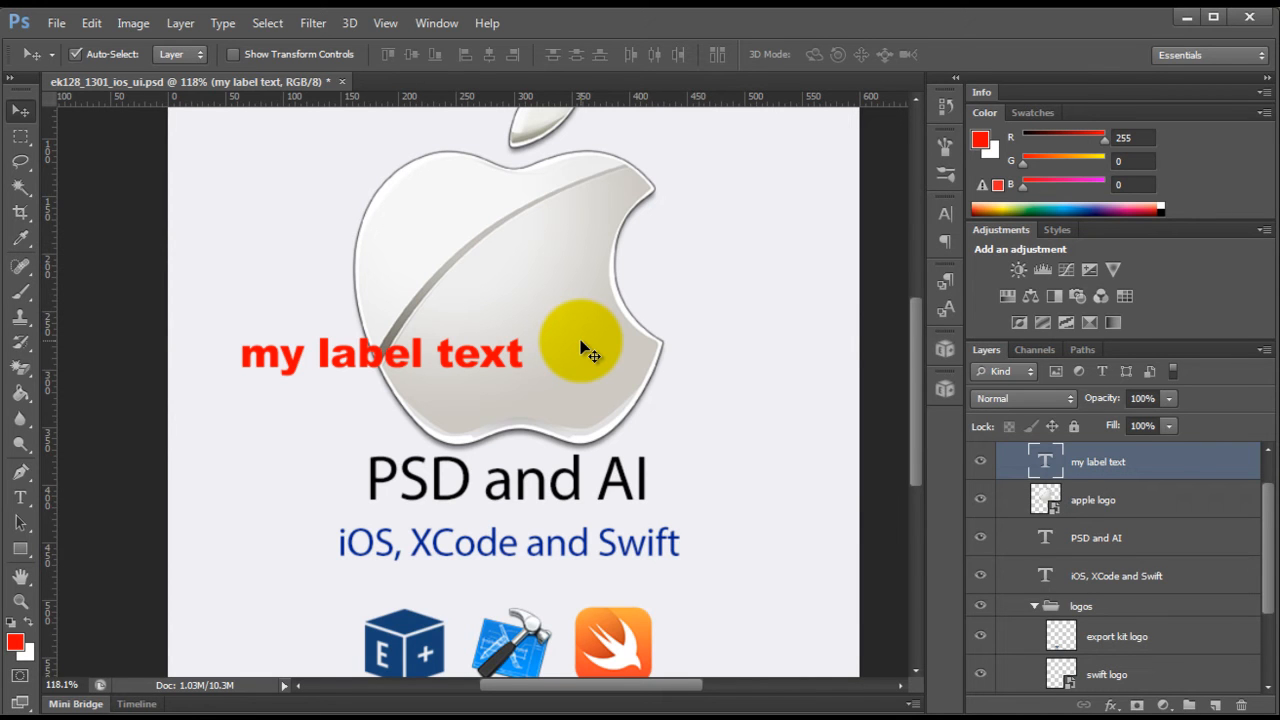
mouse_move(360, 368)
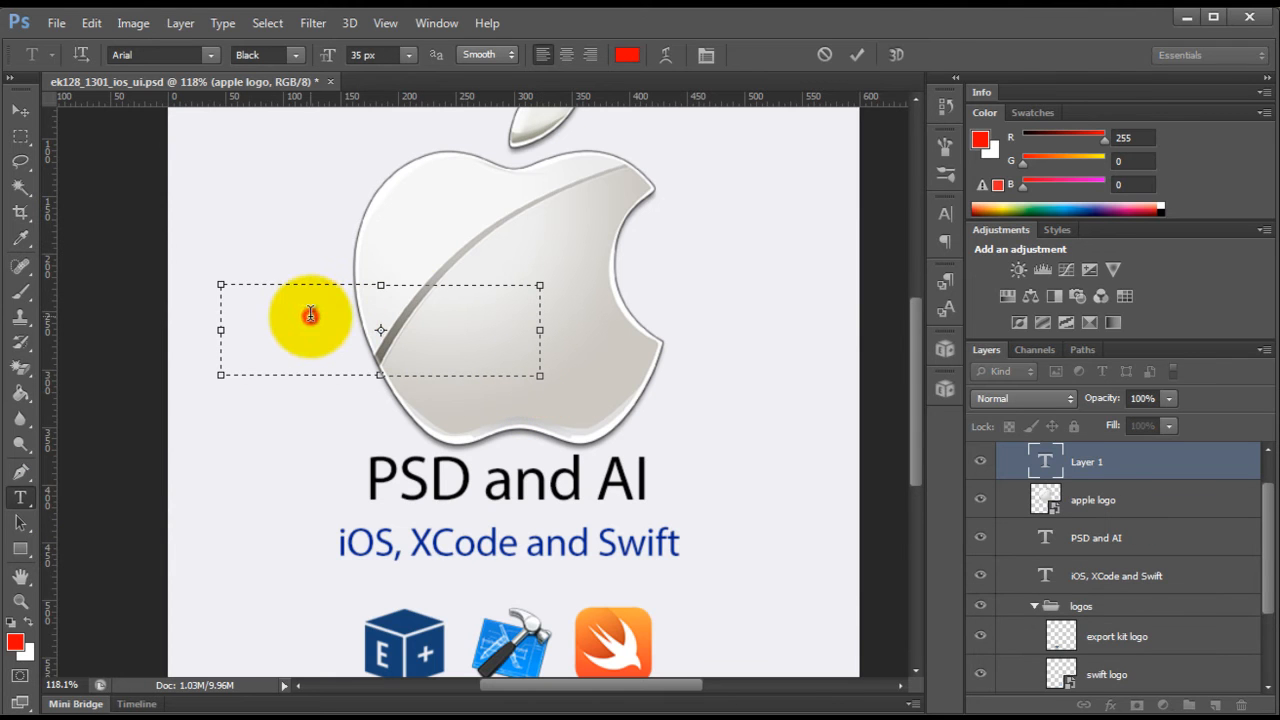
text(my t)
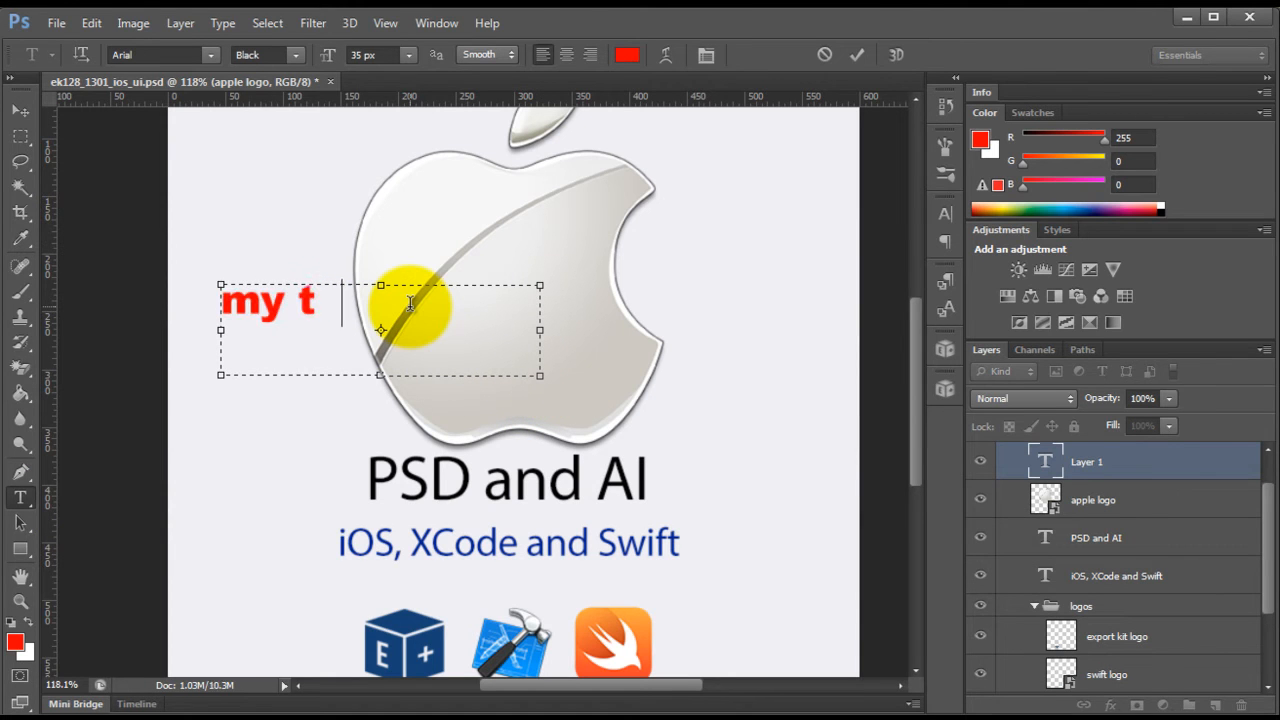
text(ext layer)
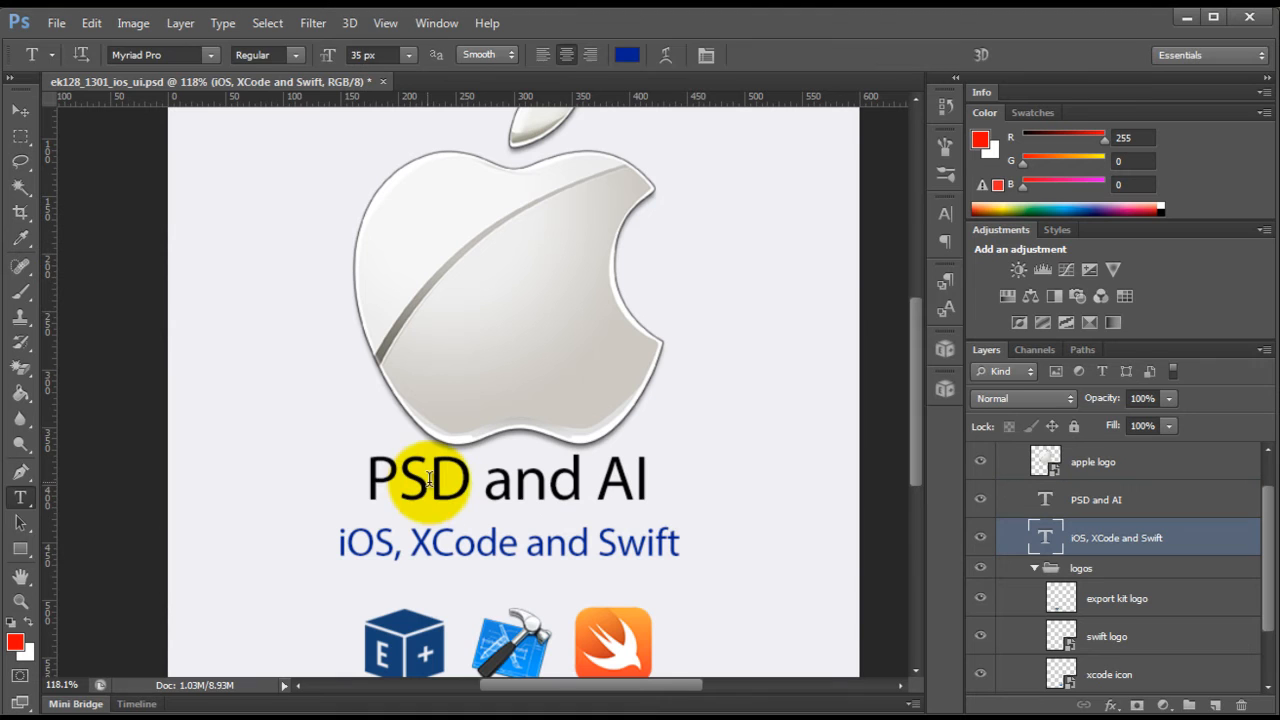
click(16, 110)
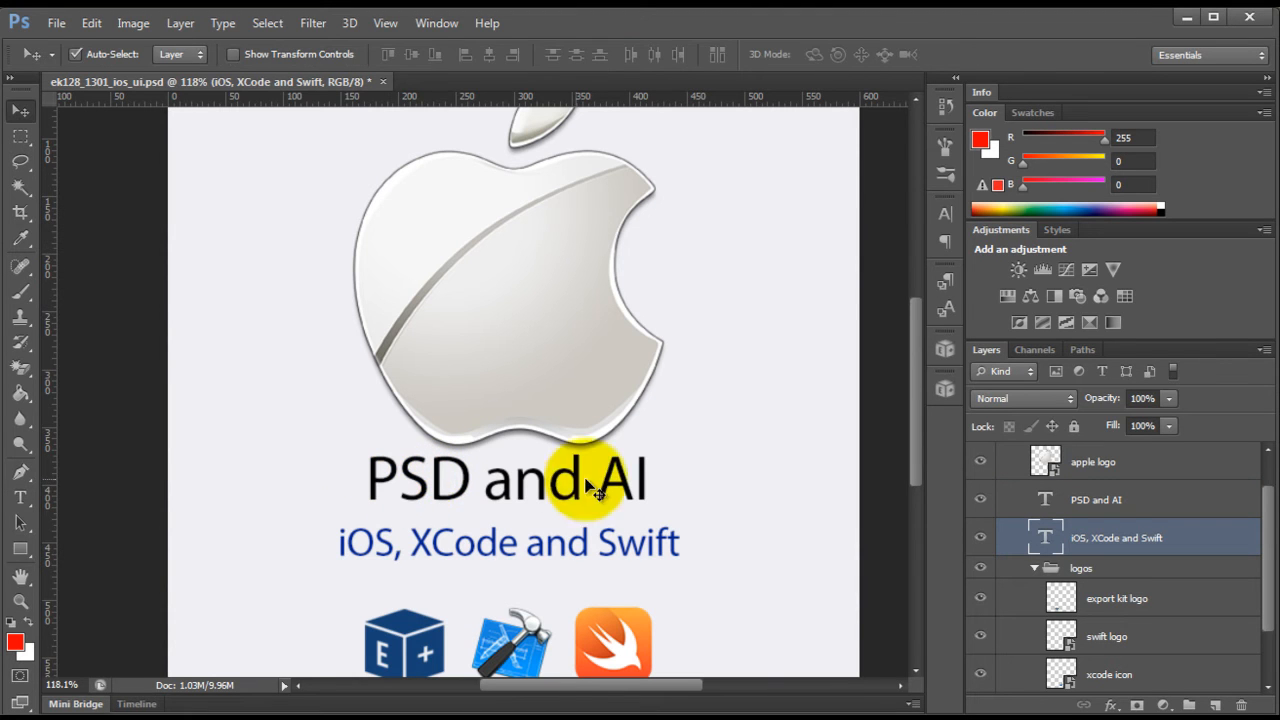
mouse_move(690, 496)
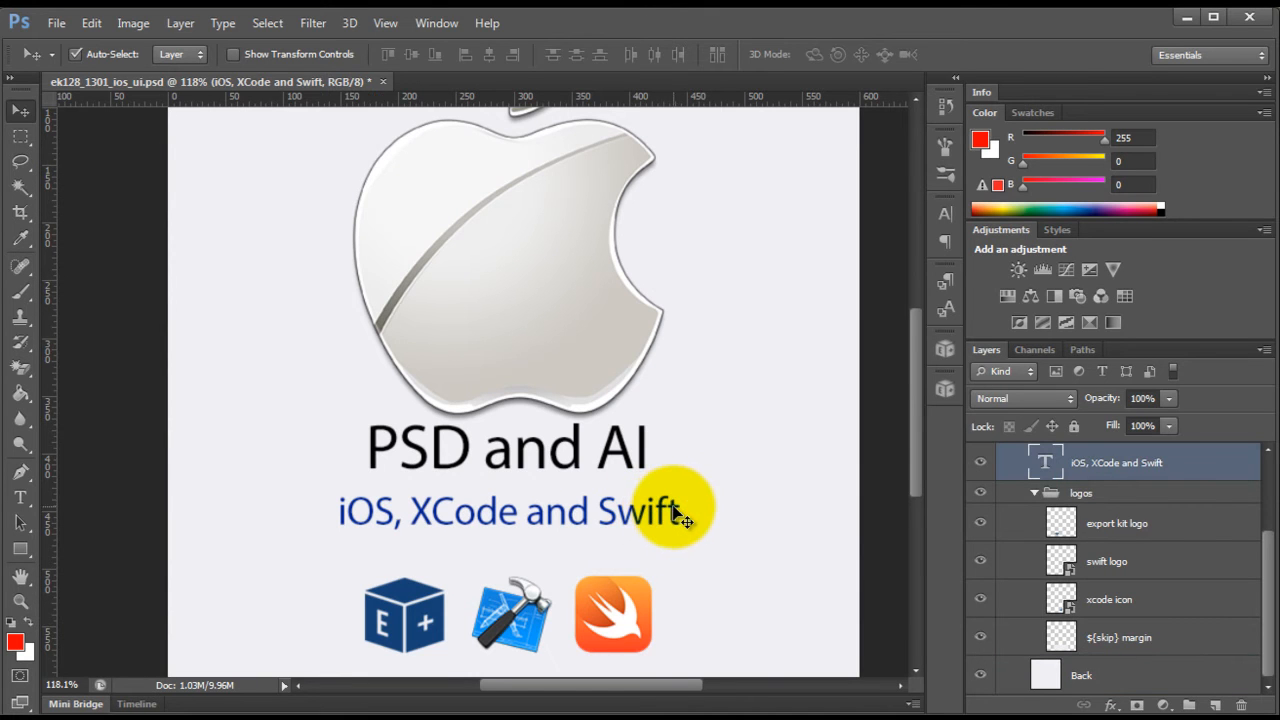
mouse_move(688, 504)
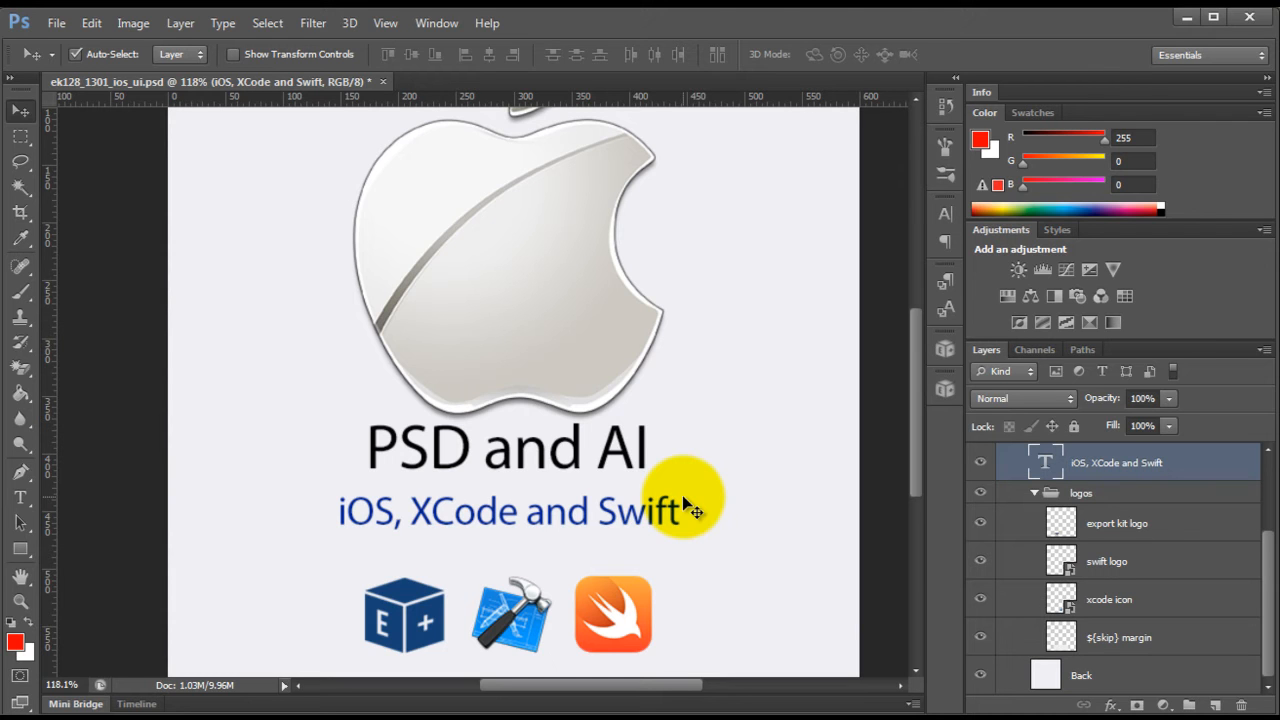
mouse_move(664, 508)
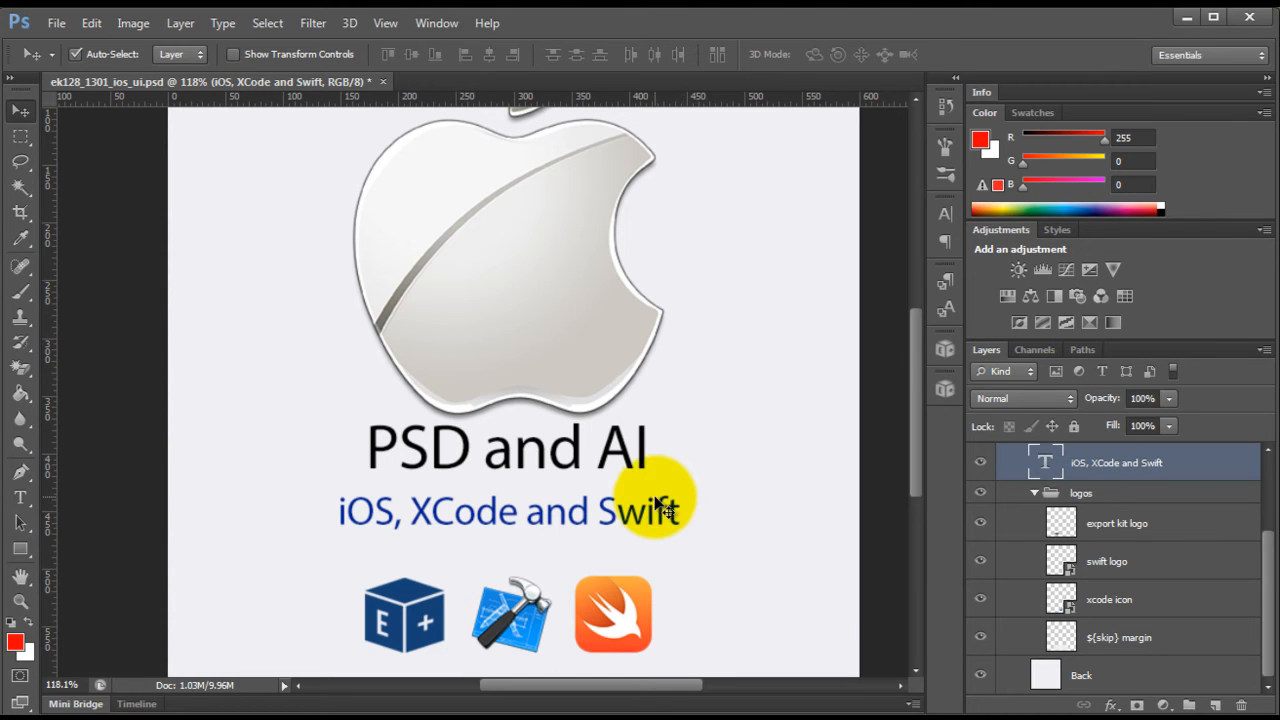
mouse_move(656, 532)
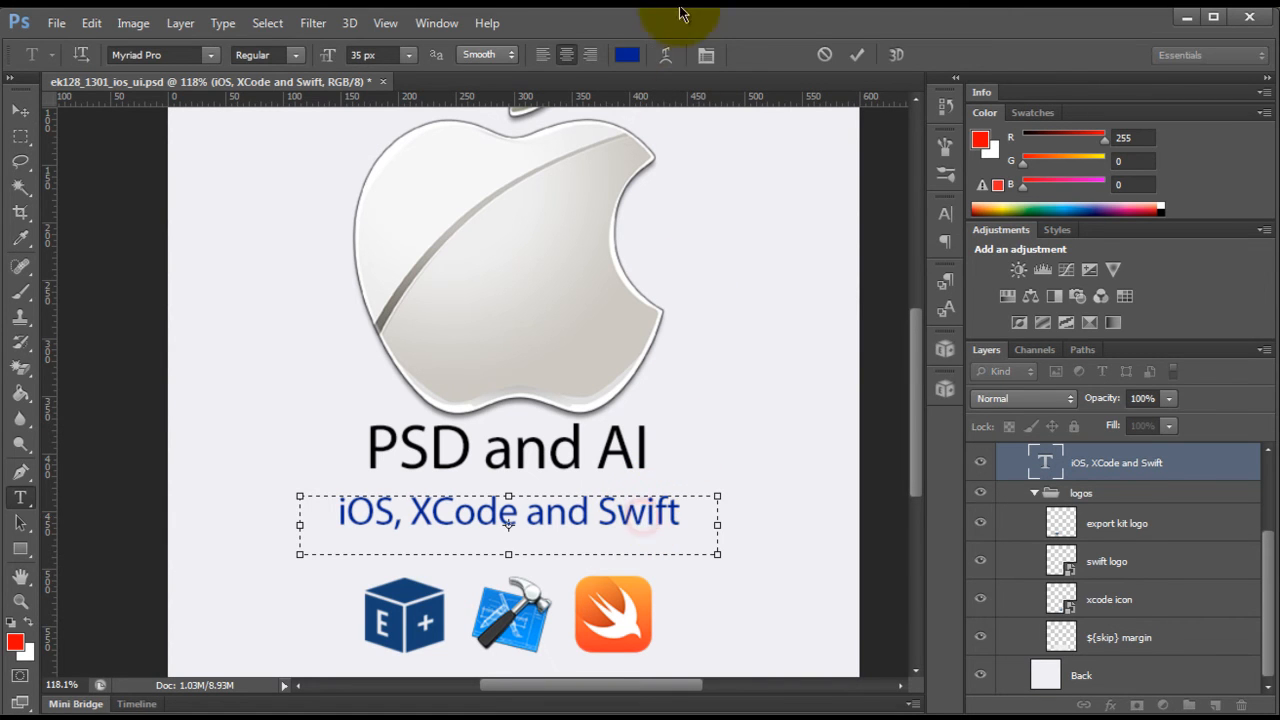
click(624, 54)
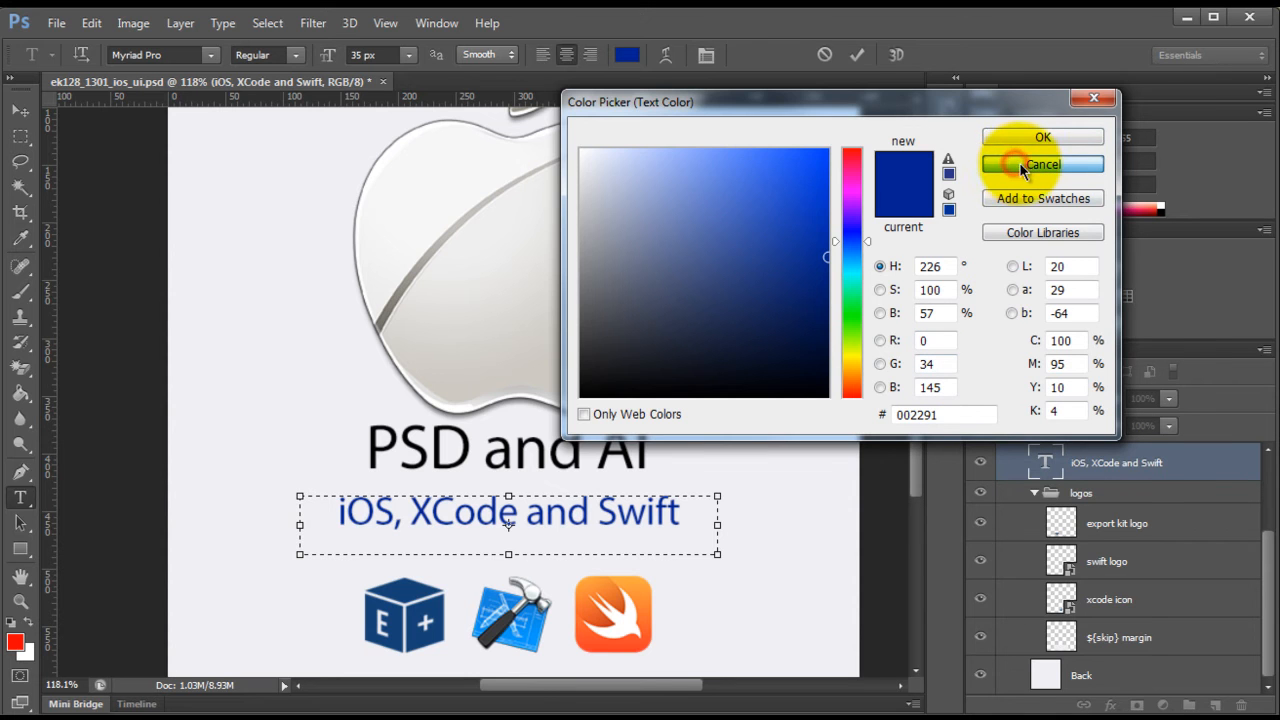
click(1042, 164)
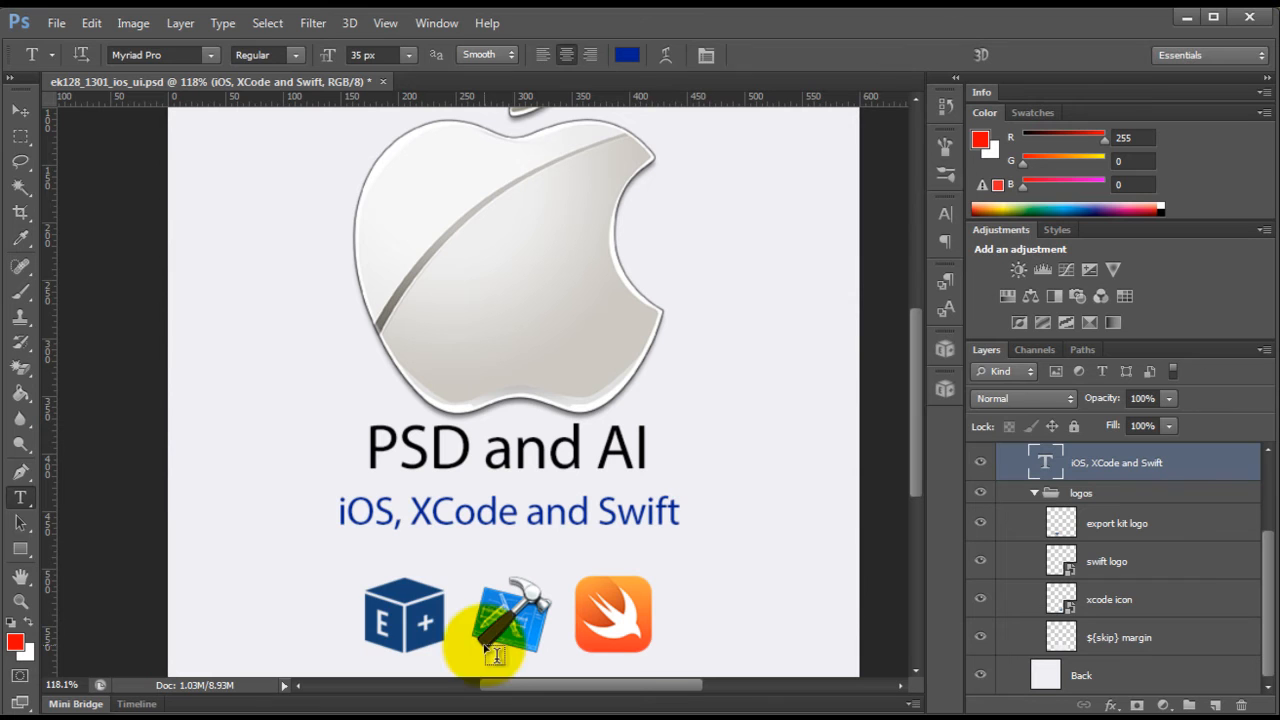
Step: Return to the Move tool and review the layer groups before starting the new 600×600 px document
click(16, 110)
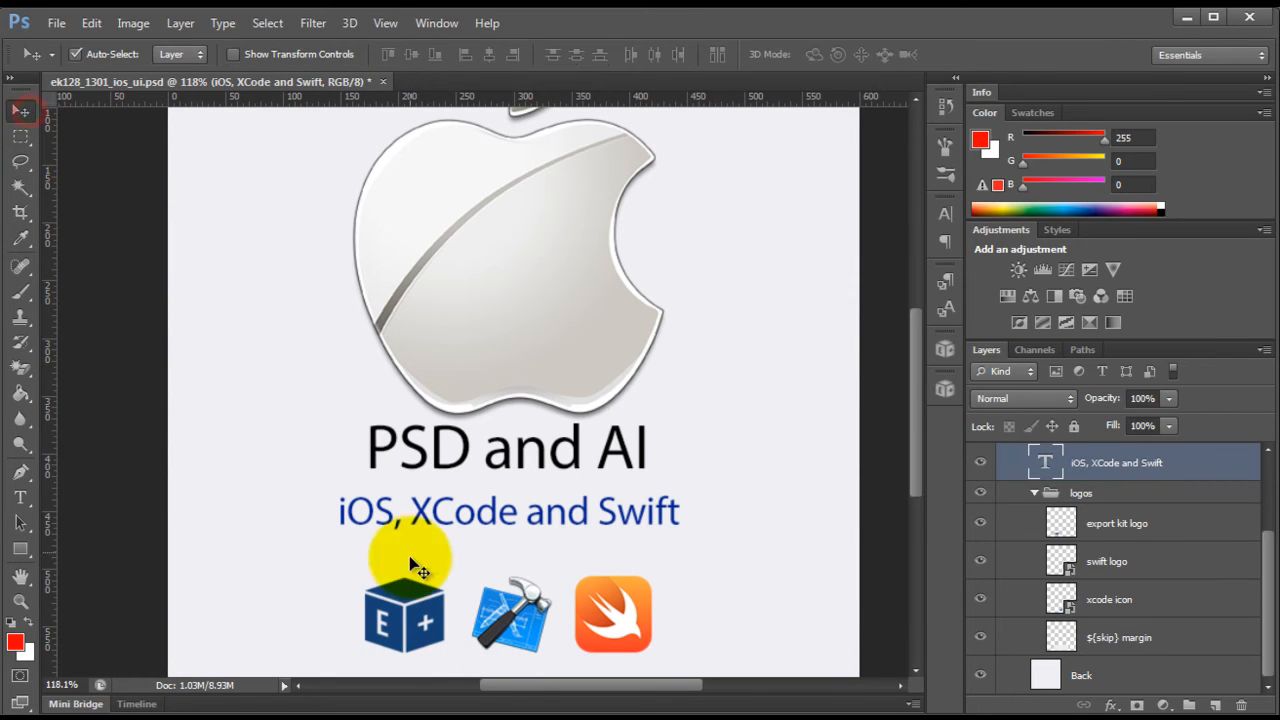
click(1080, 492)
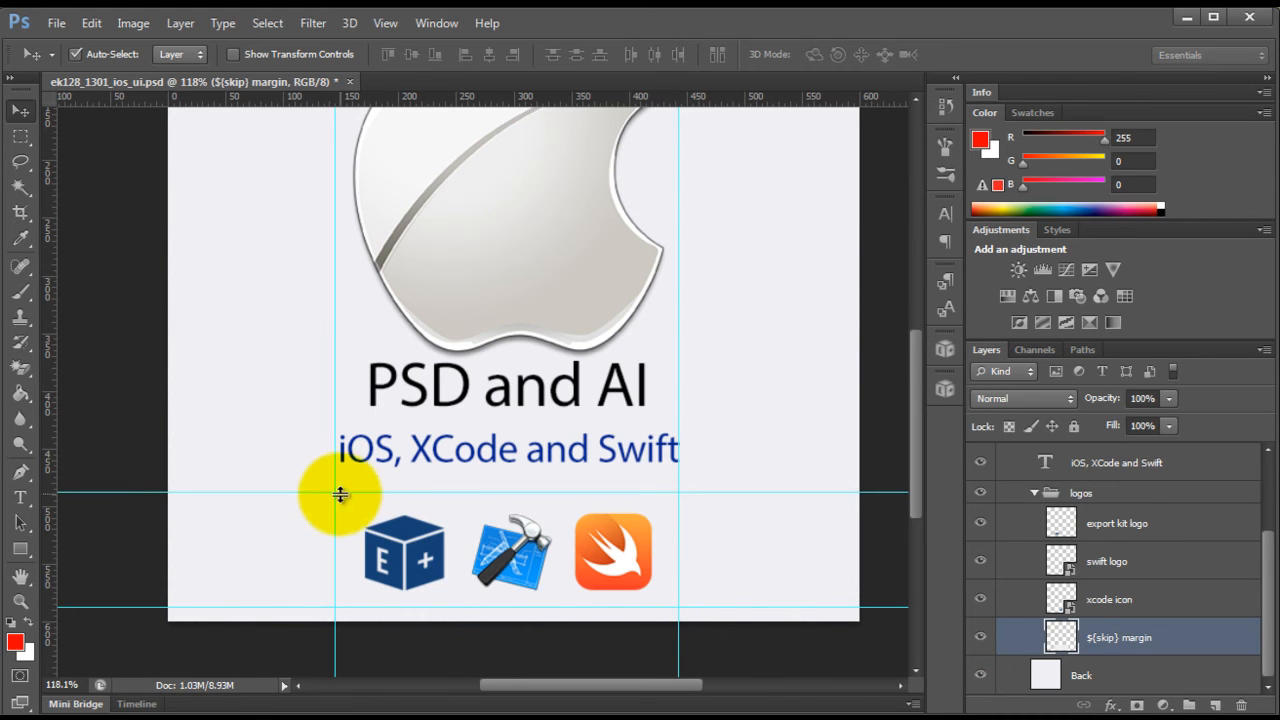
mouse_move(660, 604)
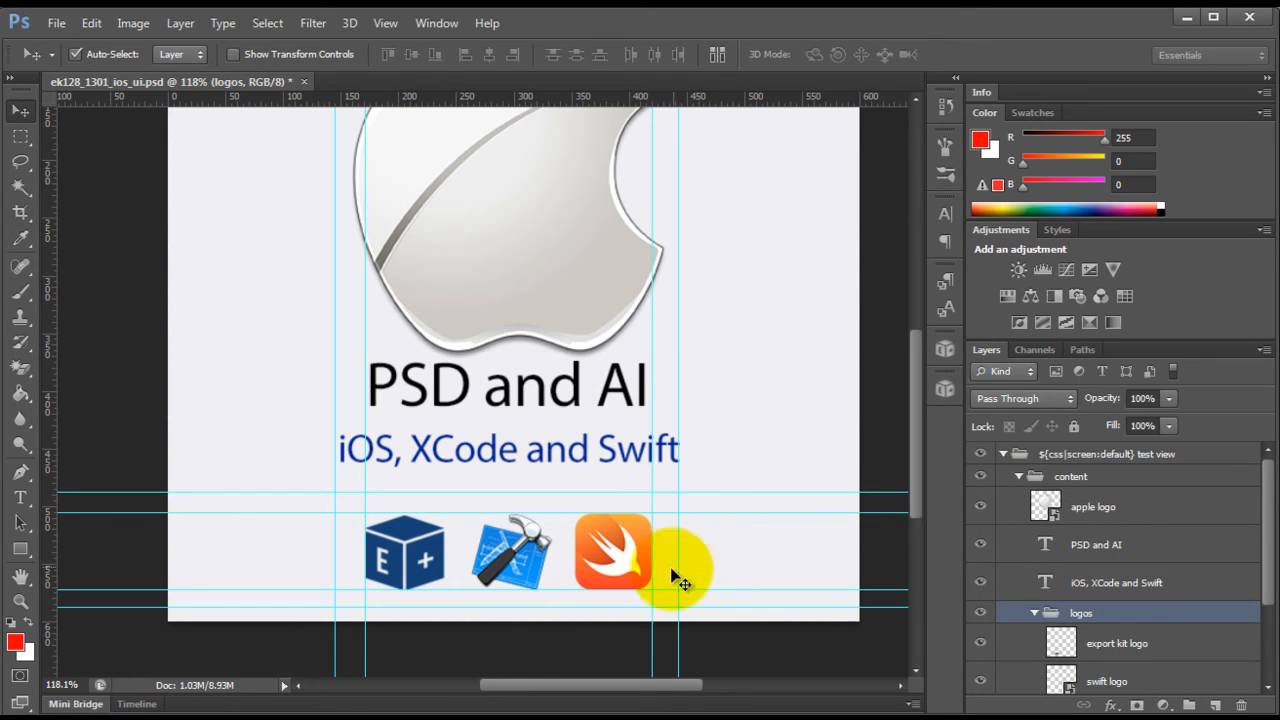
mouse_move(700, 528)
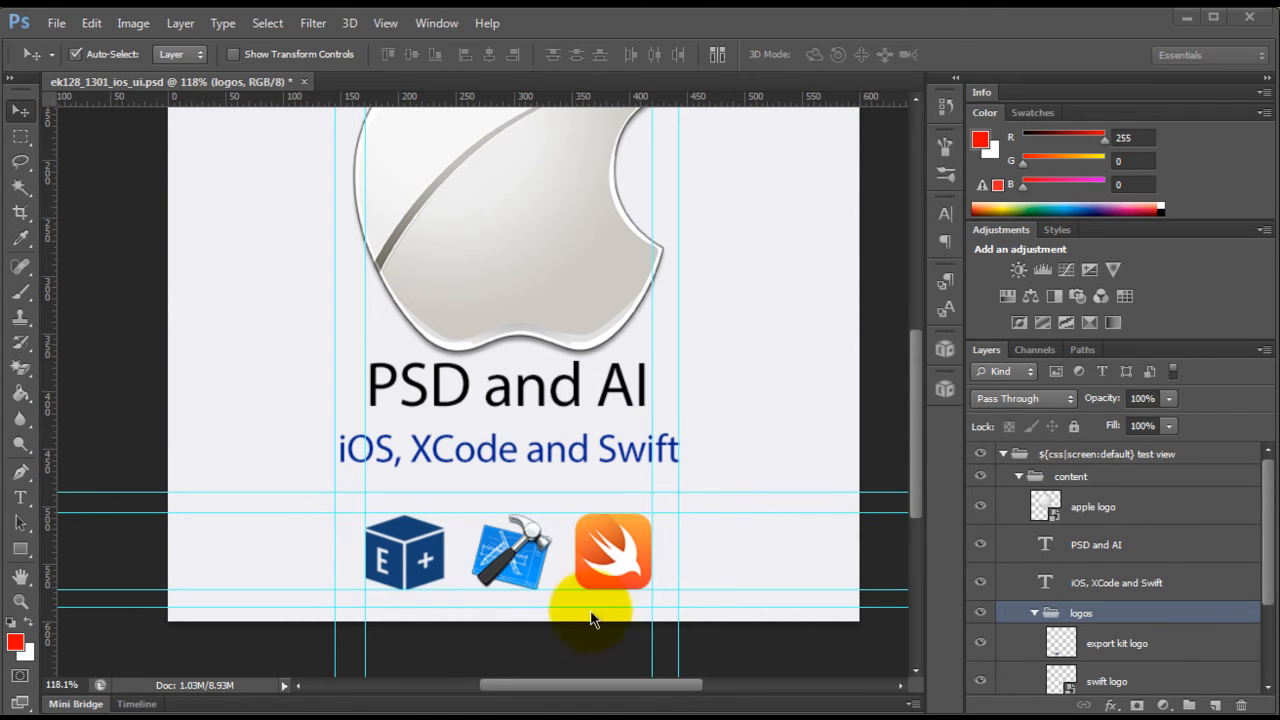
mouse_move(638, 616)
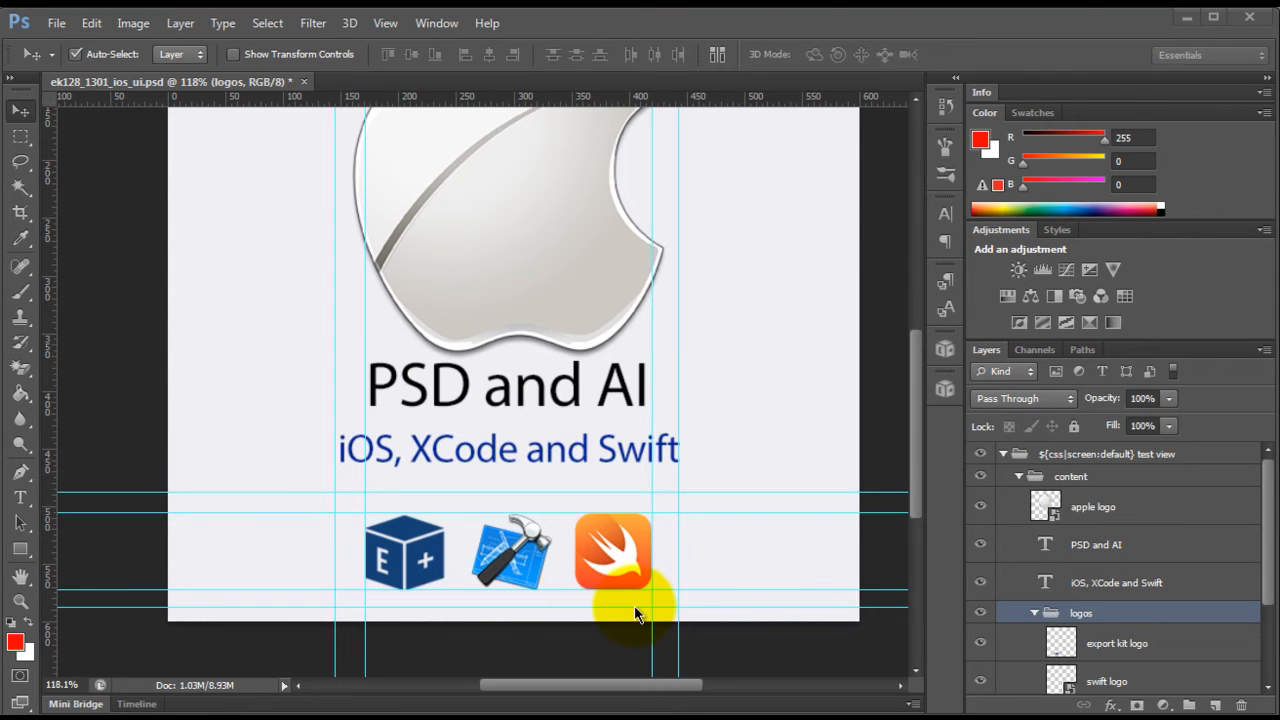
mouse_move(616, 588)
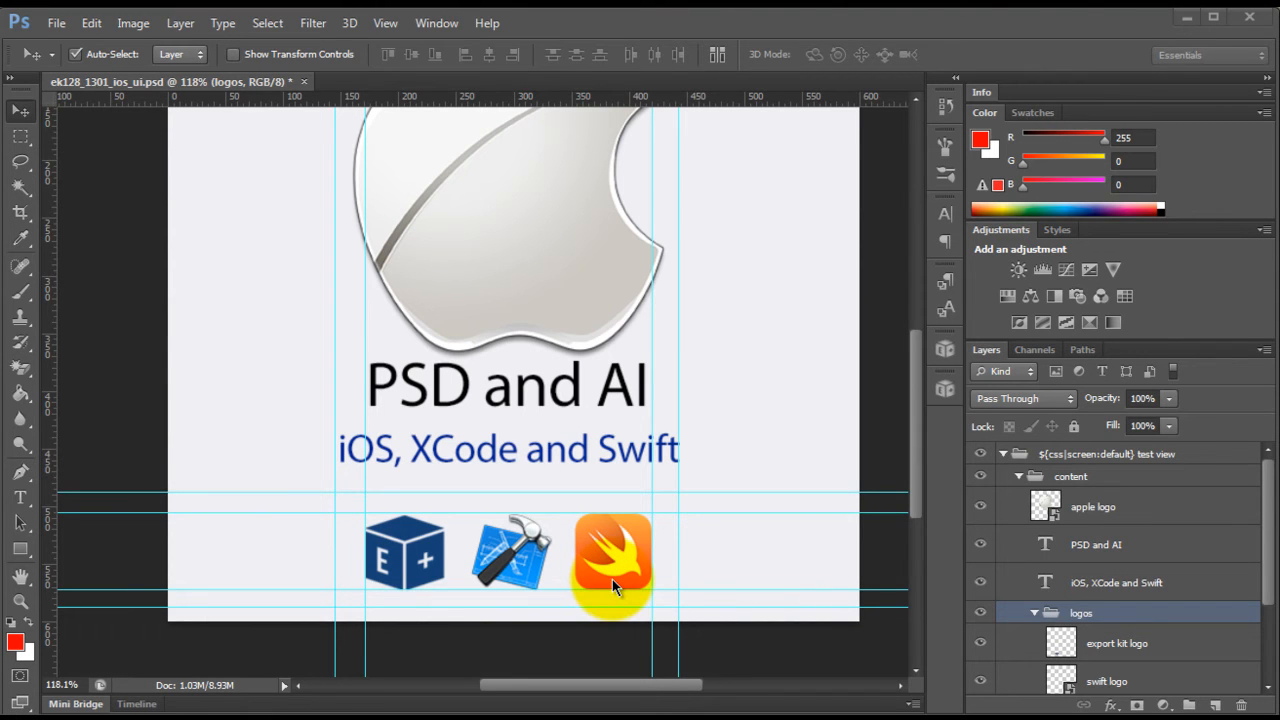
mouse_move(652, 566)
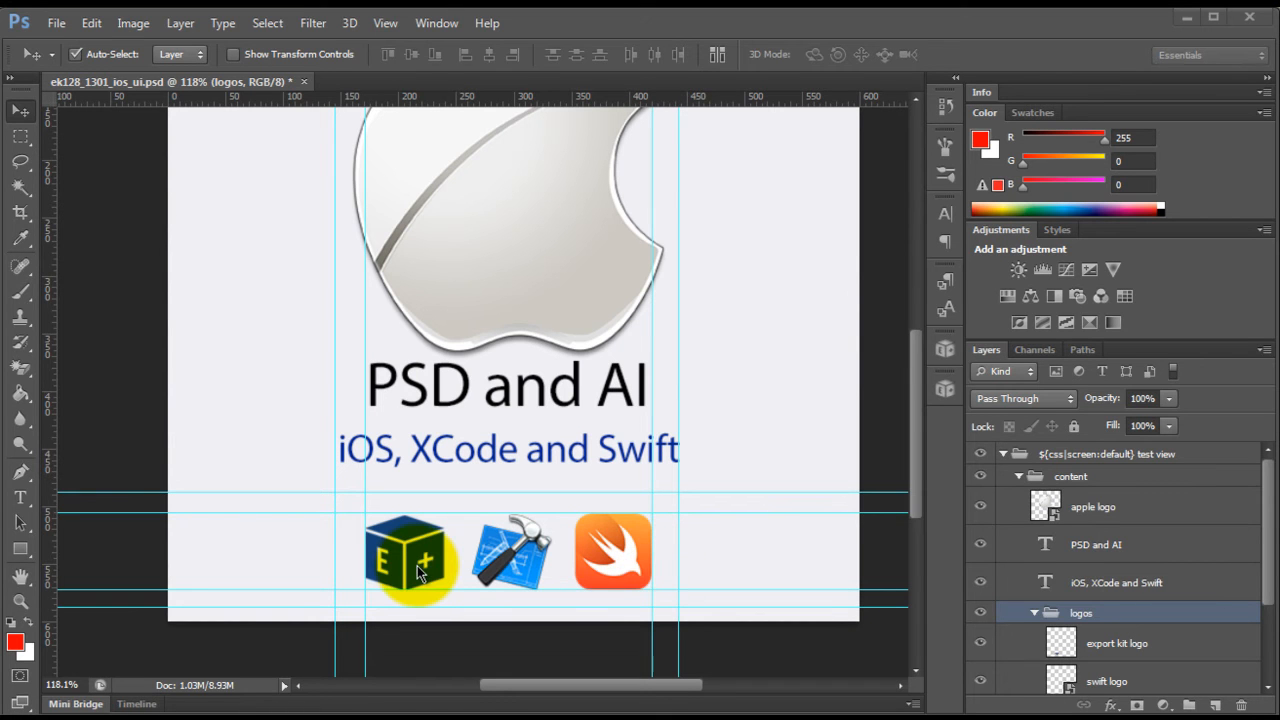
mouse_move(658, 548)
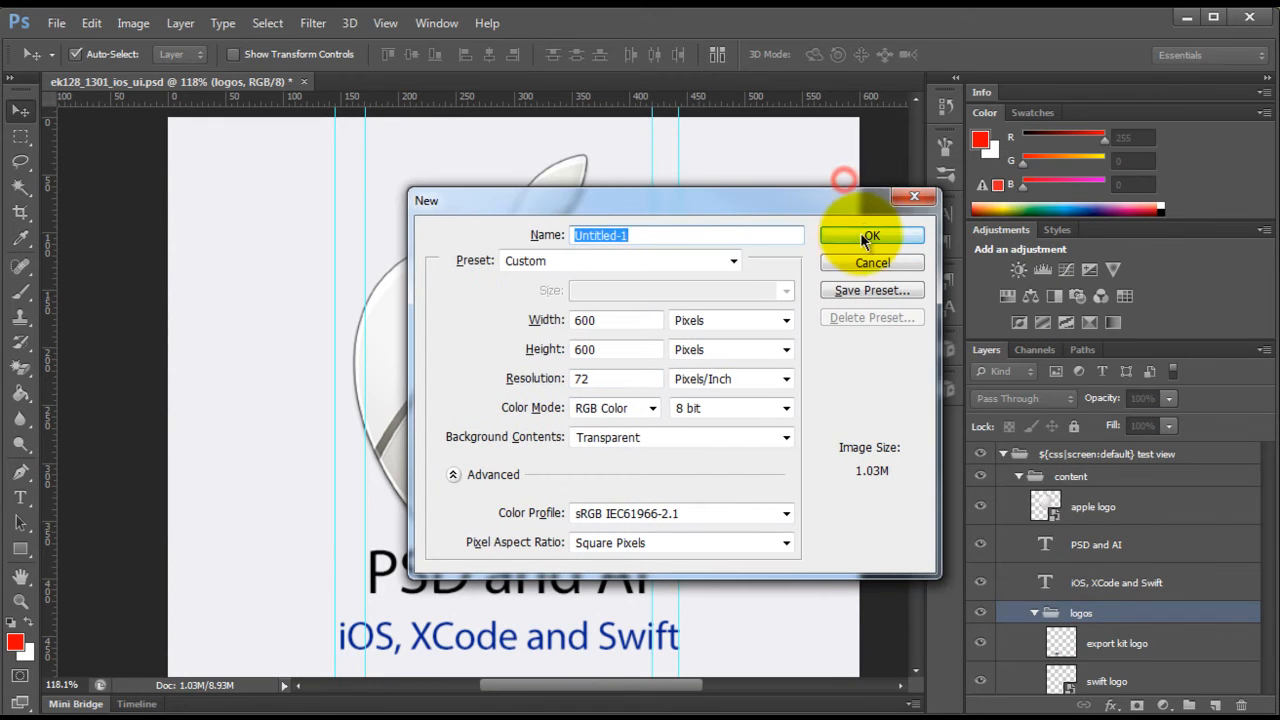
Step: Create the blank 600×600 document, draw a red rectangle near the centre and duplicate it with Ctrl+J
click(872, 236)
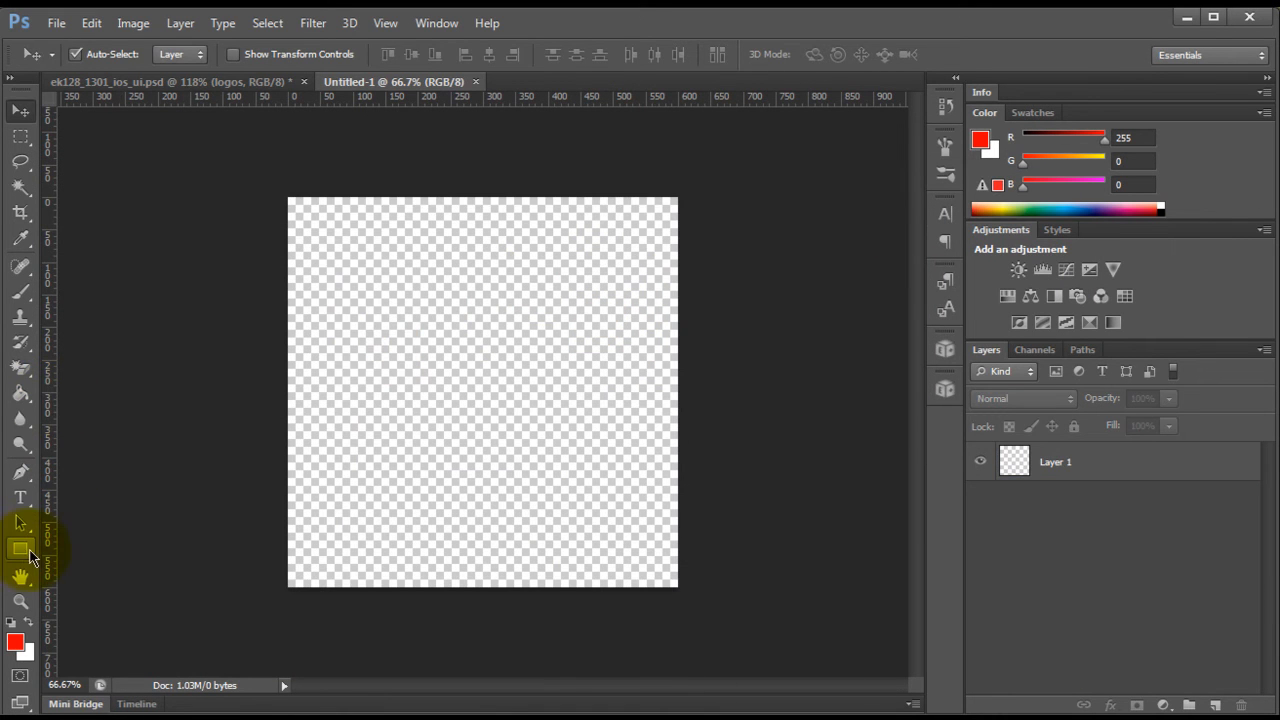
drag(348, 268, 412, 330)
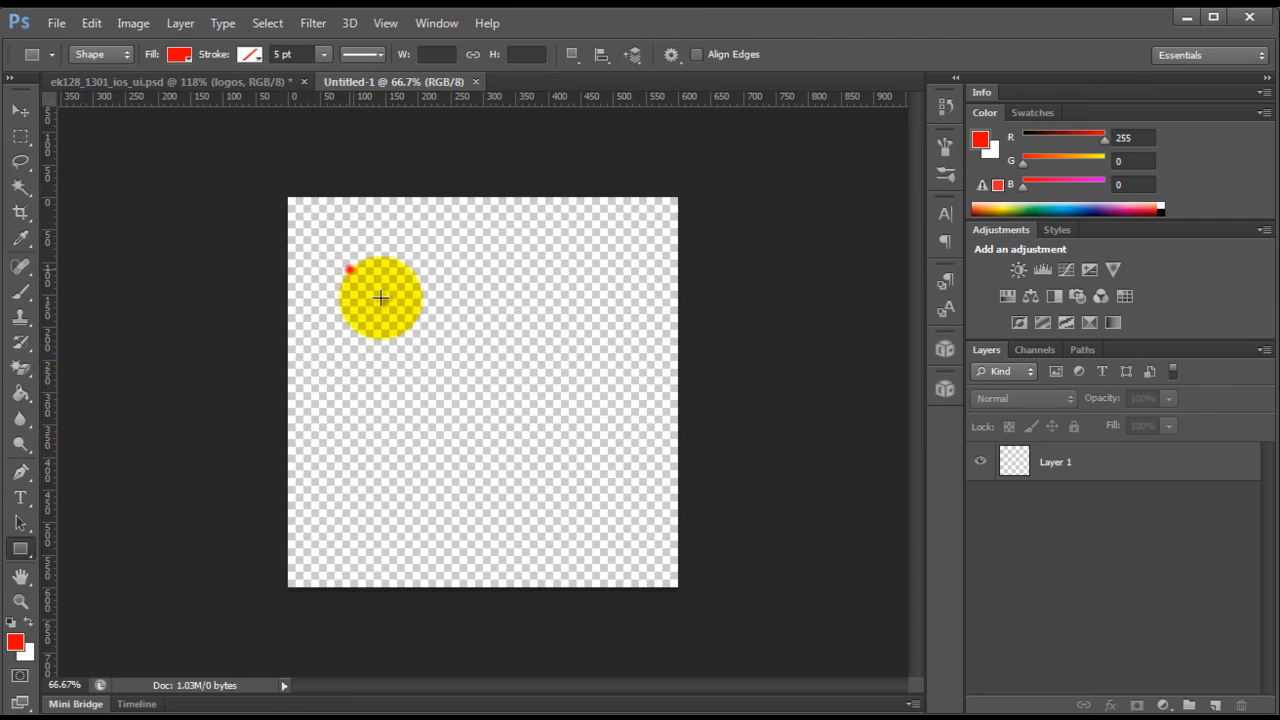
drag(348, 268, 620, 464)
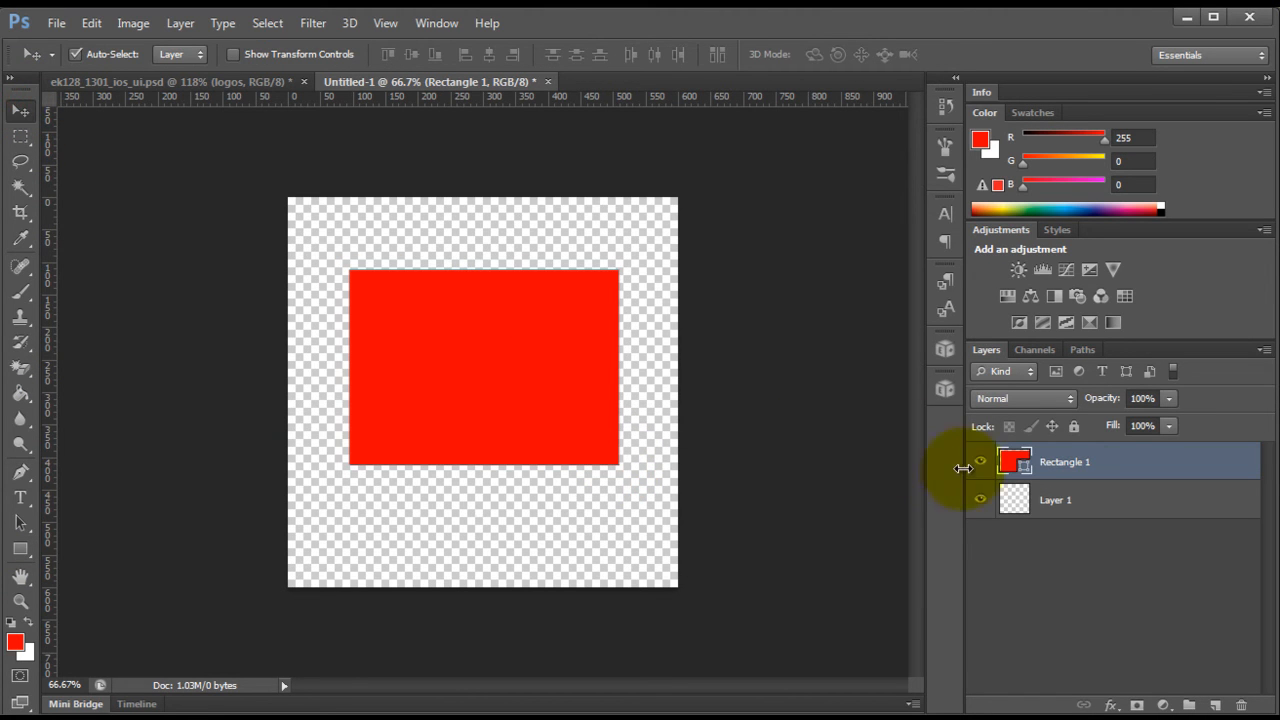
mouse_move(1130, 452)
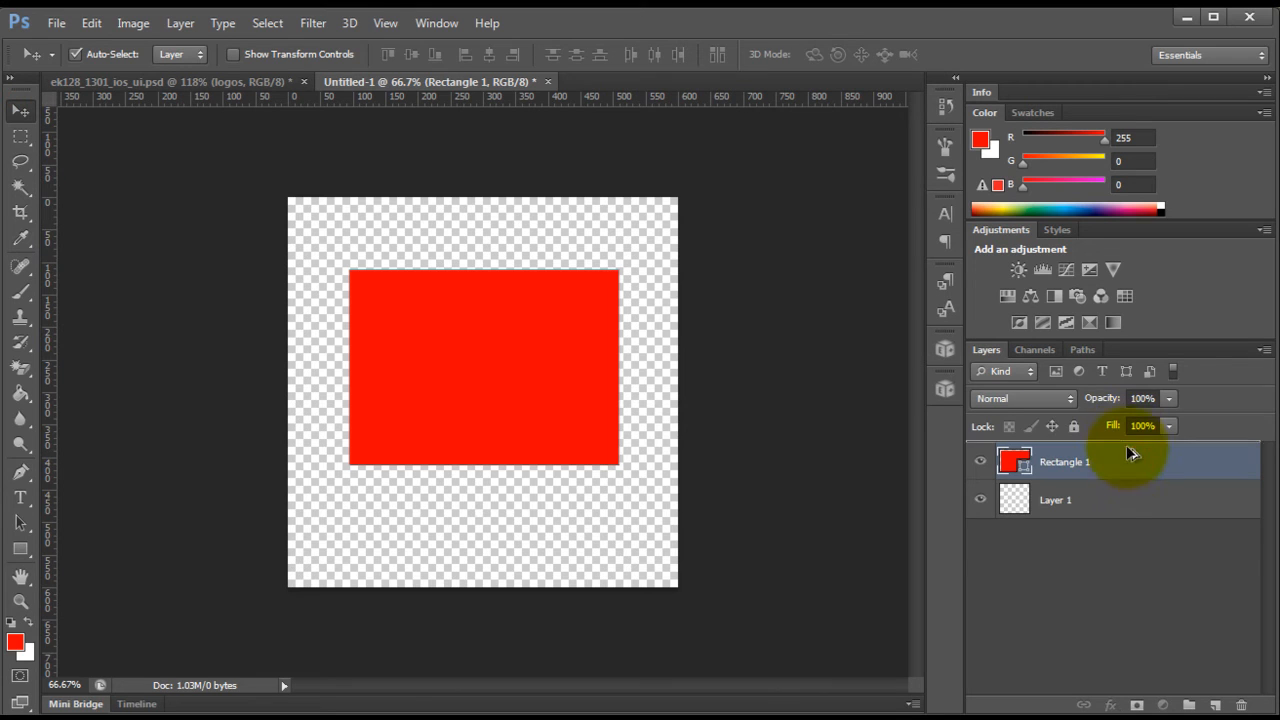
key(Ctrl+J)
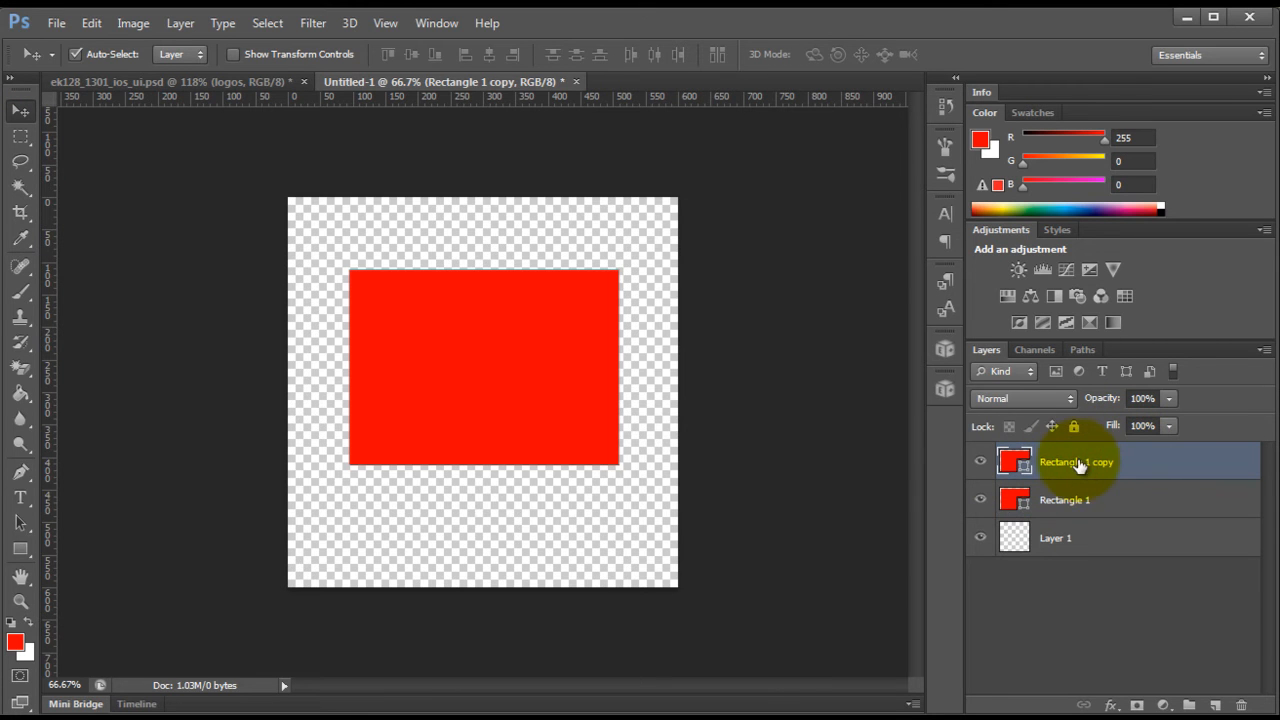
Step: Name the copy 'content margin' and the original 'view area', giving the copy a lighter, duller red fill
double_click(1076, 460)
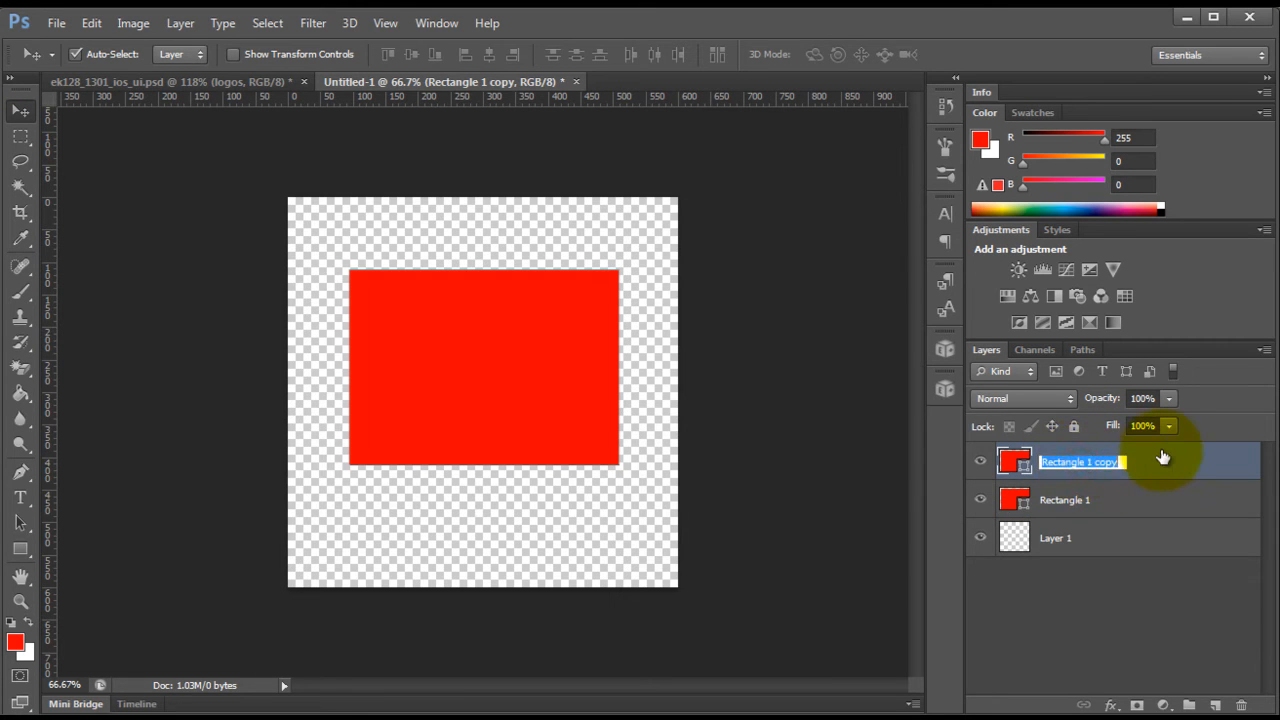
text(content margin)
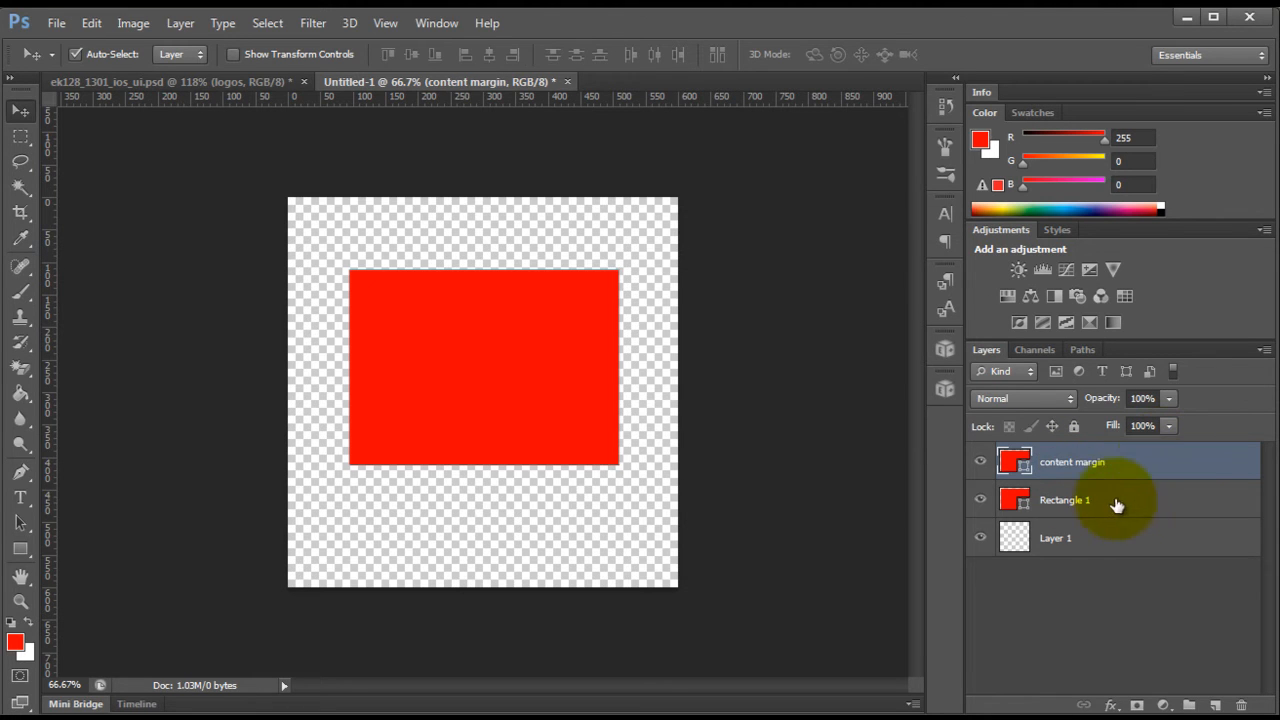
double_click(1060, 500)
text(view area)
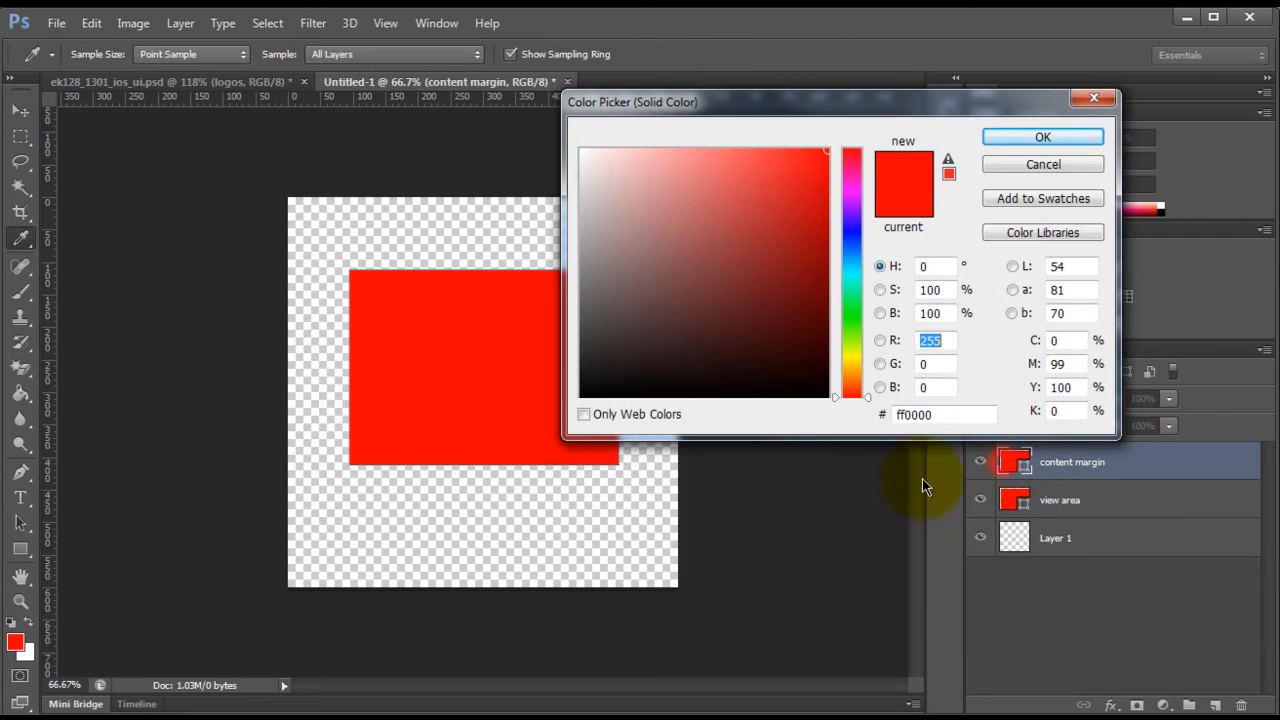
click(764, 186)
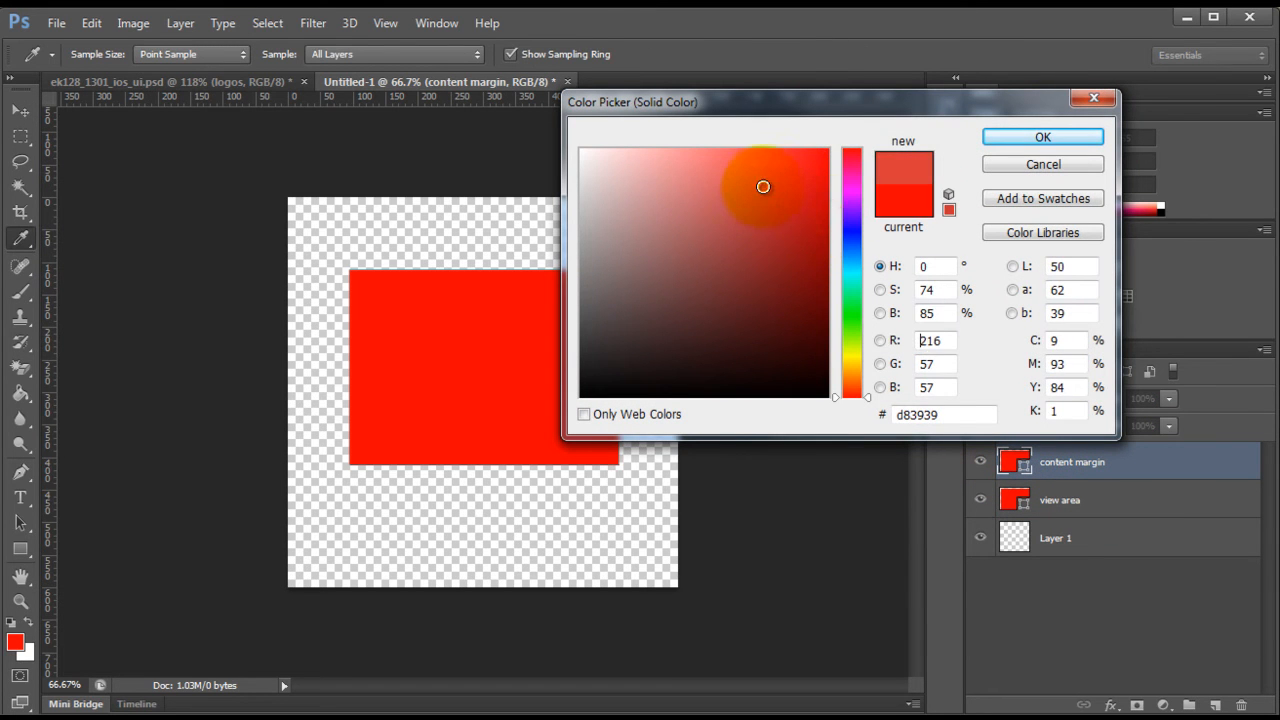
click(1042, 136)
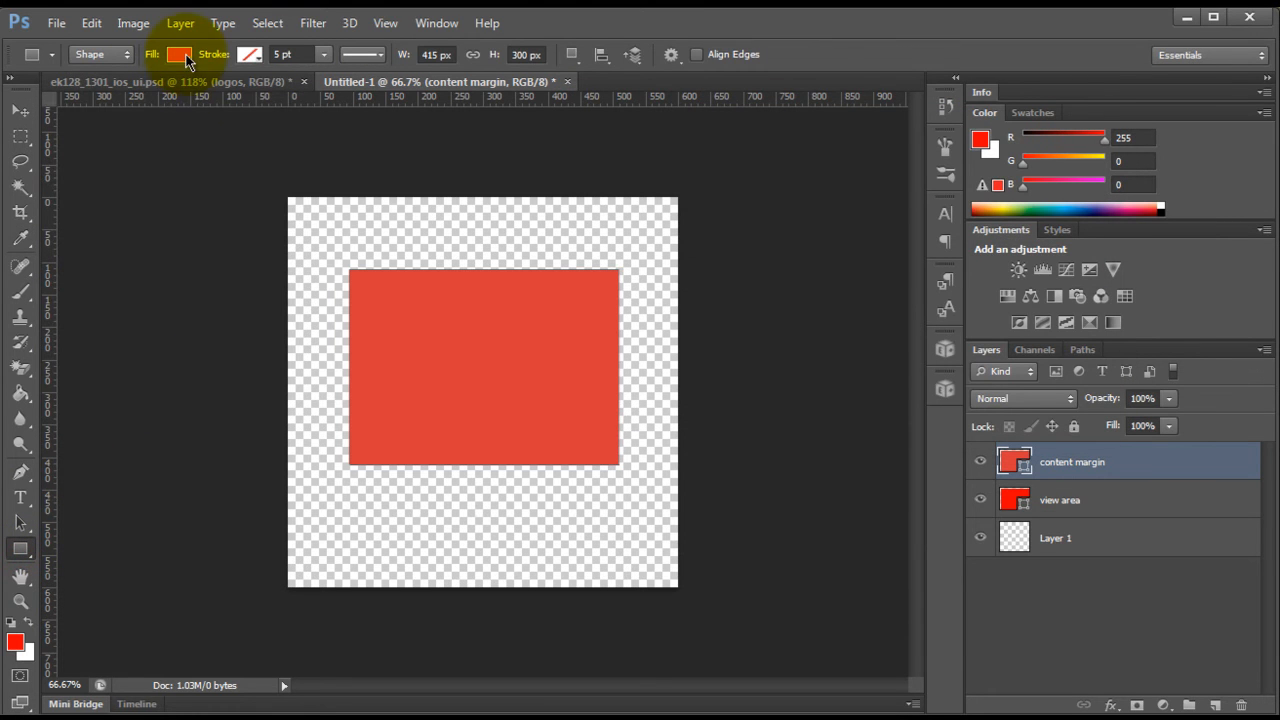
click(180, 54)
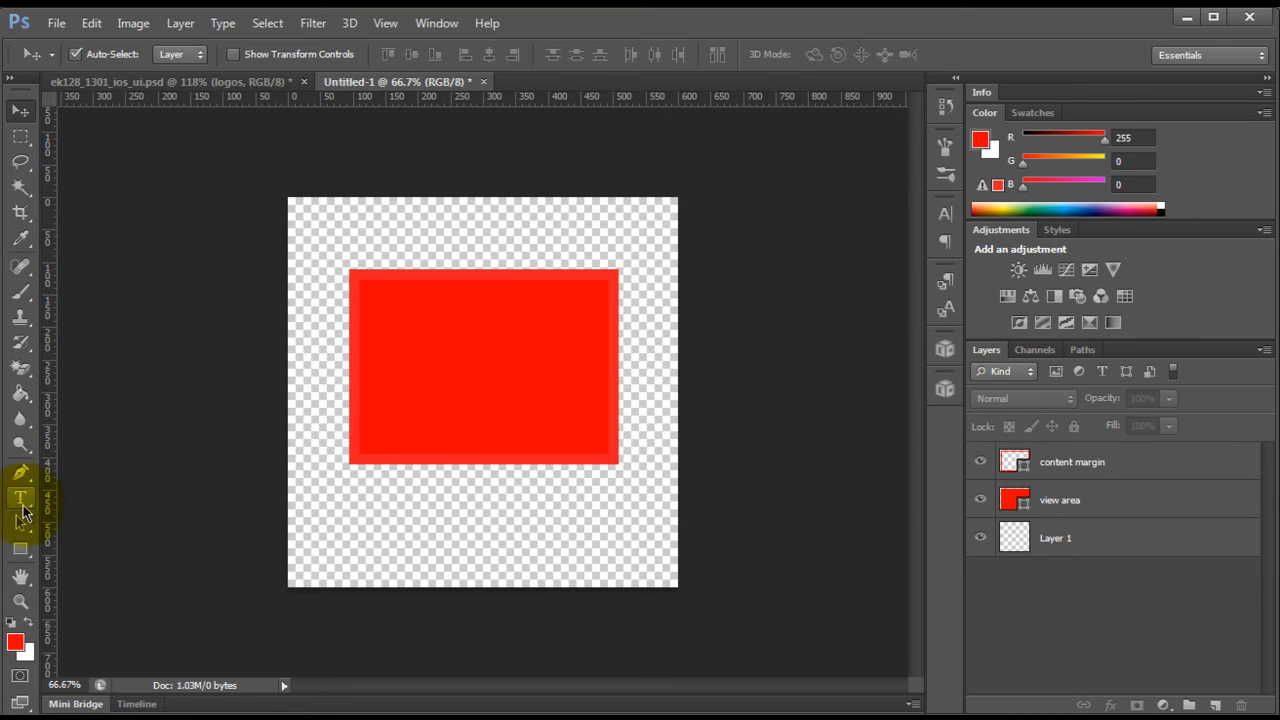
Step: Add a blue 'My Text Layer' type layer on the rectangle and set its font weight to Arial Black
click(20, 498)
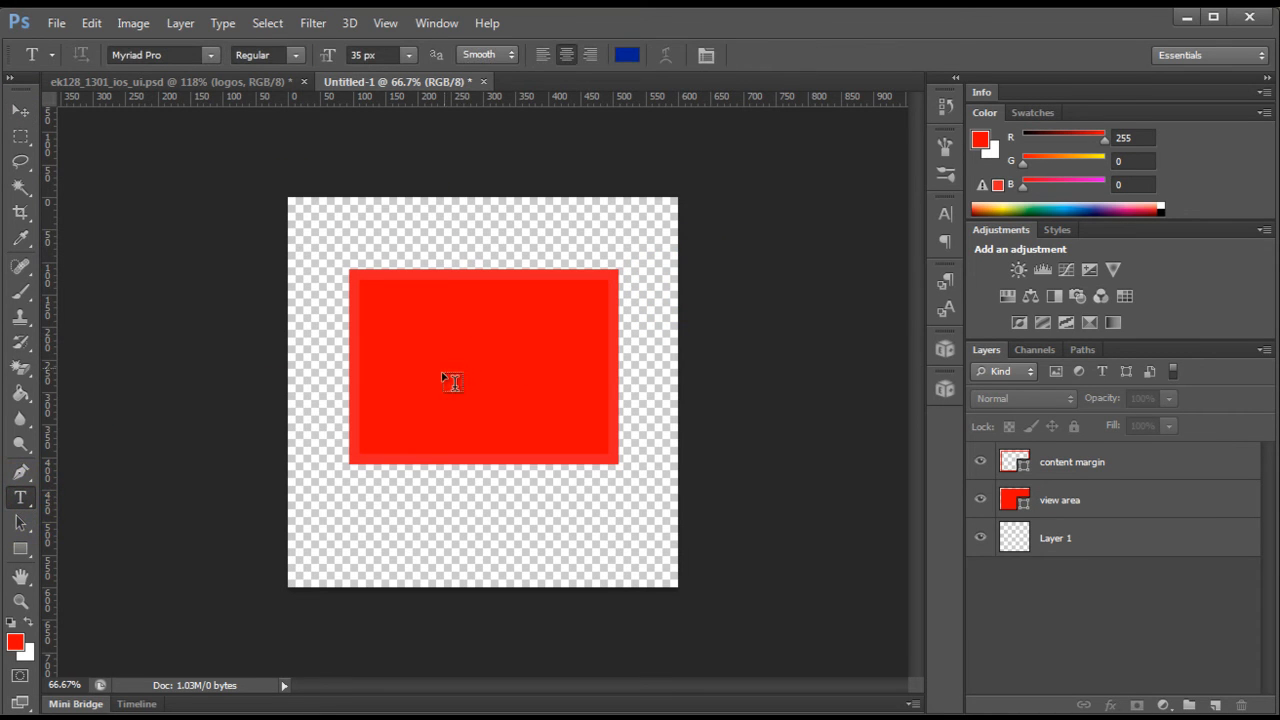
mouse_move(436, 412)
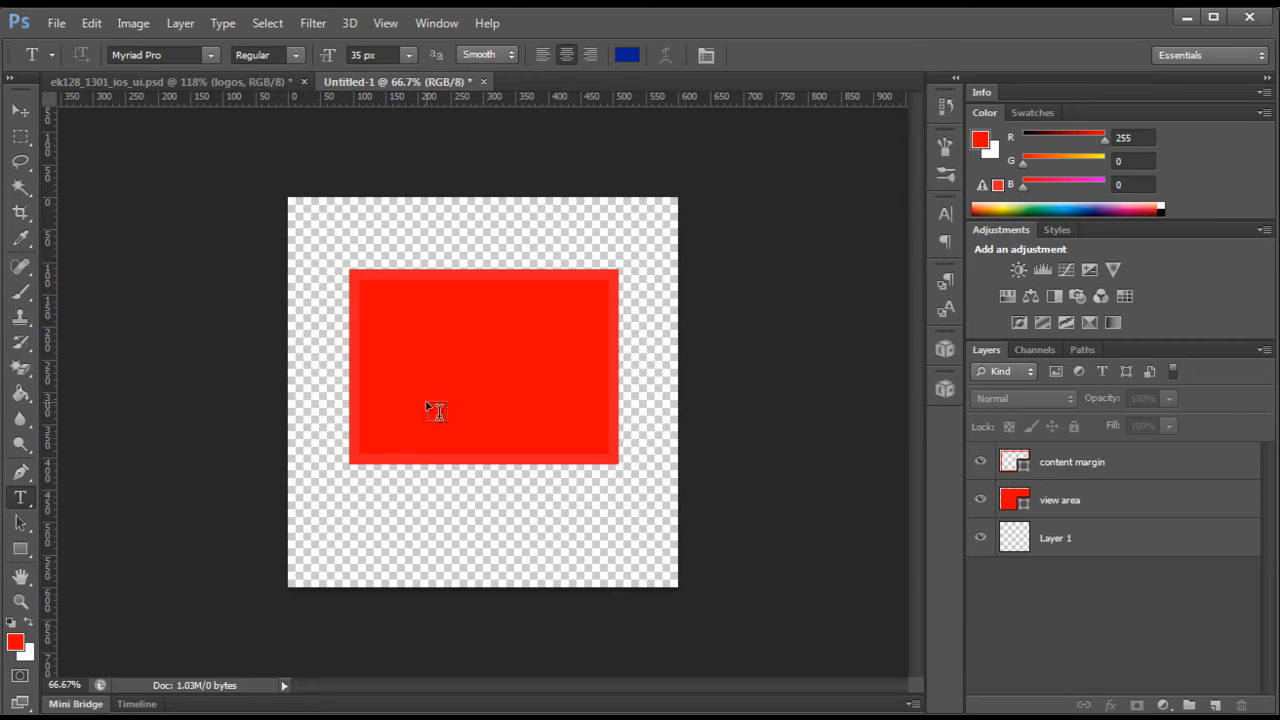
click(420, 380)
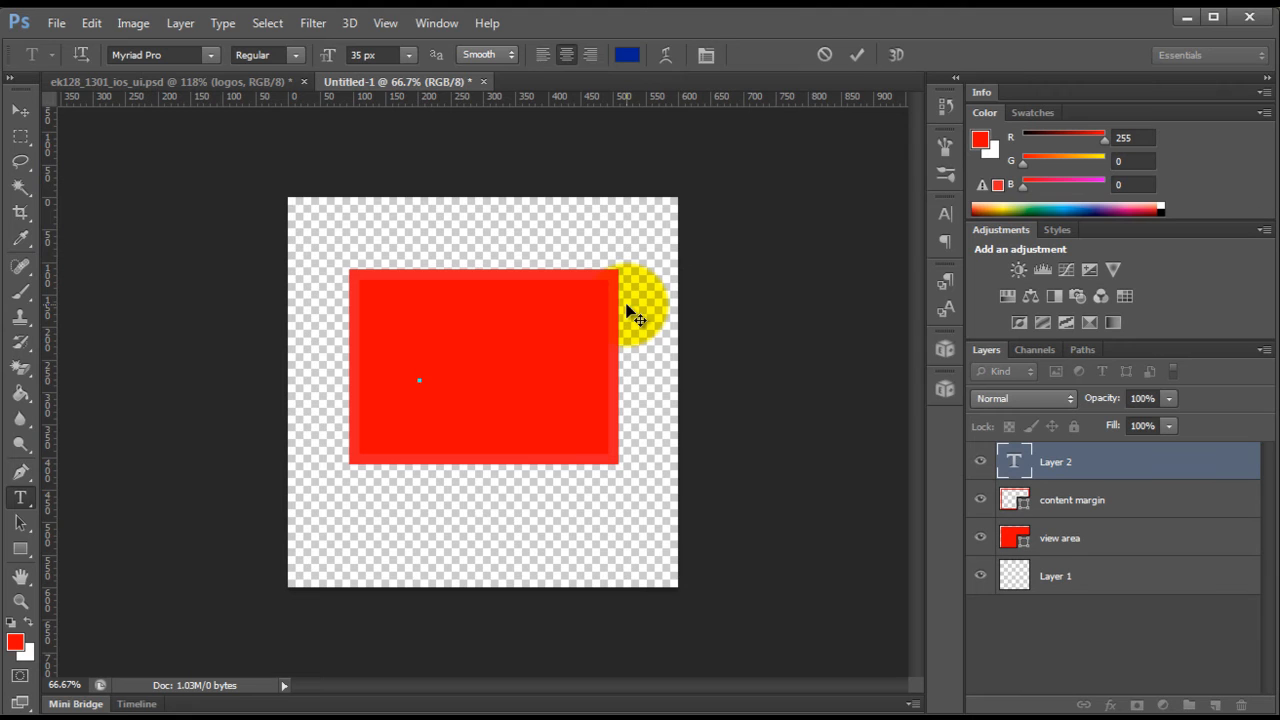
text(My Text Layer)
click(164, 54)
text(Ar)
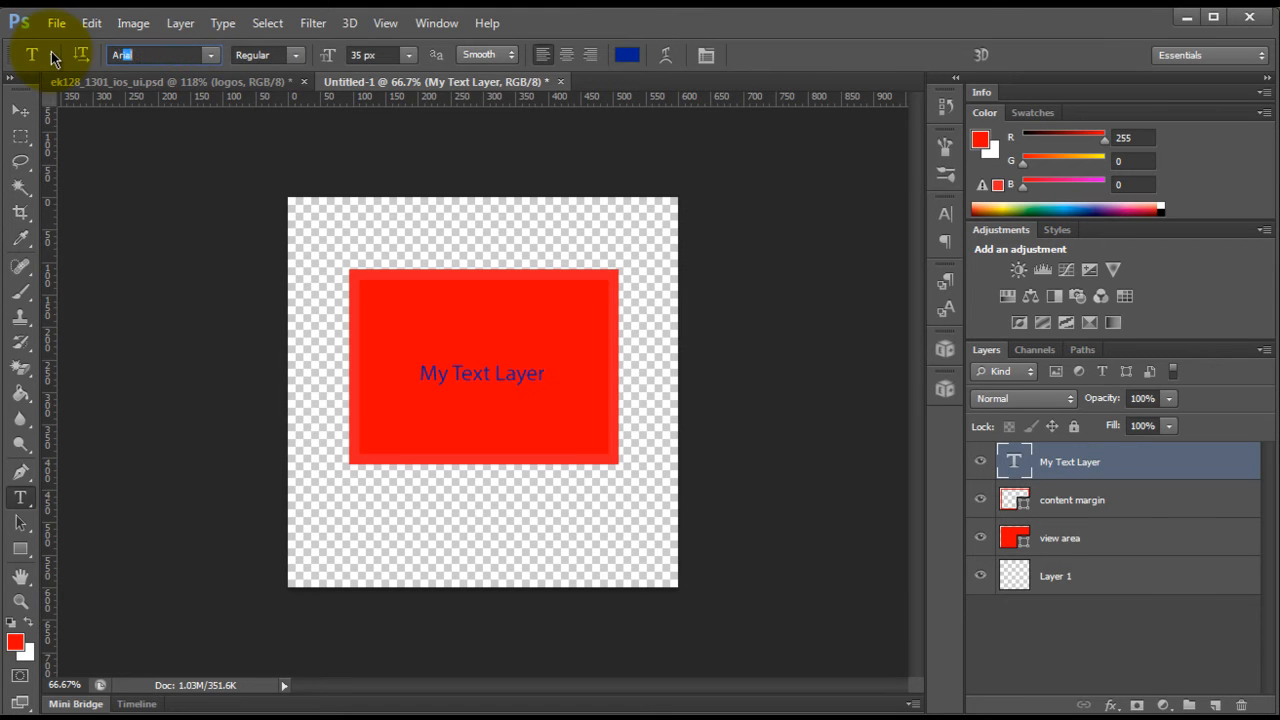
click(300, 56)
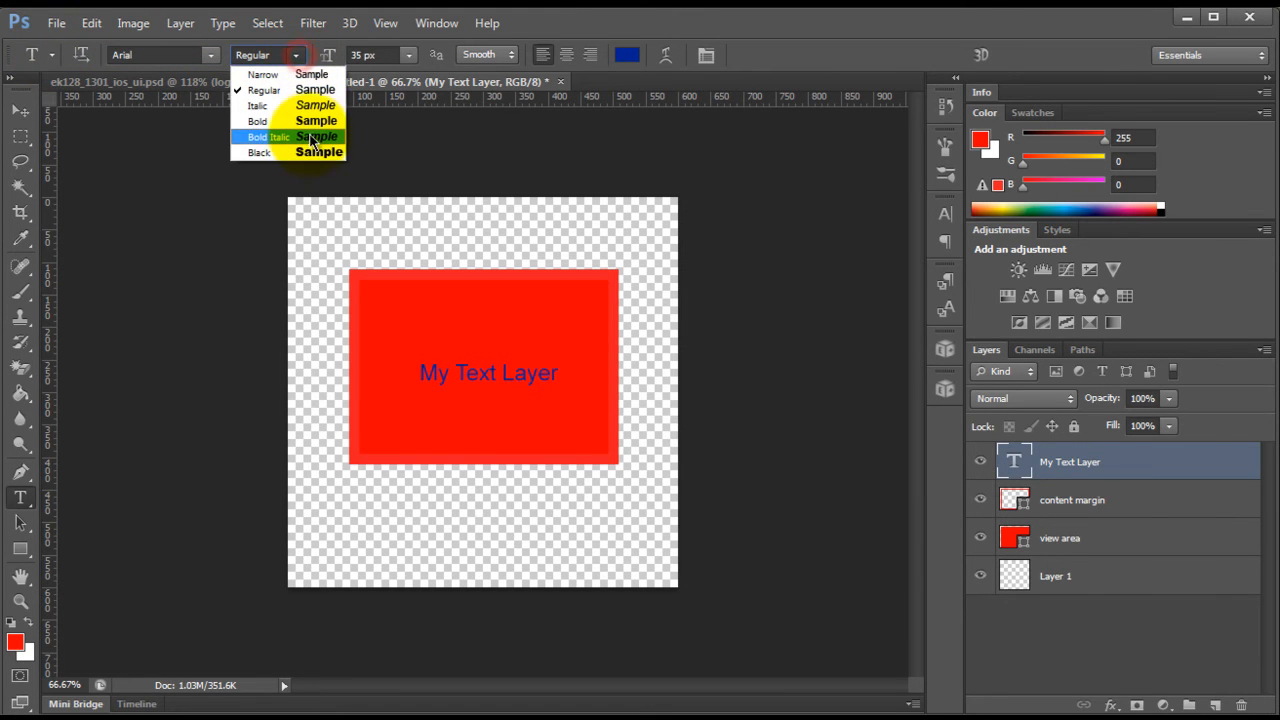
click(258, 152)
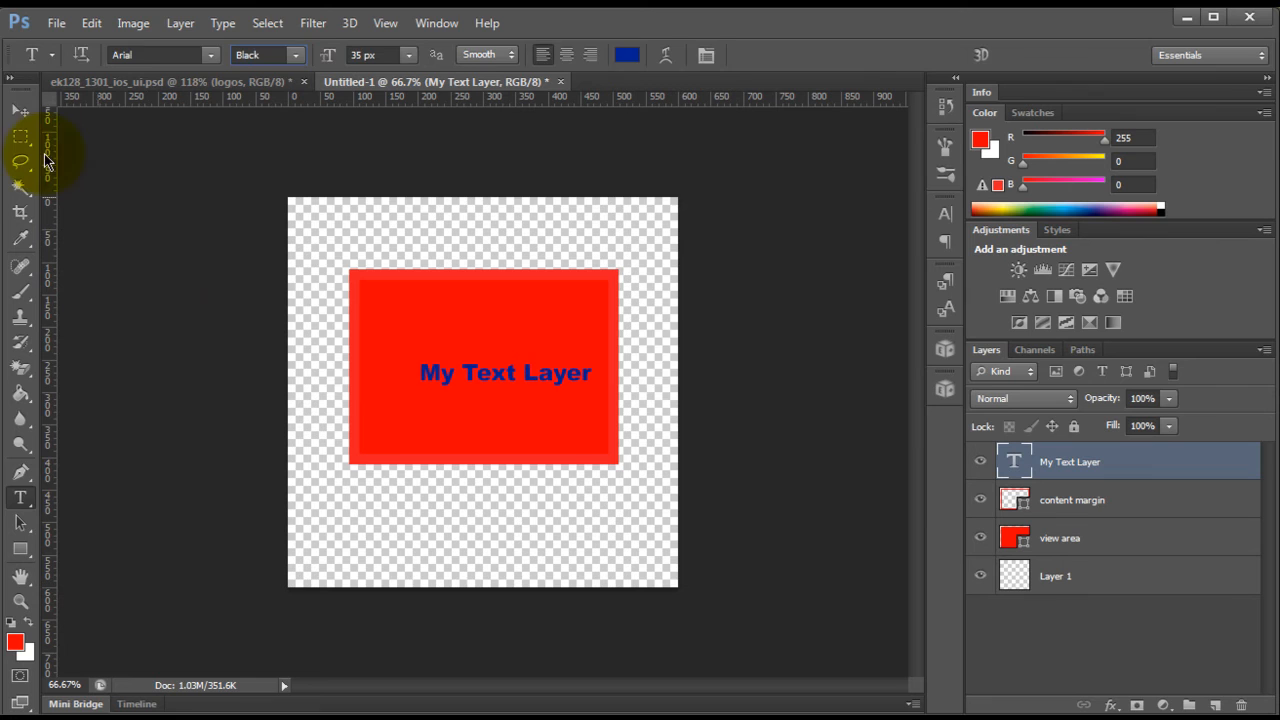
Step: Nudge the text left and up so it sits inside the red rectangle
click(16, 112)
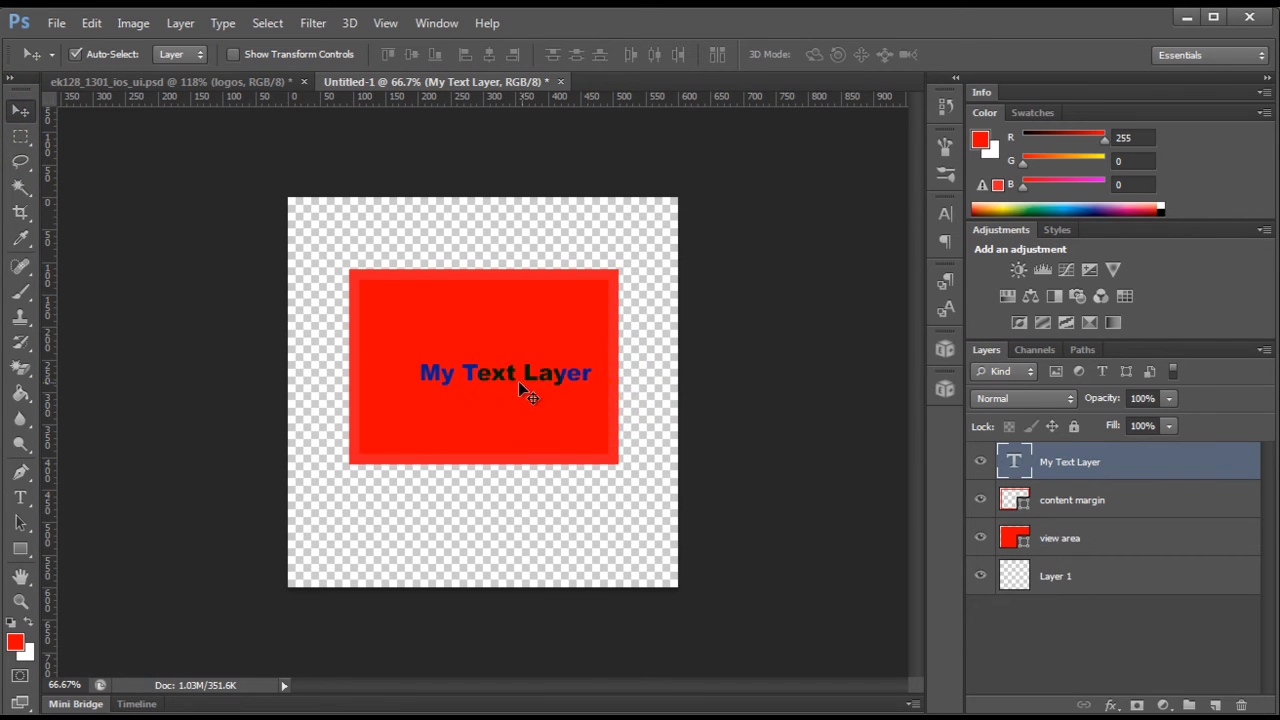
drag(530, 390, 516, 372)
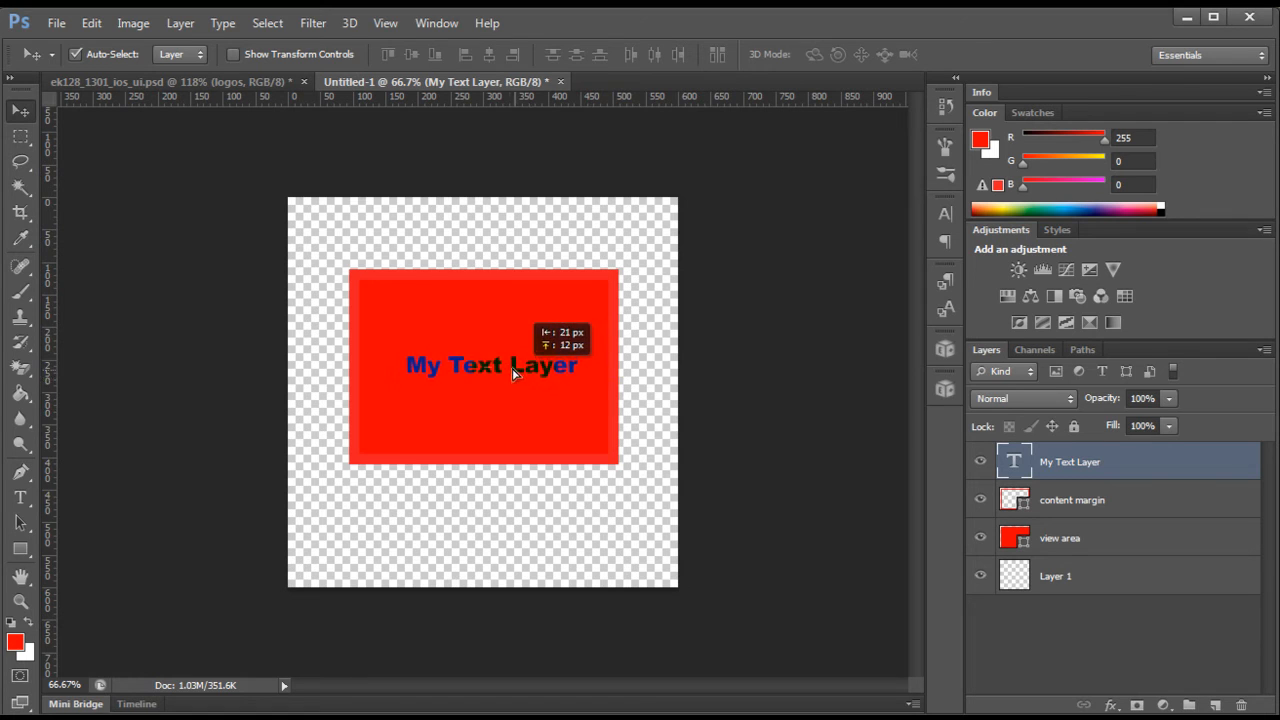
drag(490, 364, 484, 360)
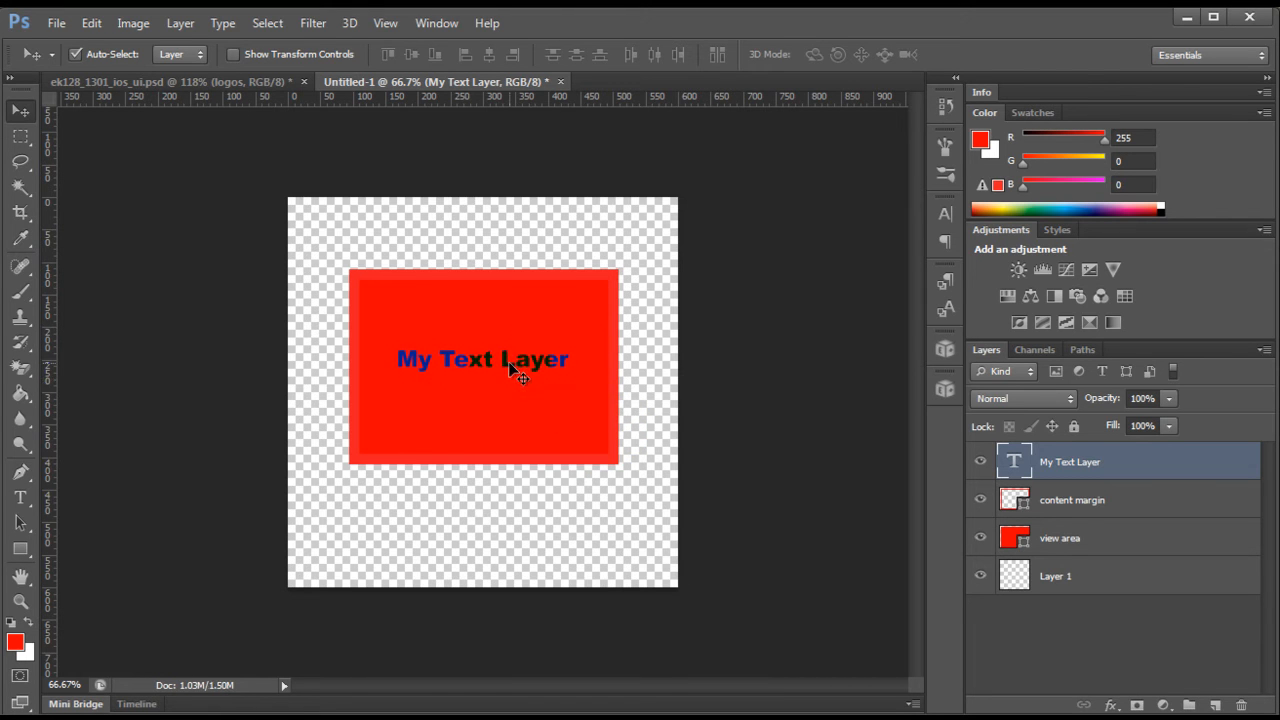
drag(484, 360, 508, 360)
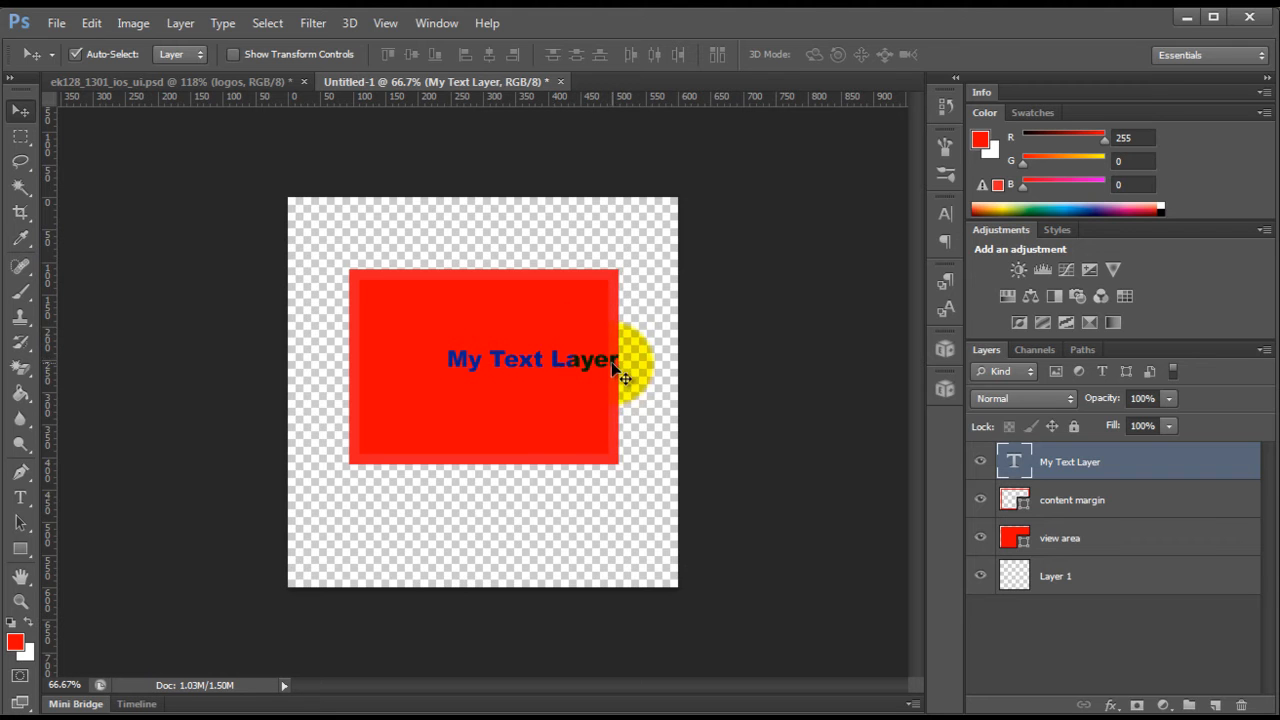
click(1072, 500)
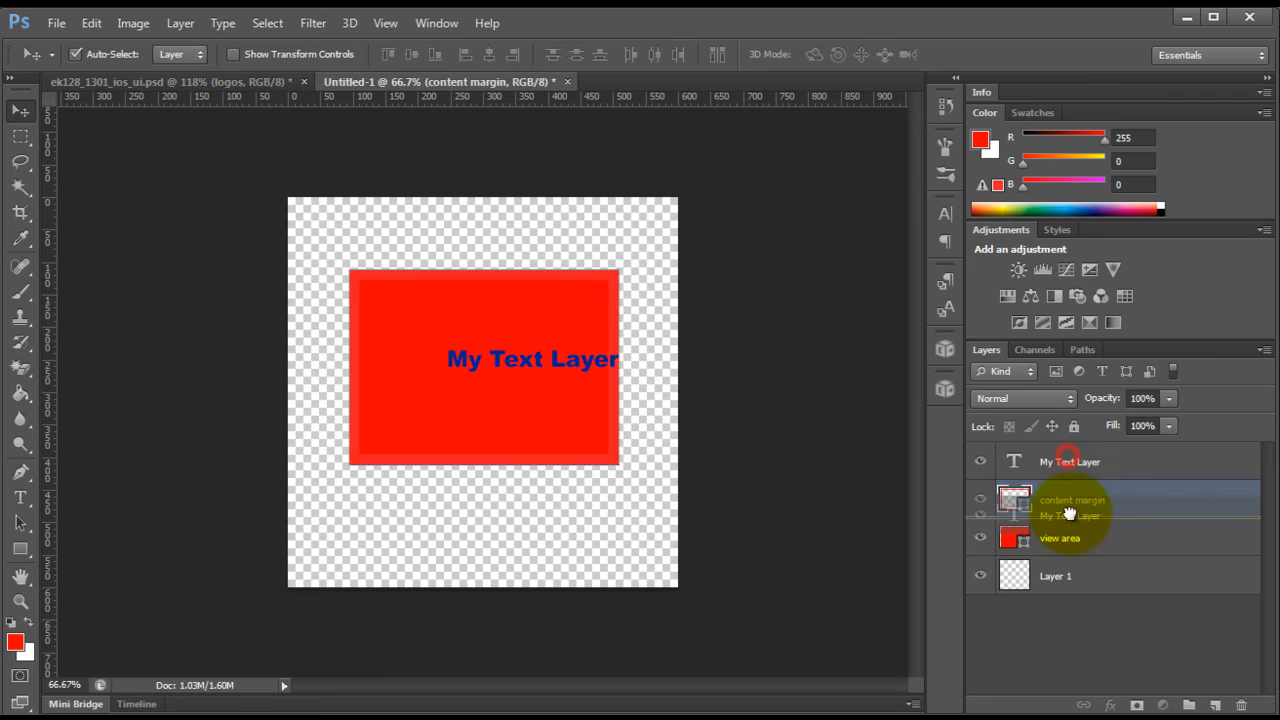
Step: Move content margin above the text layer and select the text and both rectangle layers
click(1070, 512)
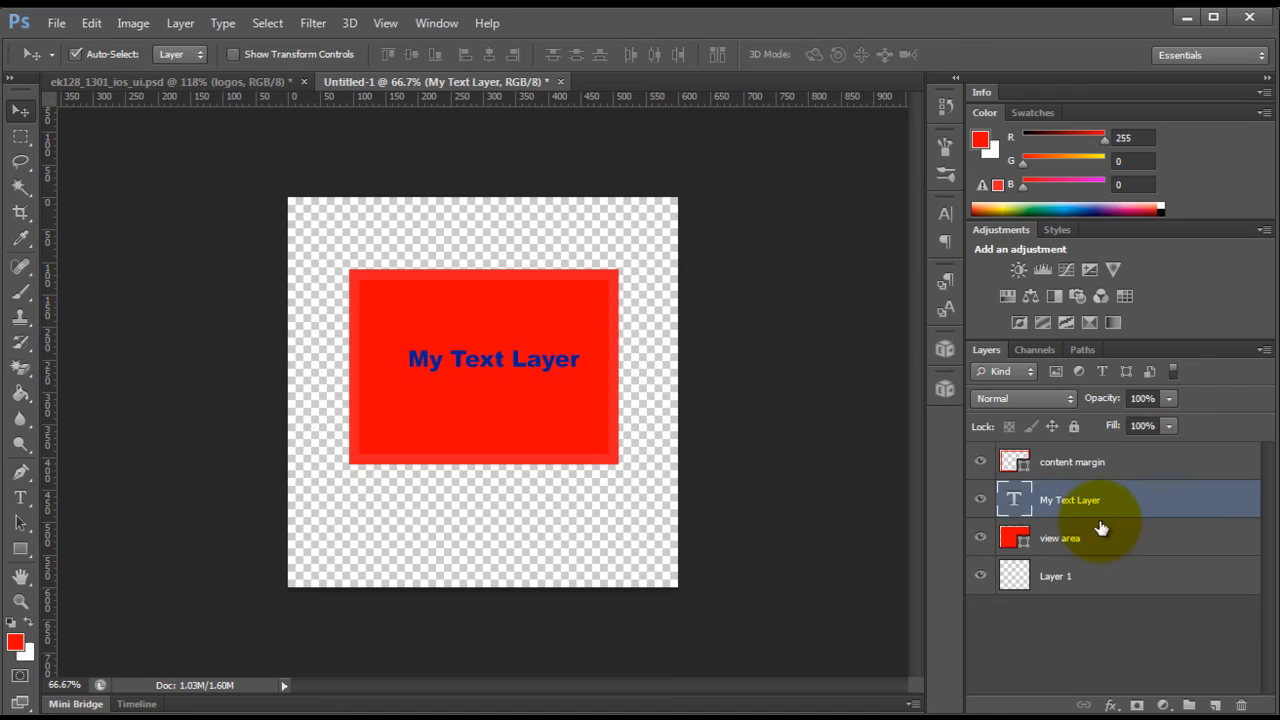
click(1076, 536)
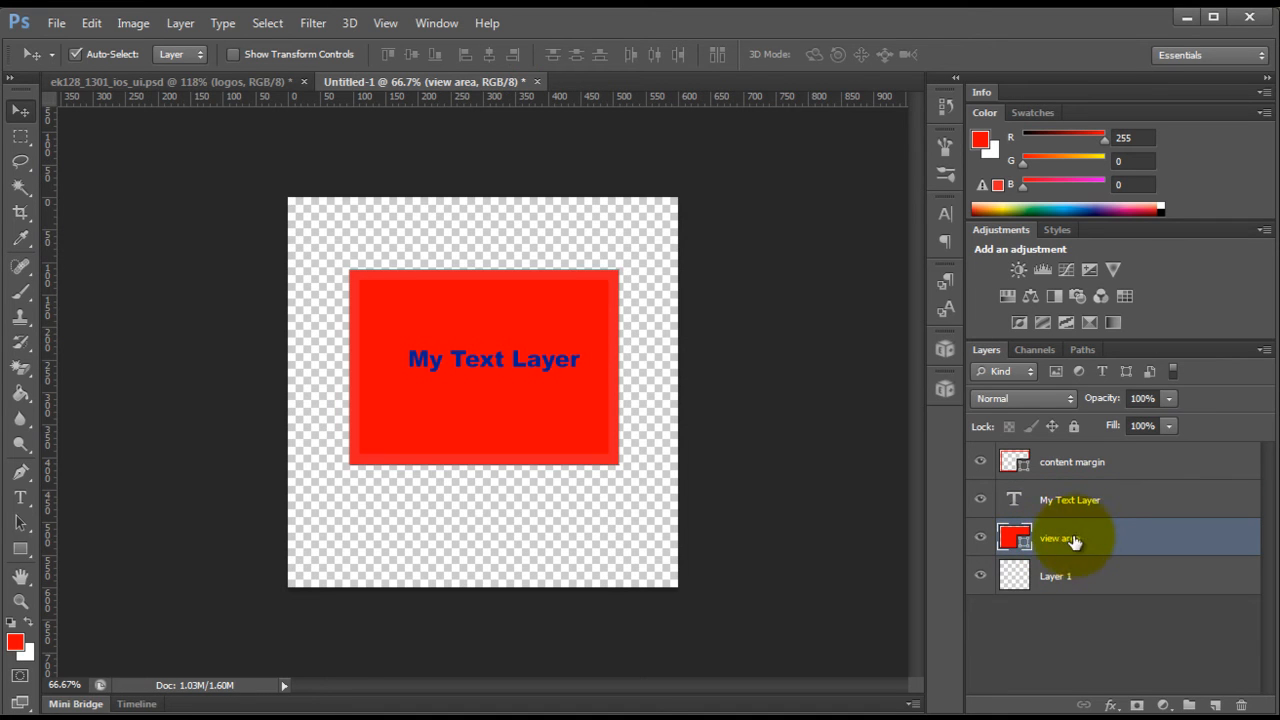
click(1068, 500)
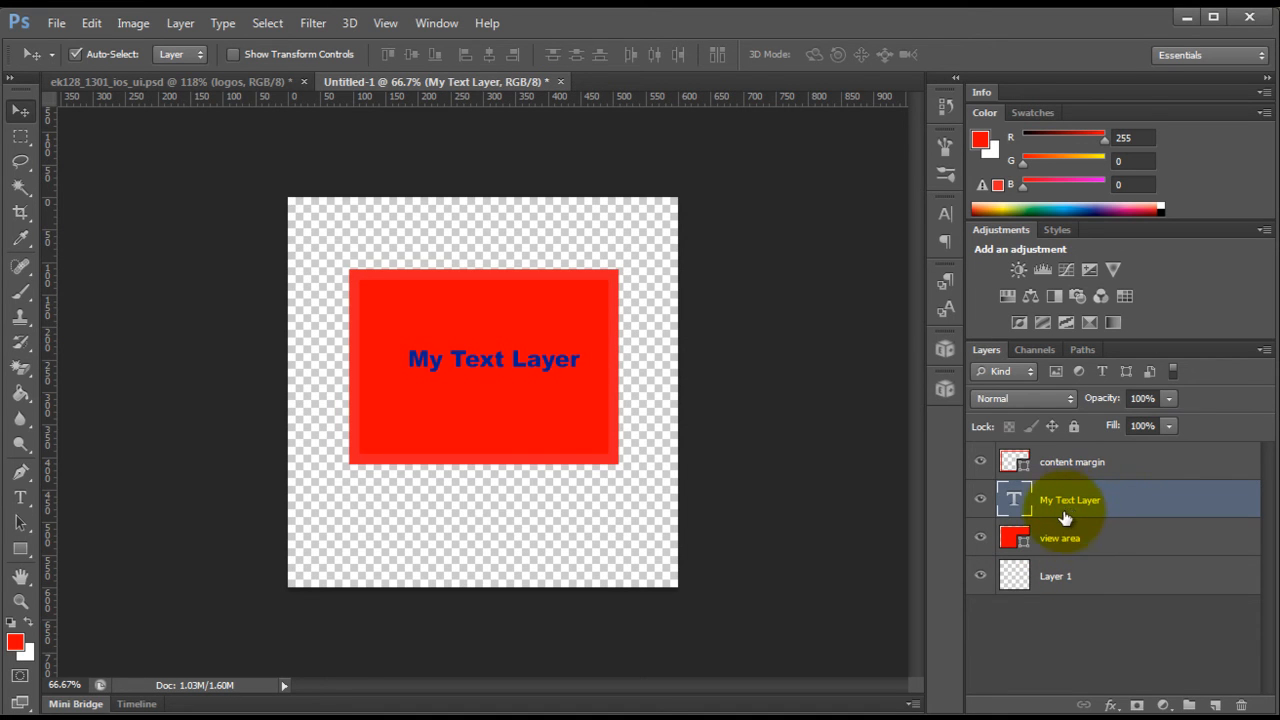
click(1070, 460)
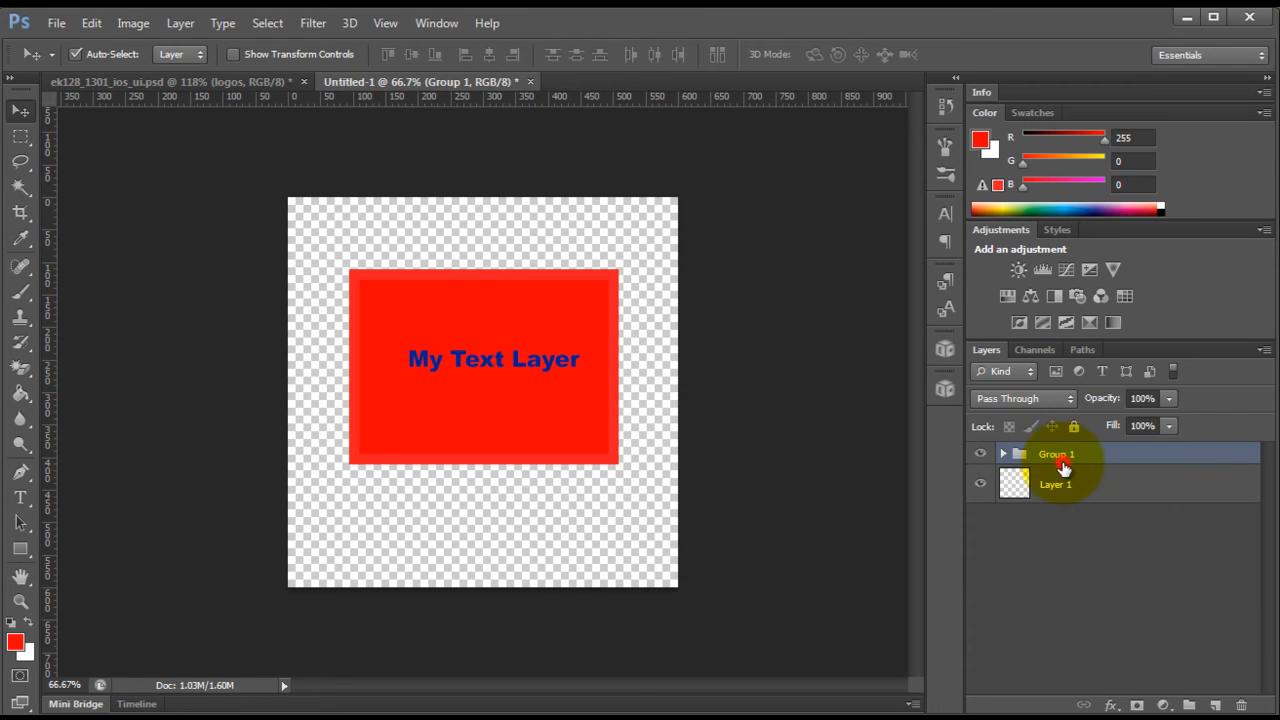
mouse_move(1060, 456)
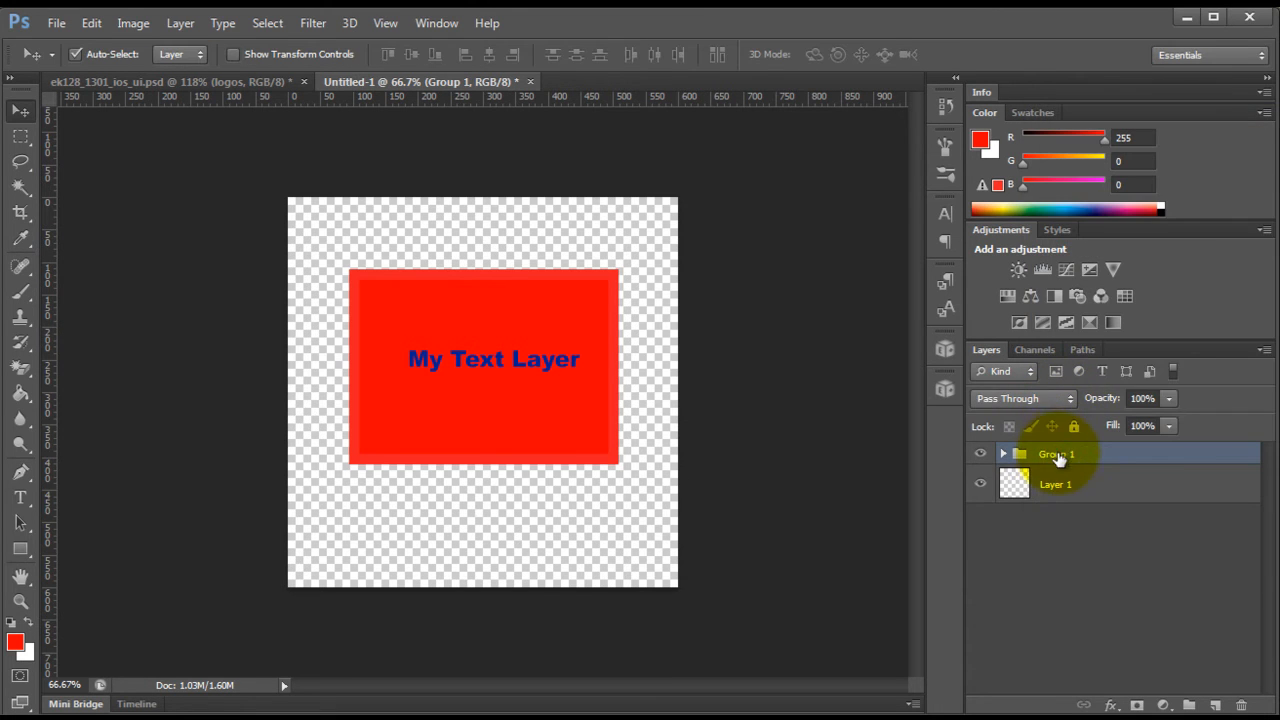
Step: Name the new group 'view container', expand it and rename view area to 'view bg'
double_click(1056, 454)
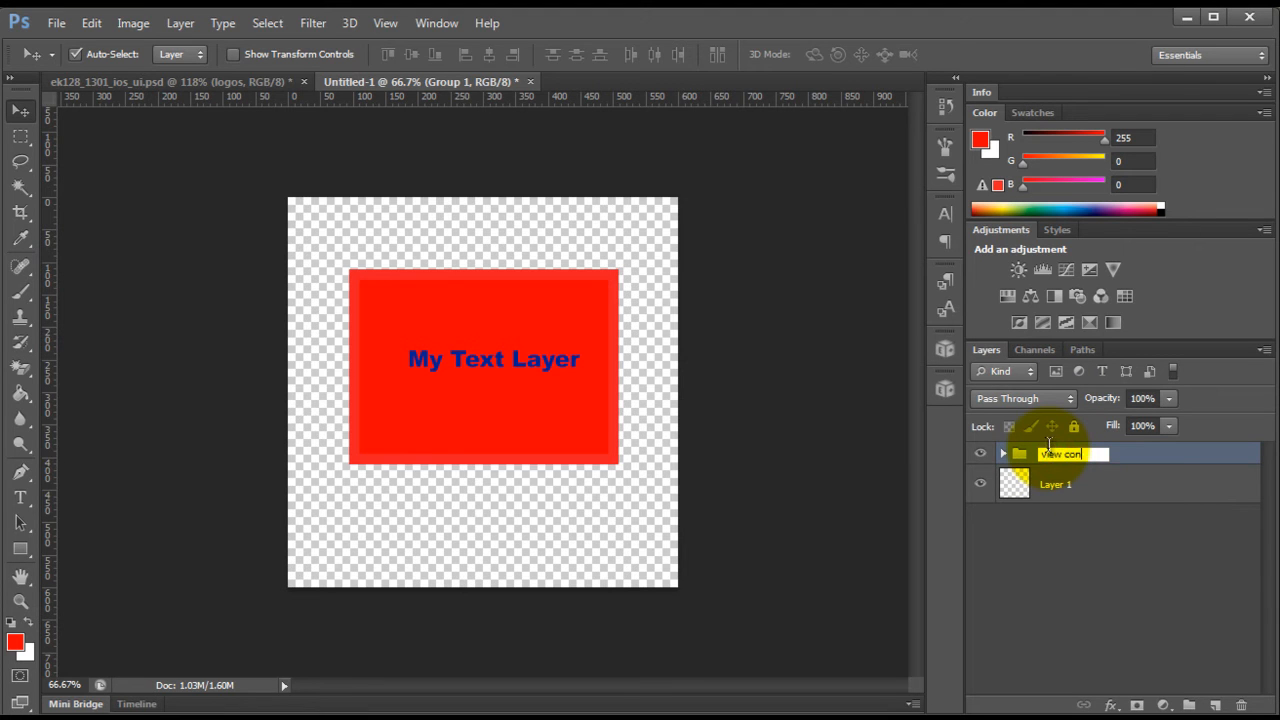
click(1004, 454)
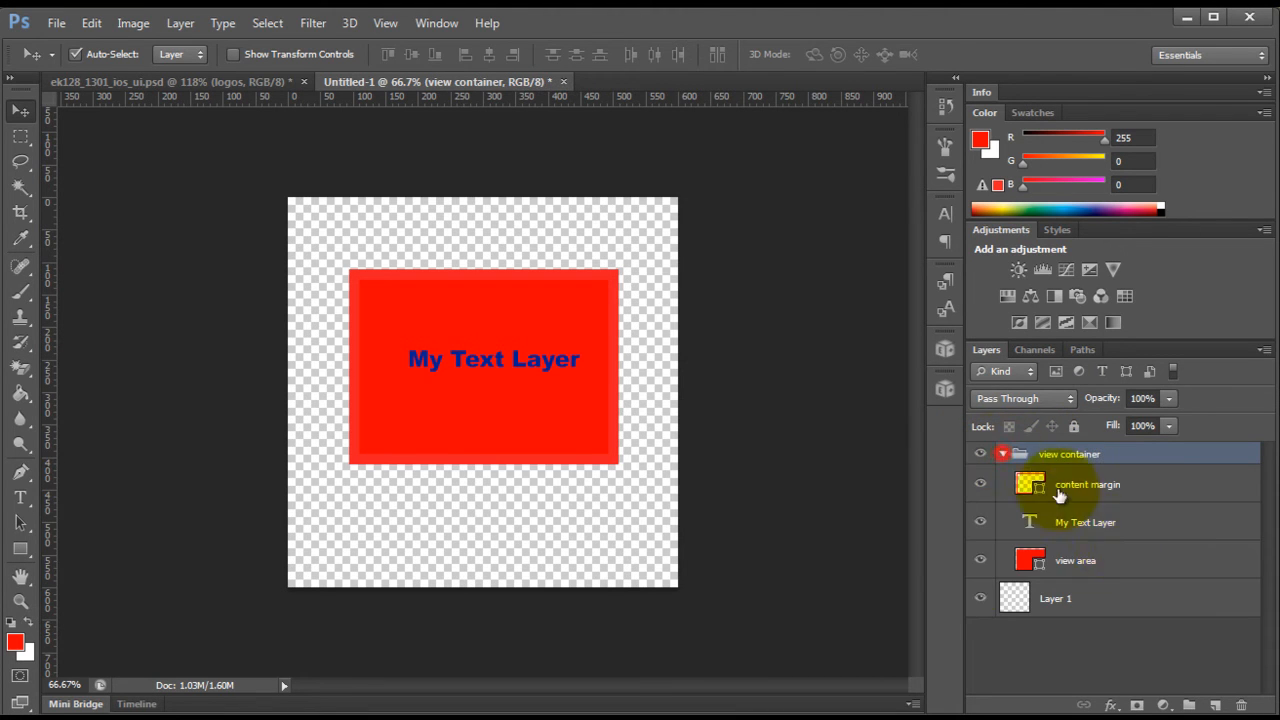
double_click(1076, 560)
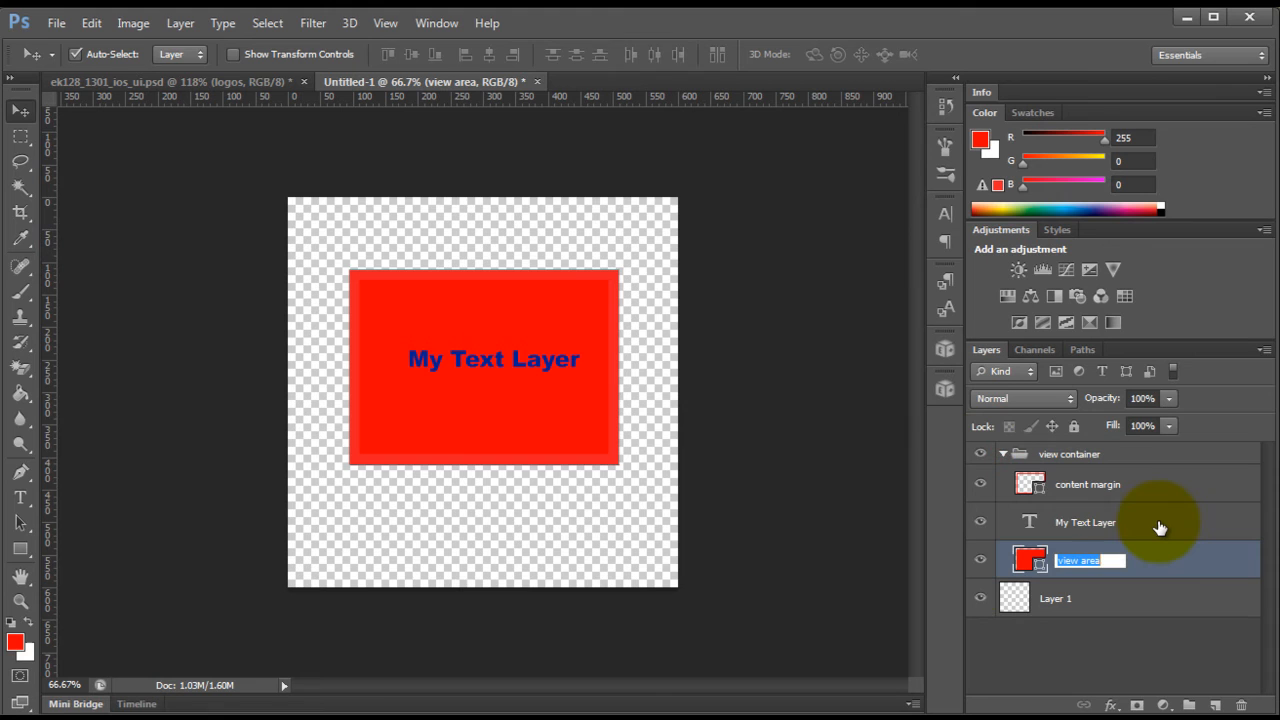
text(v)
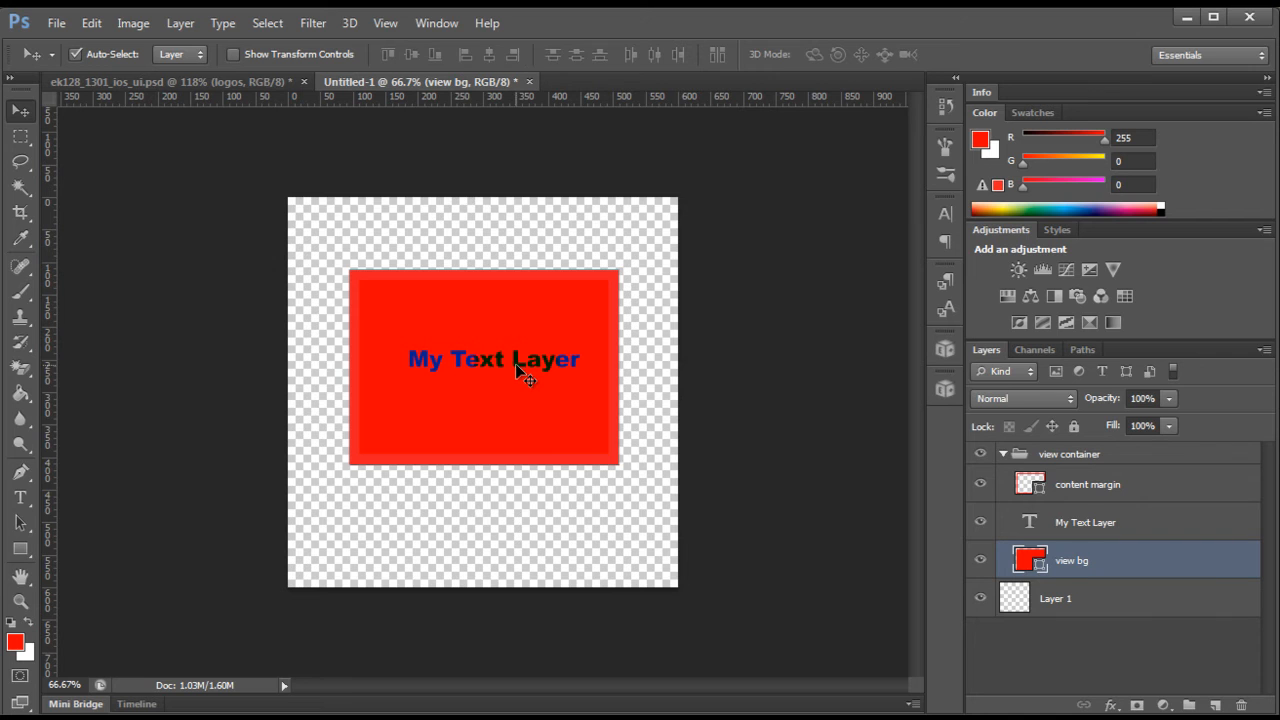
mouse_move(564, 380)
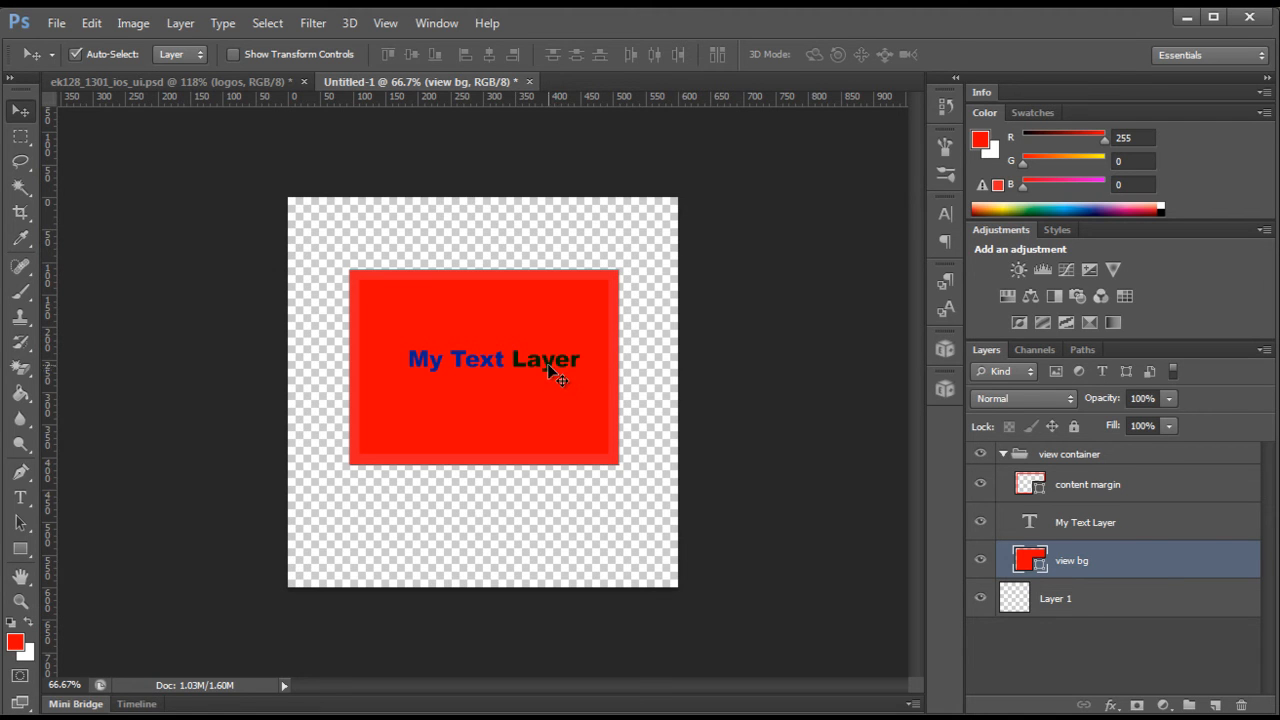
Step: Hide the red background layer and reposition the text back and forth across the canvas
click(1088, 484)
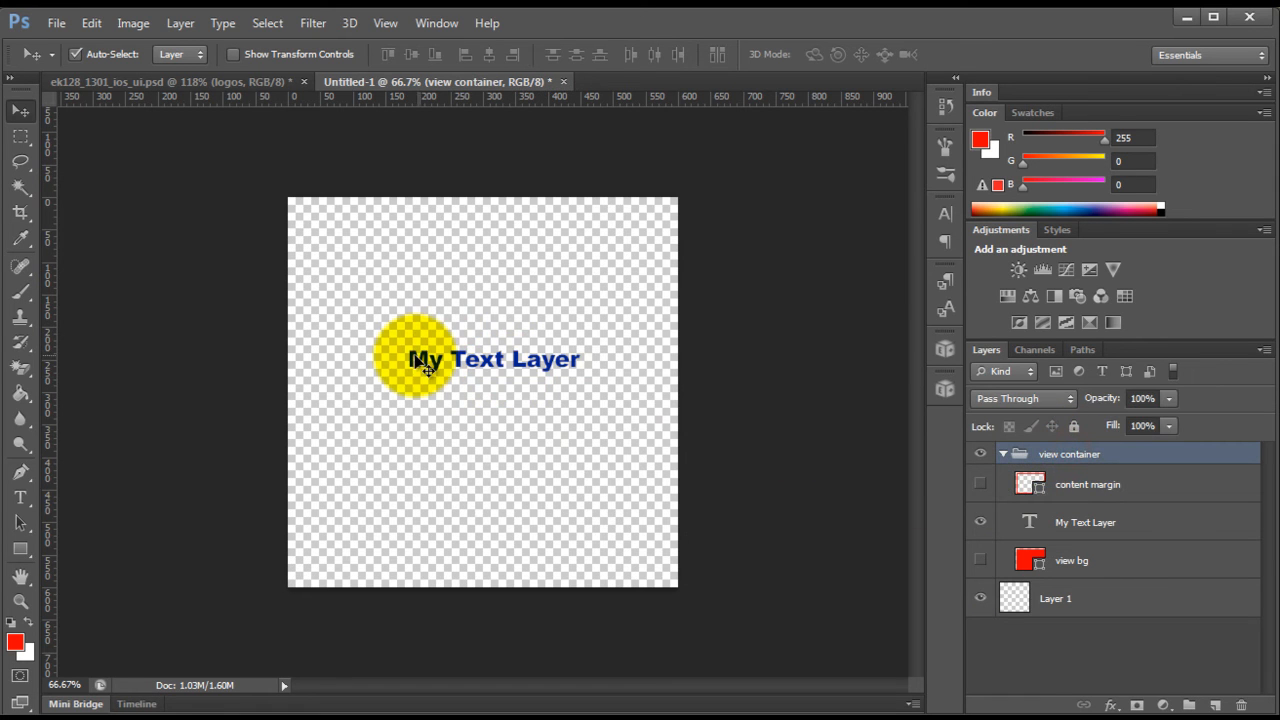
drag(420, 358, 590, 376)
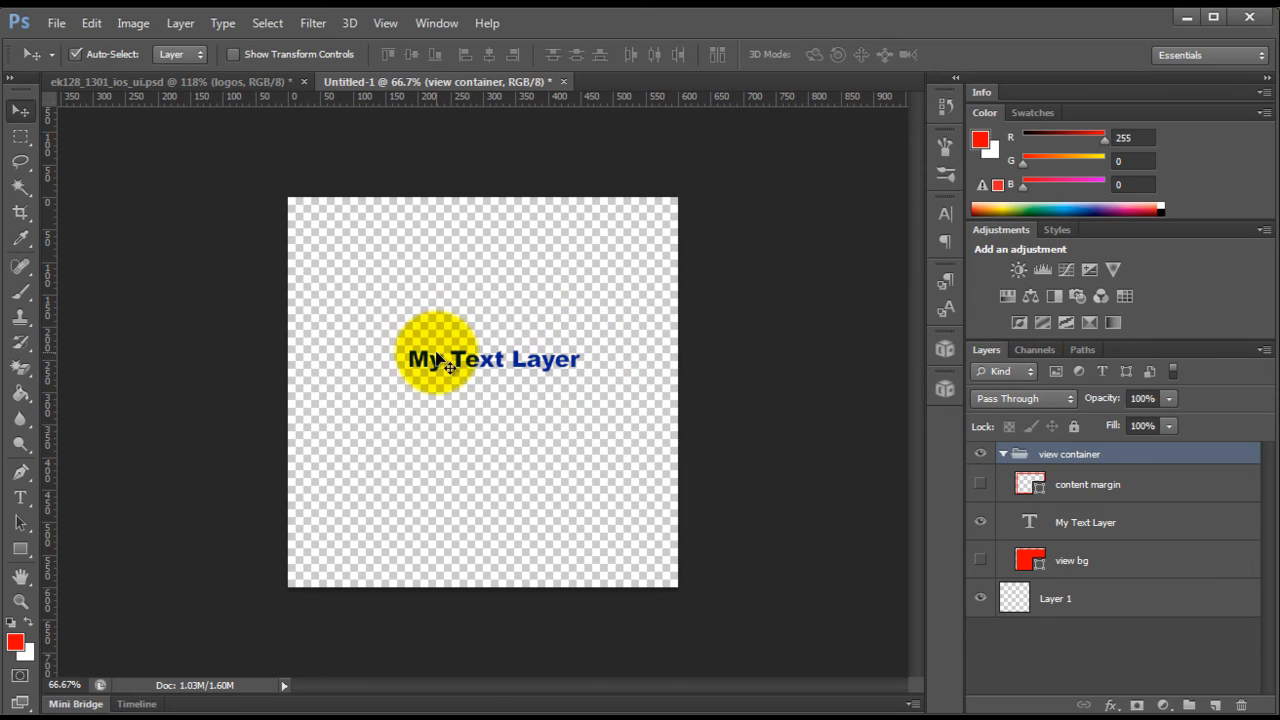
drag(436, 356, 540, 384)
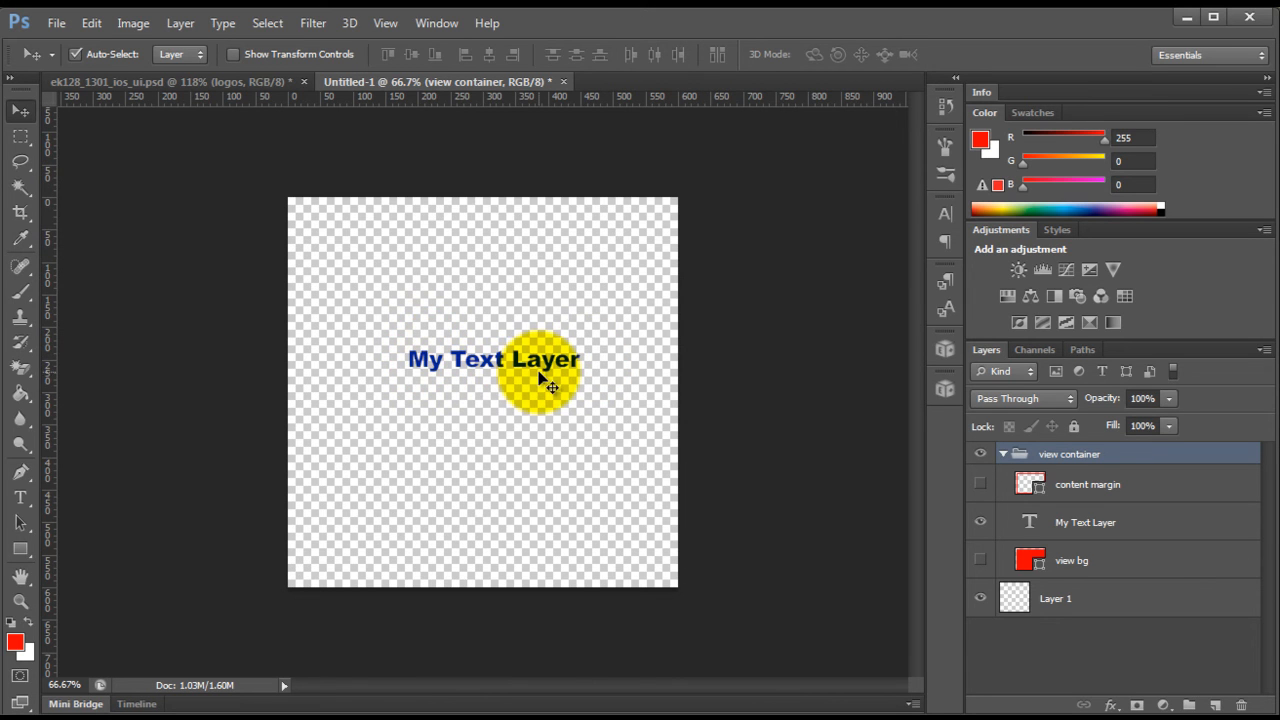
drag(544, 380, 420, 370)
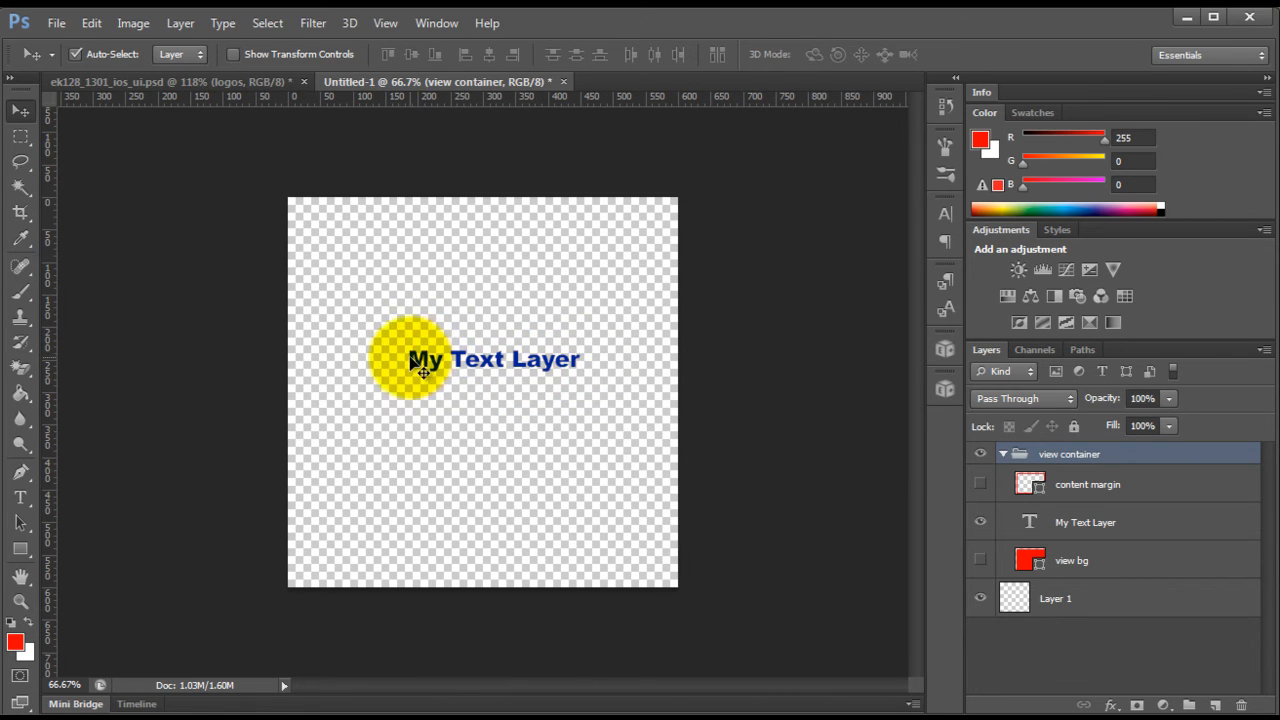
drag(410, 358, 580, 368)
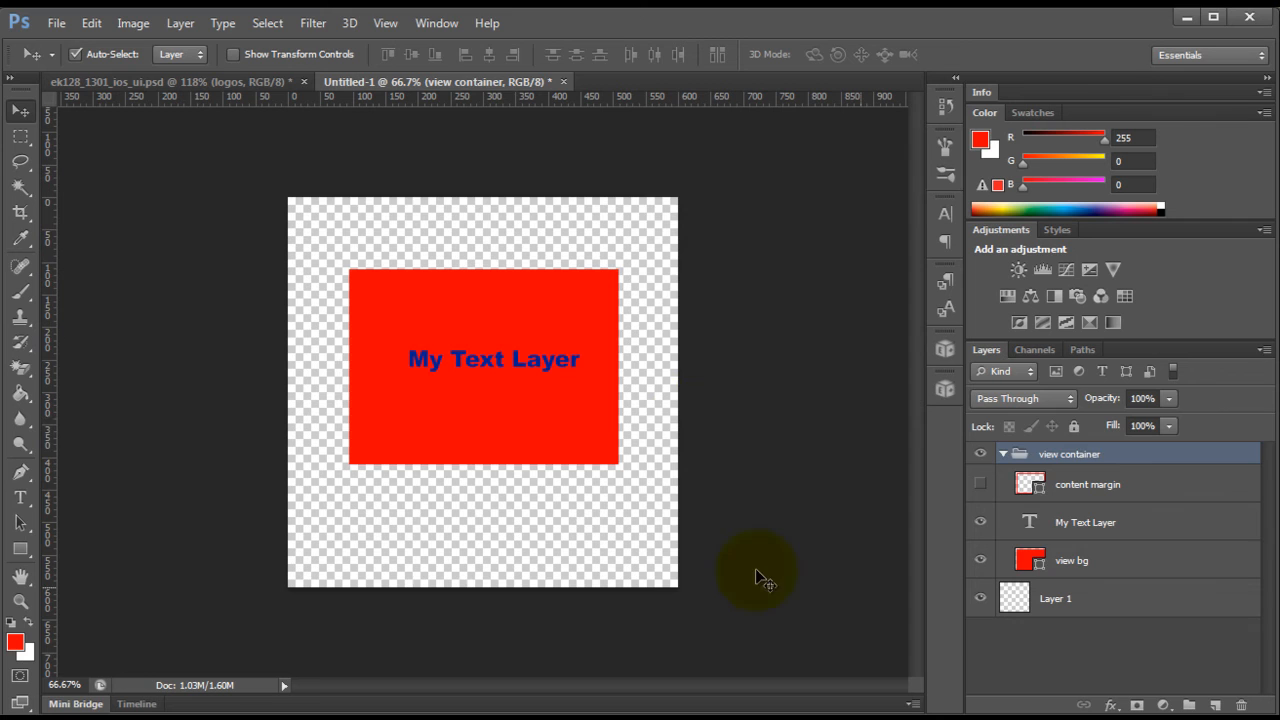
Step: Shrink the red background to a strip behind the text, adjust its fill, and select the view container group
click(1072, 560)
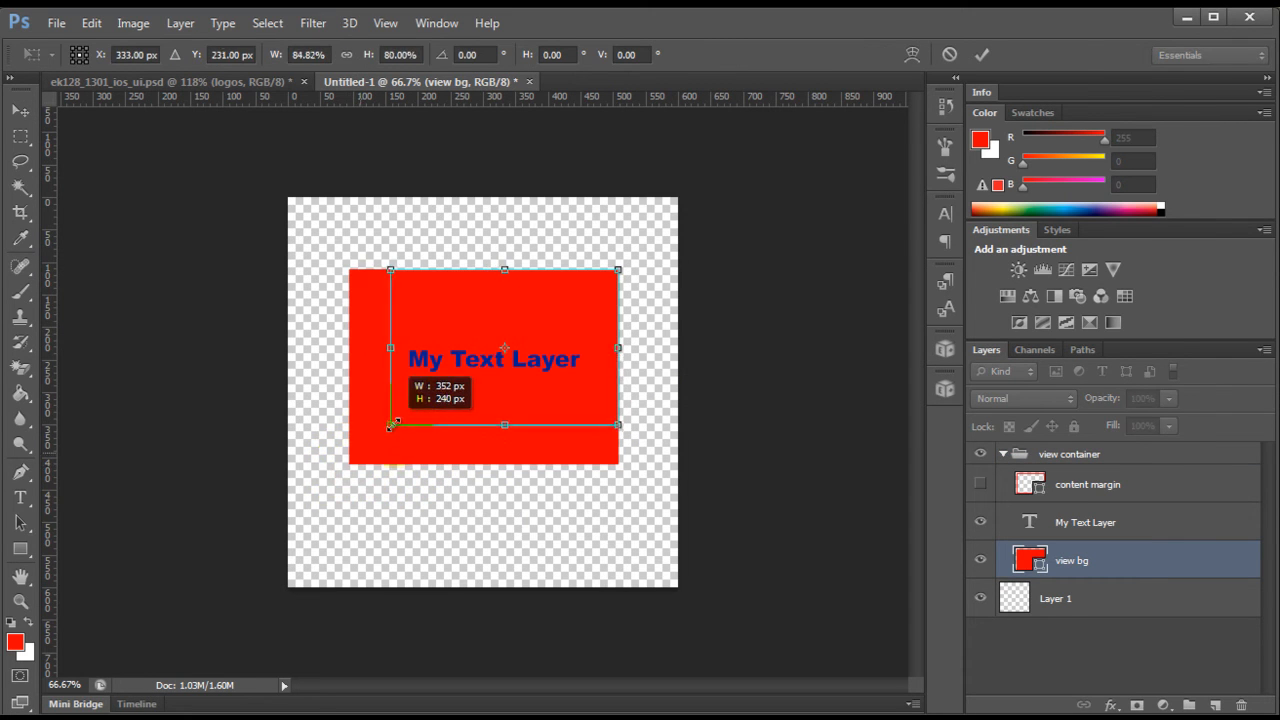
drag(504, 268, 504, 328)
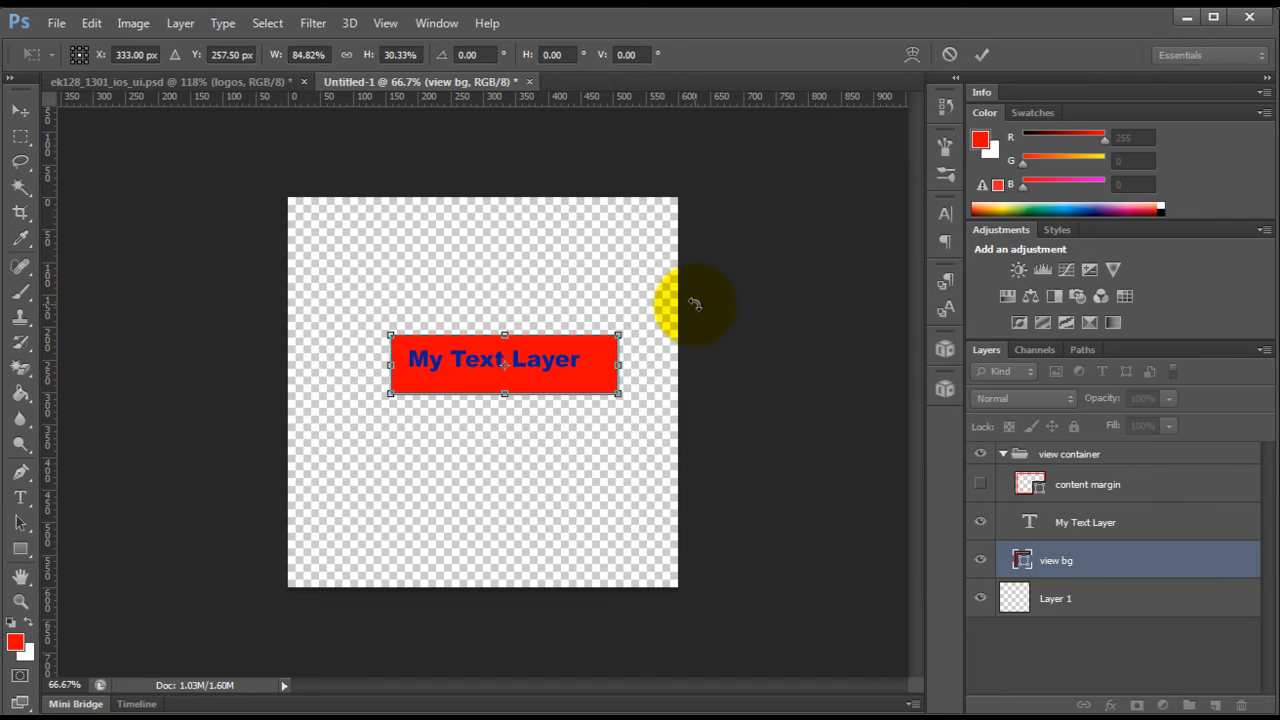
mouse_move(796, 242)
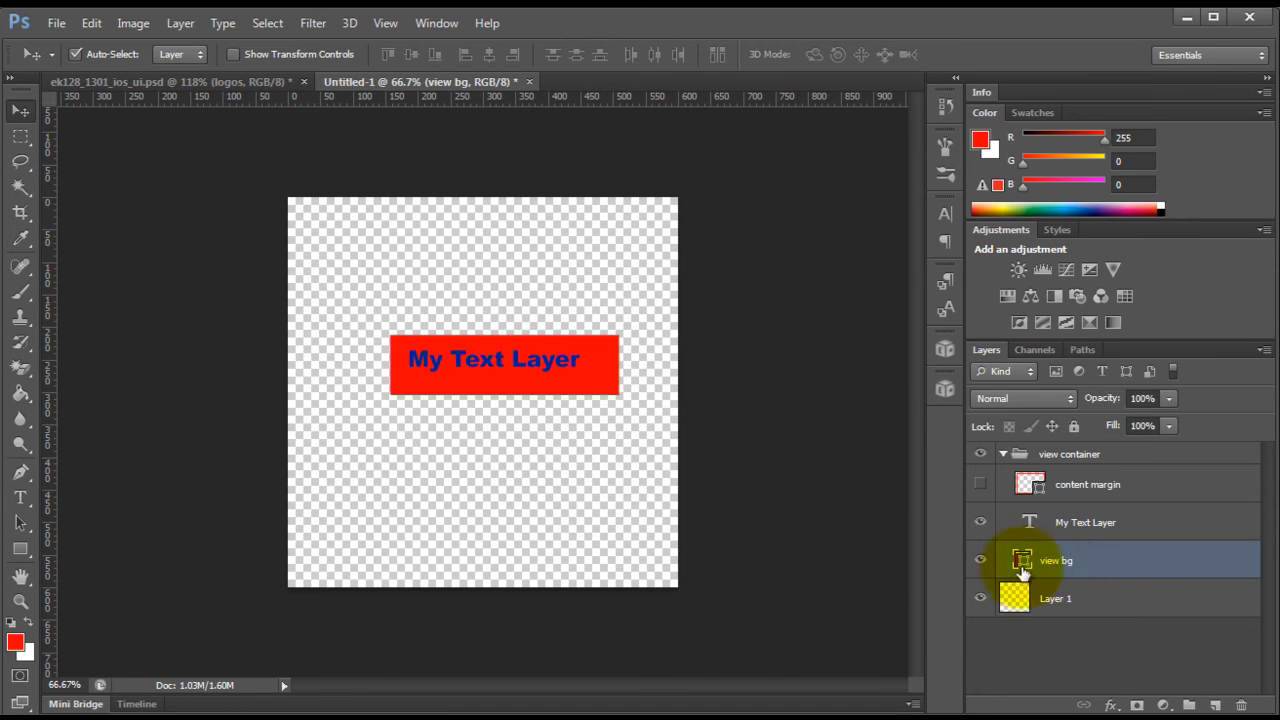
double_click(1056, 560)
text(${skip} margin)
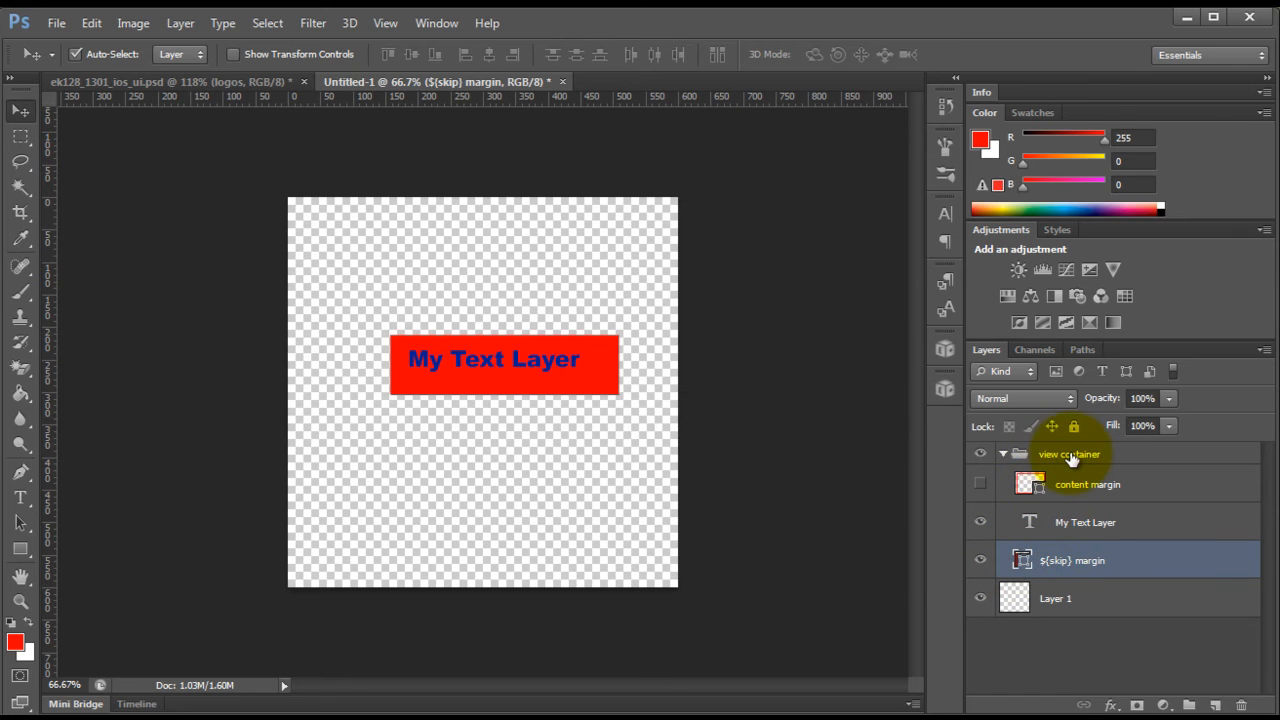
click(1070, 452)
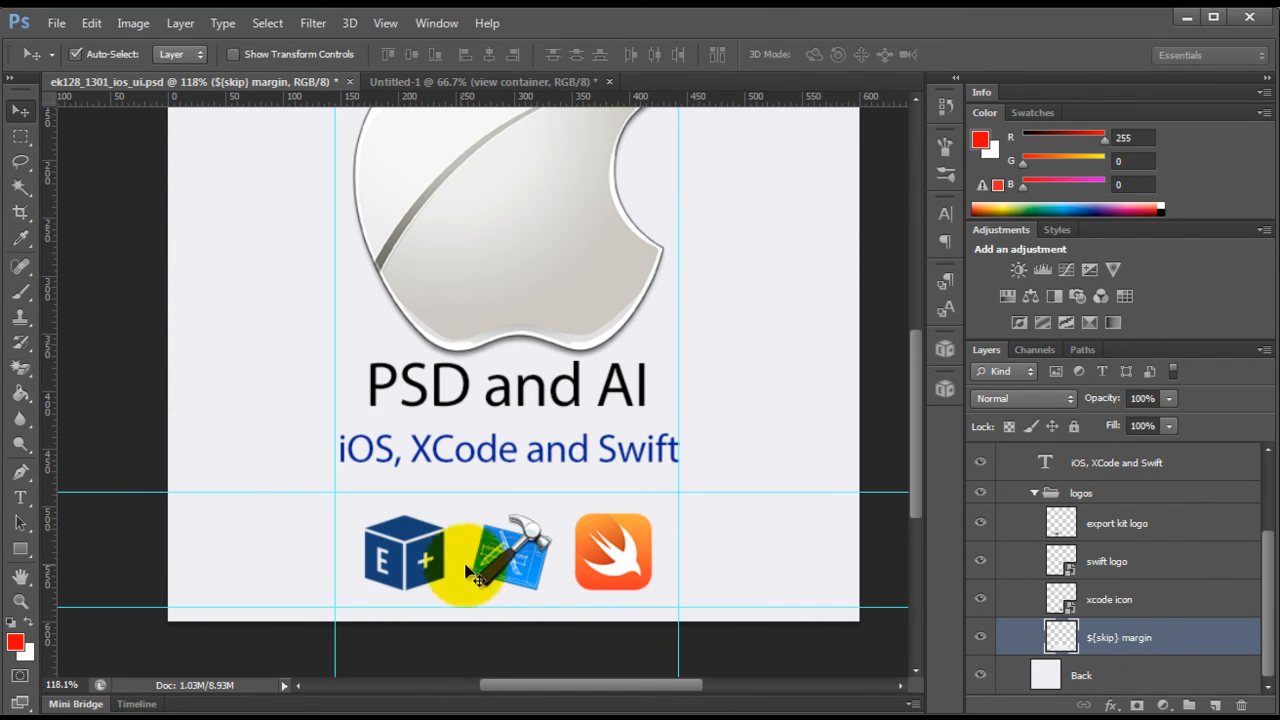
mouse_move(640, 552)
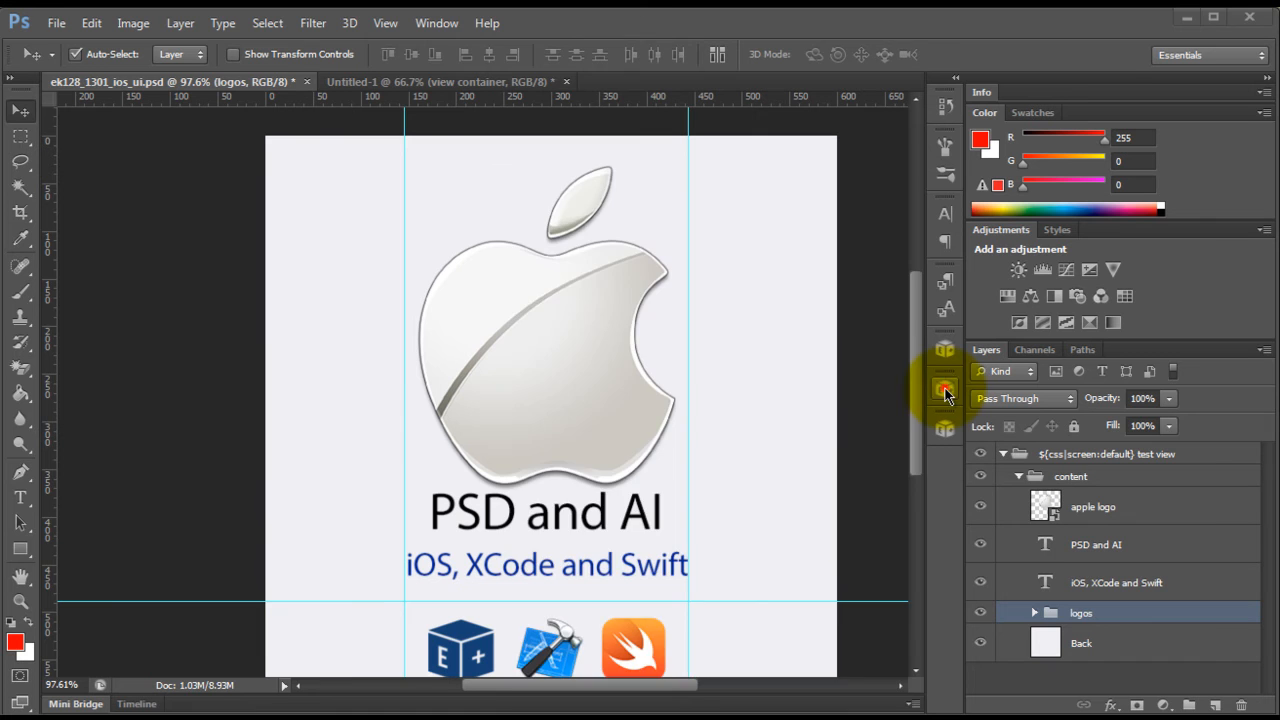
Step: Bring up the Export Kit plugin over the iOS design
click(944, 390)
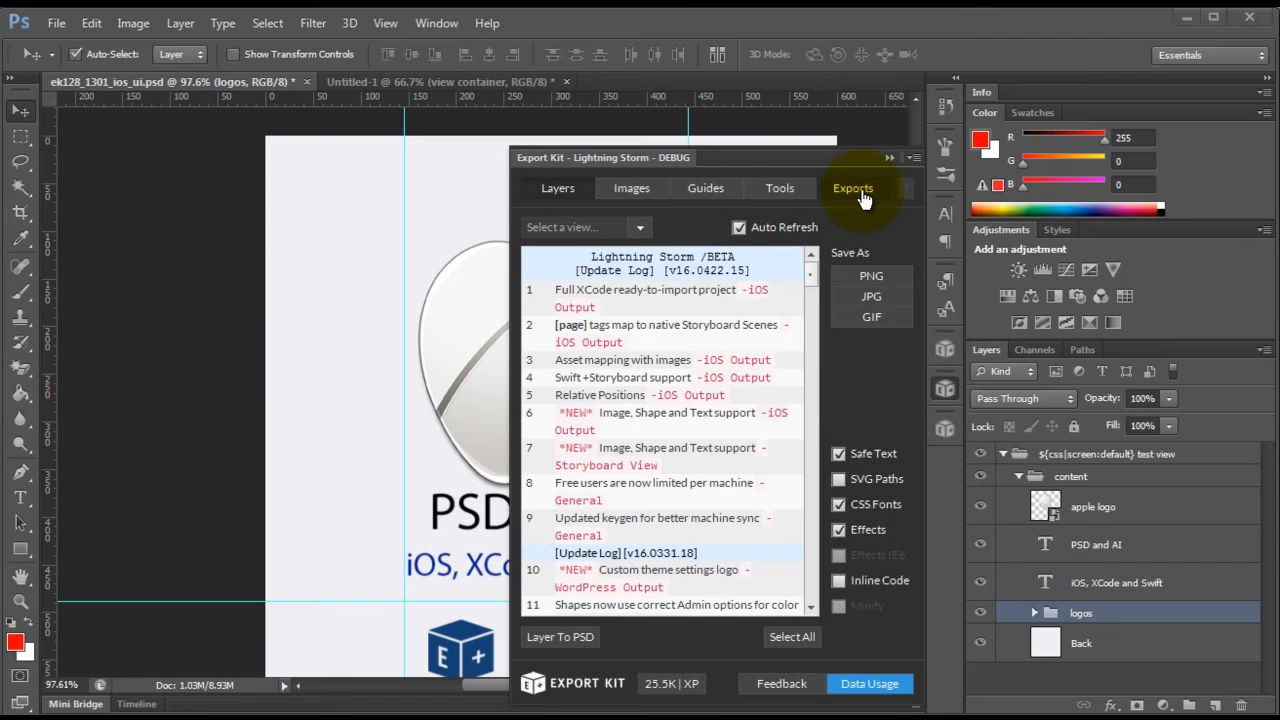
Step: In Export Kit's Exports settings choose iOS UI as the export type and start the export
click(852, 188)
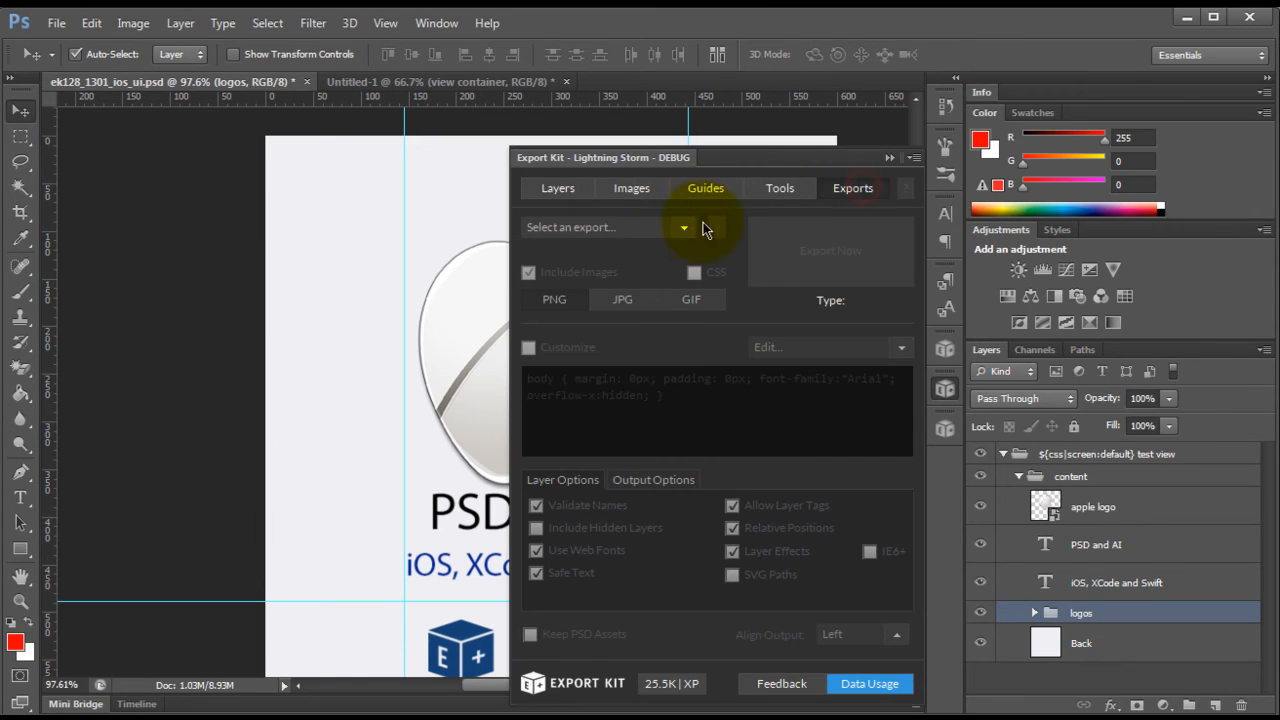
click(684, 228)
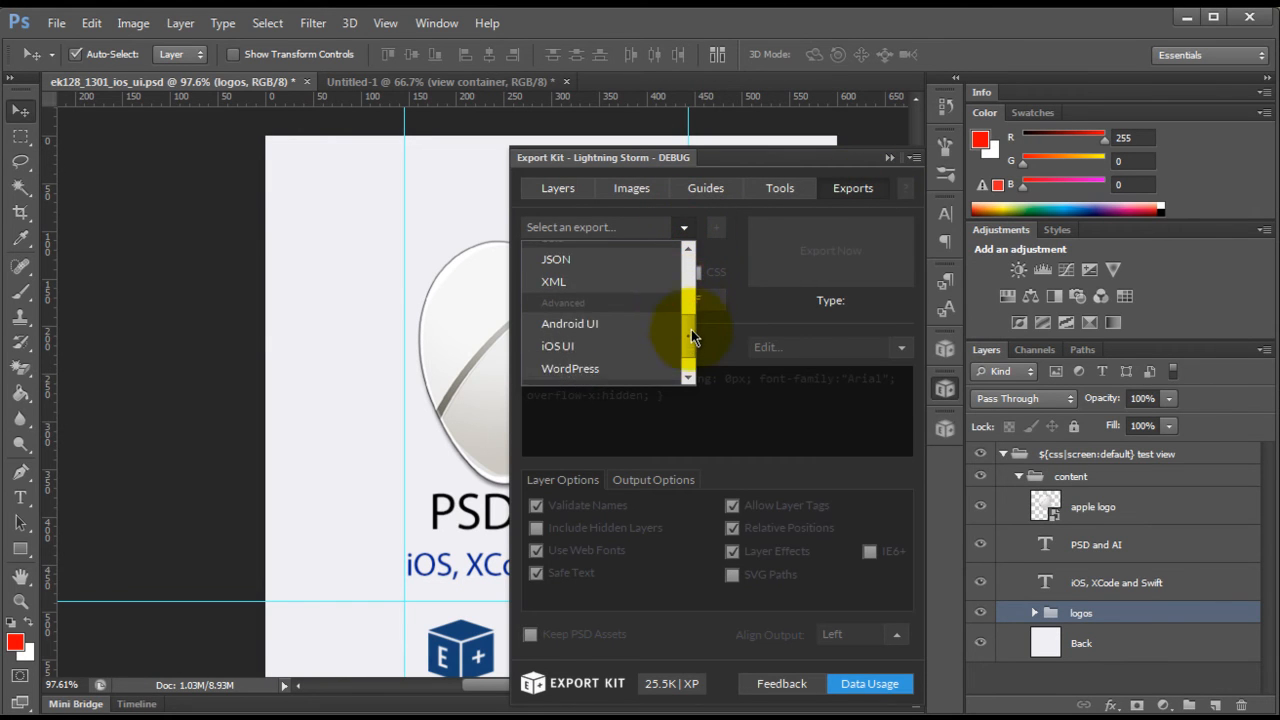
click(554, 344)
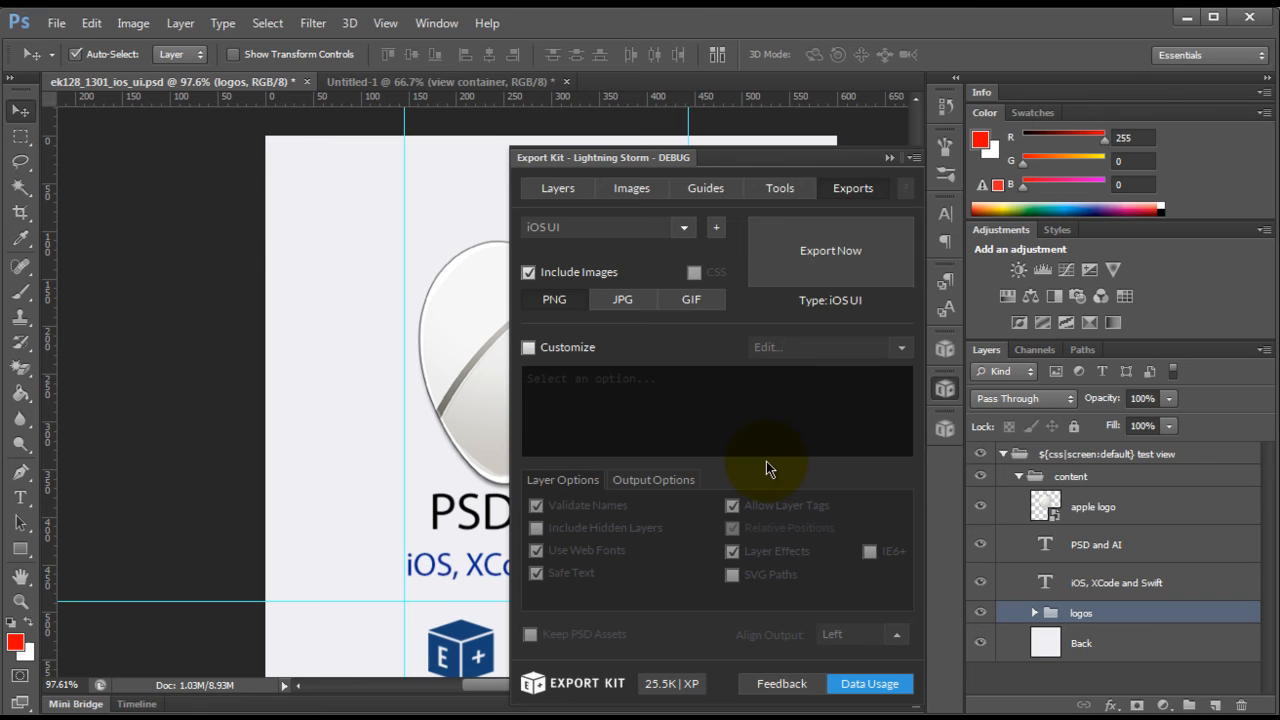
mouse_move(804, 300)
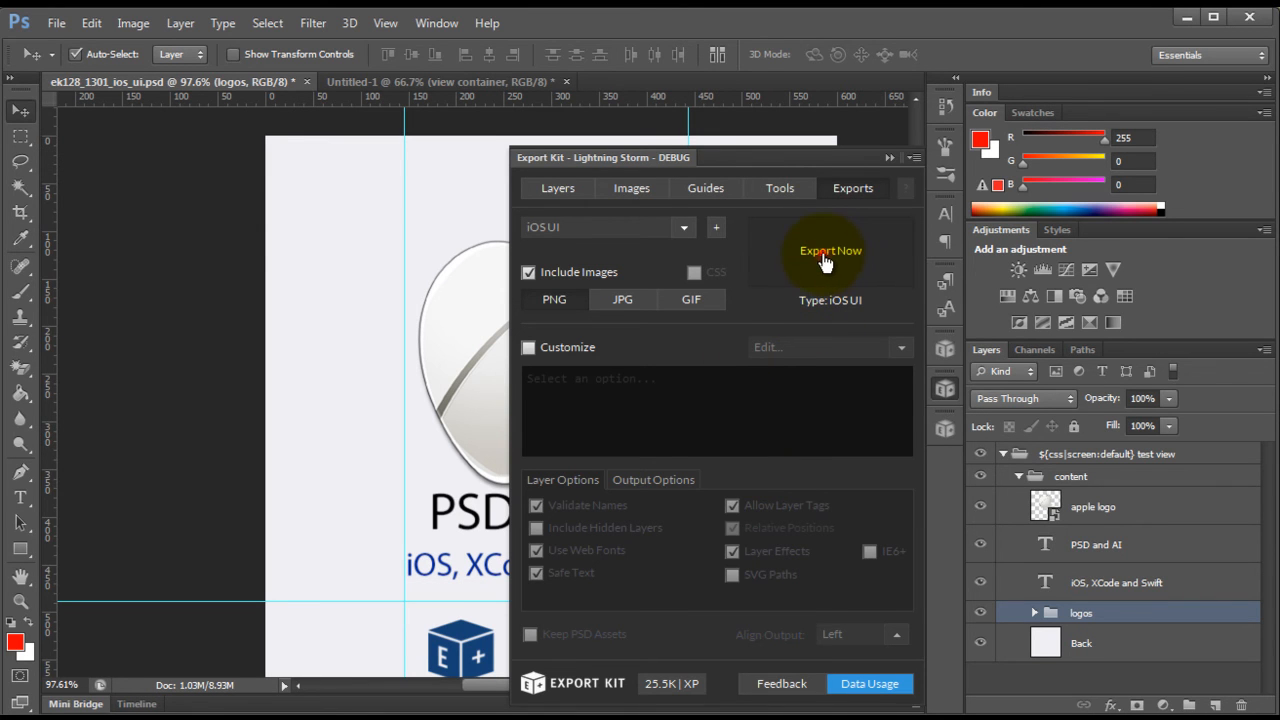
click(830, 250)
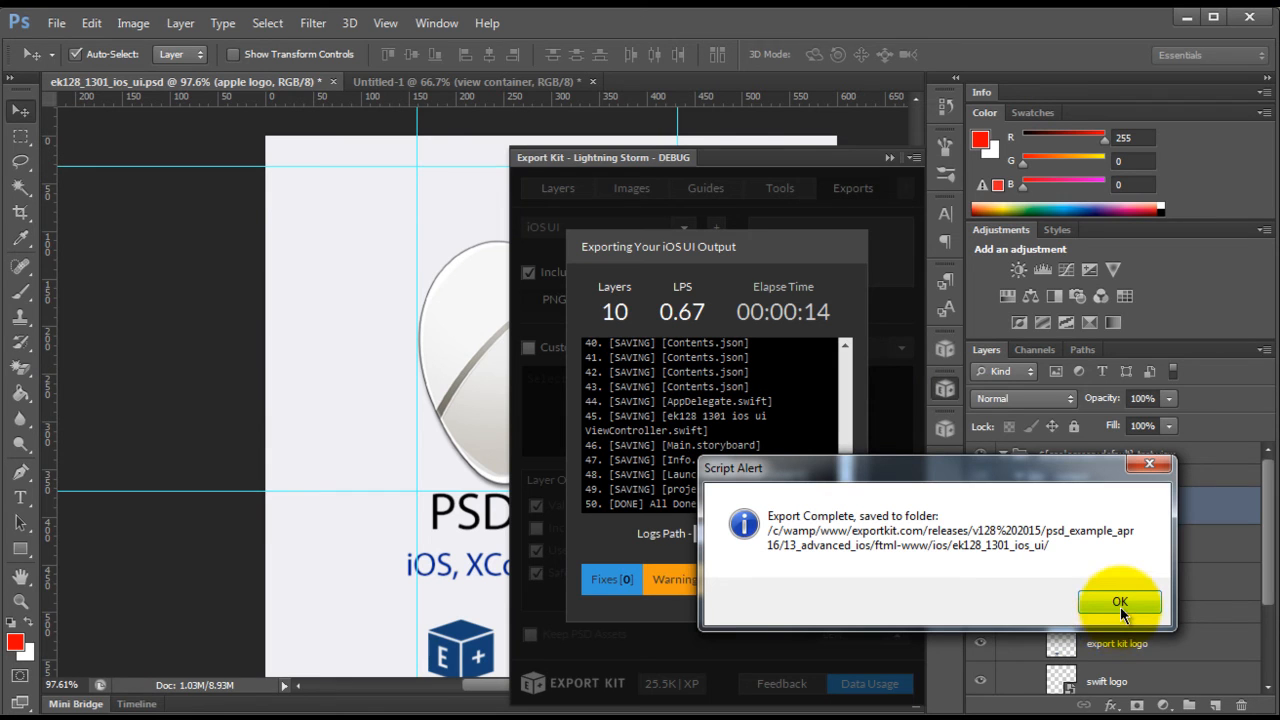
mouse_move(1136, 610)
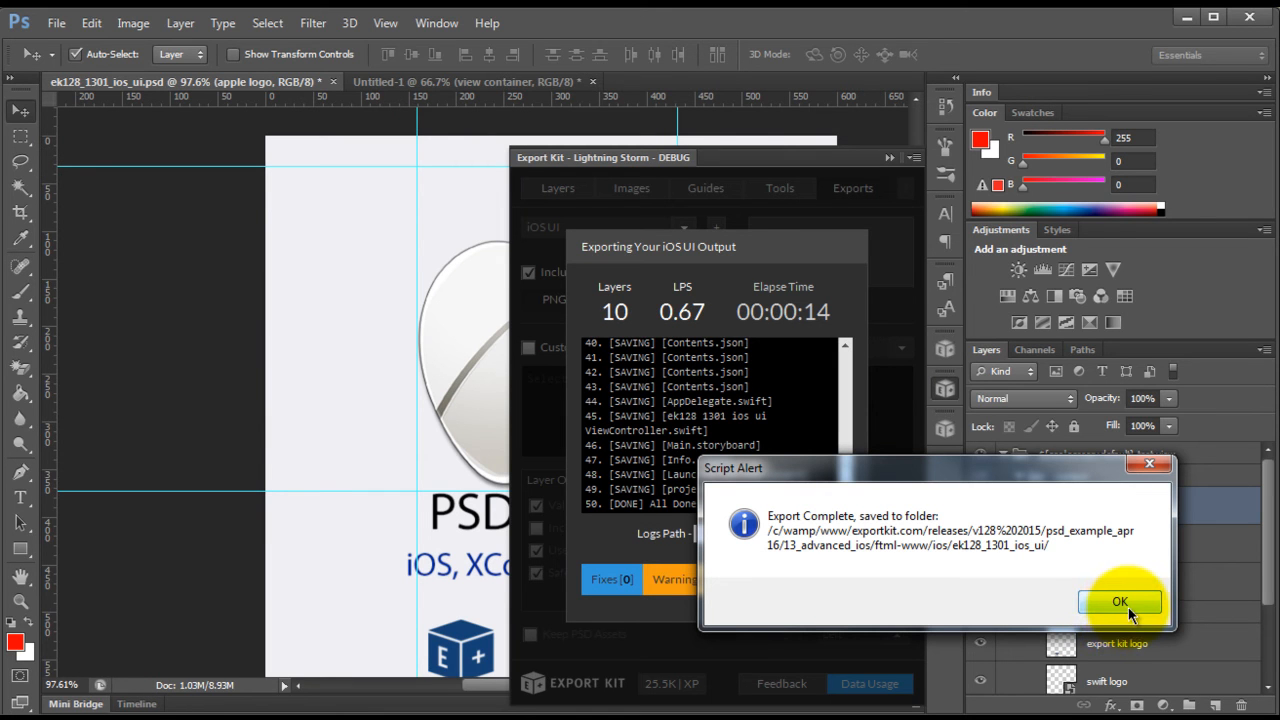
Step: Dismiss the Export Complete alert and select the www output folder in 13_advanced_ios
click(1120, 600)
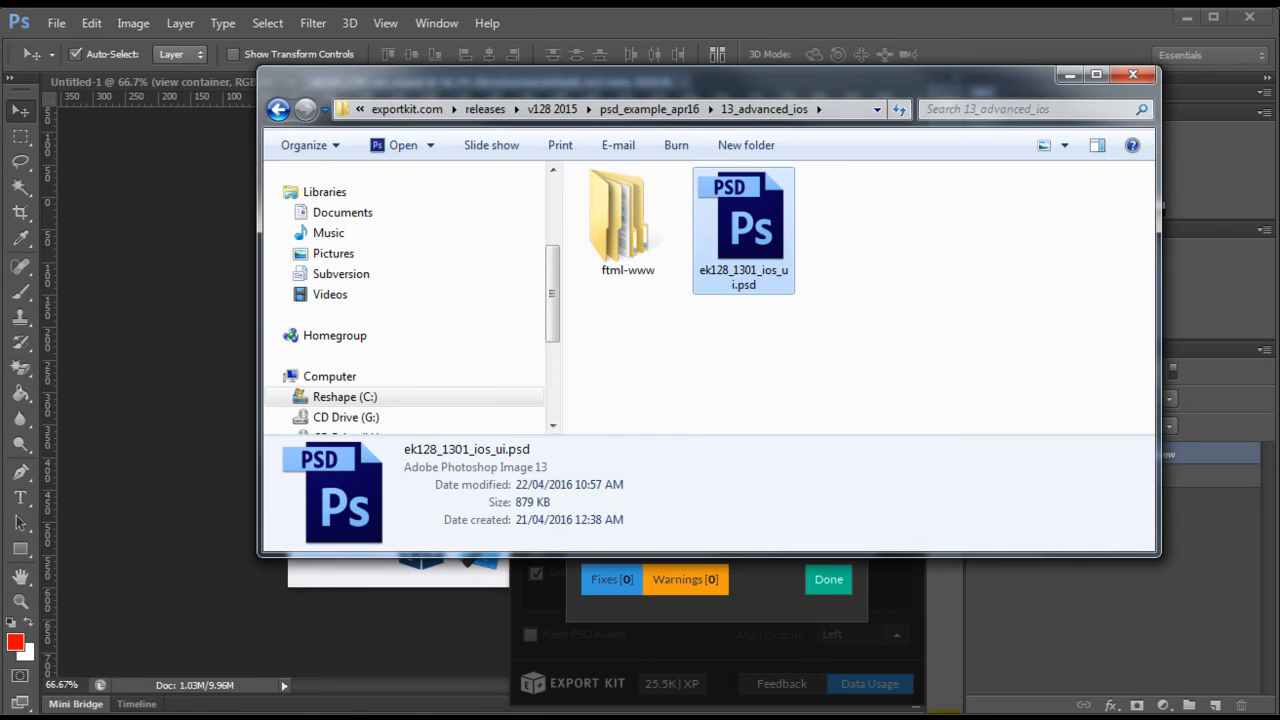
click(624, 220)
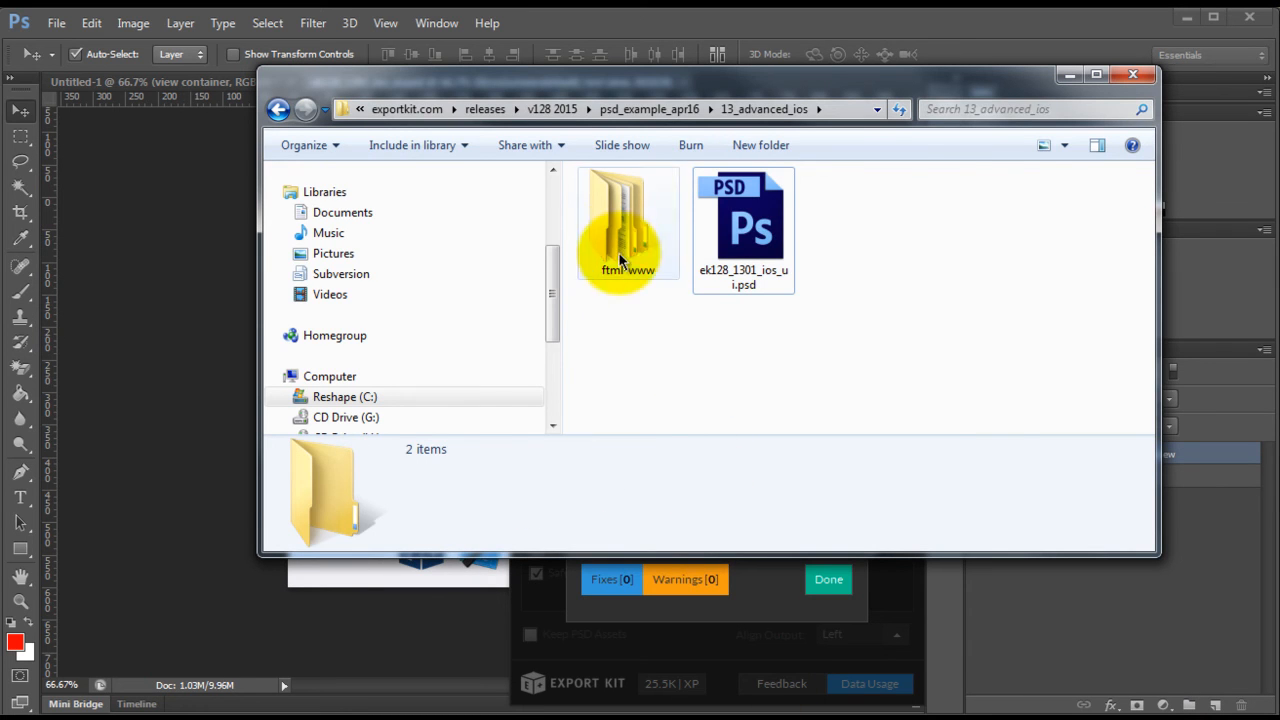
Step: Browse into www, ek128_1301_ios_ui and its inner folder holding Assets.xcassets, Base.lproj and the Swift files
double_click(624, 220)
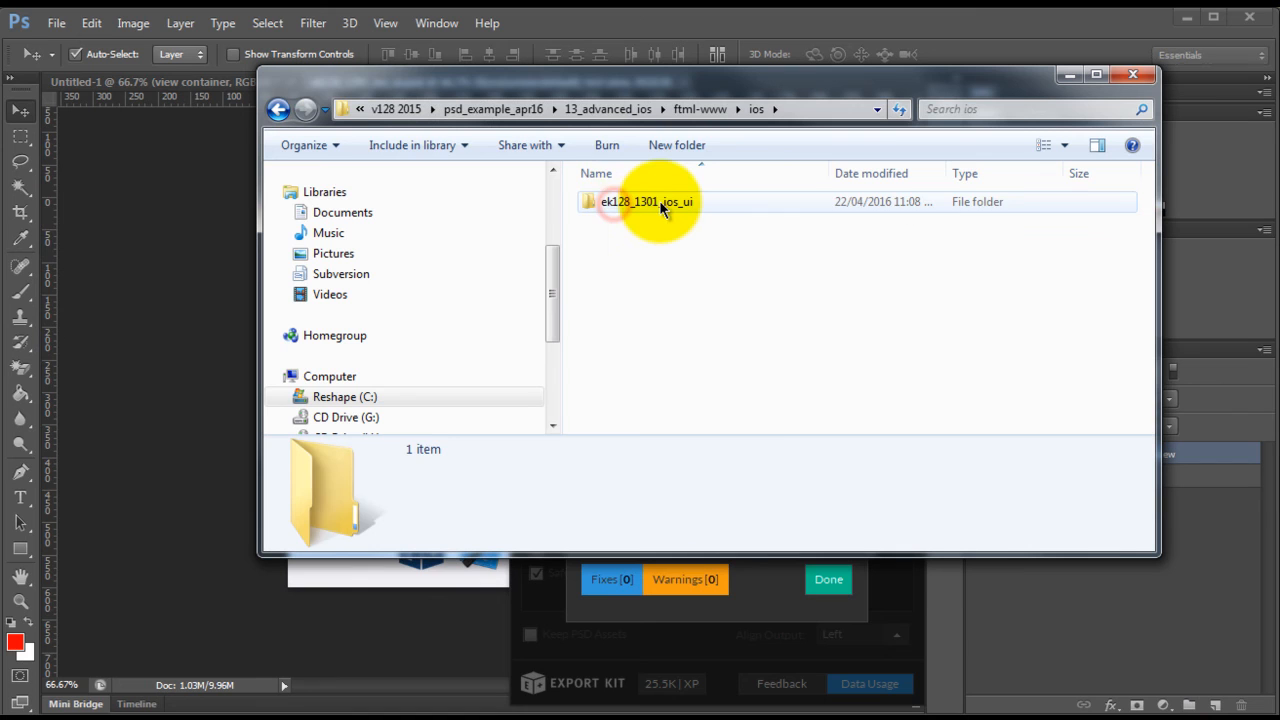
click(644, 202)
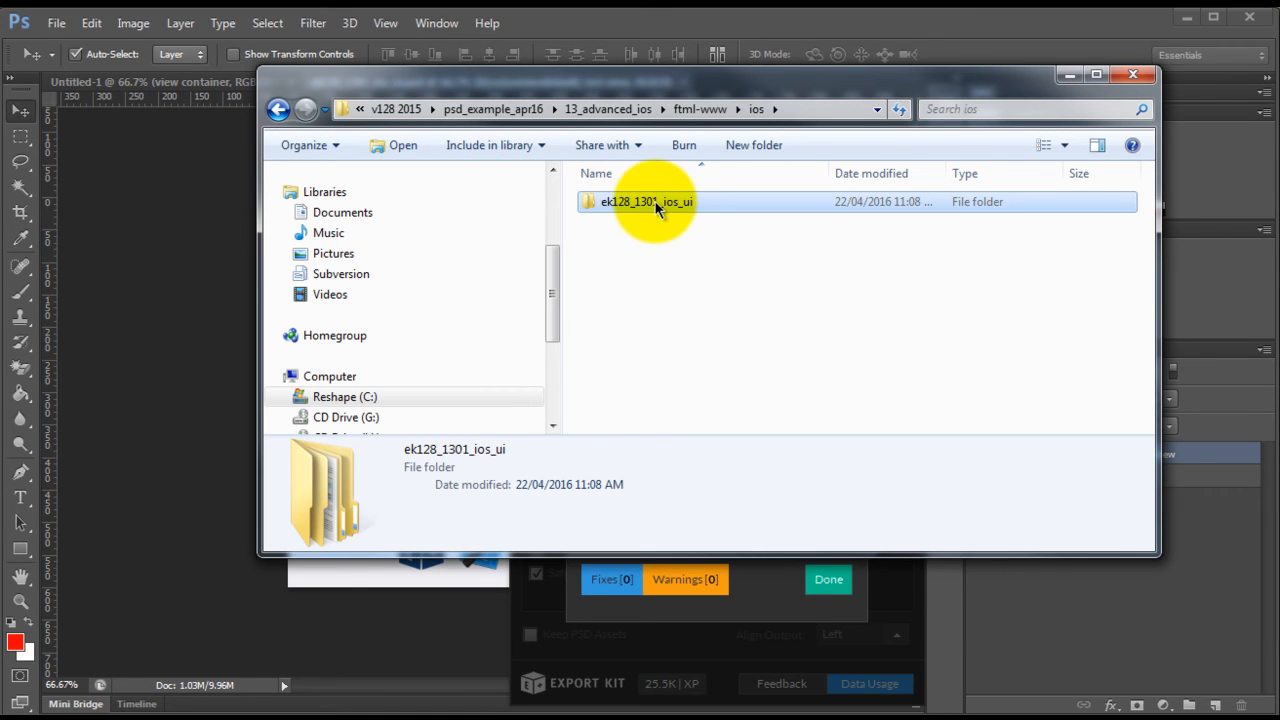
double_click(644, 200)
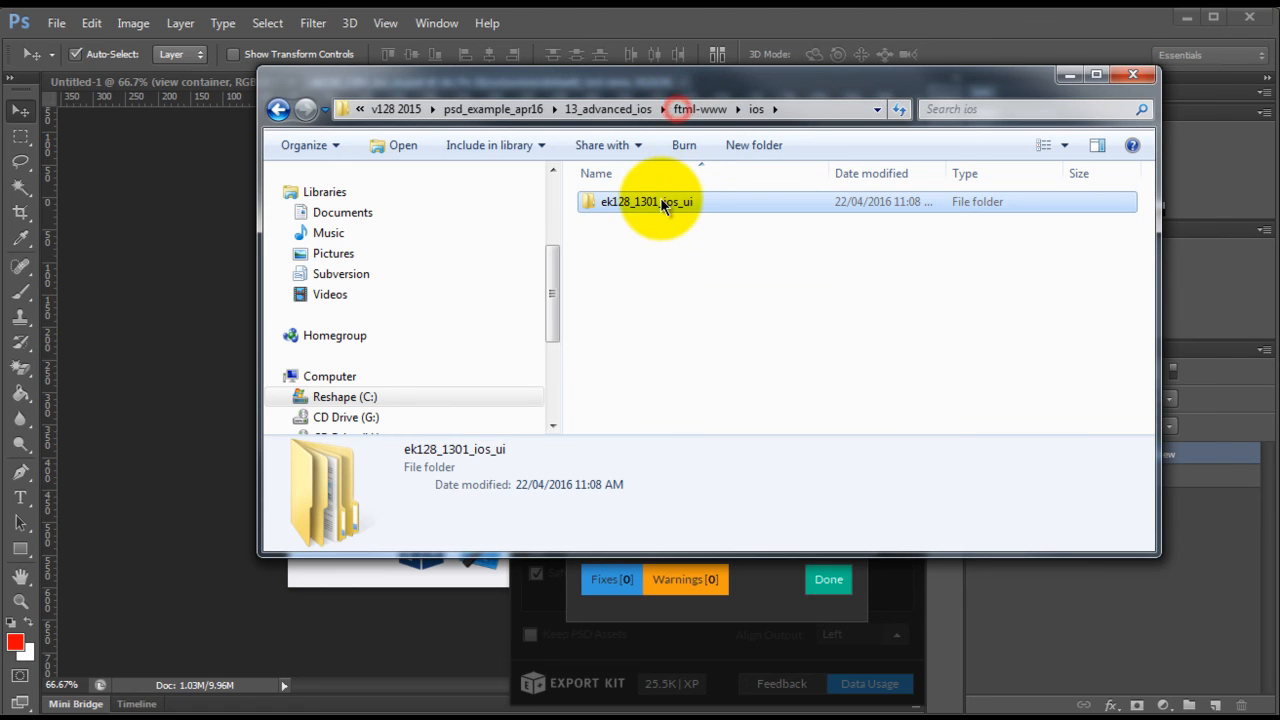
mouse_move(670, 216)
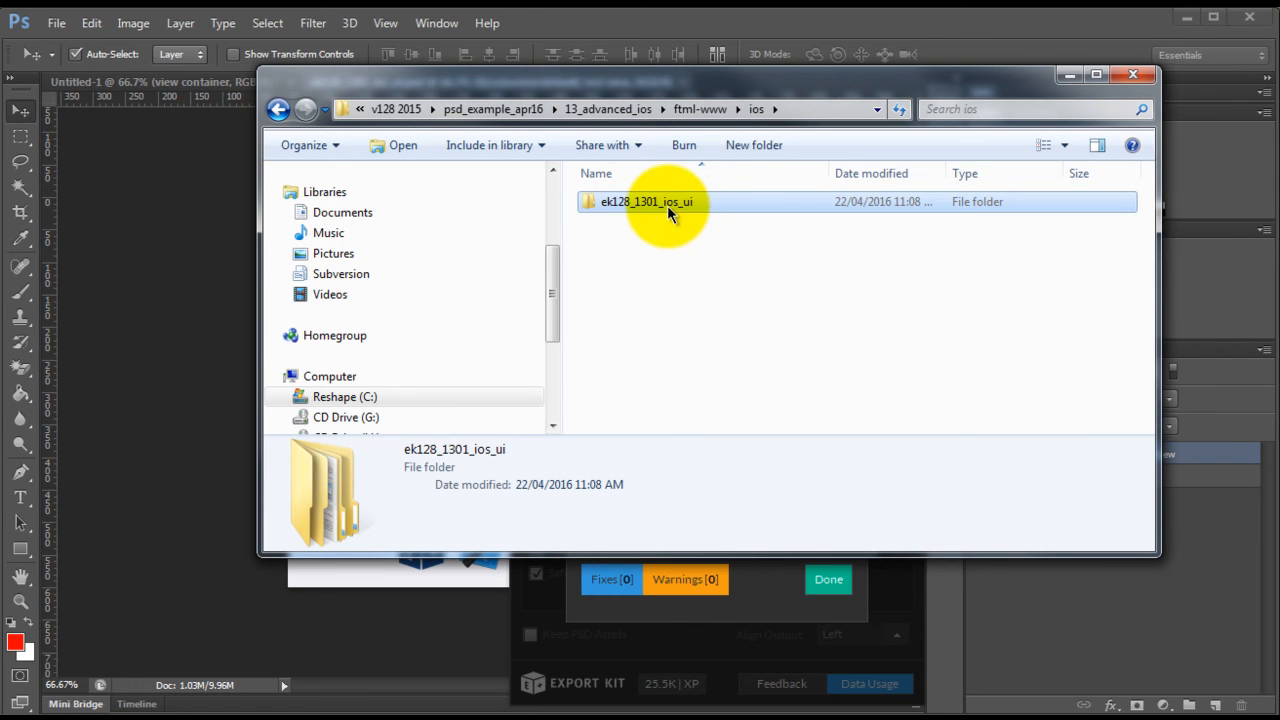
double_click(644, 200)
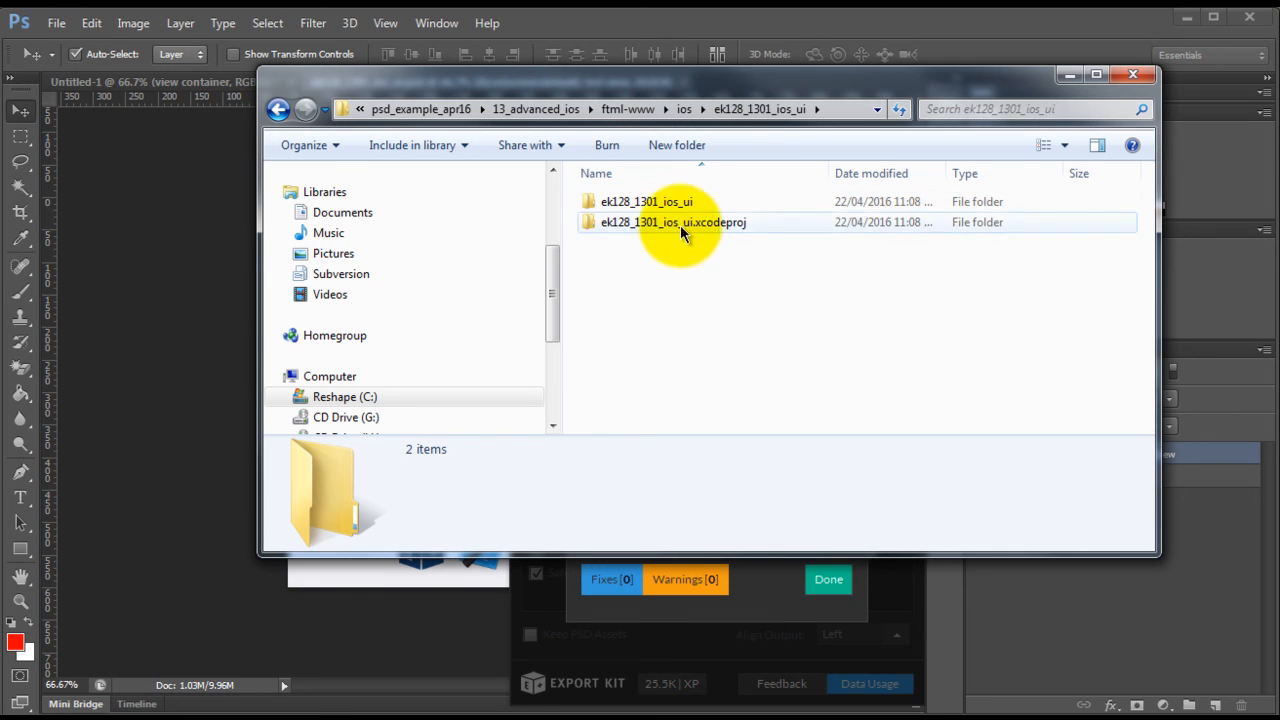
double_click(642, 200)
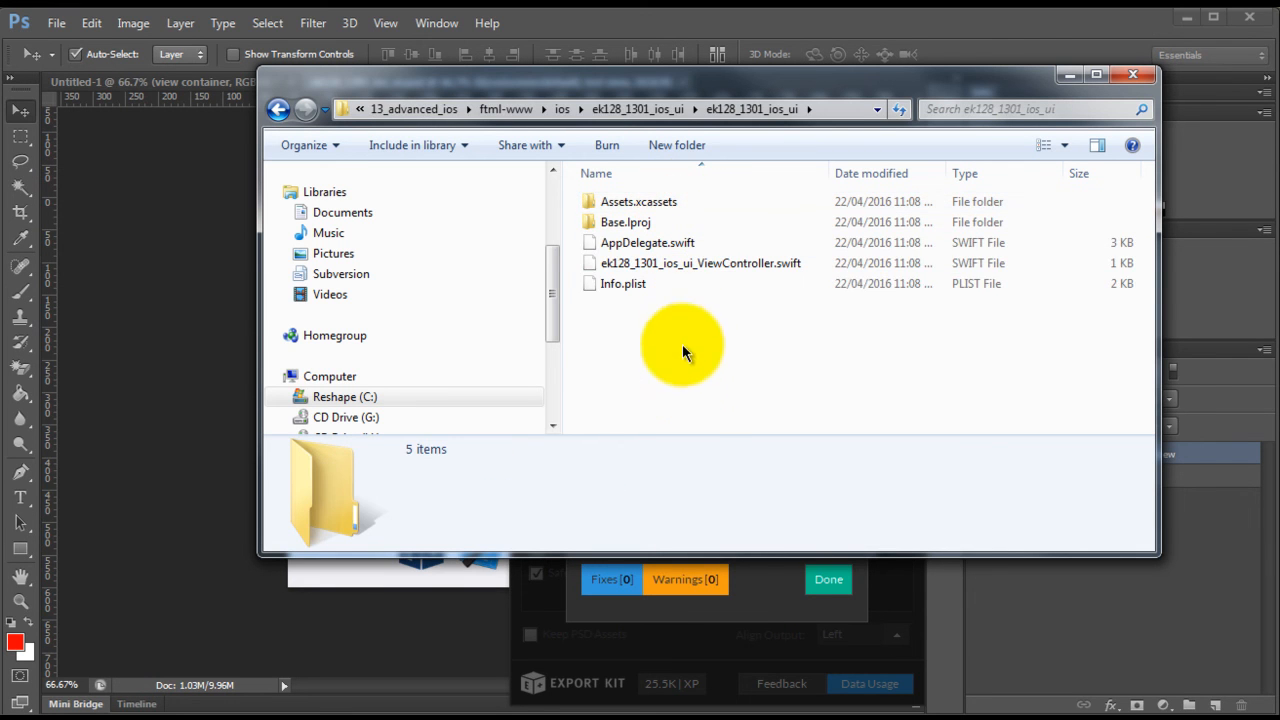
mouse_move(766, 364)
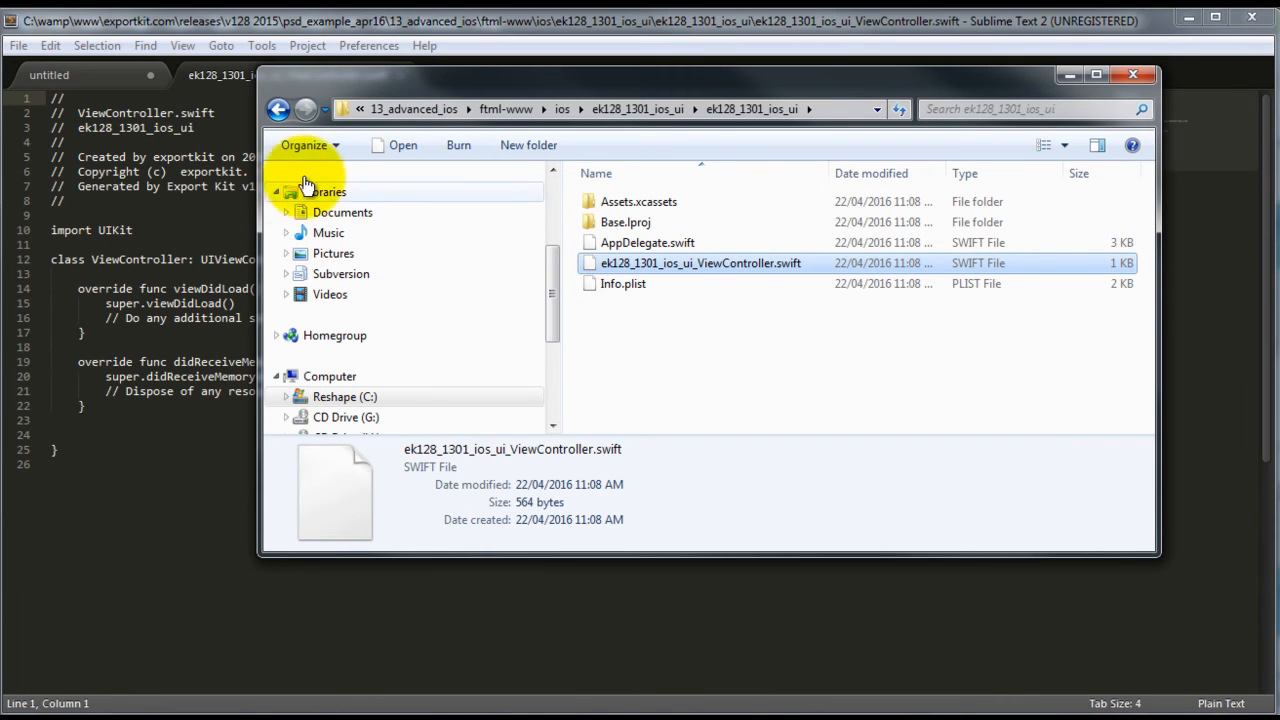
Step: Load Main.storyboard from Base.lproj into Sublime, then show the ViewController.swift tab again
double_click(628, 222)
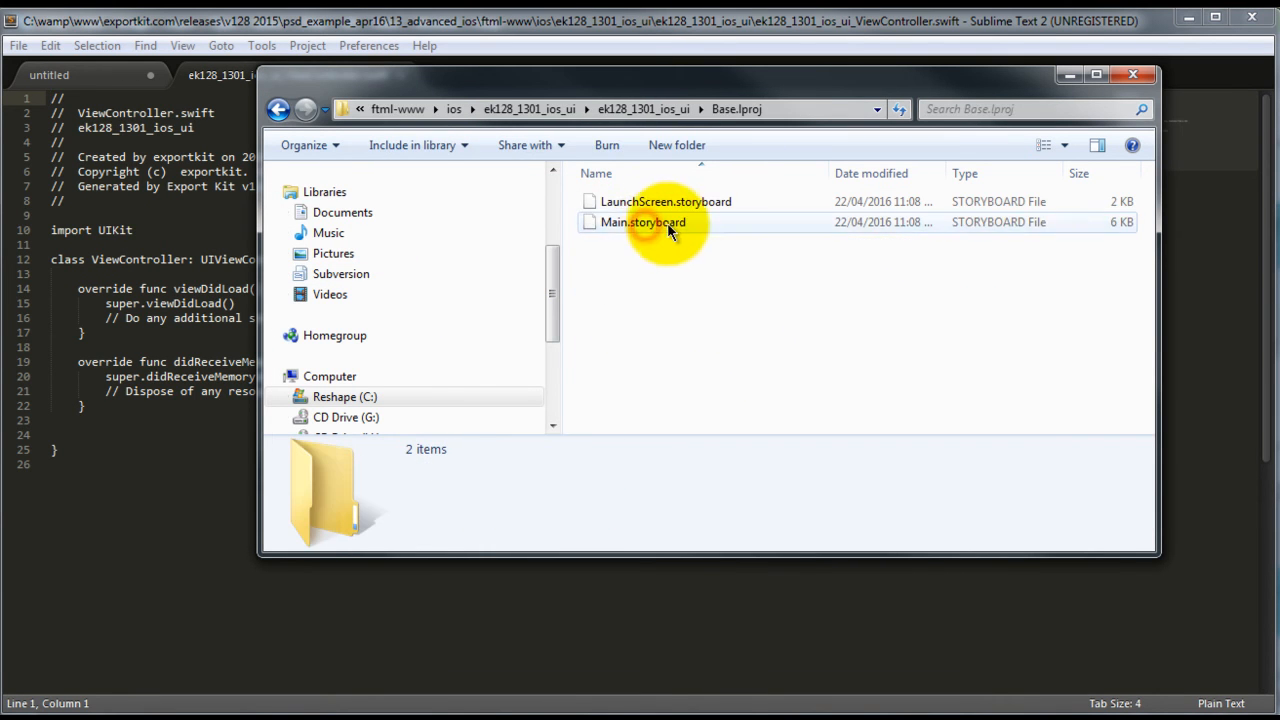
double_click(640, 222)
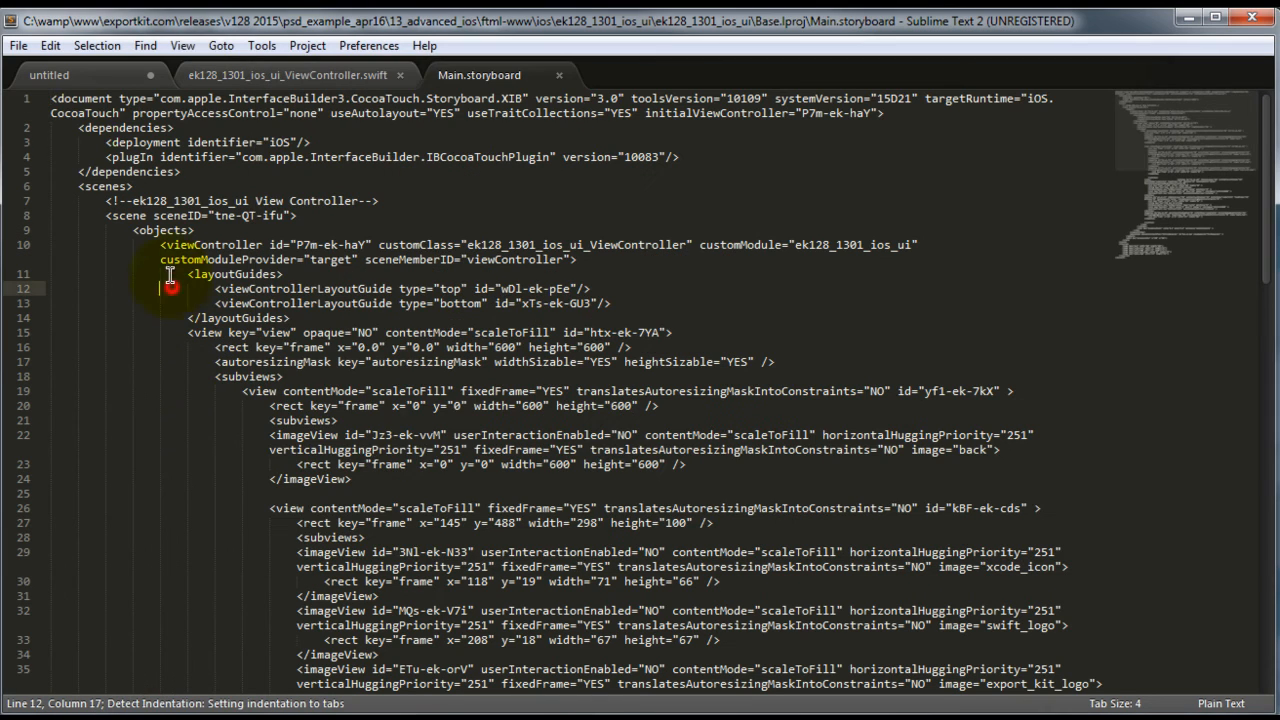
click(184, 44)
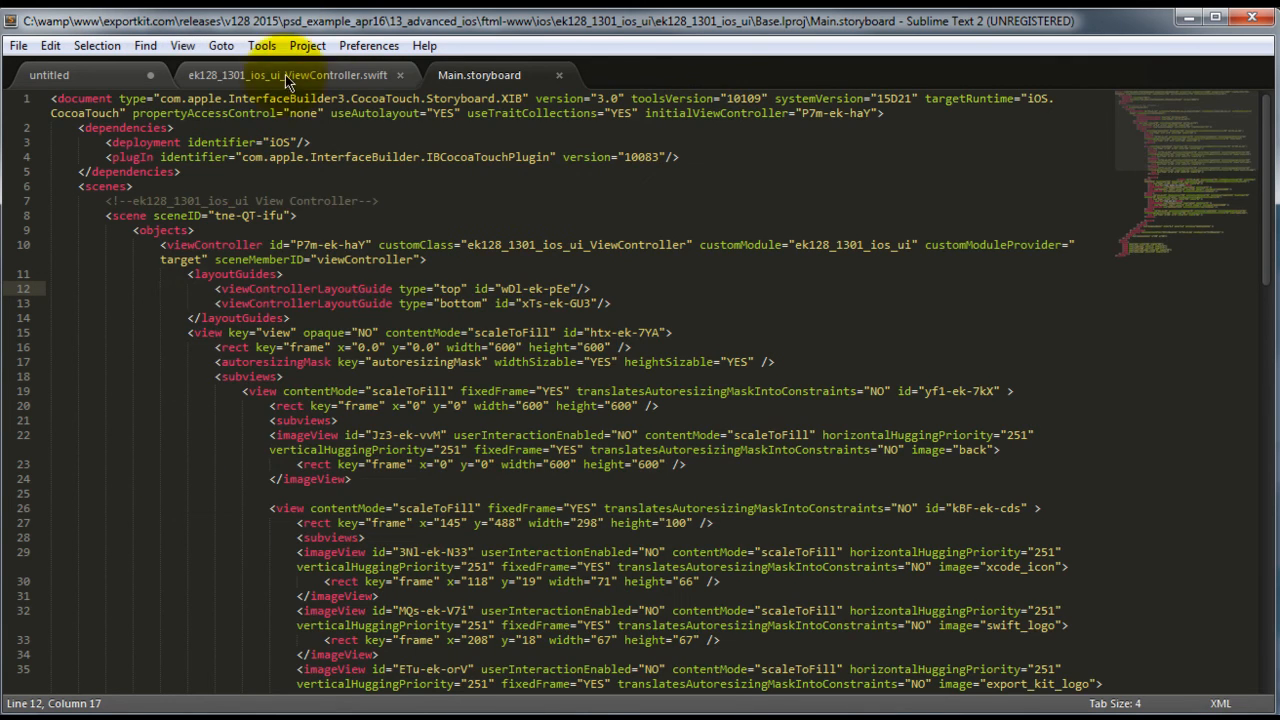
click(188, 44)
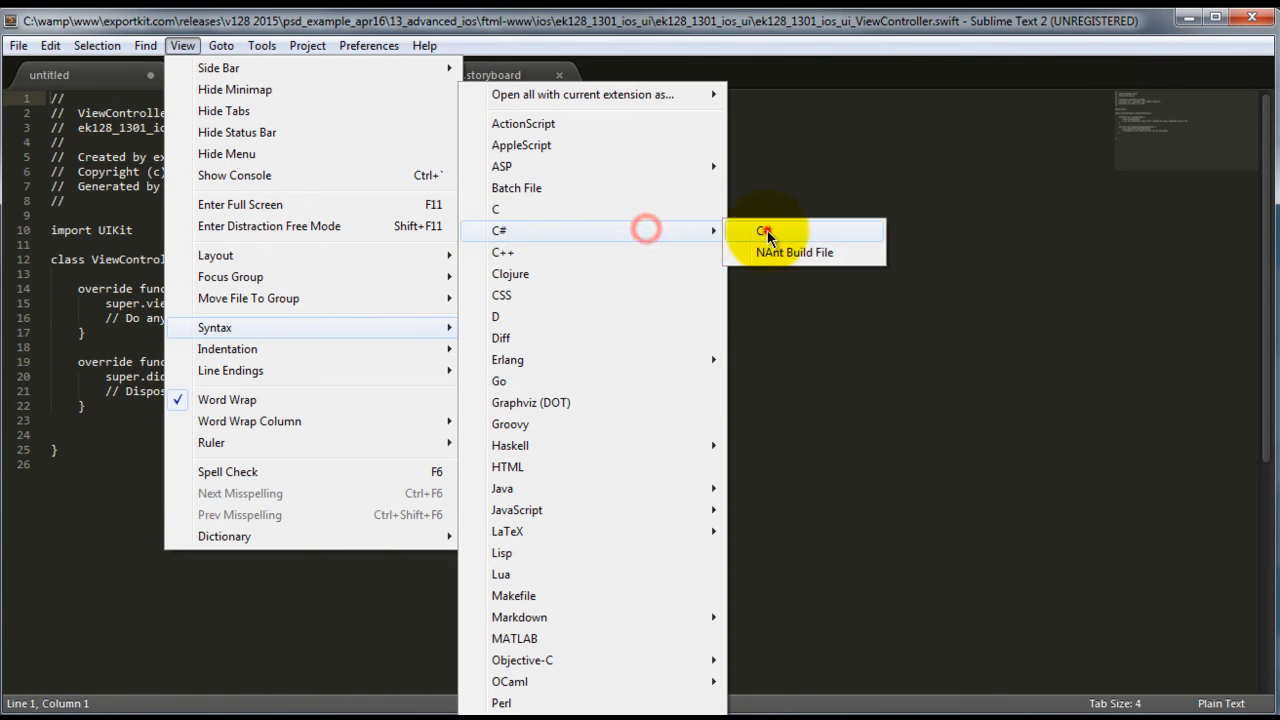
Step: Apply C# syntax colouring to the ViewController.swift code
click(768, 232)
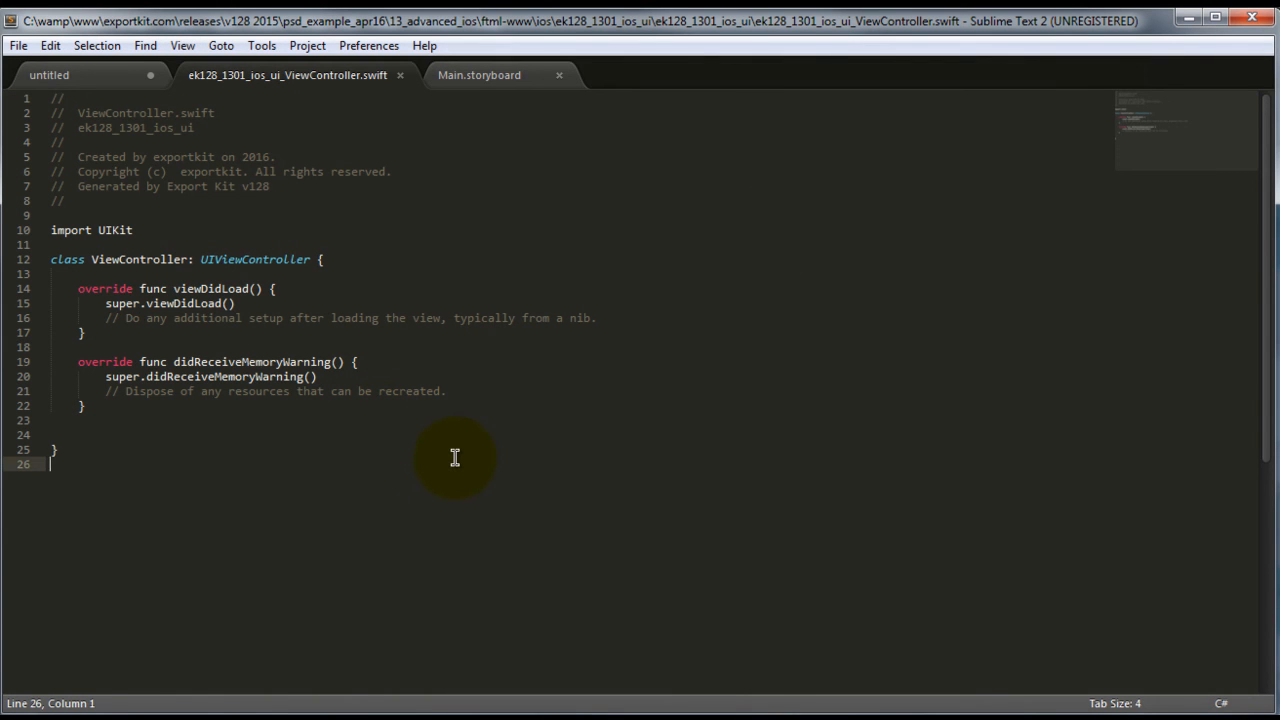
mouse_move(402, 390)
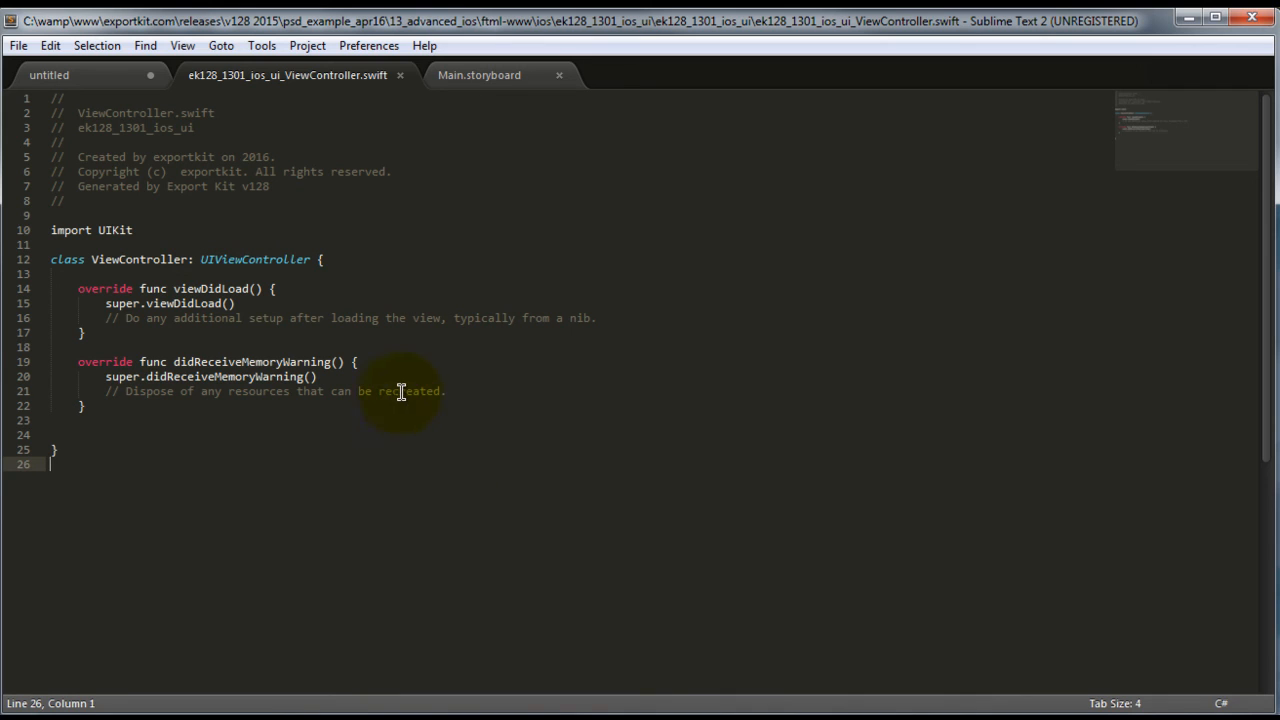
mouse_move(552, 276)
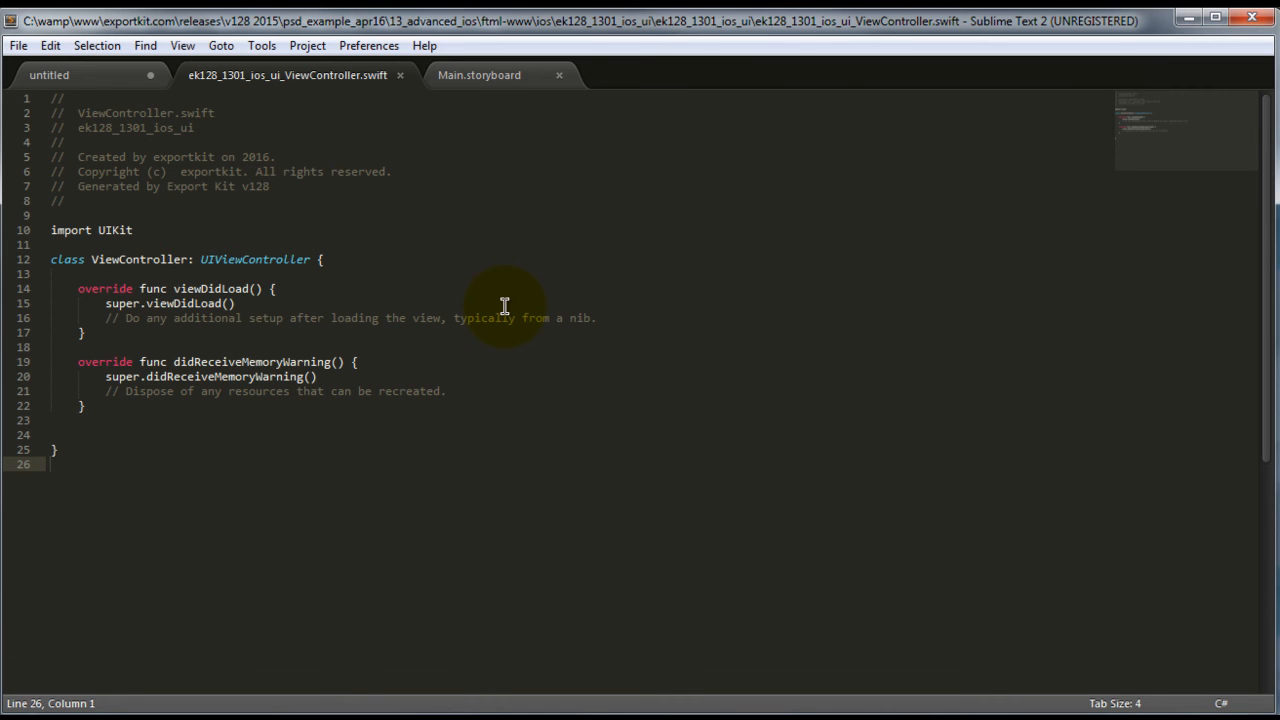
Step: Read through the Main.storyboard XML views, then return to ek128_1301_ios_ui_ViewController.swift
click(480, 74)
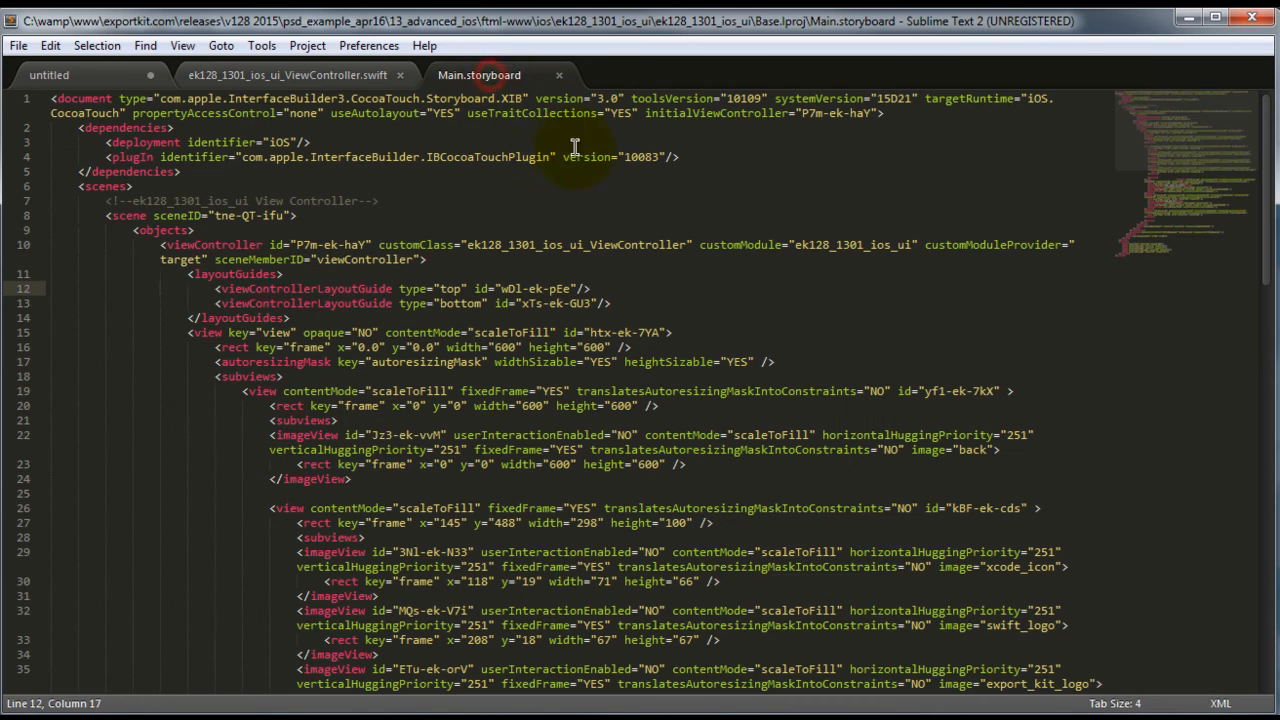
mouse_move(644, 208)
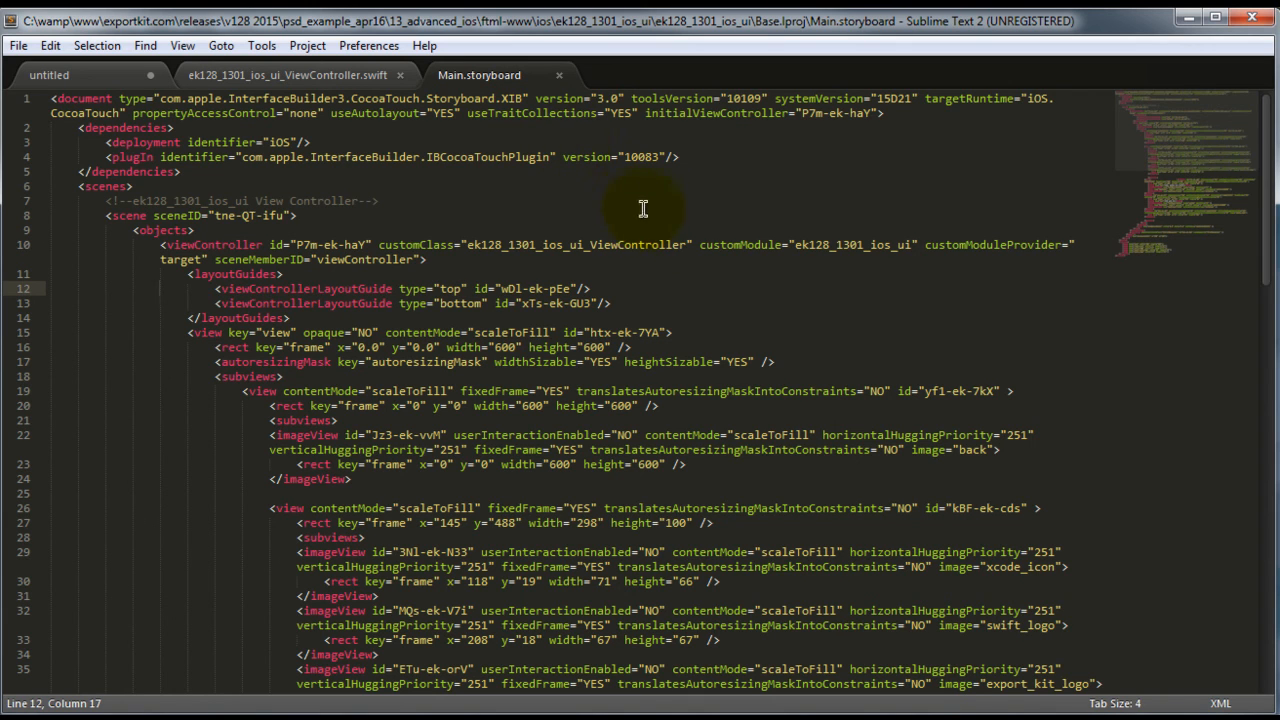
scroll(down, 3)
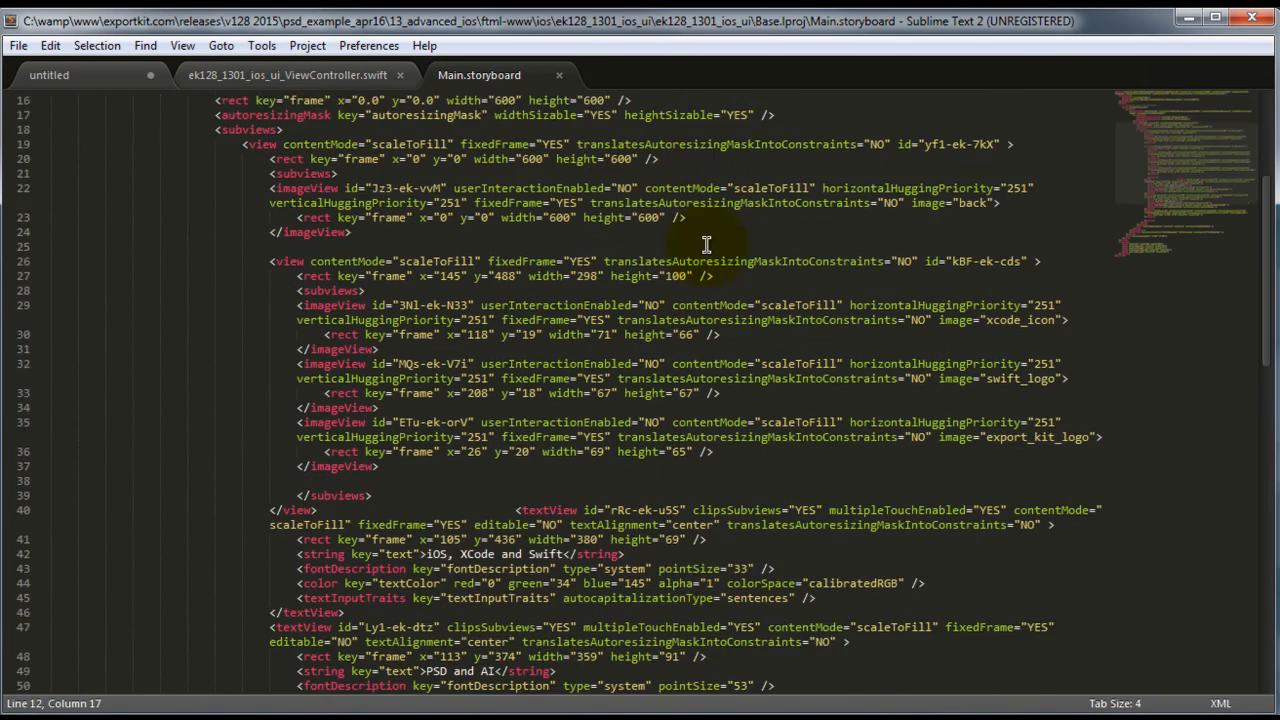
scroll(down, 3)
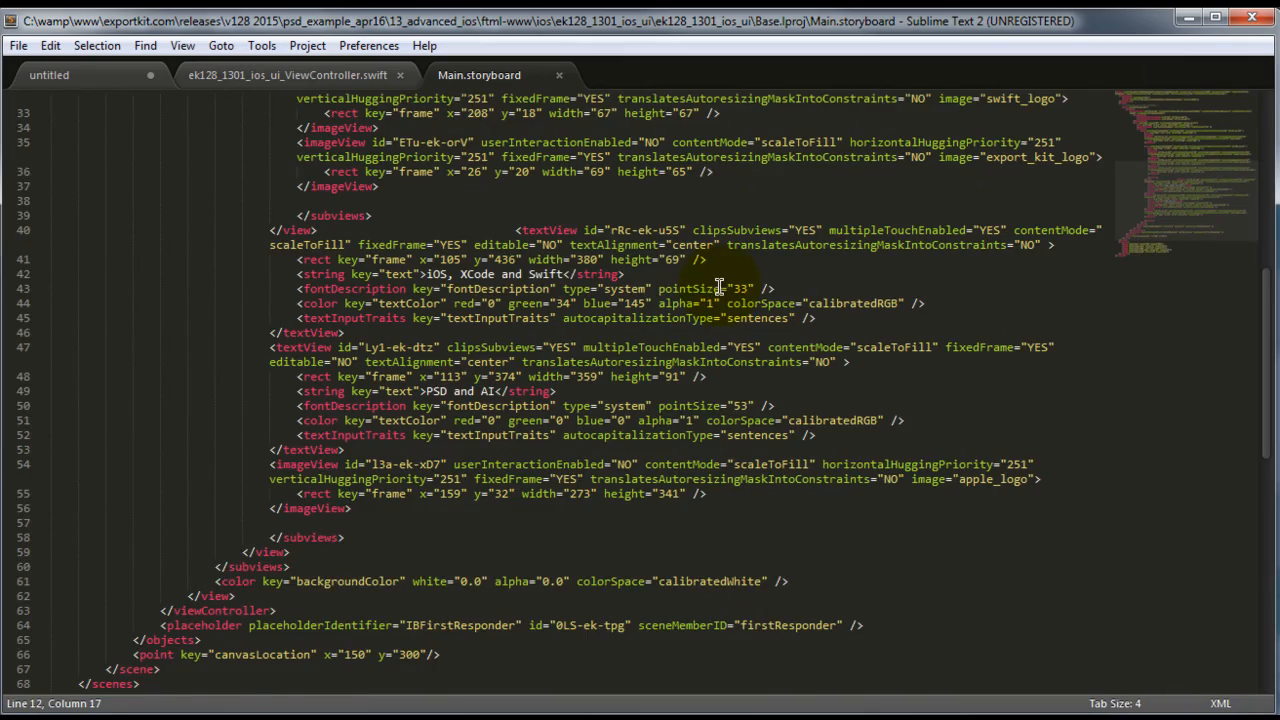
scroll(down, 3)
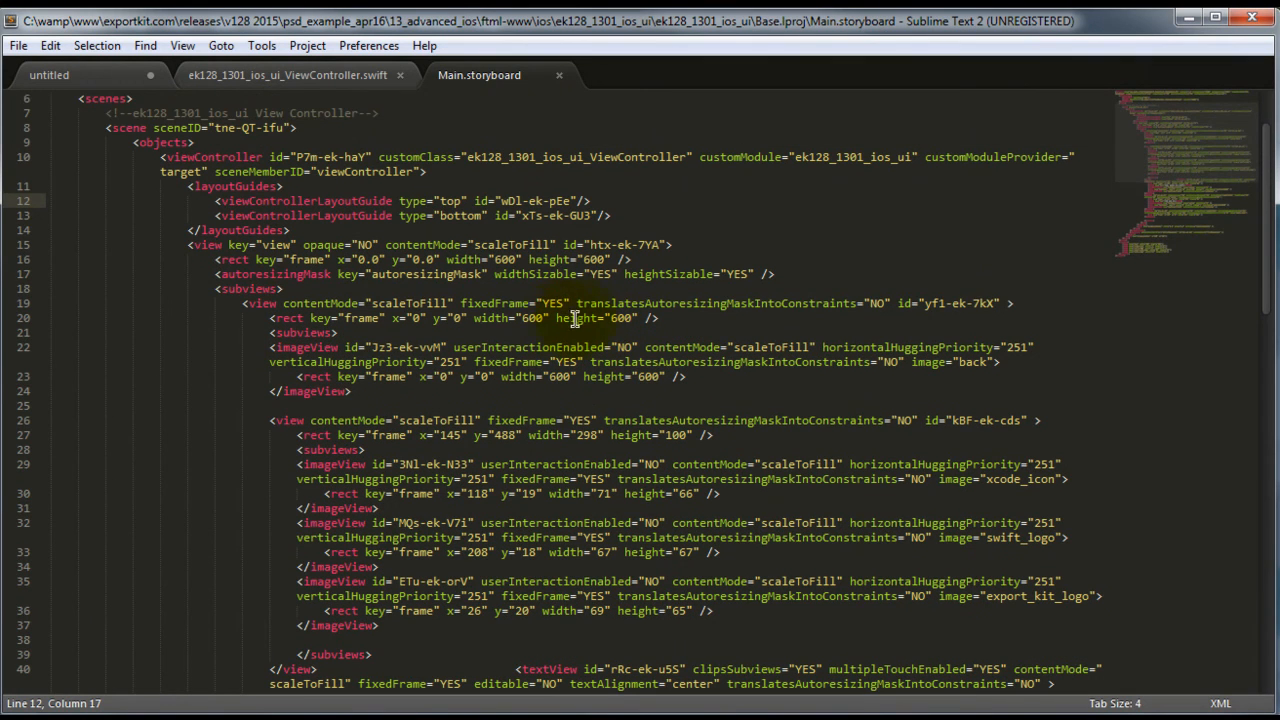
click(290, 76)
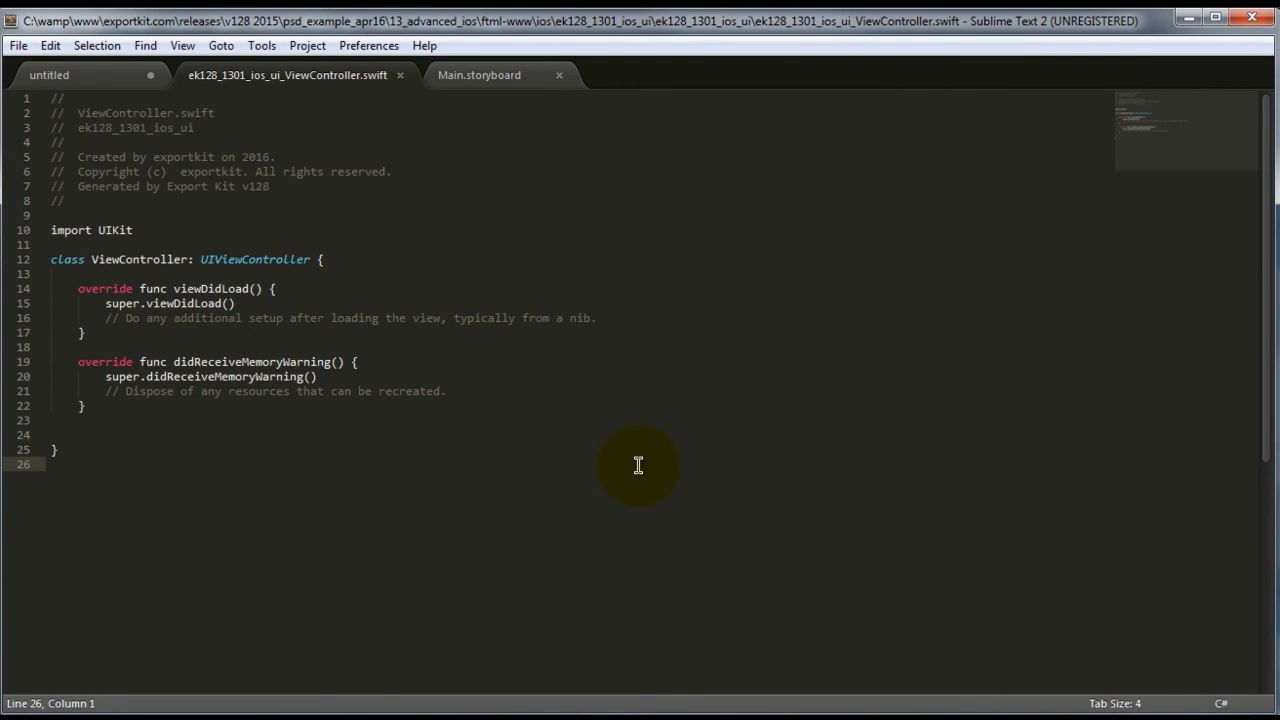
mouse_move(632, 460)
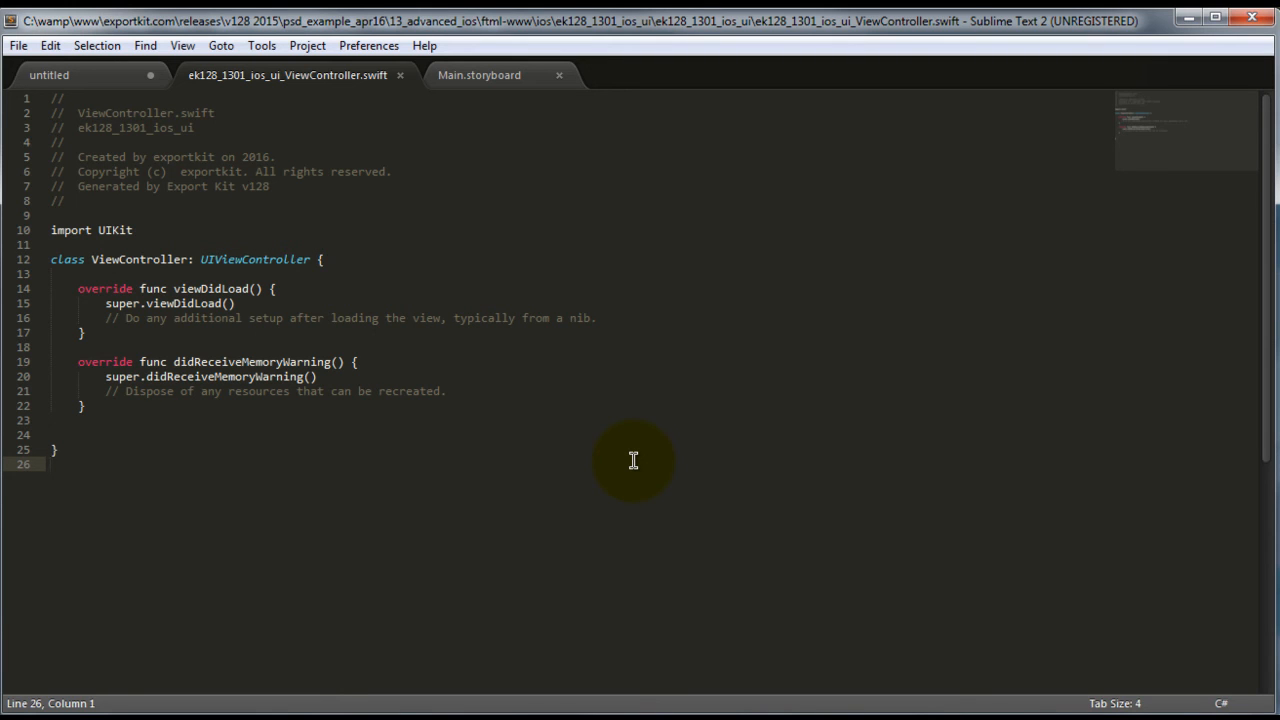
mouse_move(858, 464)
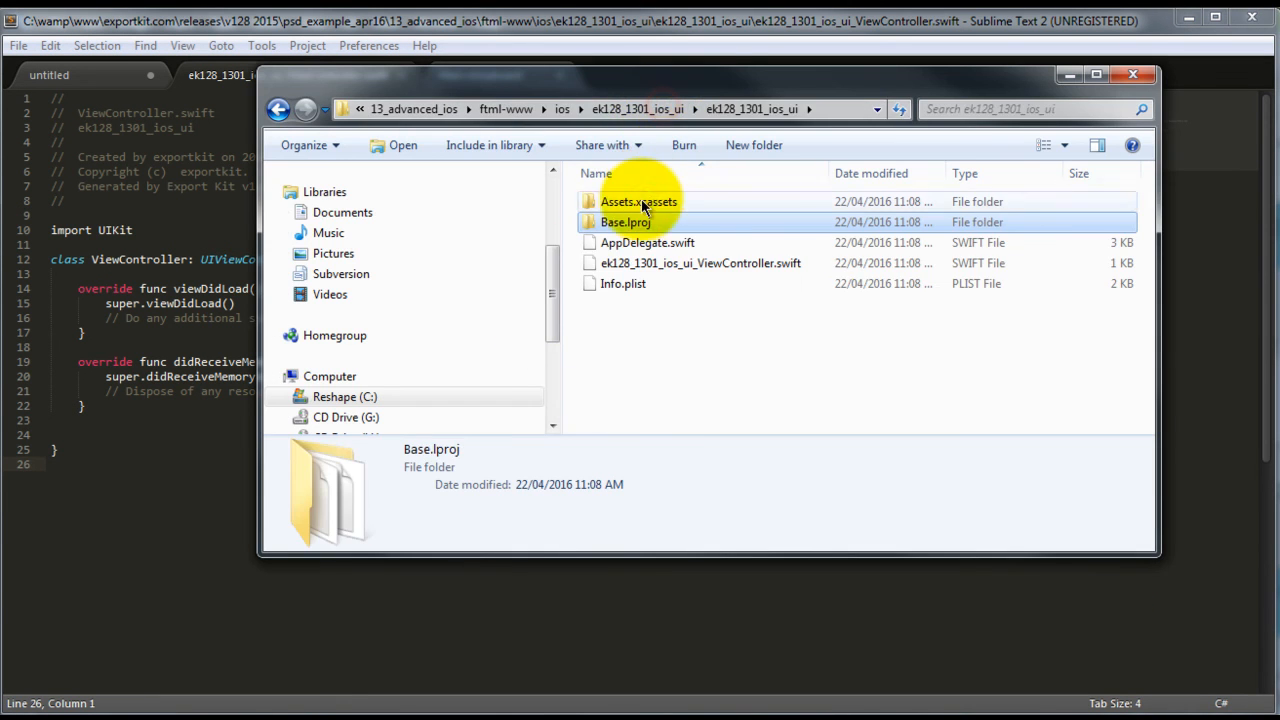
Step: Inspect apple_logo.png inside apple_logo.imageset, then go back to the Assets.xcassets list of six image sets
double_click(634, 200)
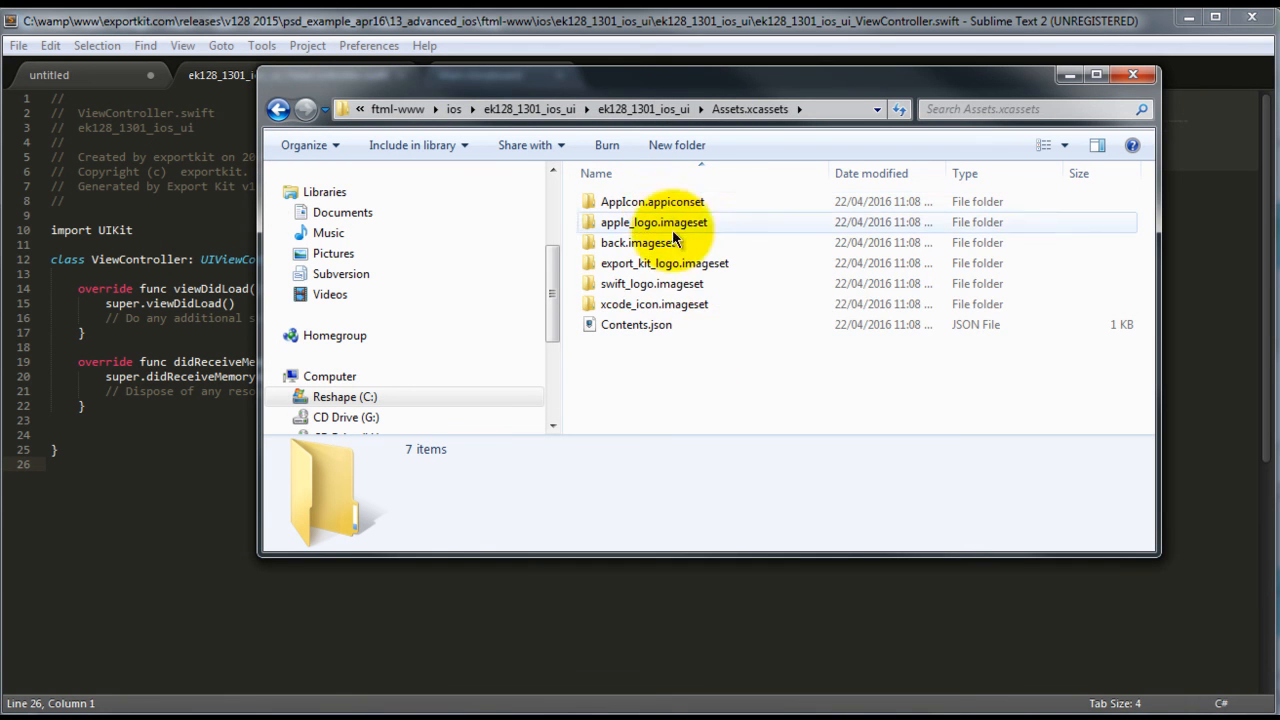
mouse_move(694, 232)
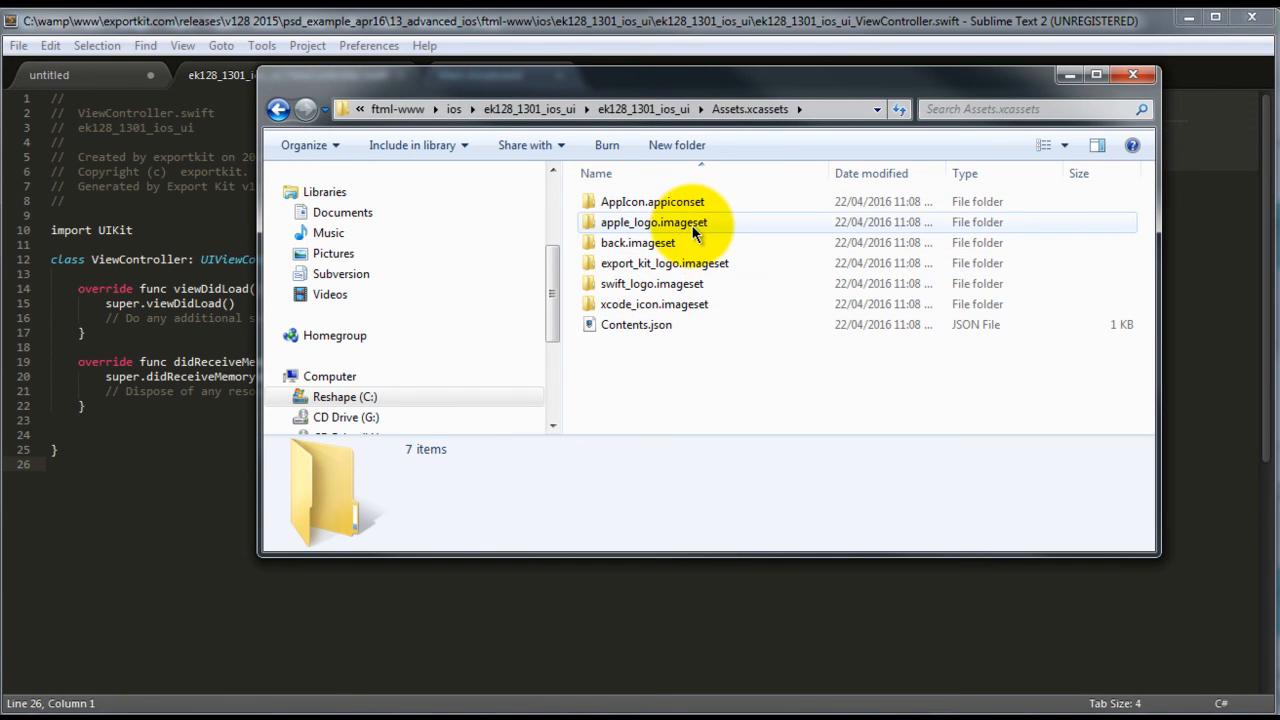
double_click(654, 222)
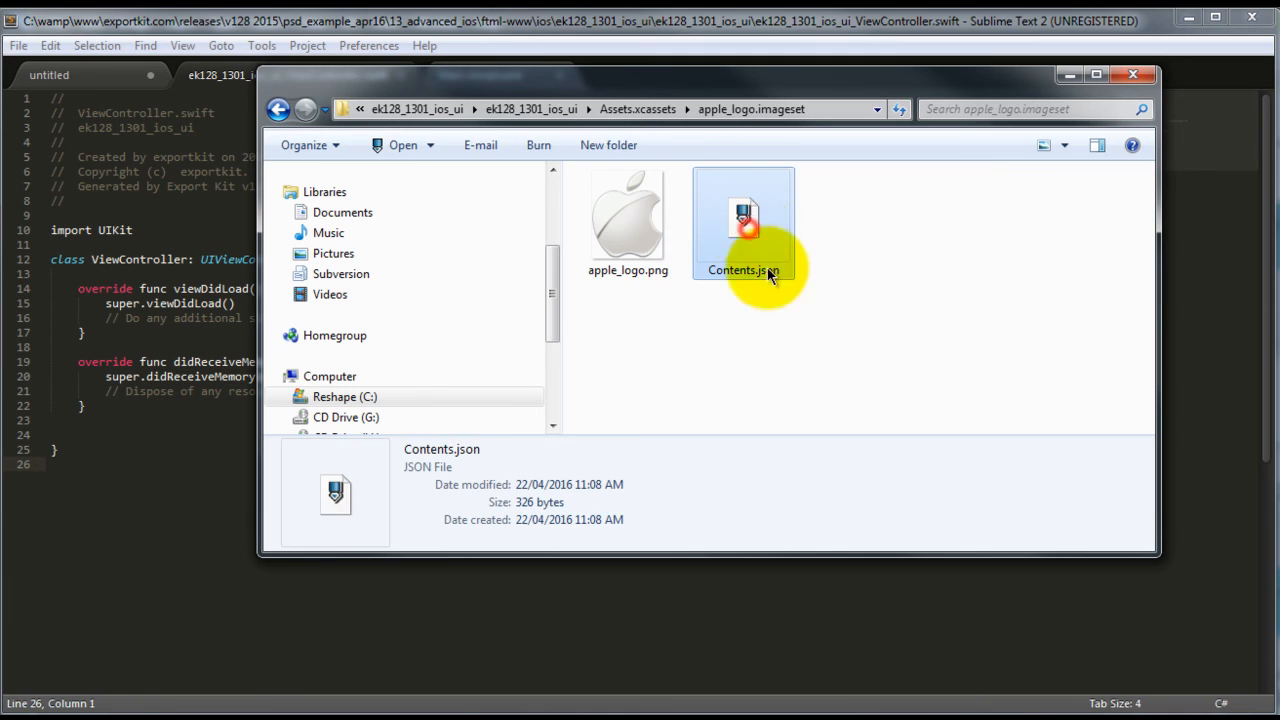
click(628, 216)
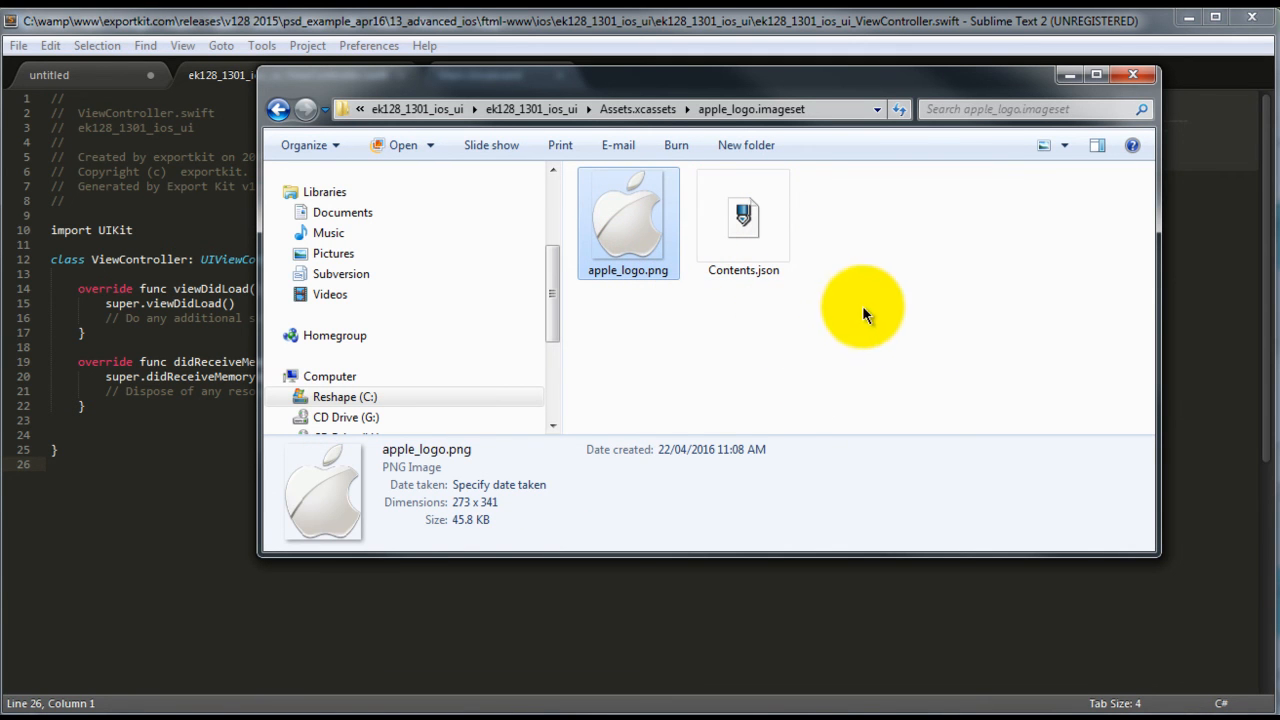
mouse_move(648, 124)
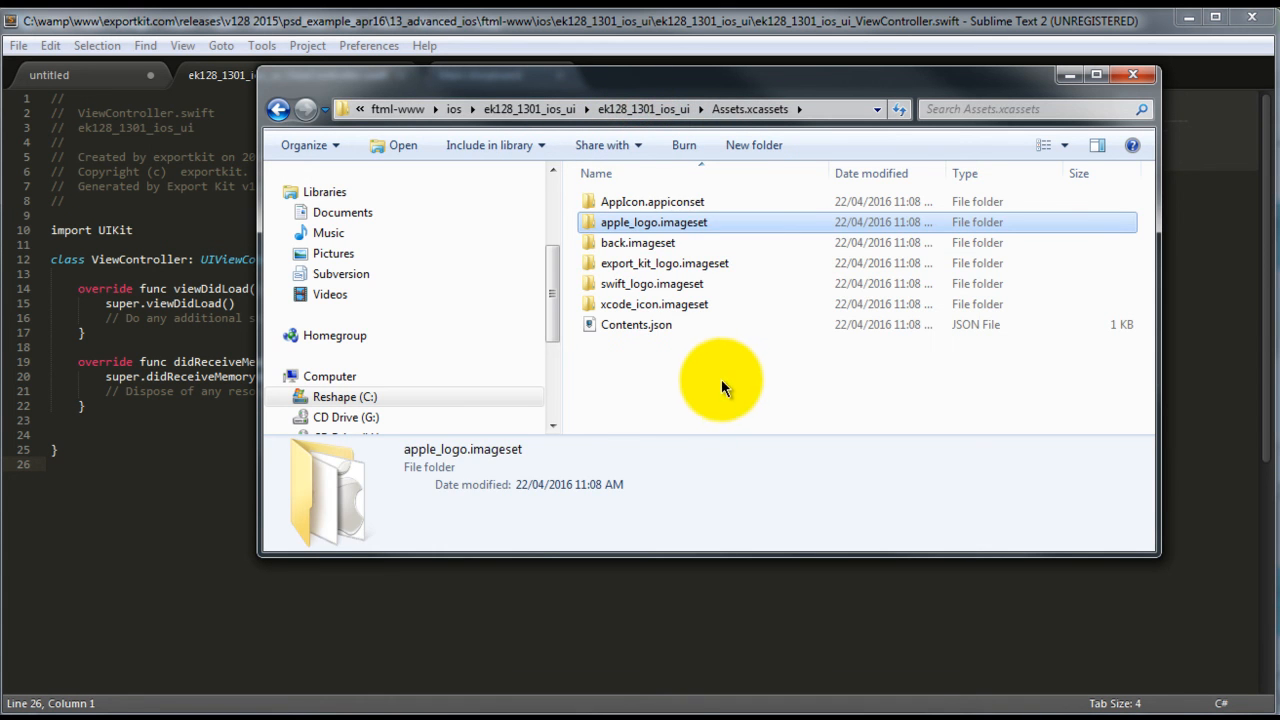
click(732, 380)
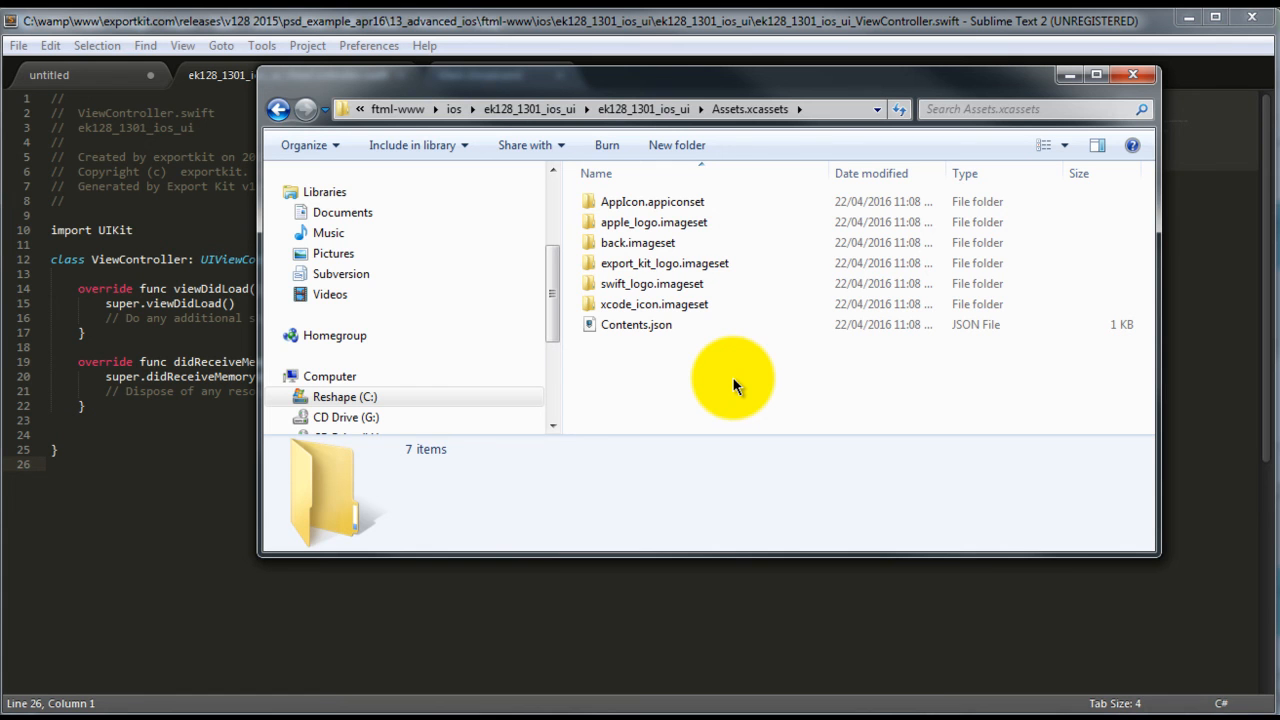
mouse_move(1212, 688)
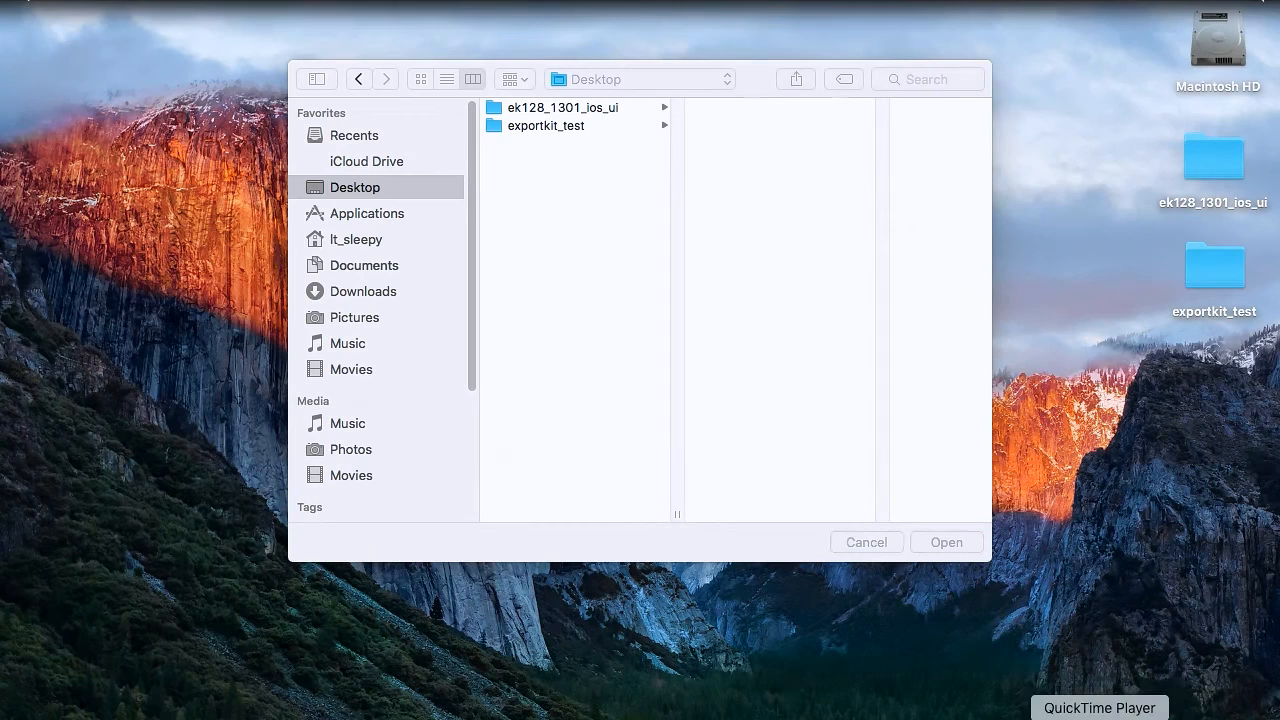
mouse_move(804, 596)
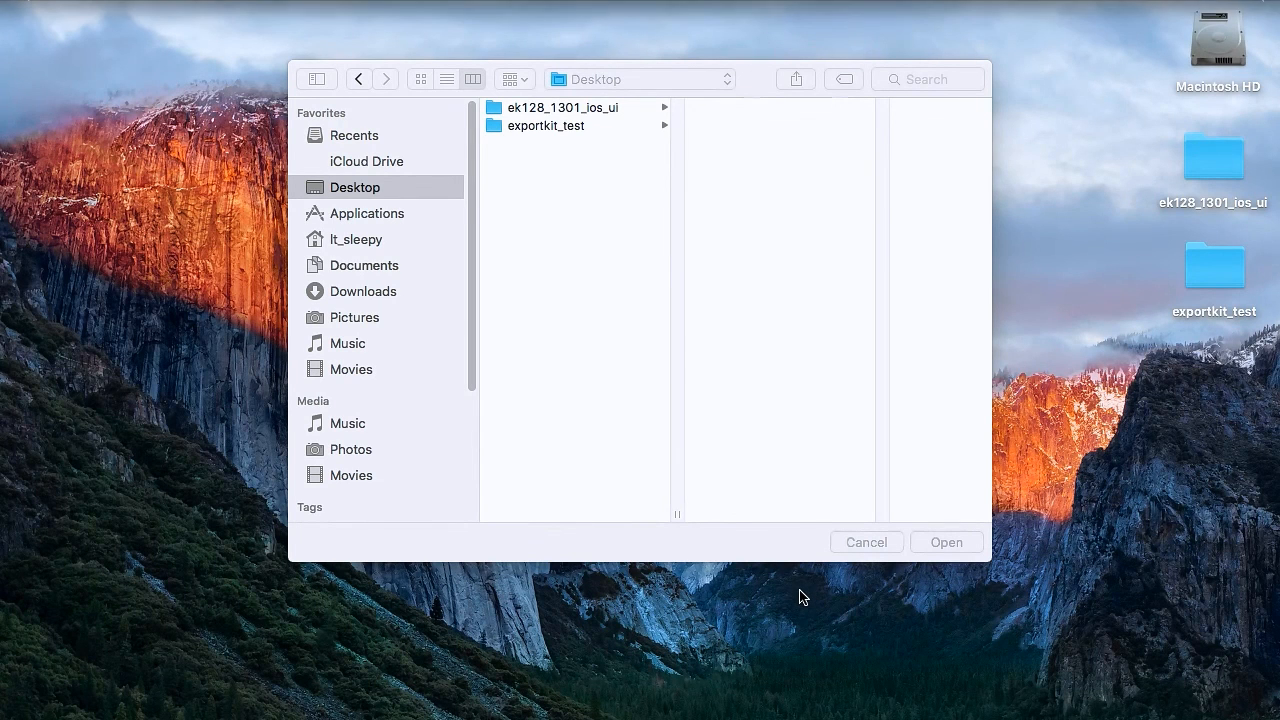
mouse_move(608, 362)
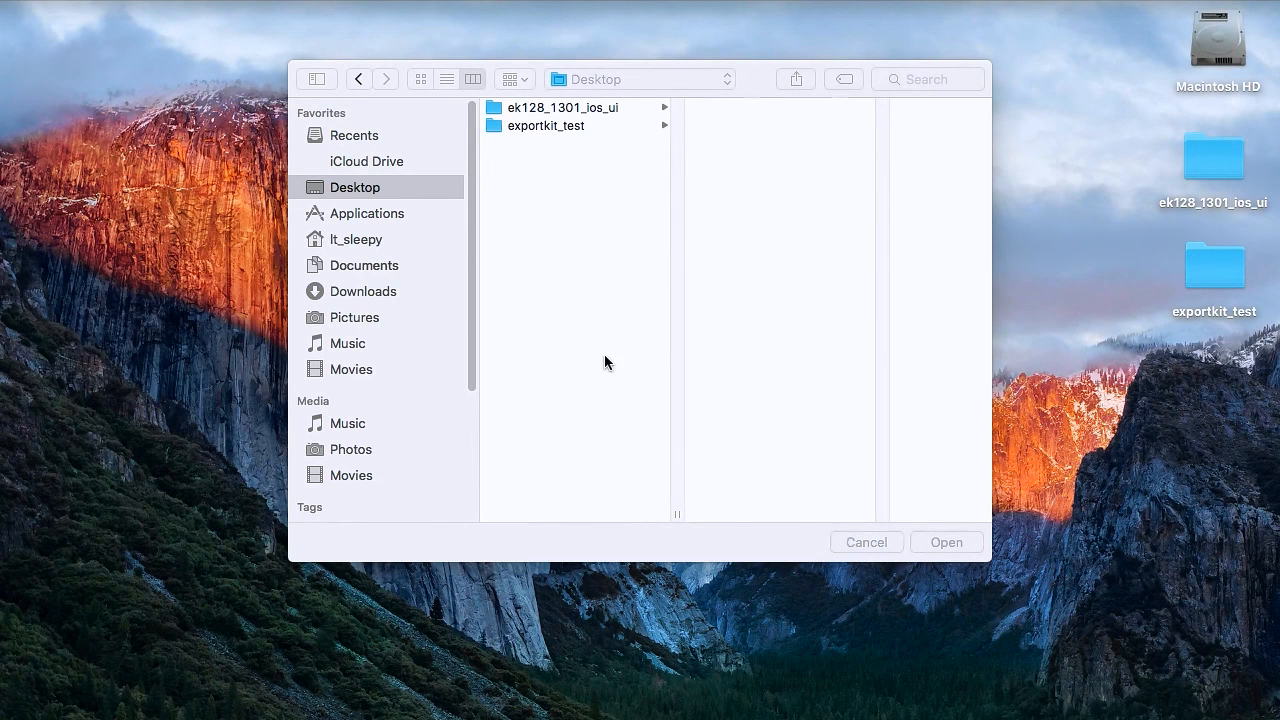
mouse_move(584, 284)
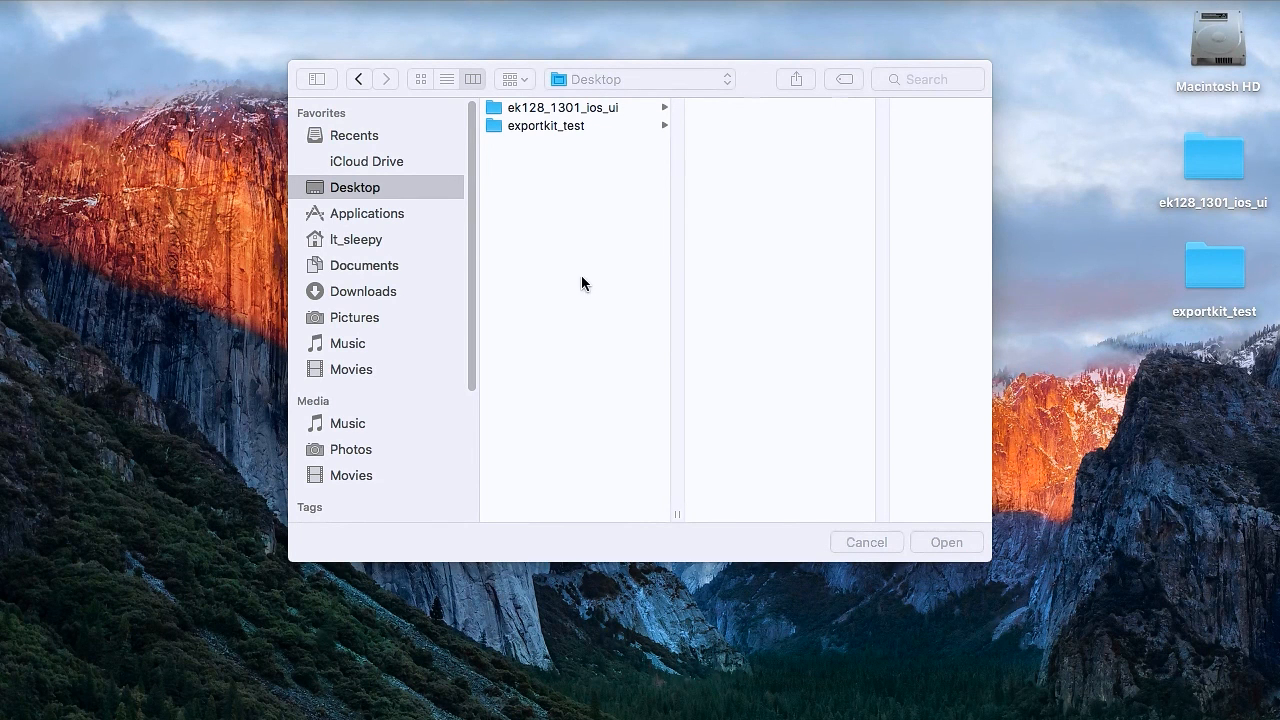
mouse_move(542, 168)
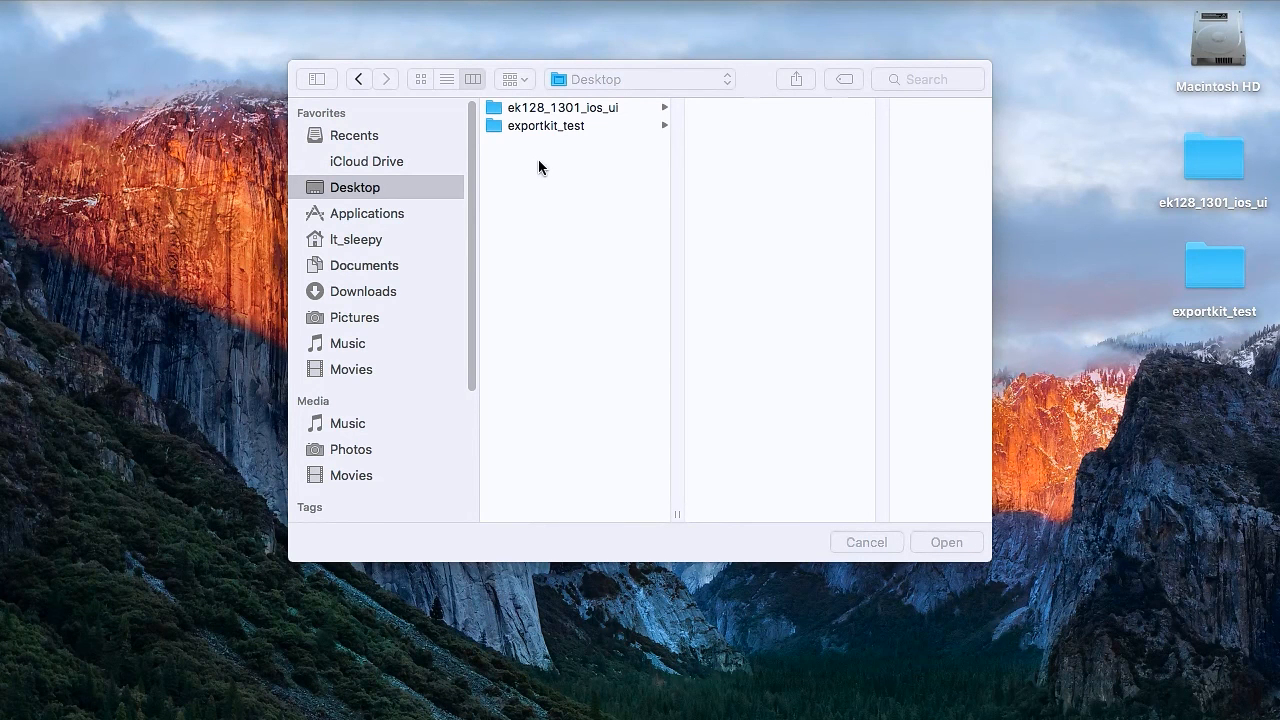
mouse_move(536, 108)
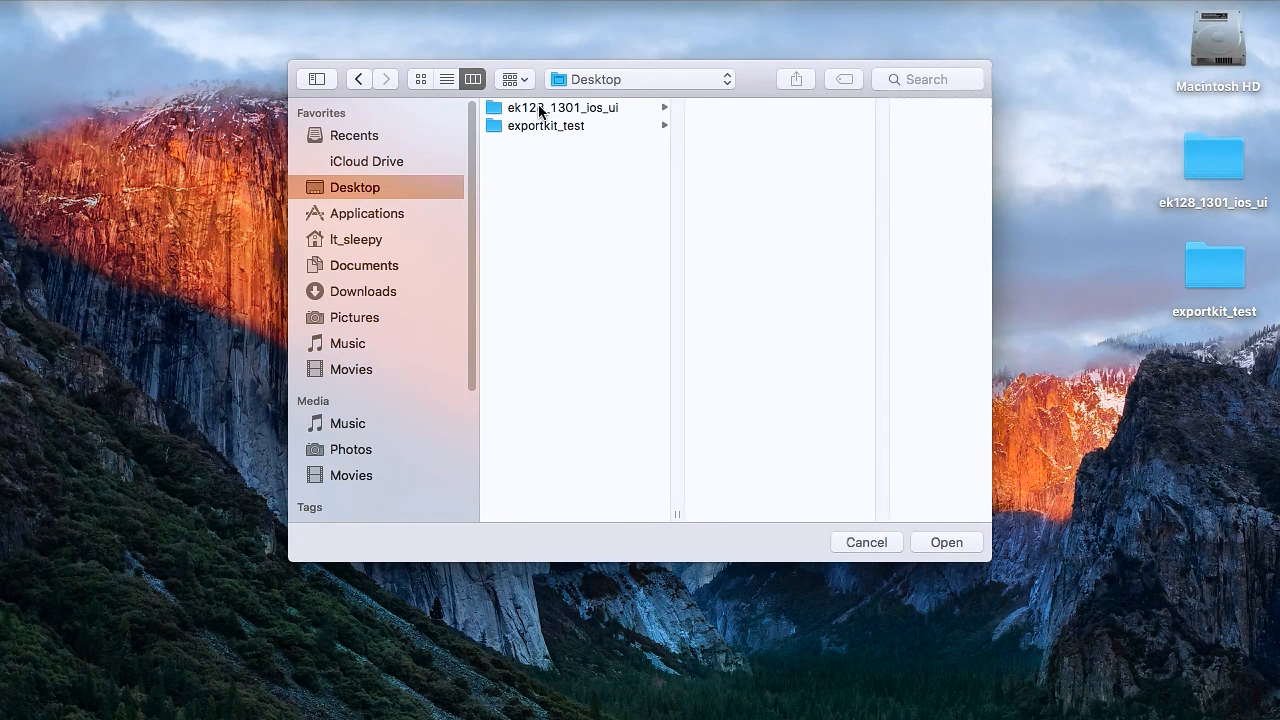
Step: Choose ek128_1301_ios_ui.xcodeproj from the Desktop's ek128_1301_ios_ui folder and load it in Xcode
click(560, 108)
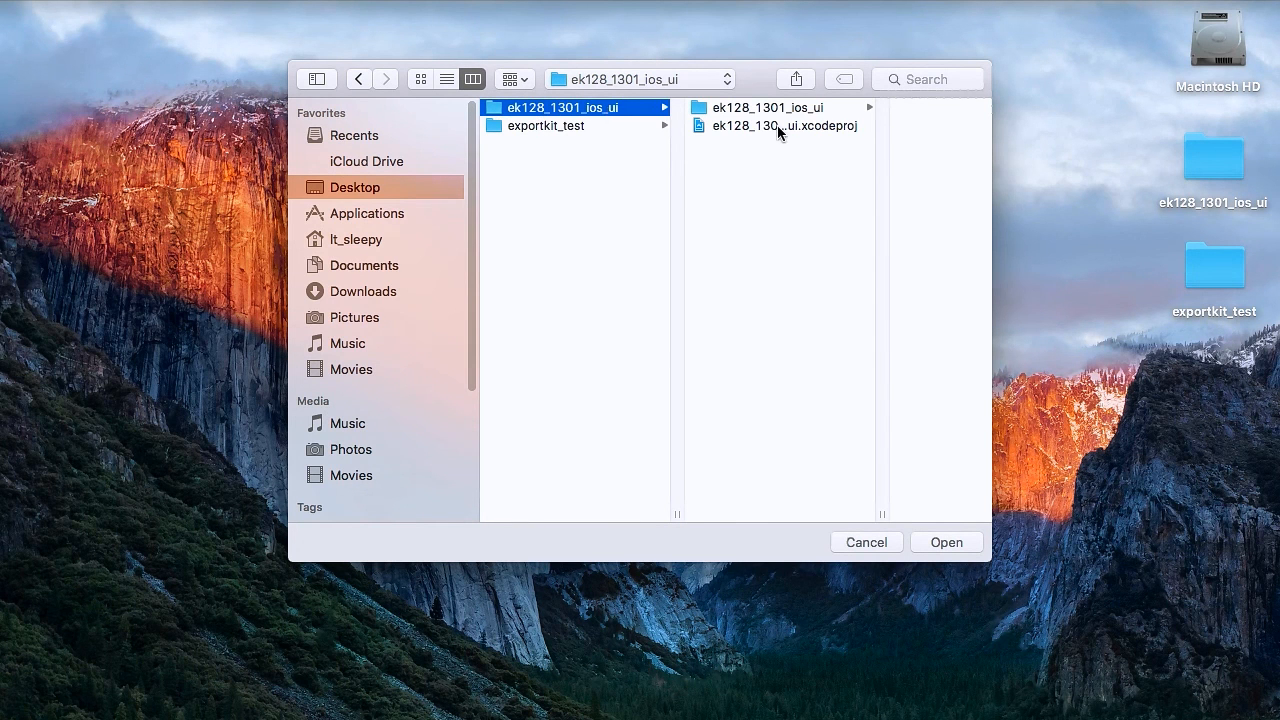
click(780, 126)
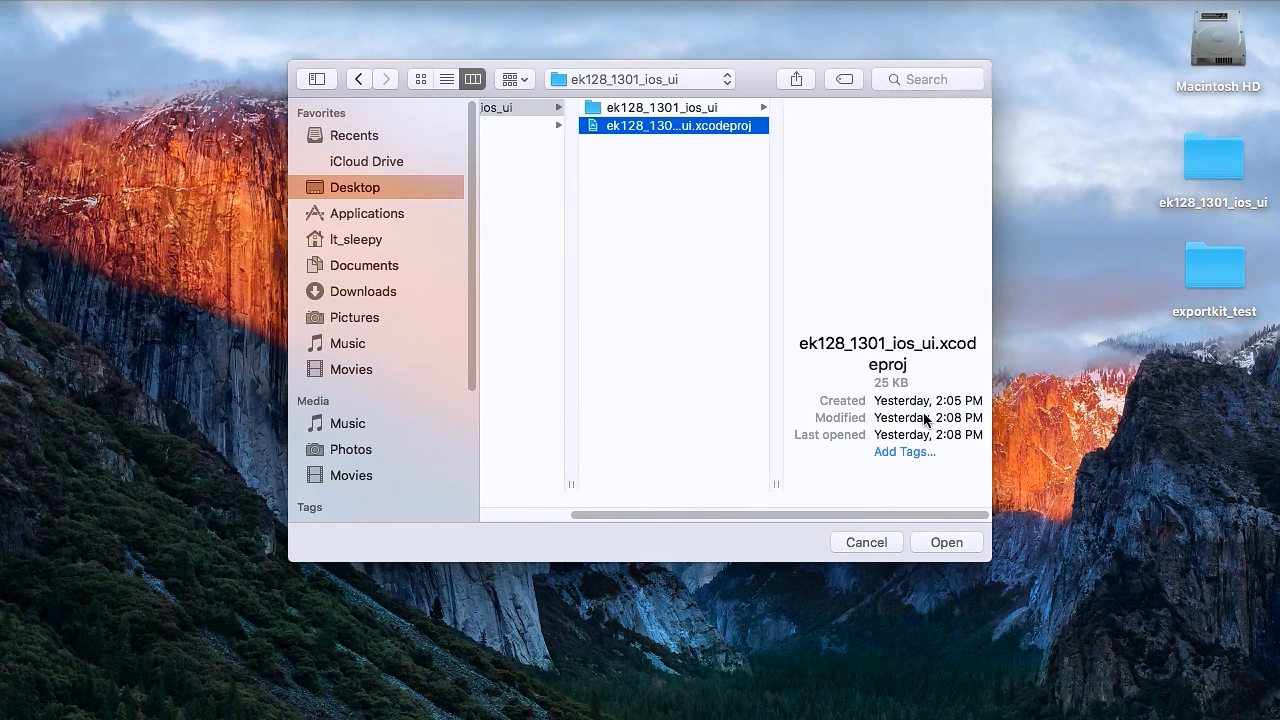
click(946, 542)
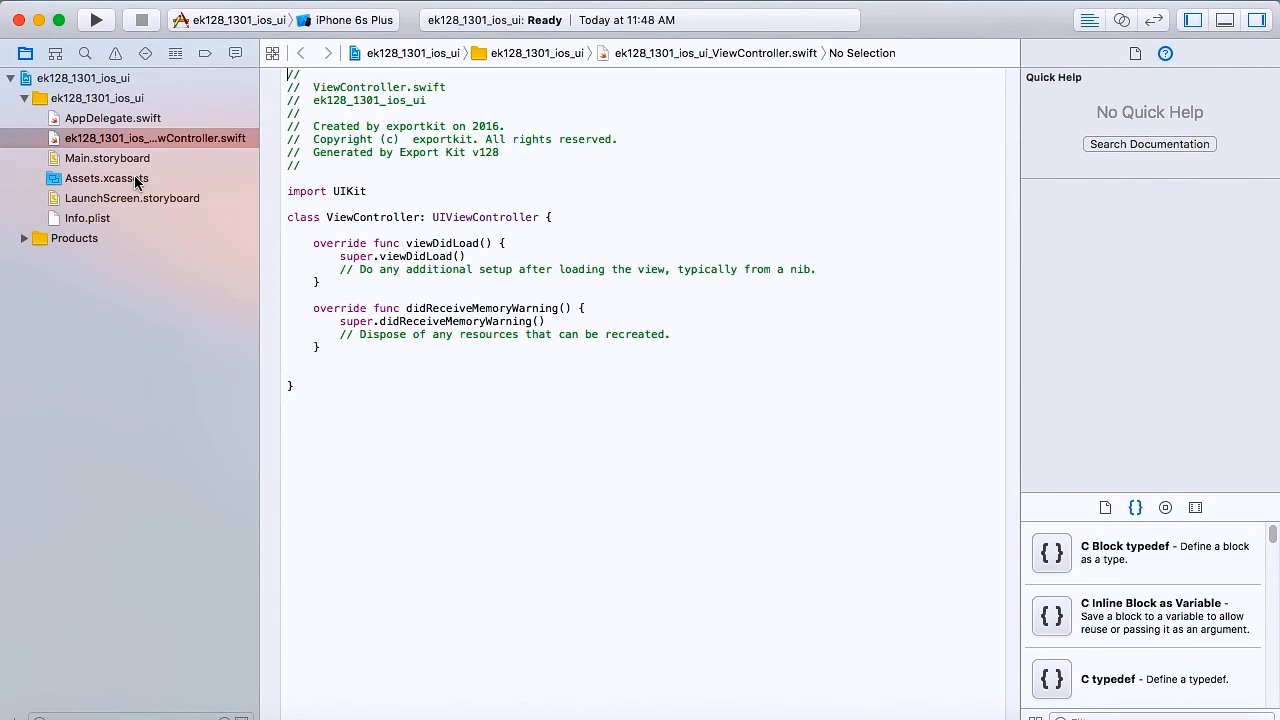
mouse_move(84, 122)
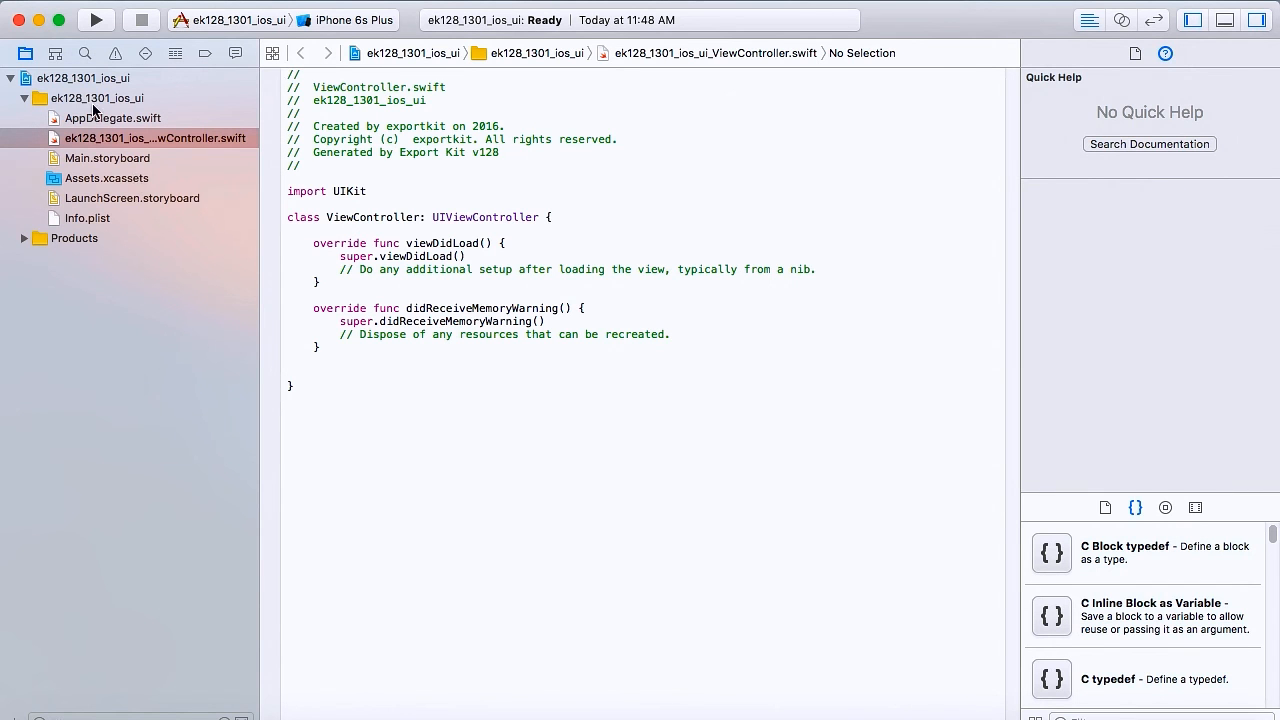
click(28, 74)
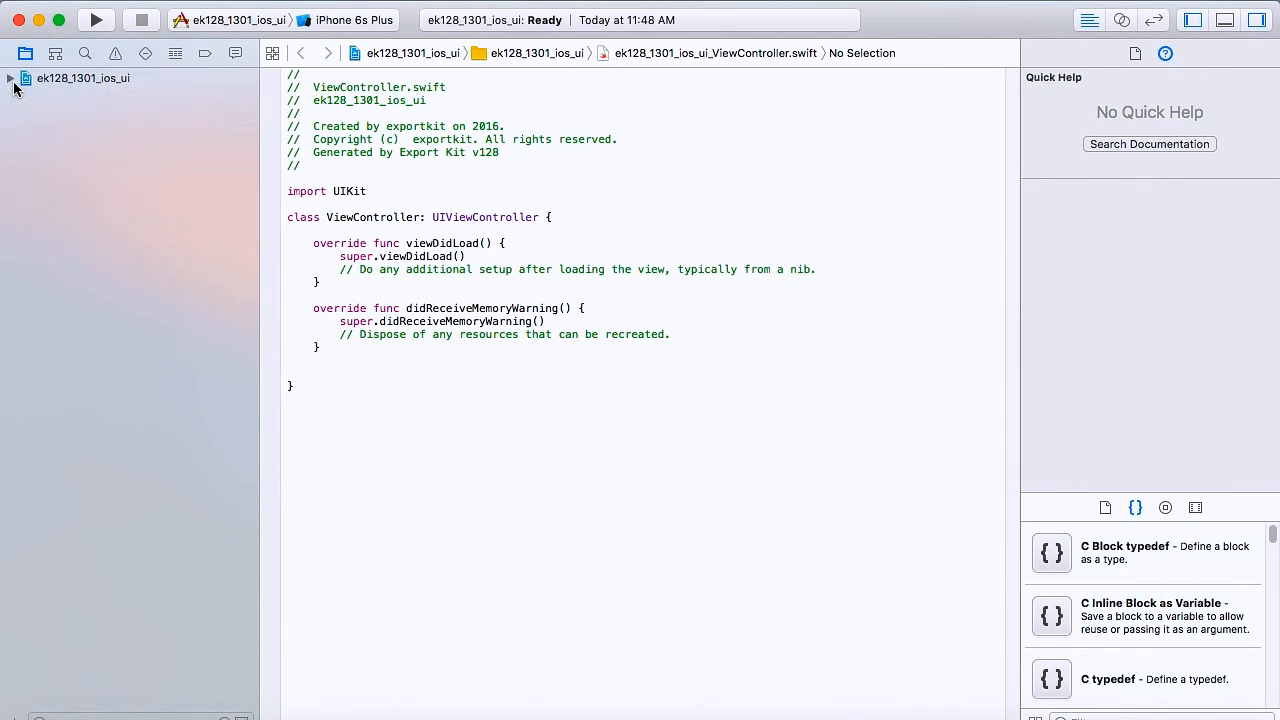
click(12, 80)
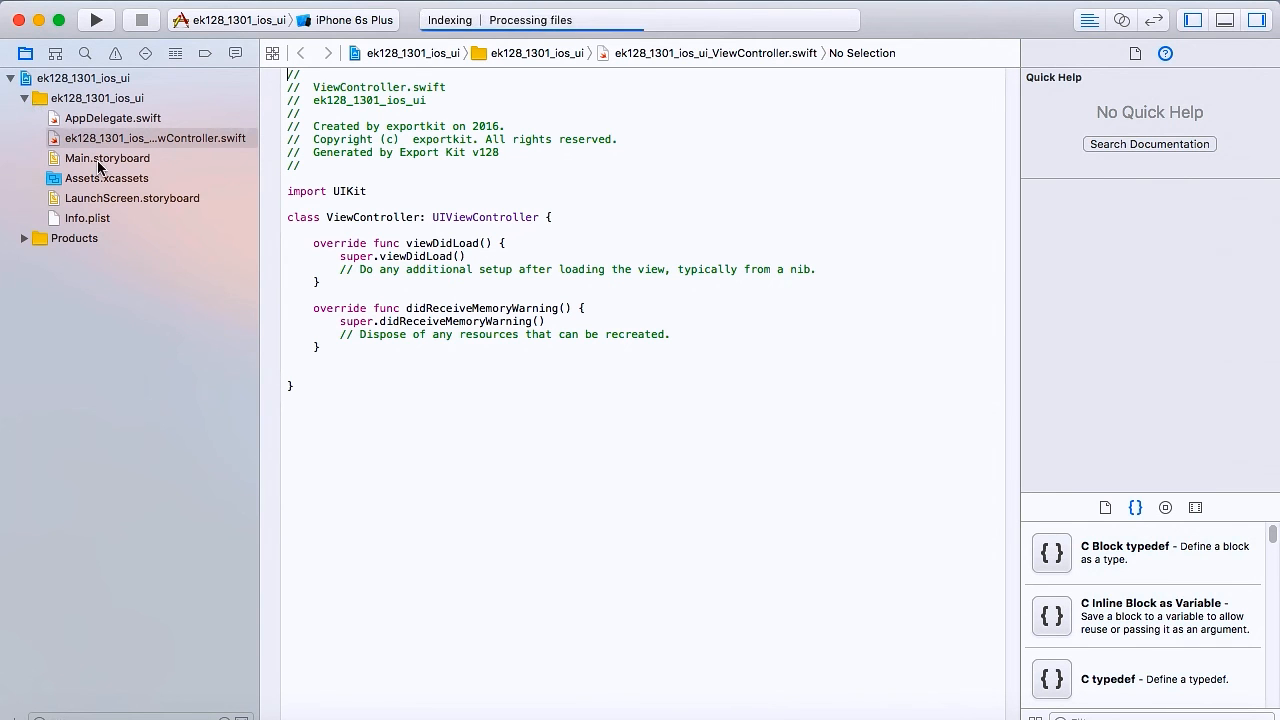
mouse_move(424, 80)
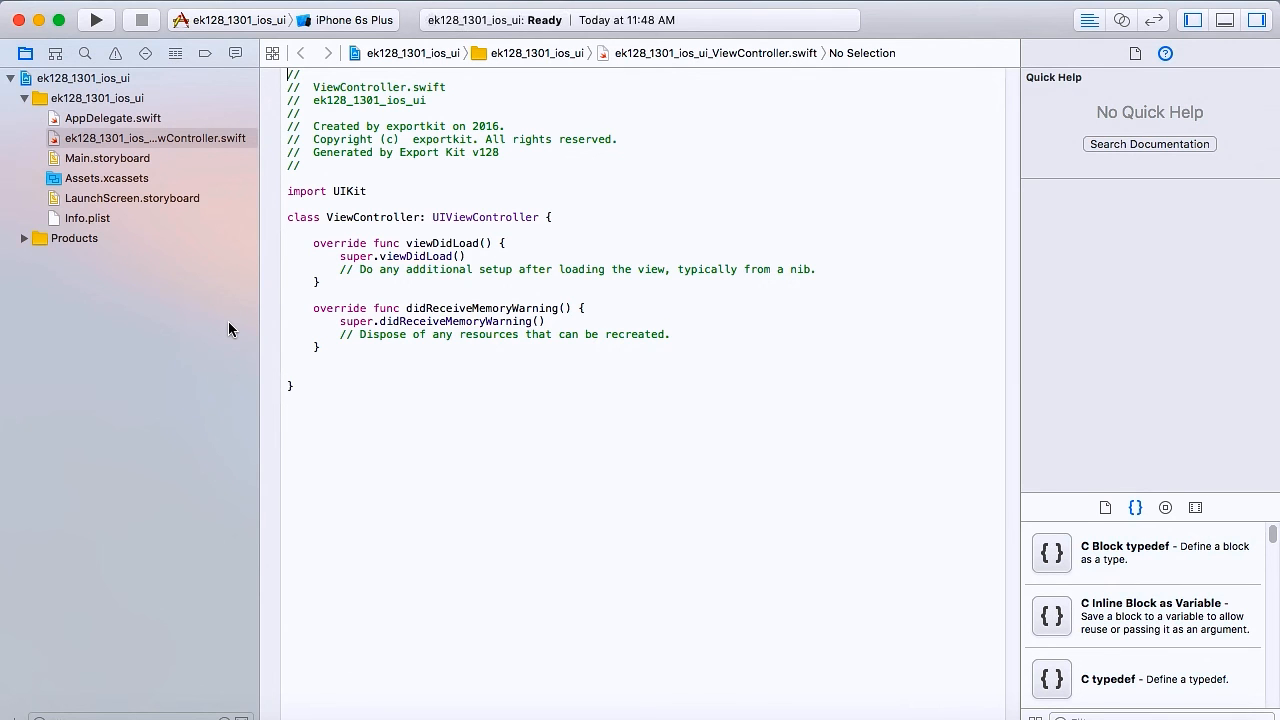
click(108, 158)
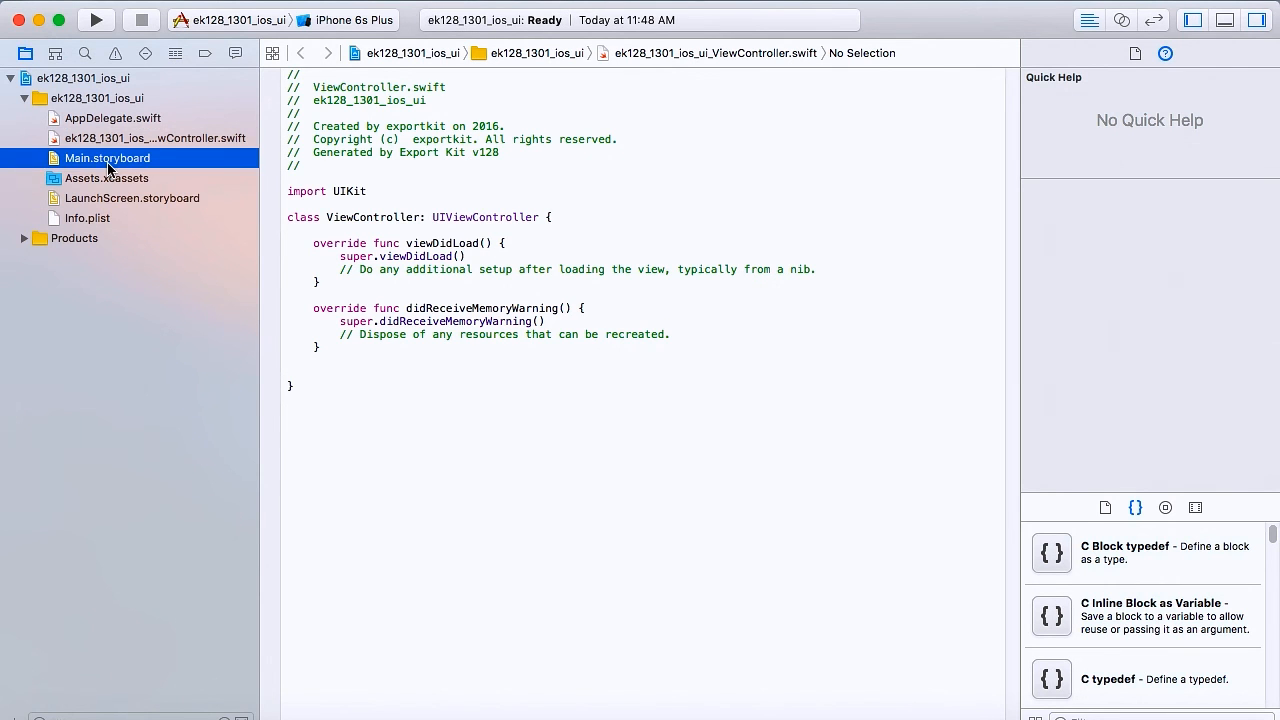
Step: Show Main.storyboard's canvas and expand scene, View Controller, View and nested View to list back, View, two Text Views and apple_logo
click(108, 158)
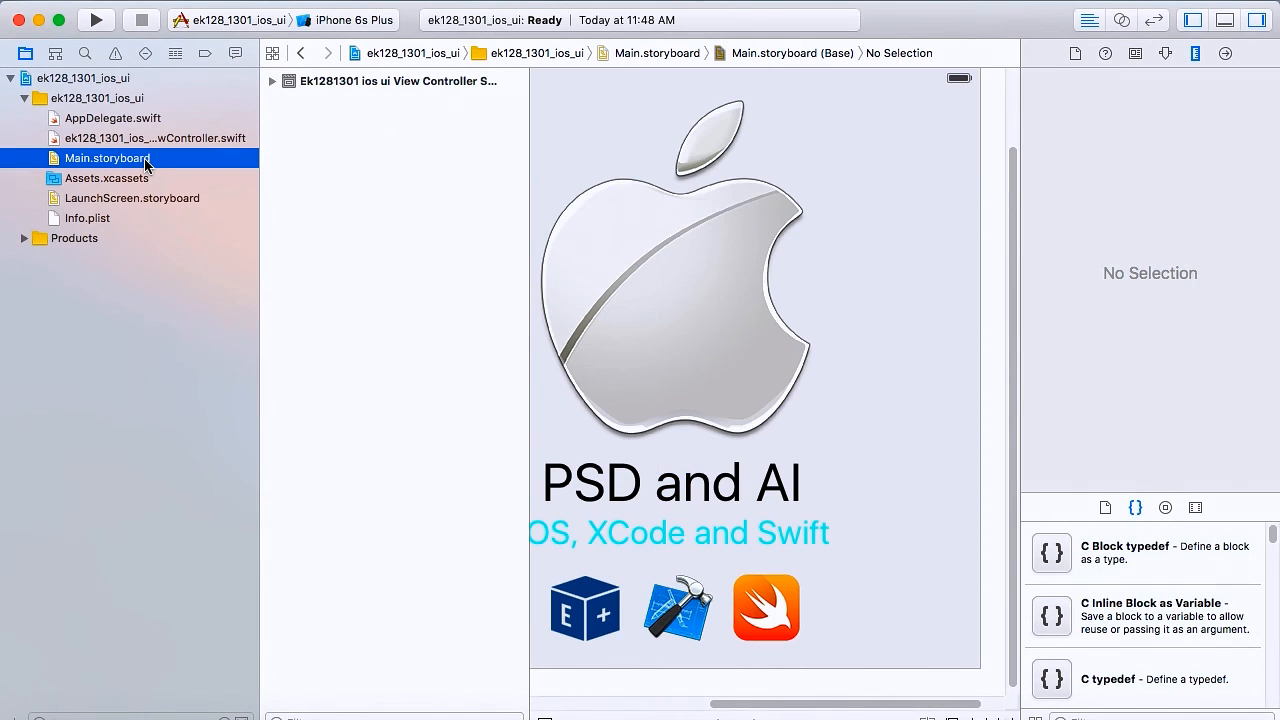
mouse_move(752, 712)
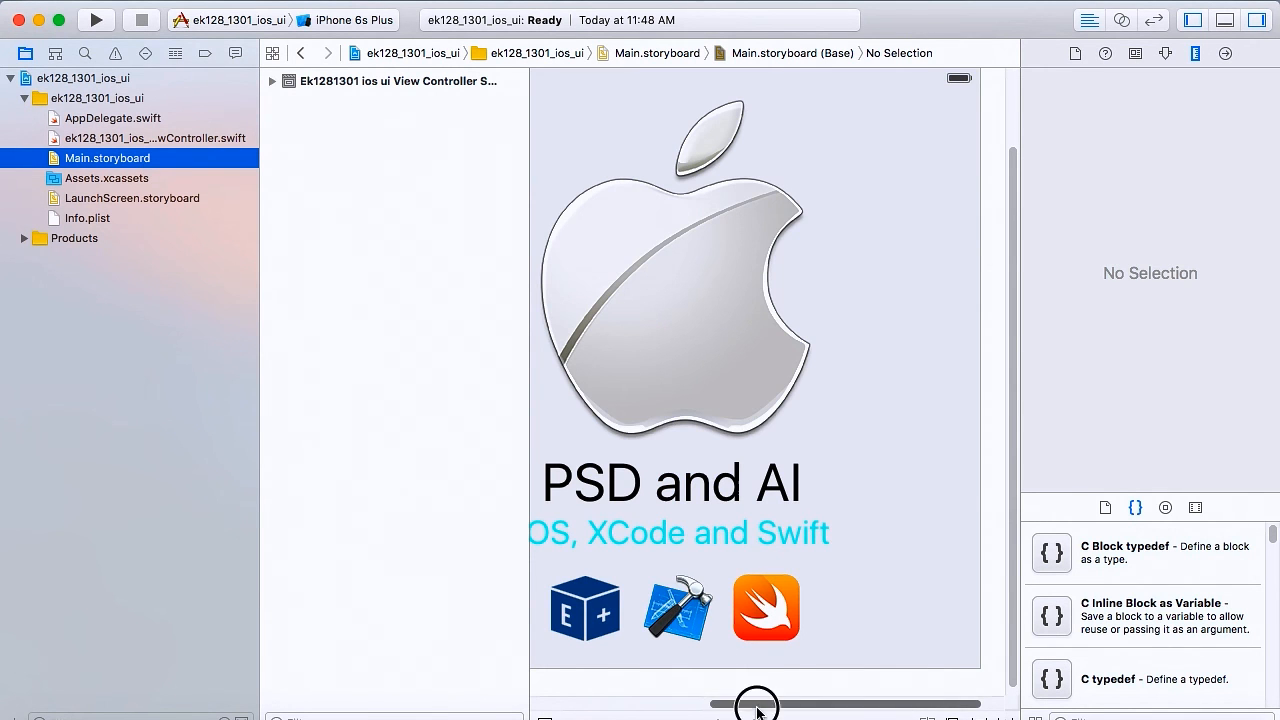
drag(756, 704, 792, 704)
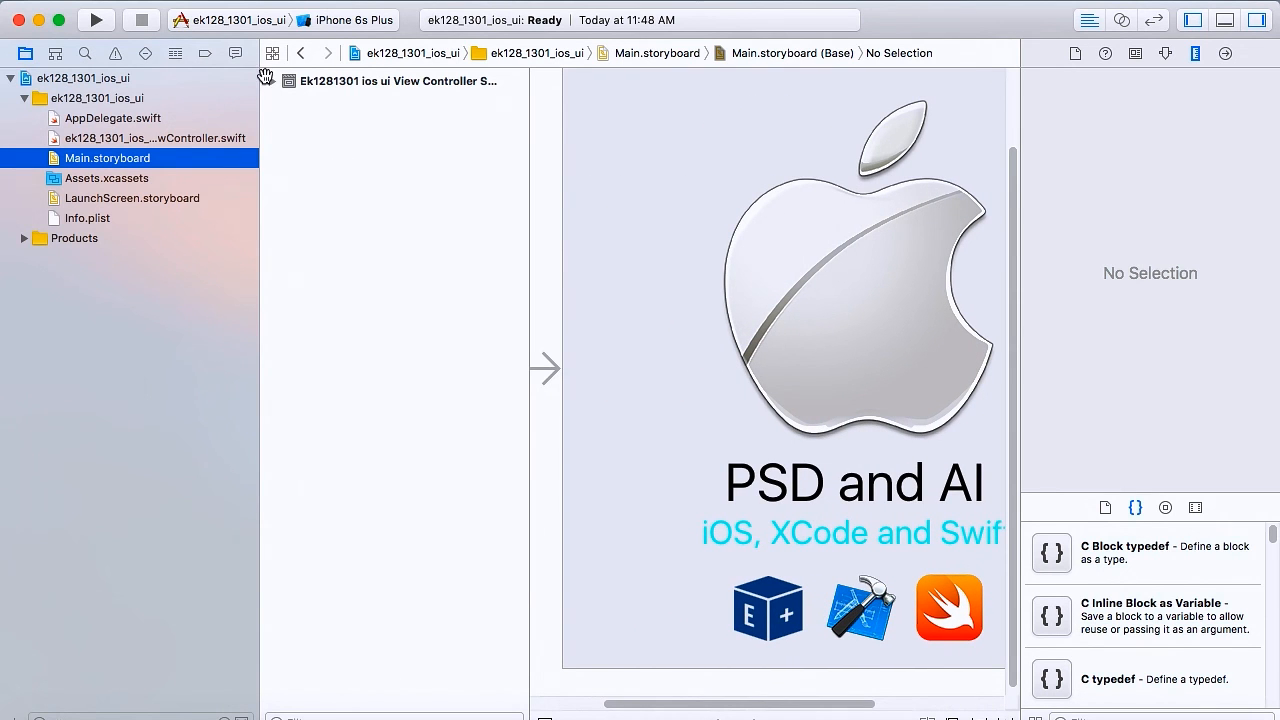
click(274, 80)
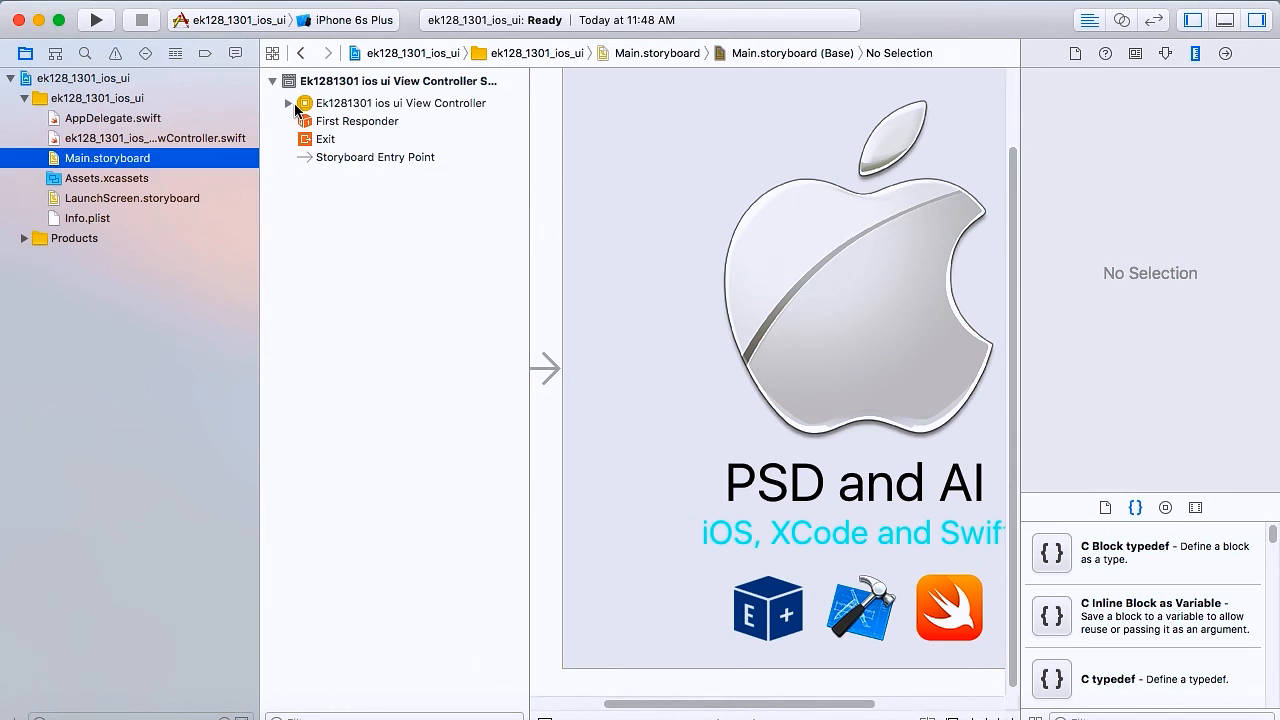
click(288, 104)
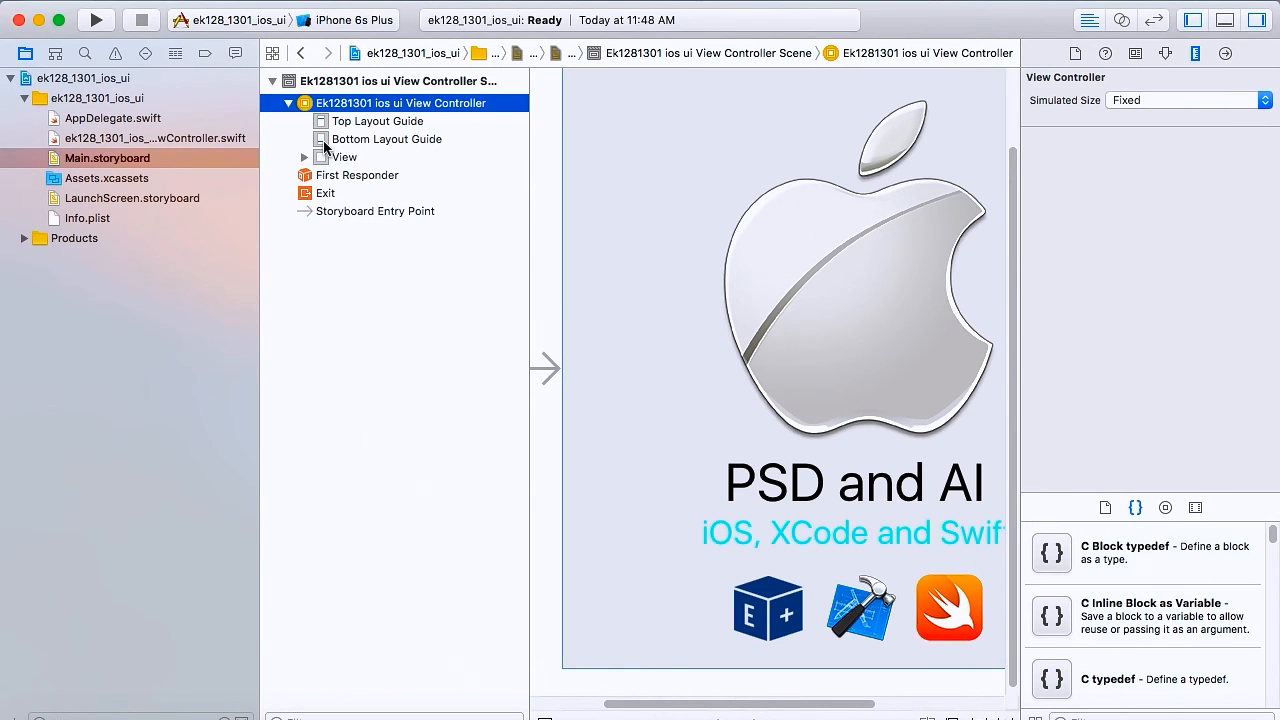
mouse_move(308, 164)
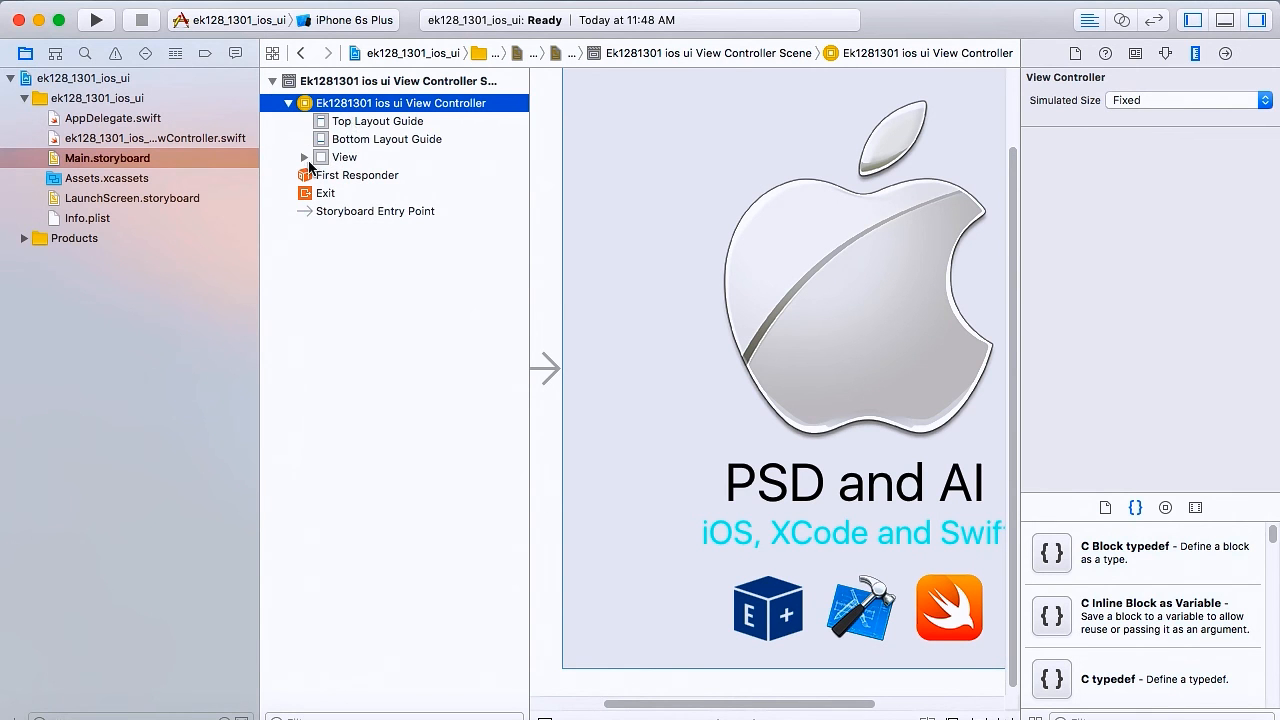
click(304, 156)
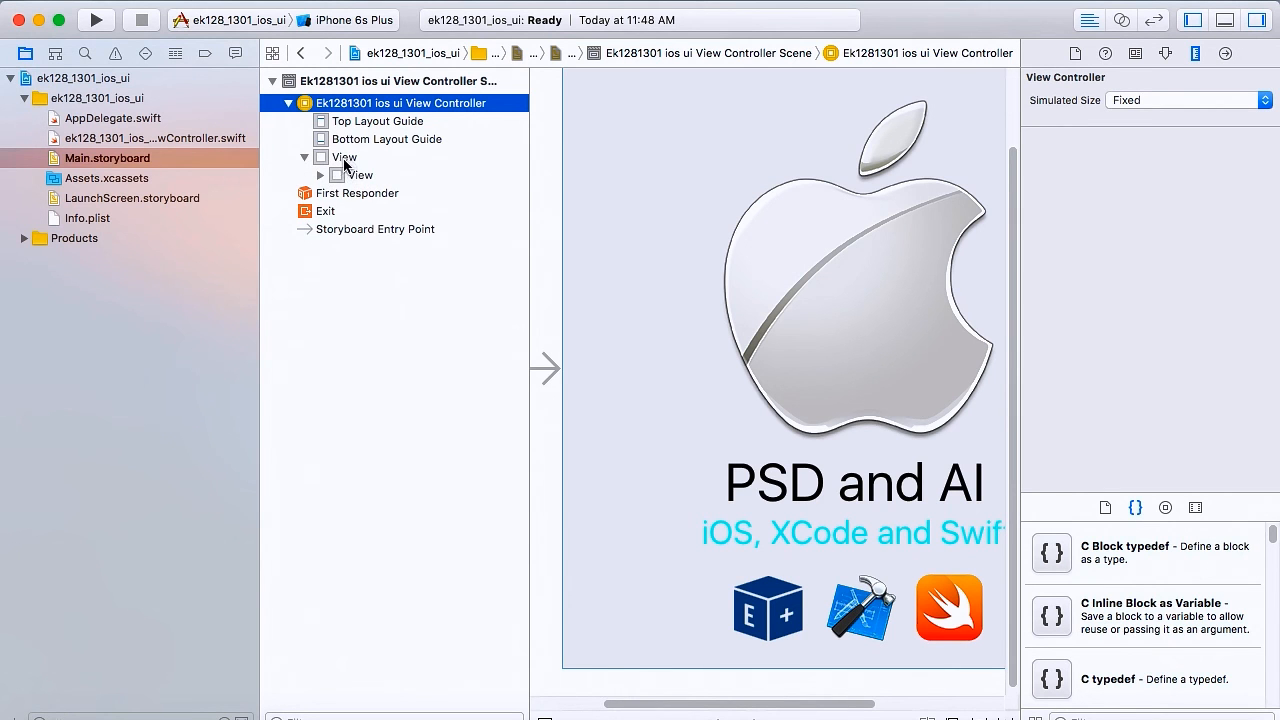
click(320, 176)
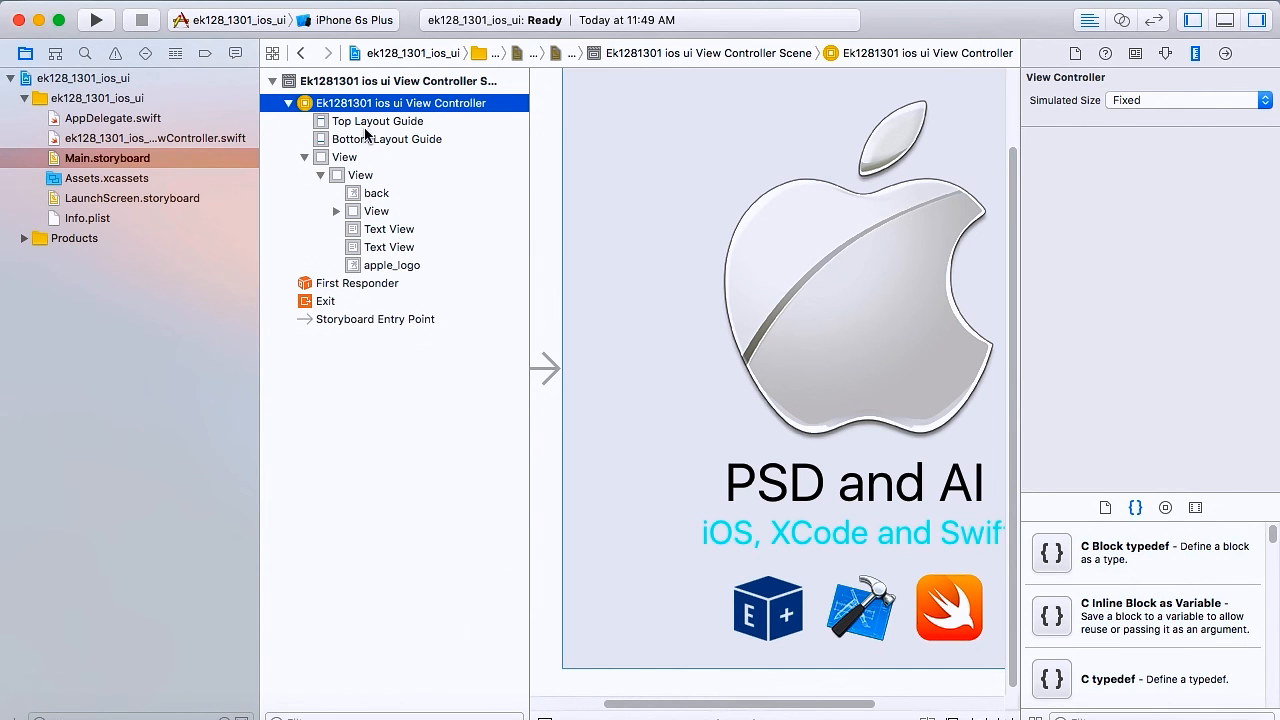
mouse_move(376, 228)
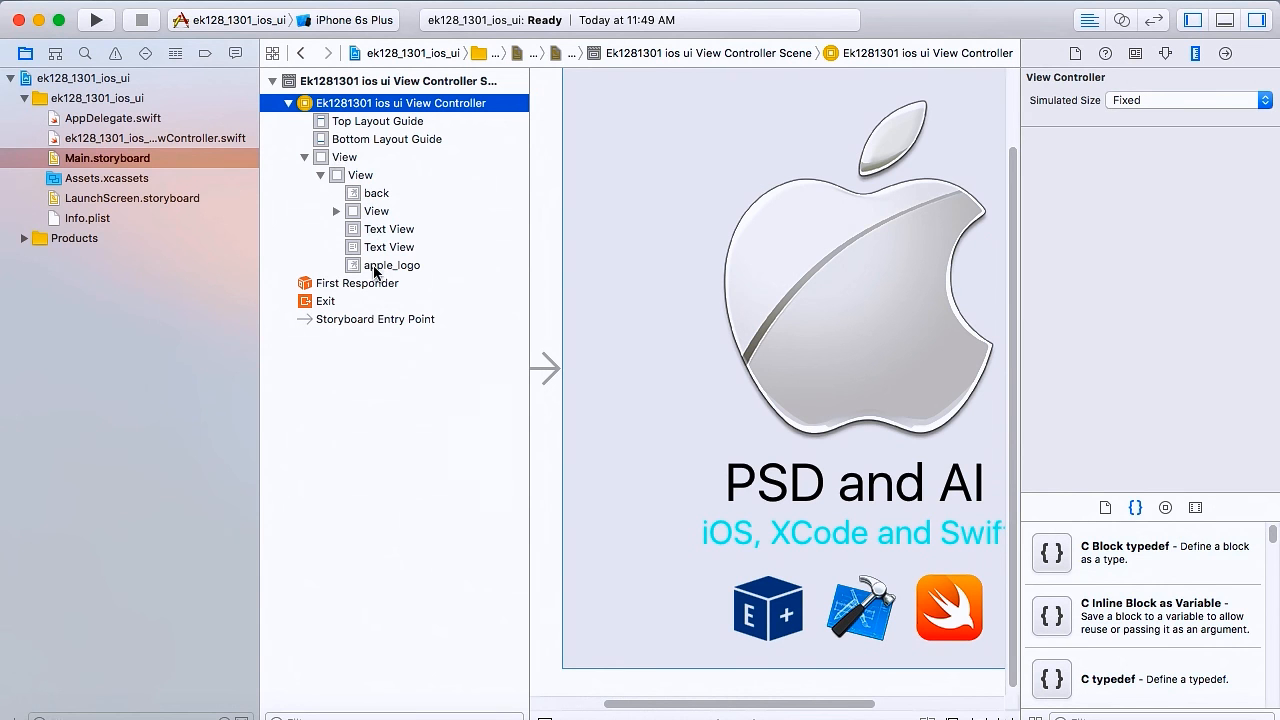
mouse_move(342, 220)
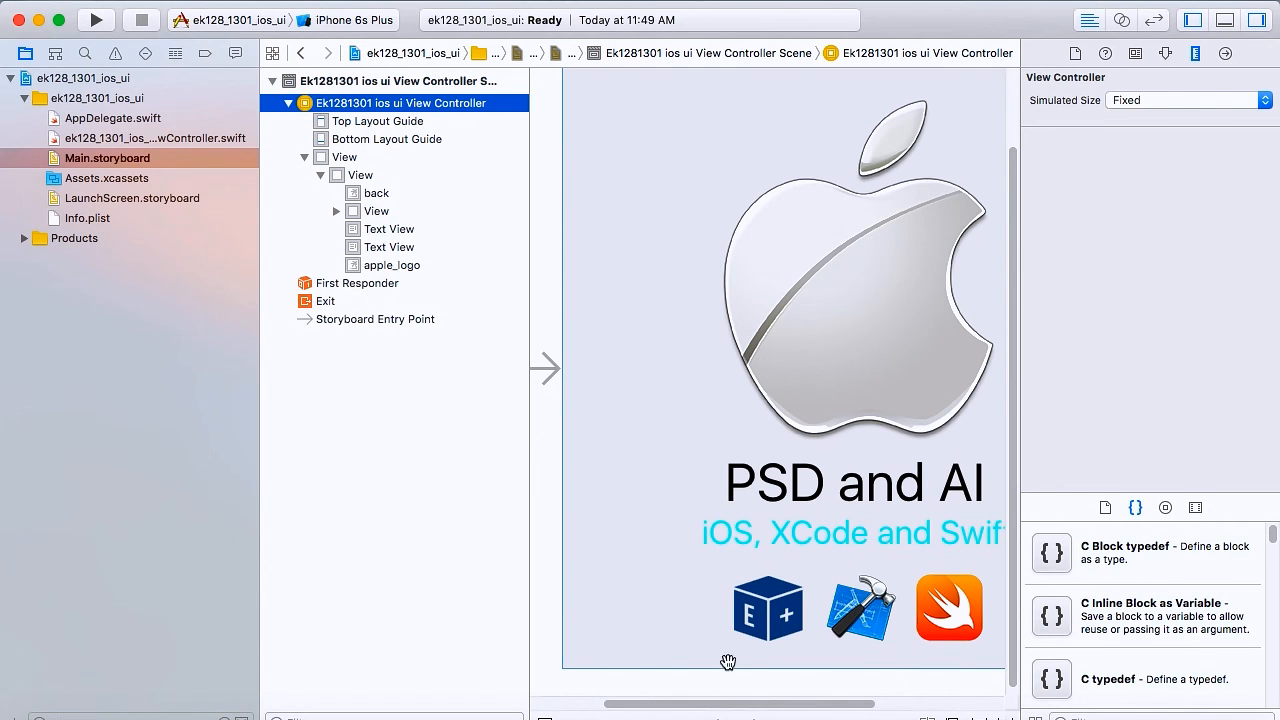
click(836, 360)
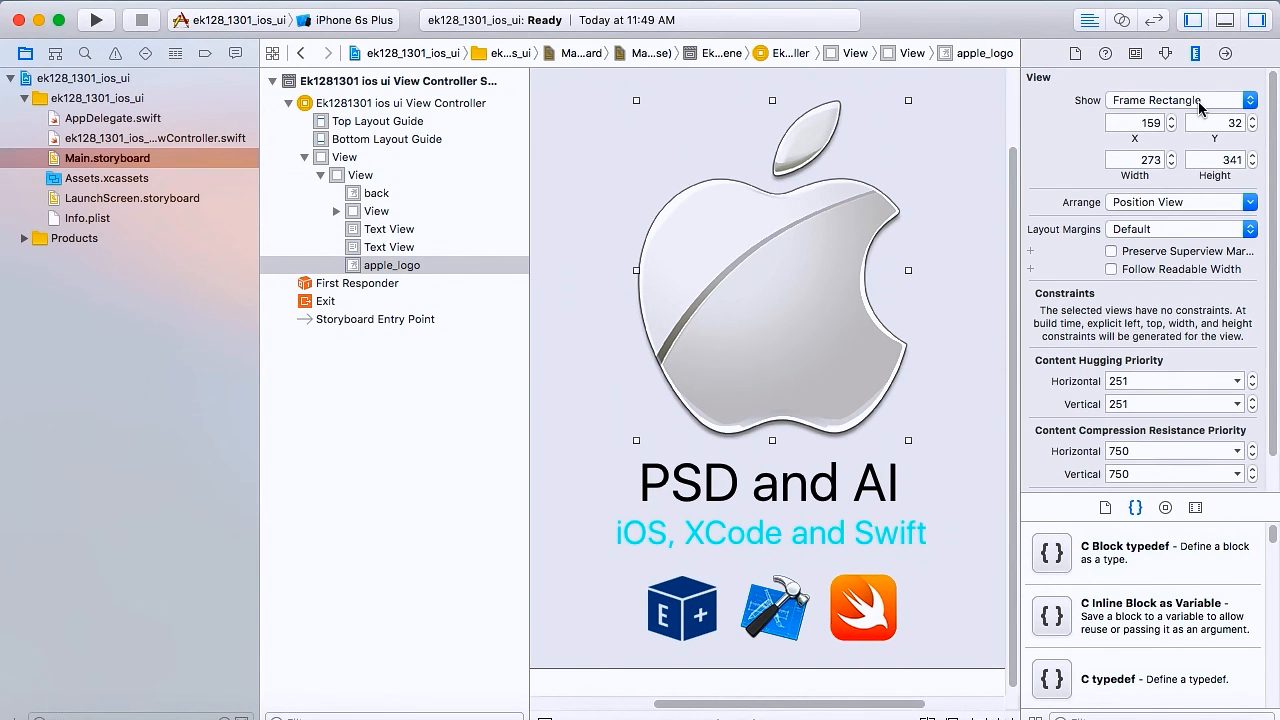
click(1166, 52)
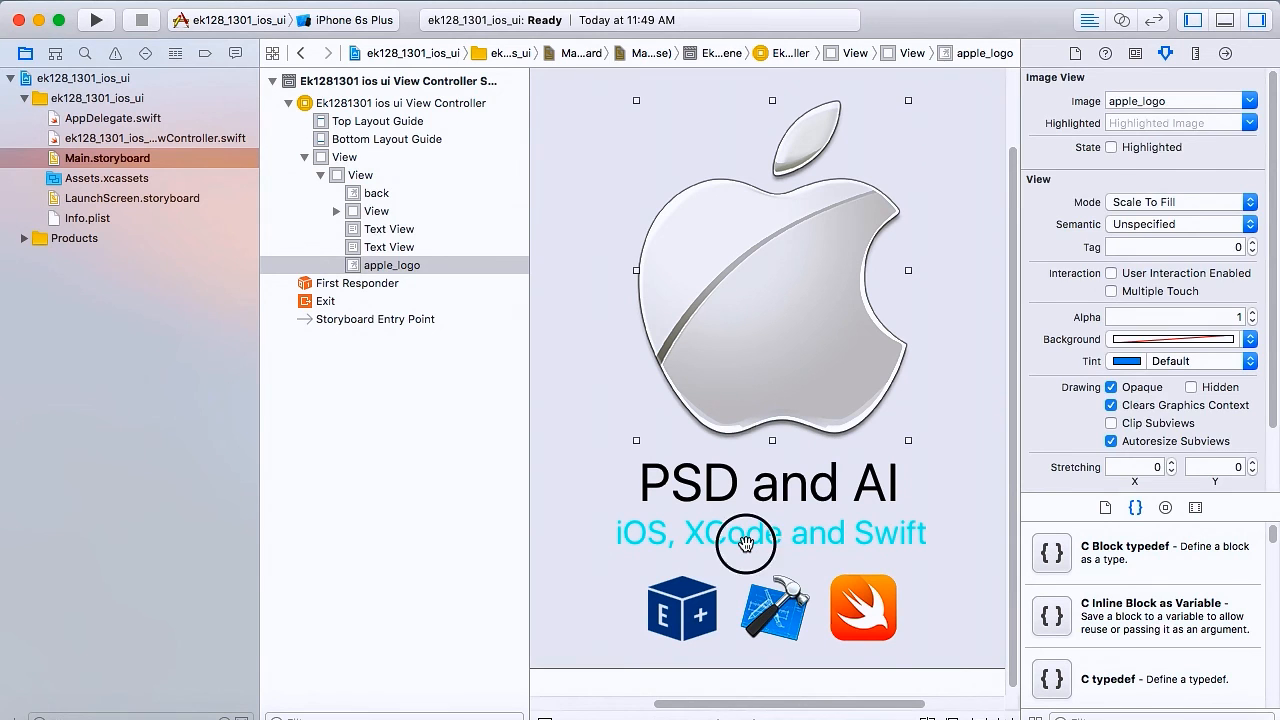
click(746, 534)
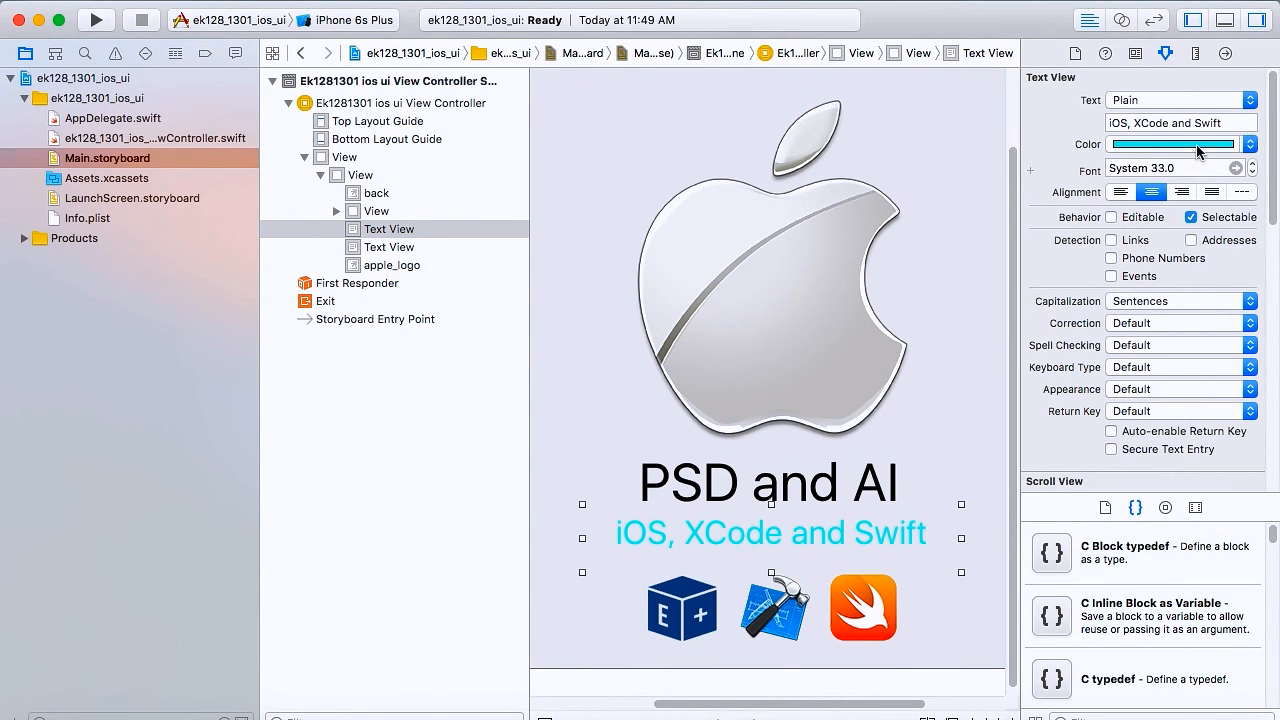
mouse_move(1164, 148)
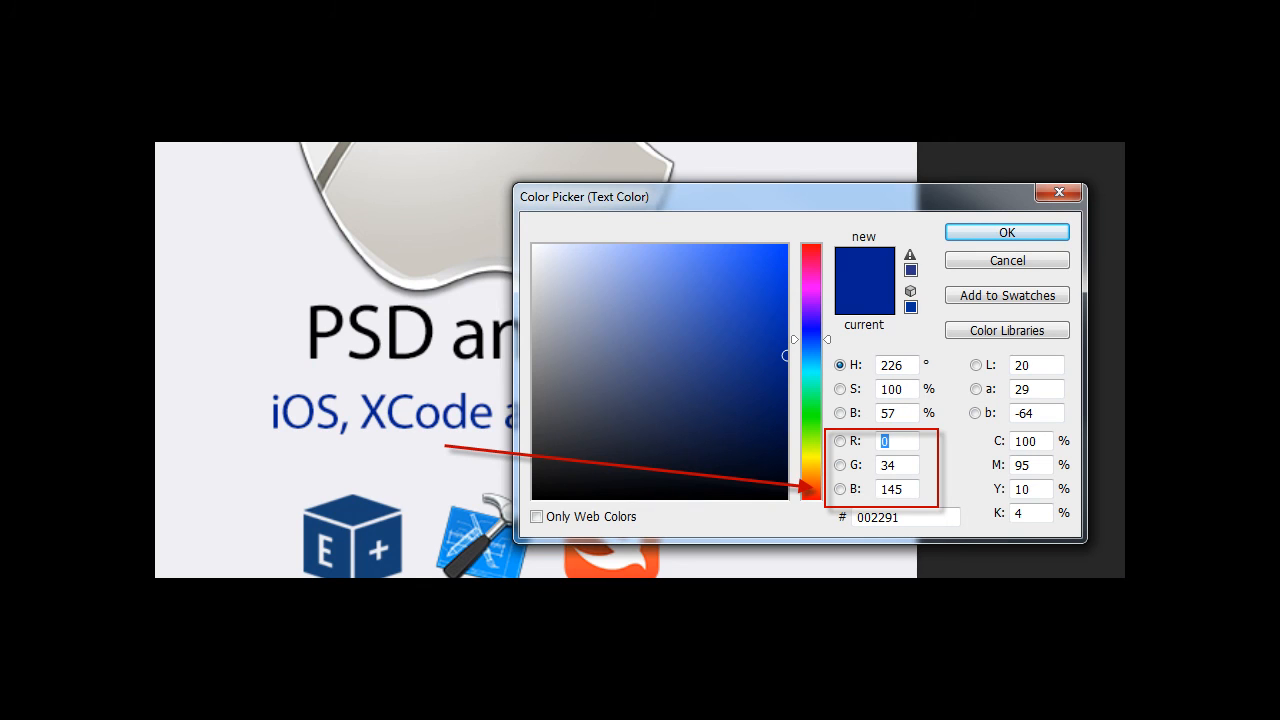
click(1008, 232)
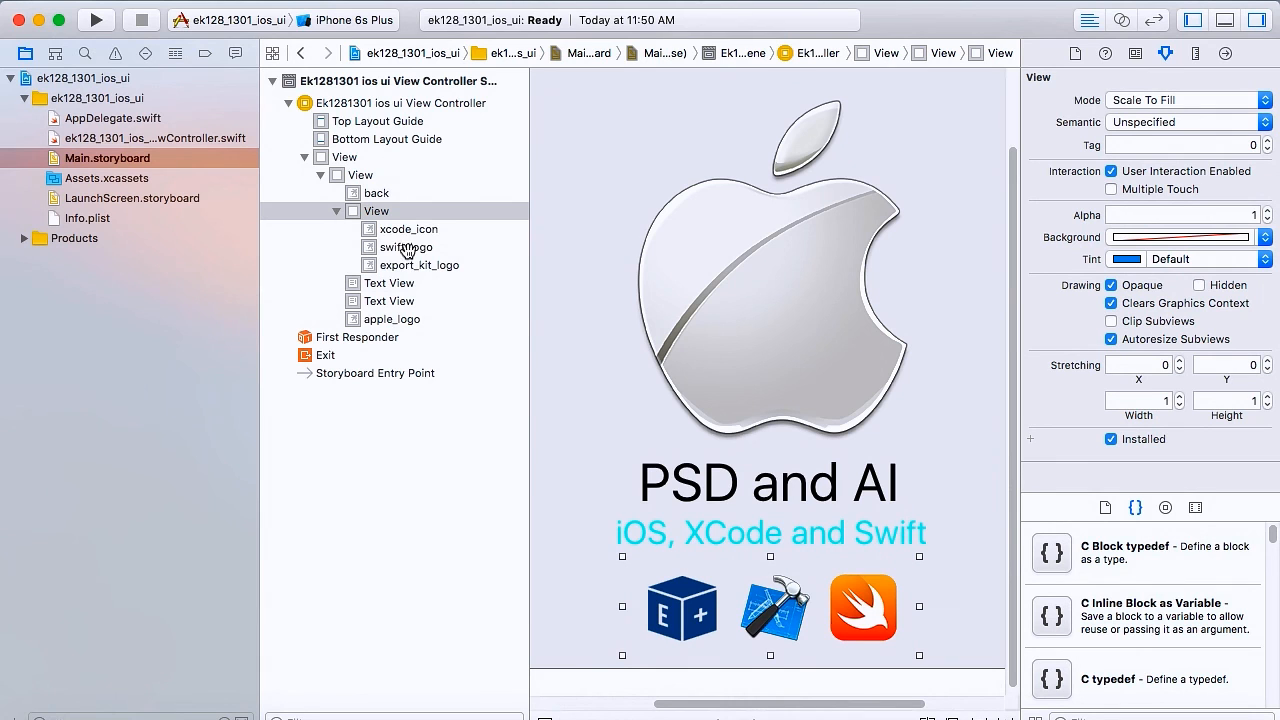
mouse_move(444, 276)
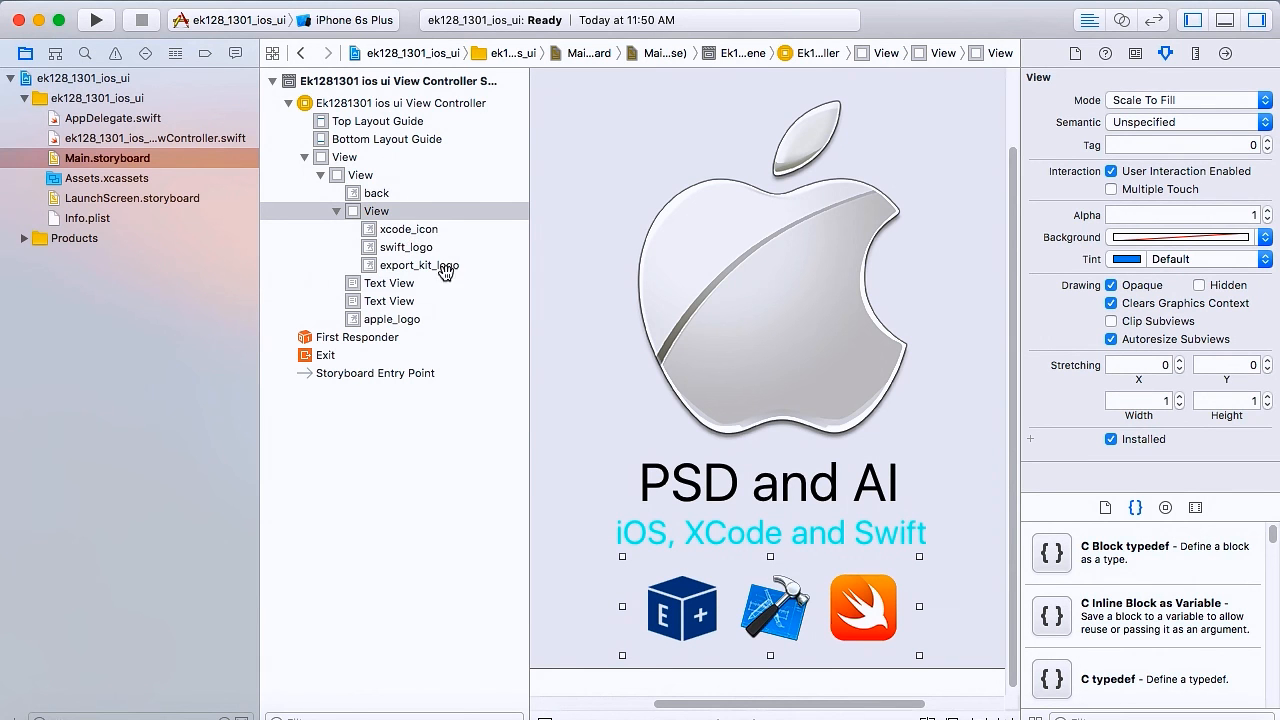
mouse_move(504, 318)
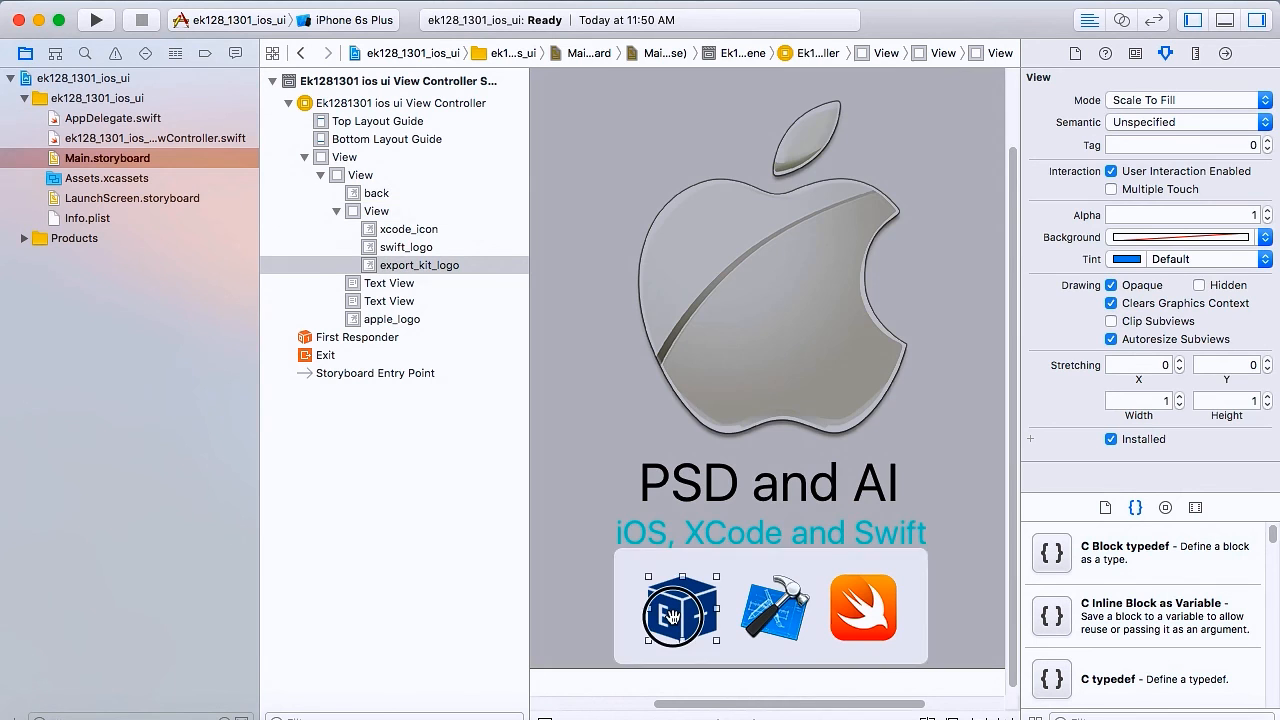
click(378, 192)
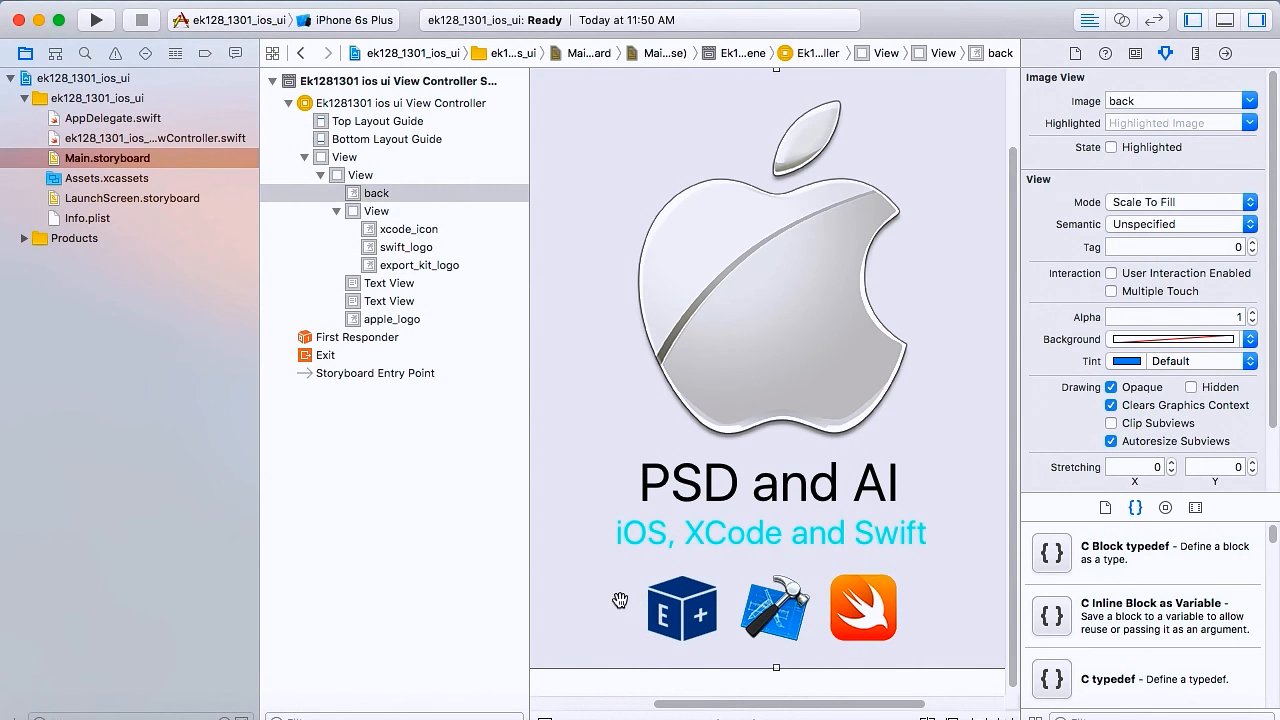
click(376, 212)
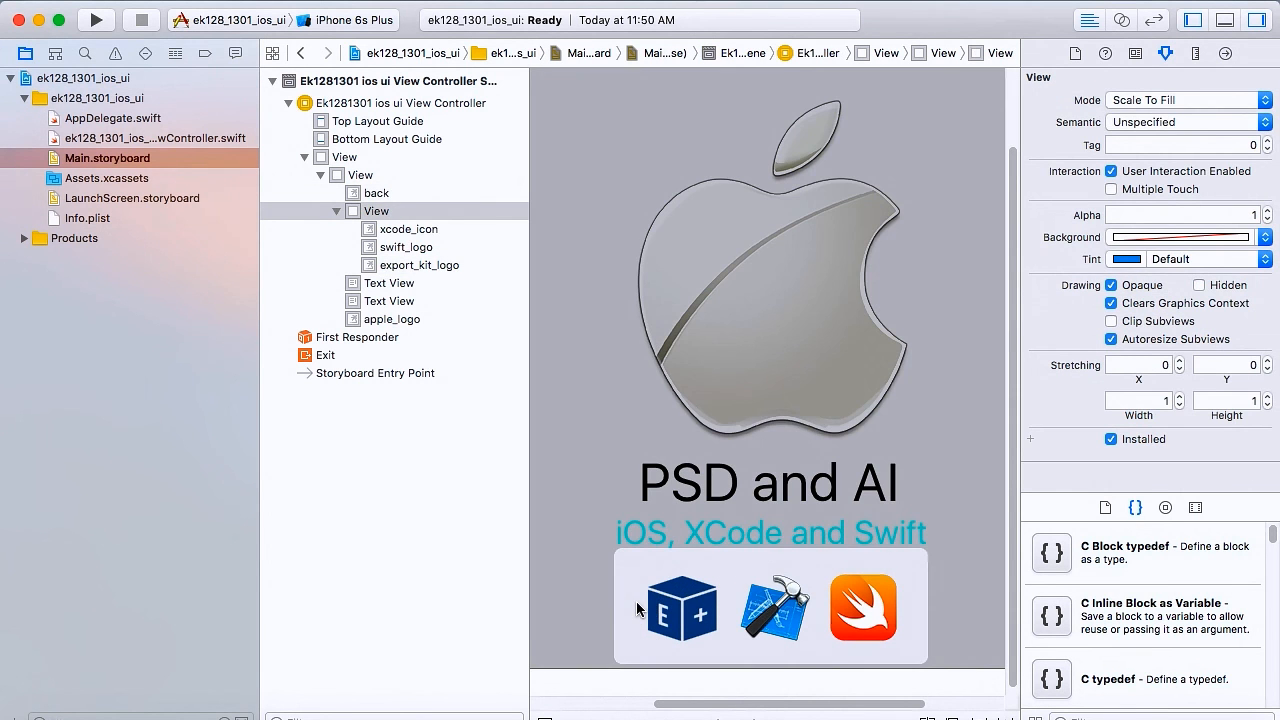
mouse_move(772, 612)
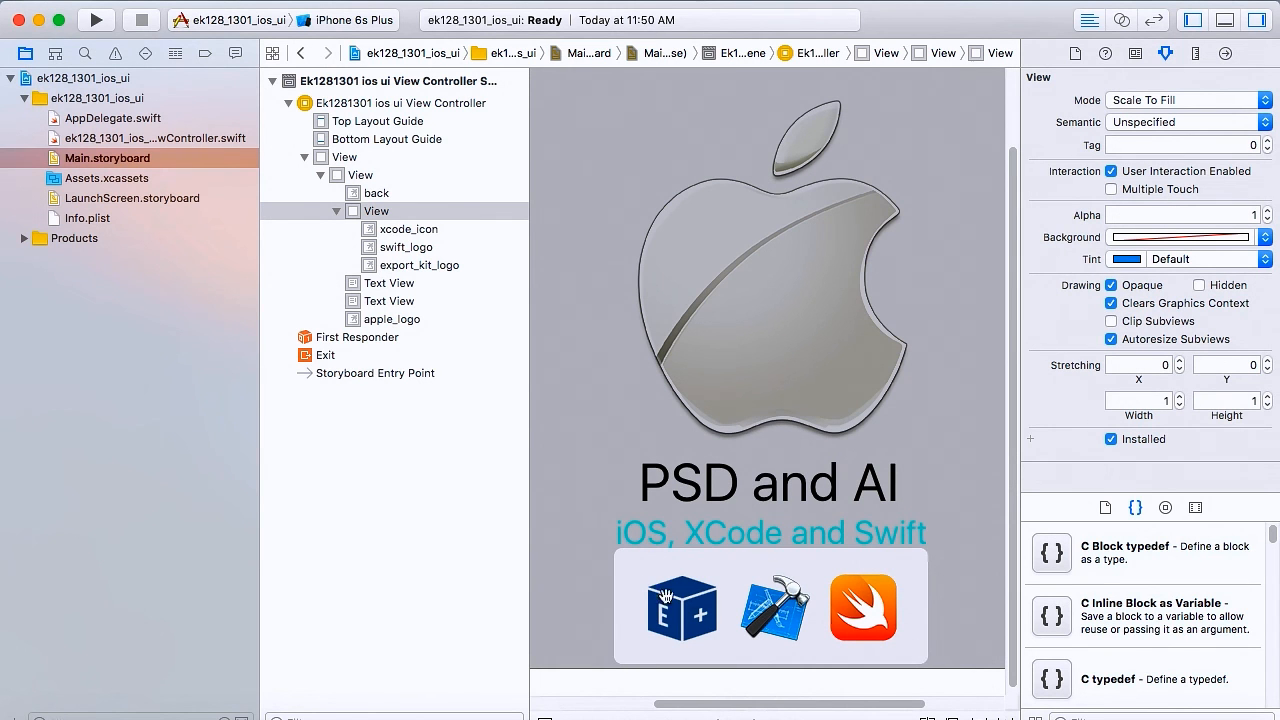
mouse_move(884, 618)
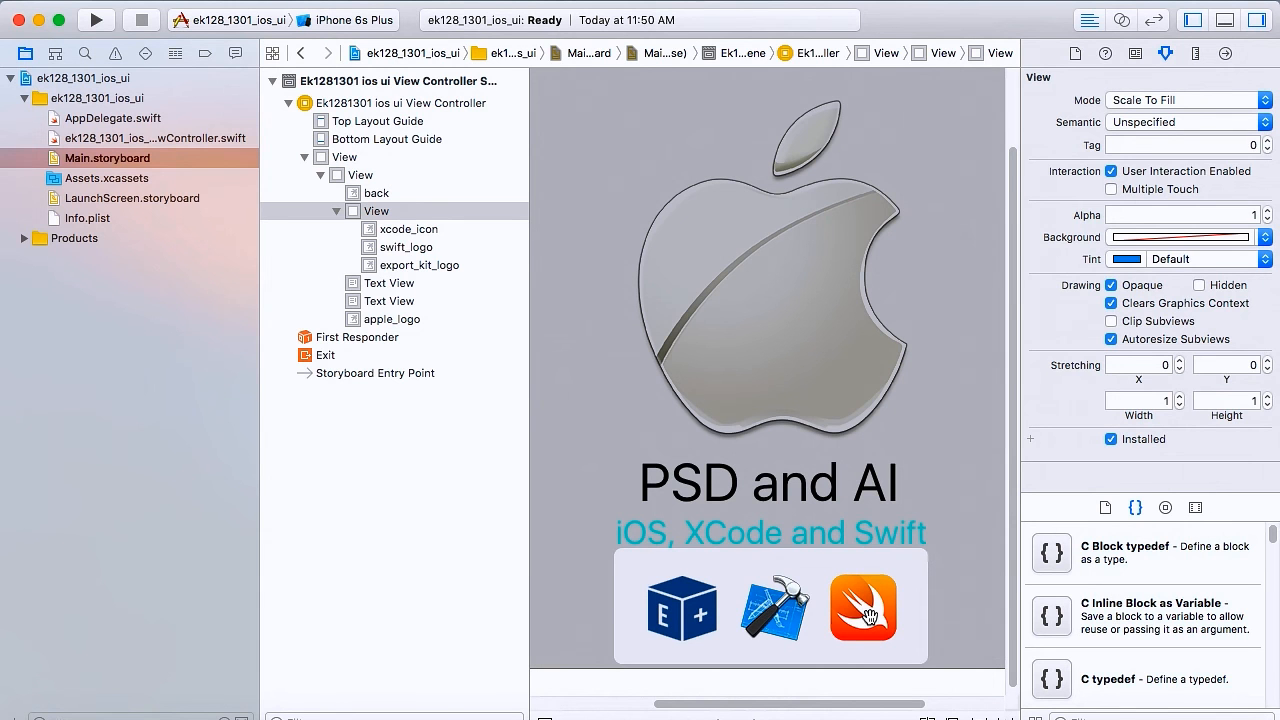
click(404, 246)
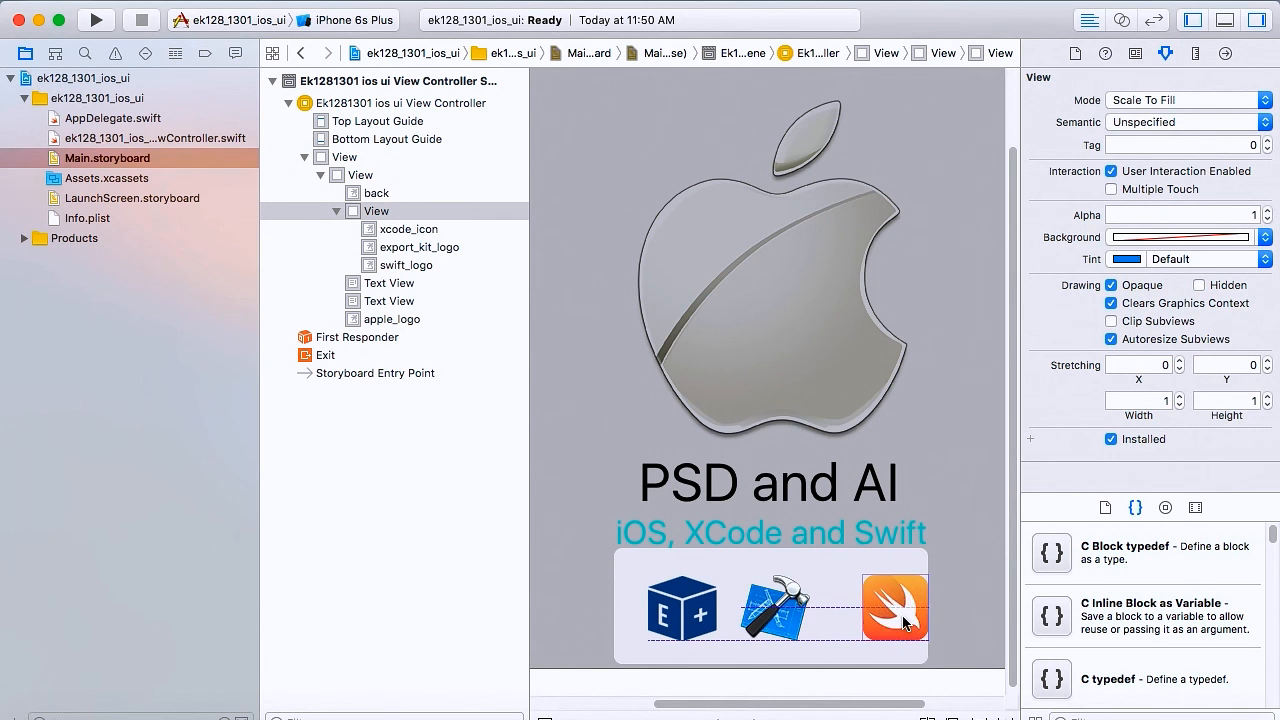
click(898, 610)
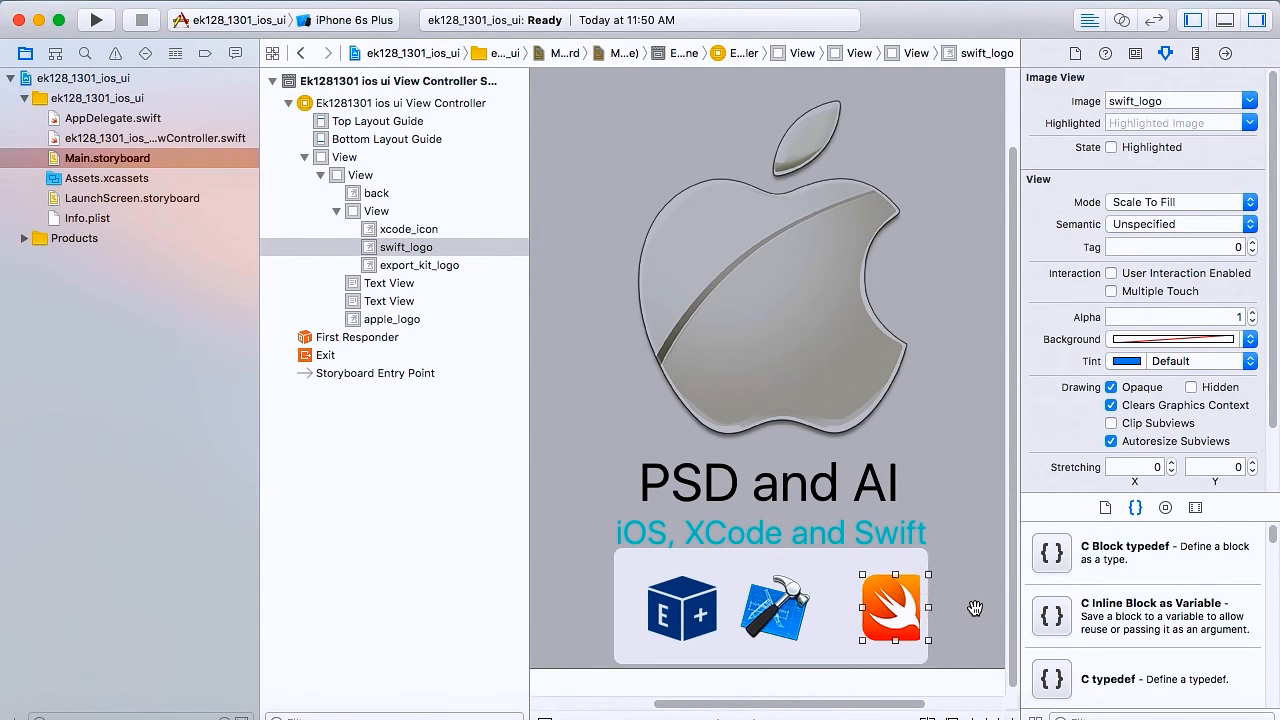
click(380, 192)
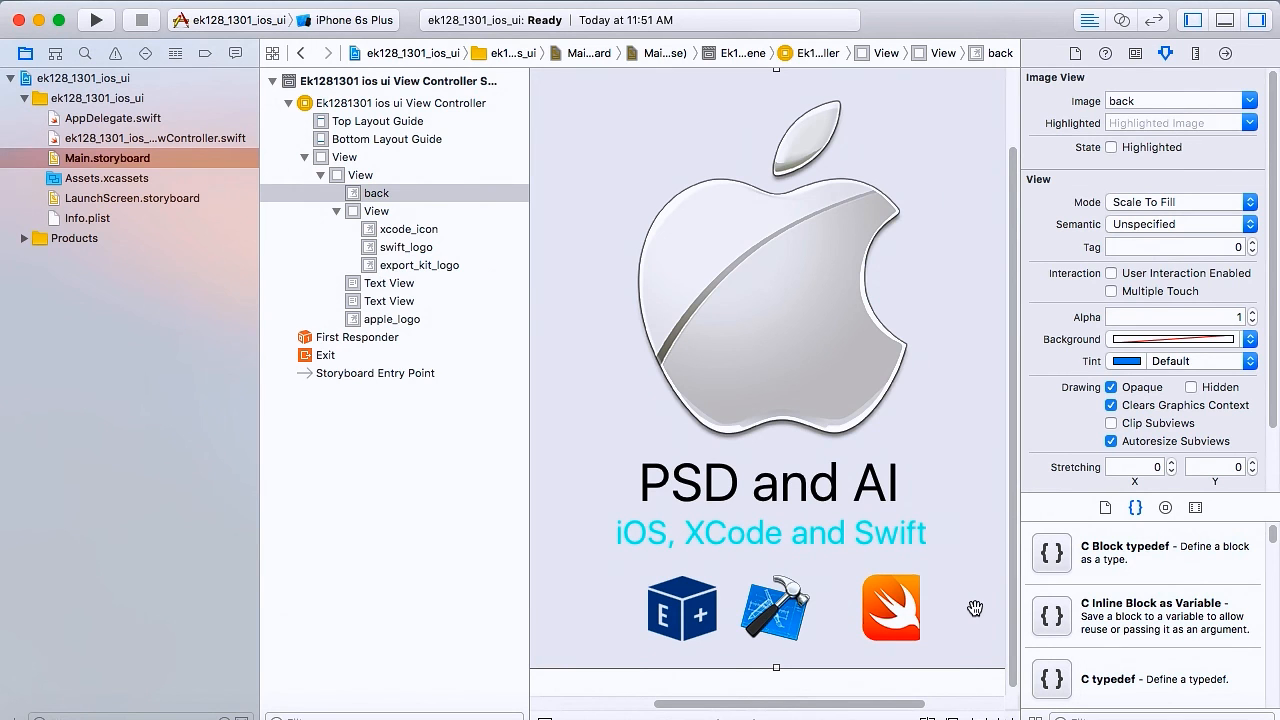
click(890, 608)
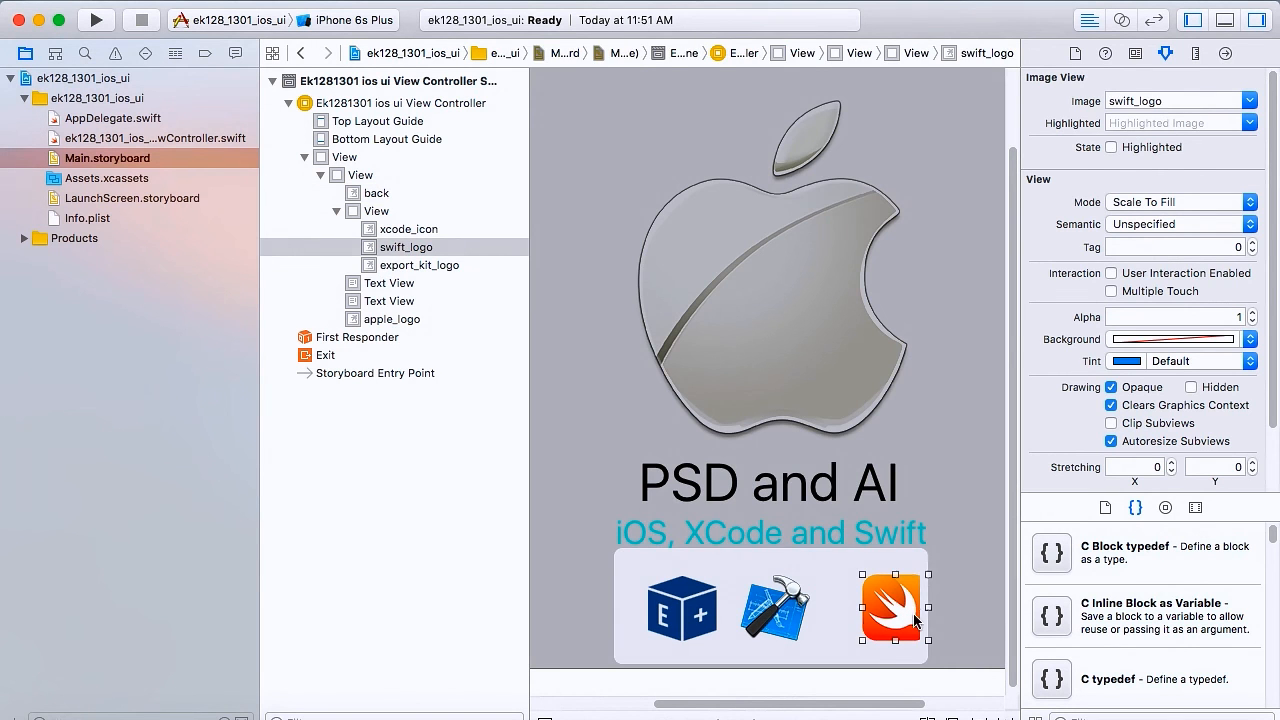
click(376, 212)
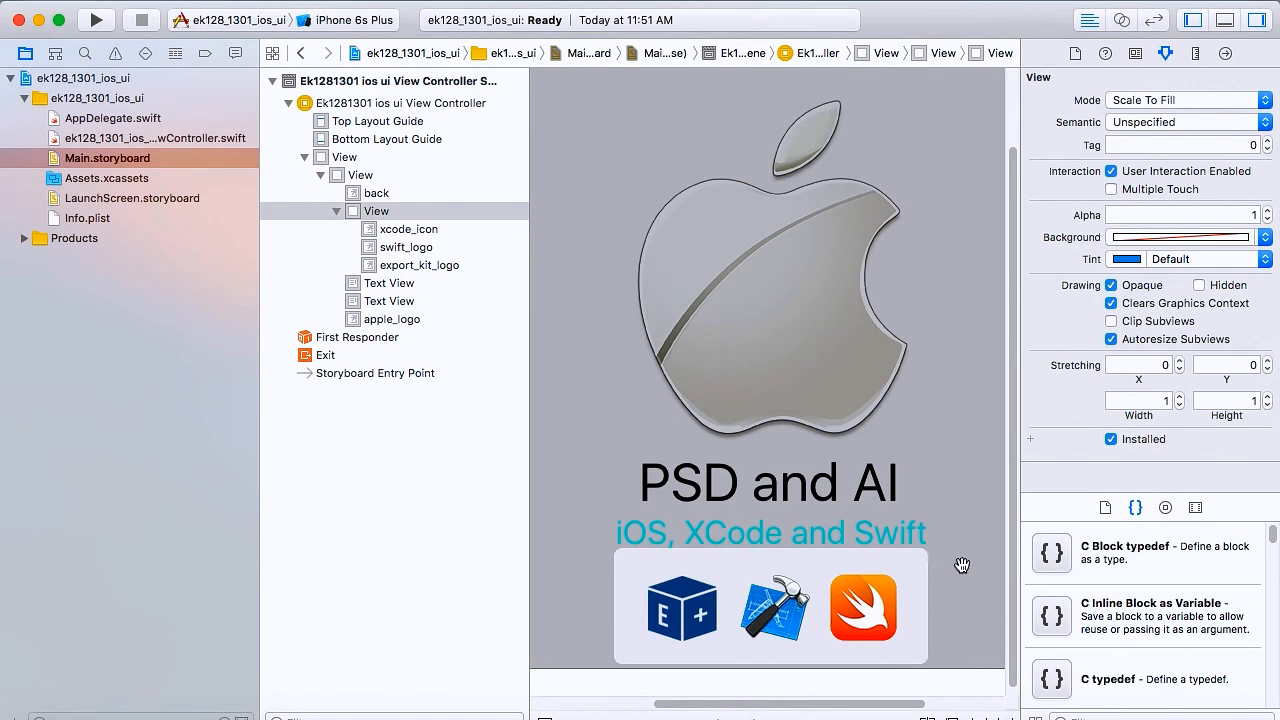
click(376, 192)
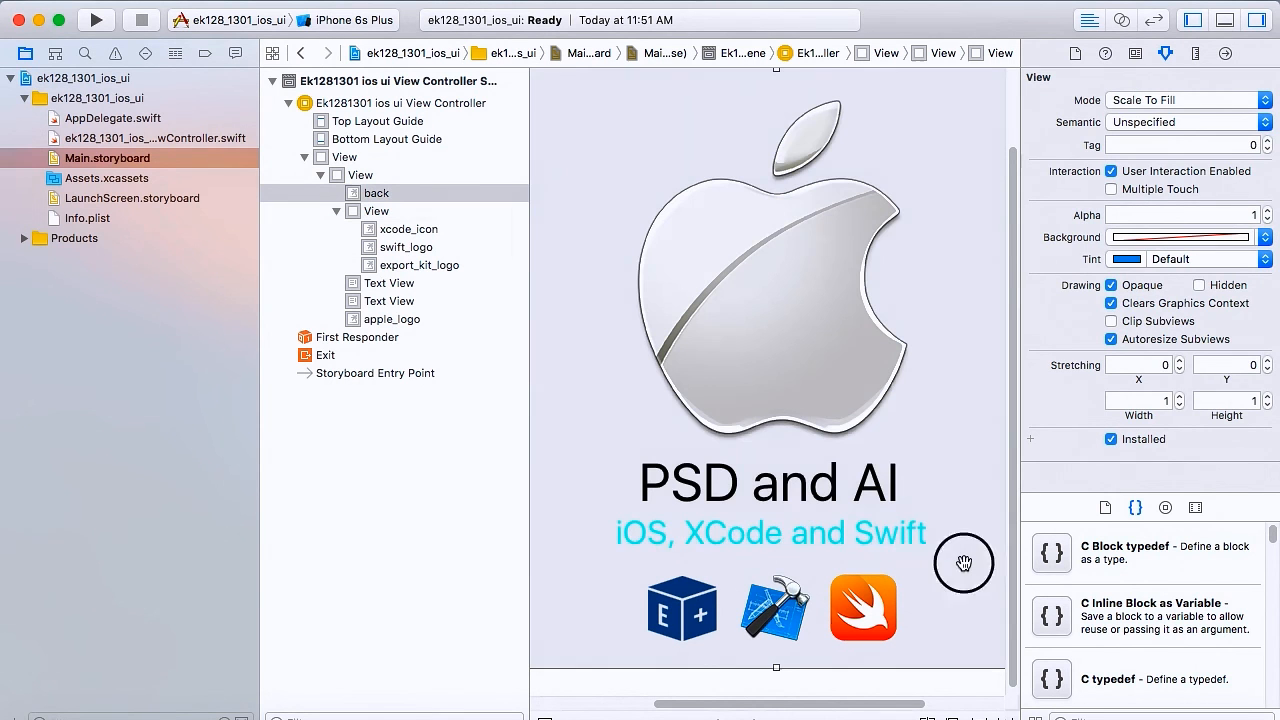
click(376, 192)
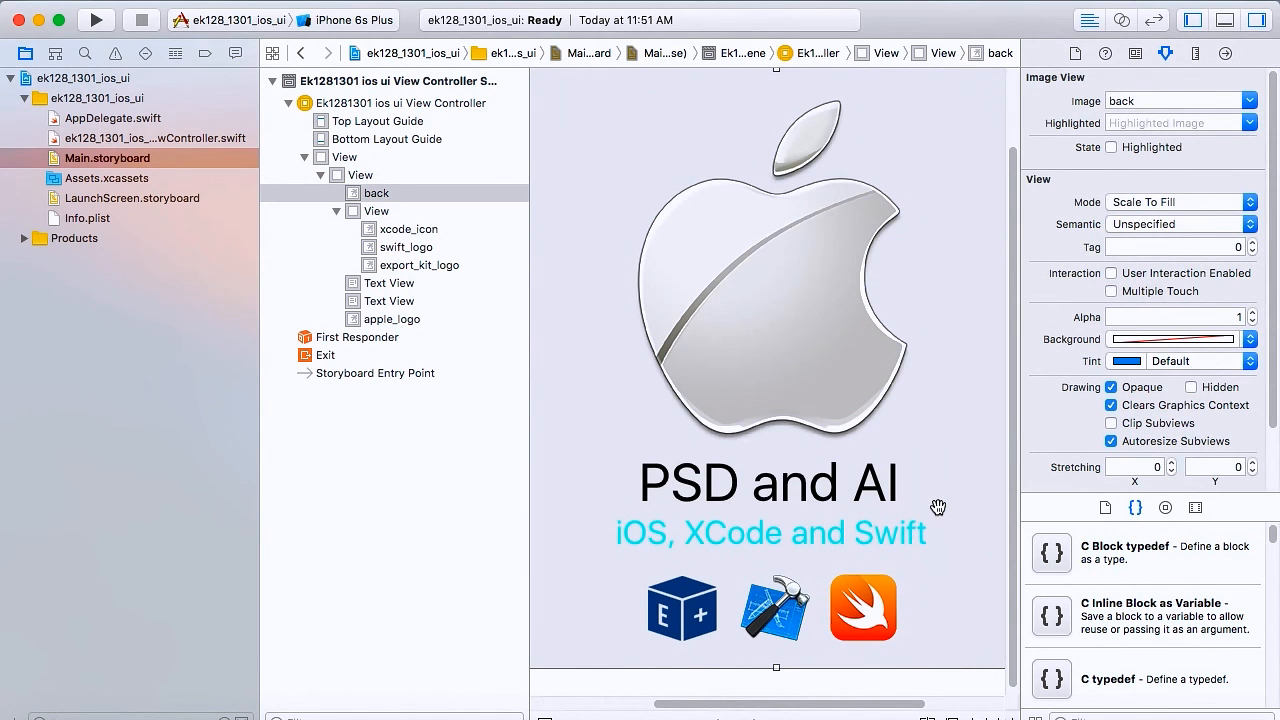